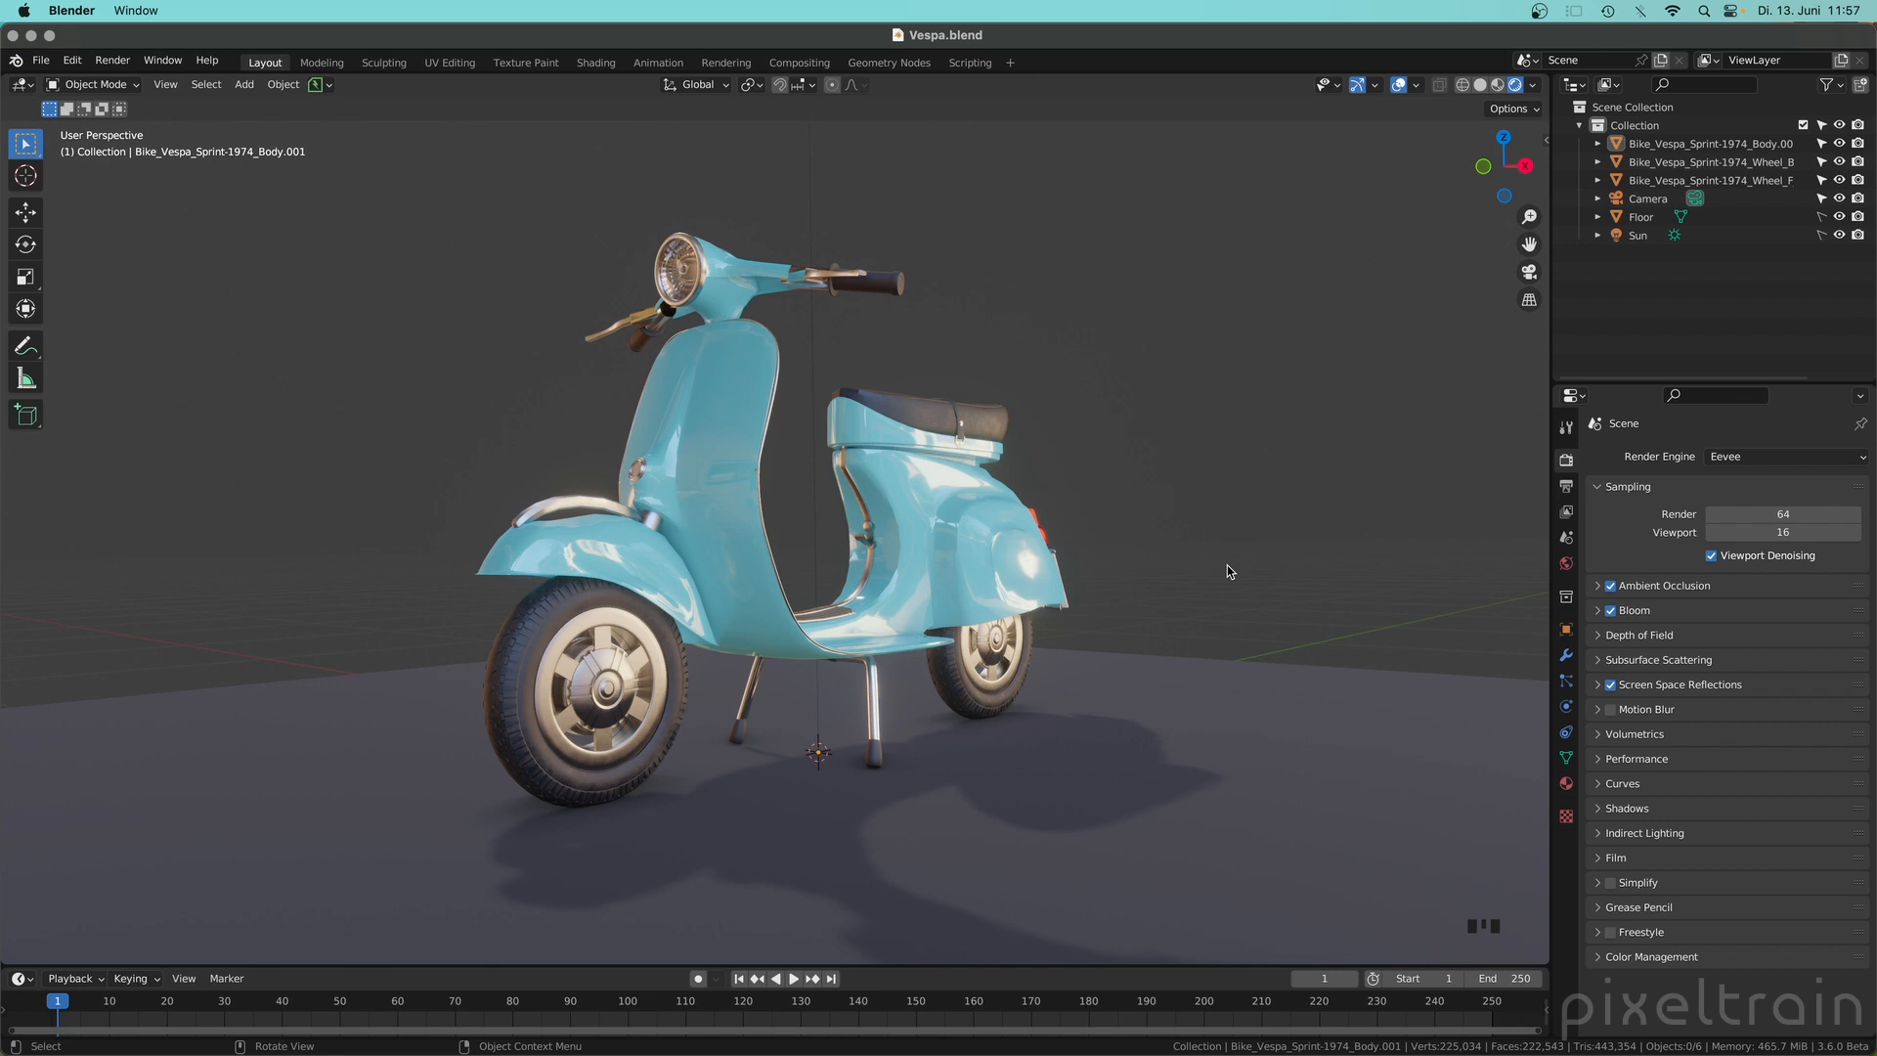
Step: Turn on viewport shadows for the Vespa from the Quick Favorites list
drag(1226, 573, 1083, 546)
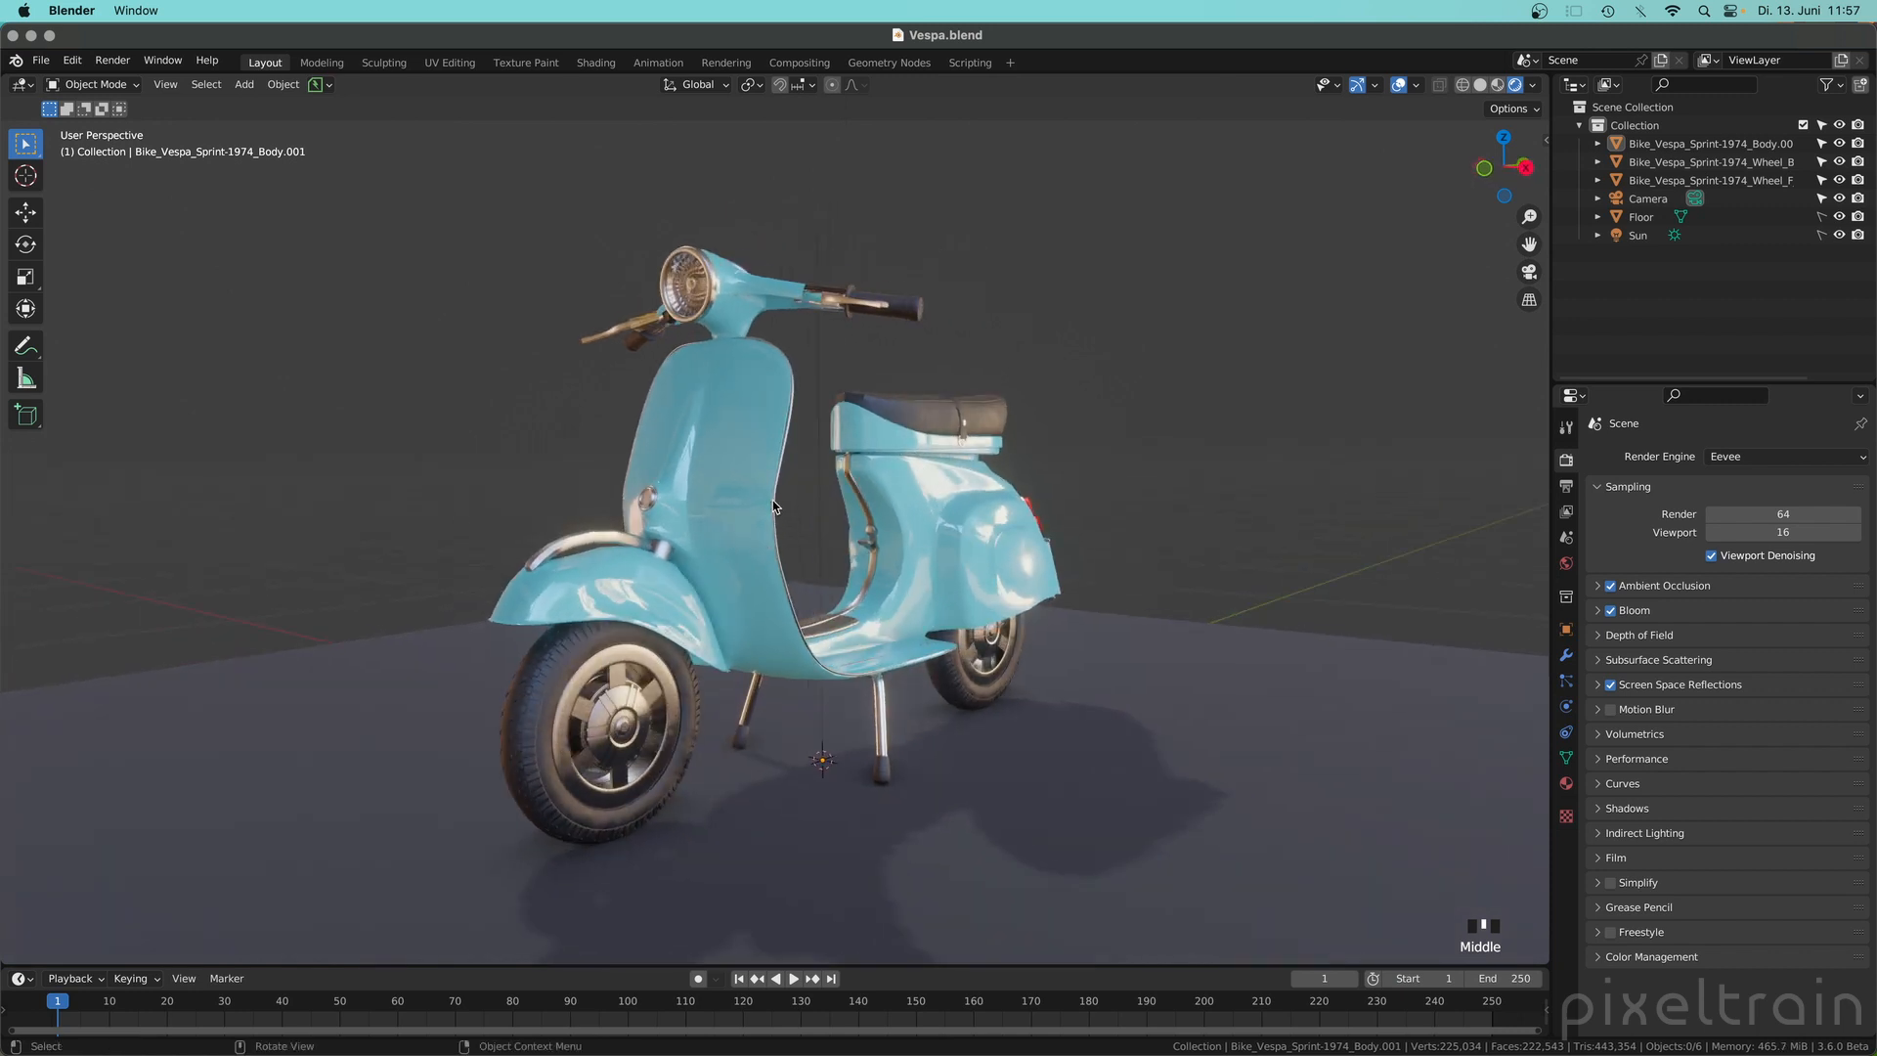
drag(778, 502, 694, 467)
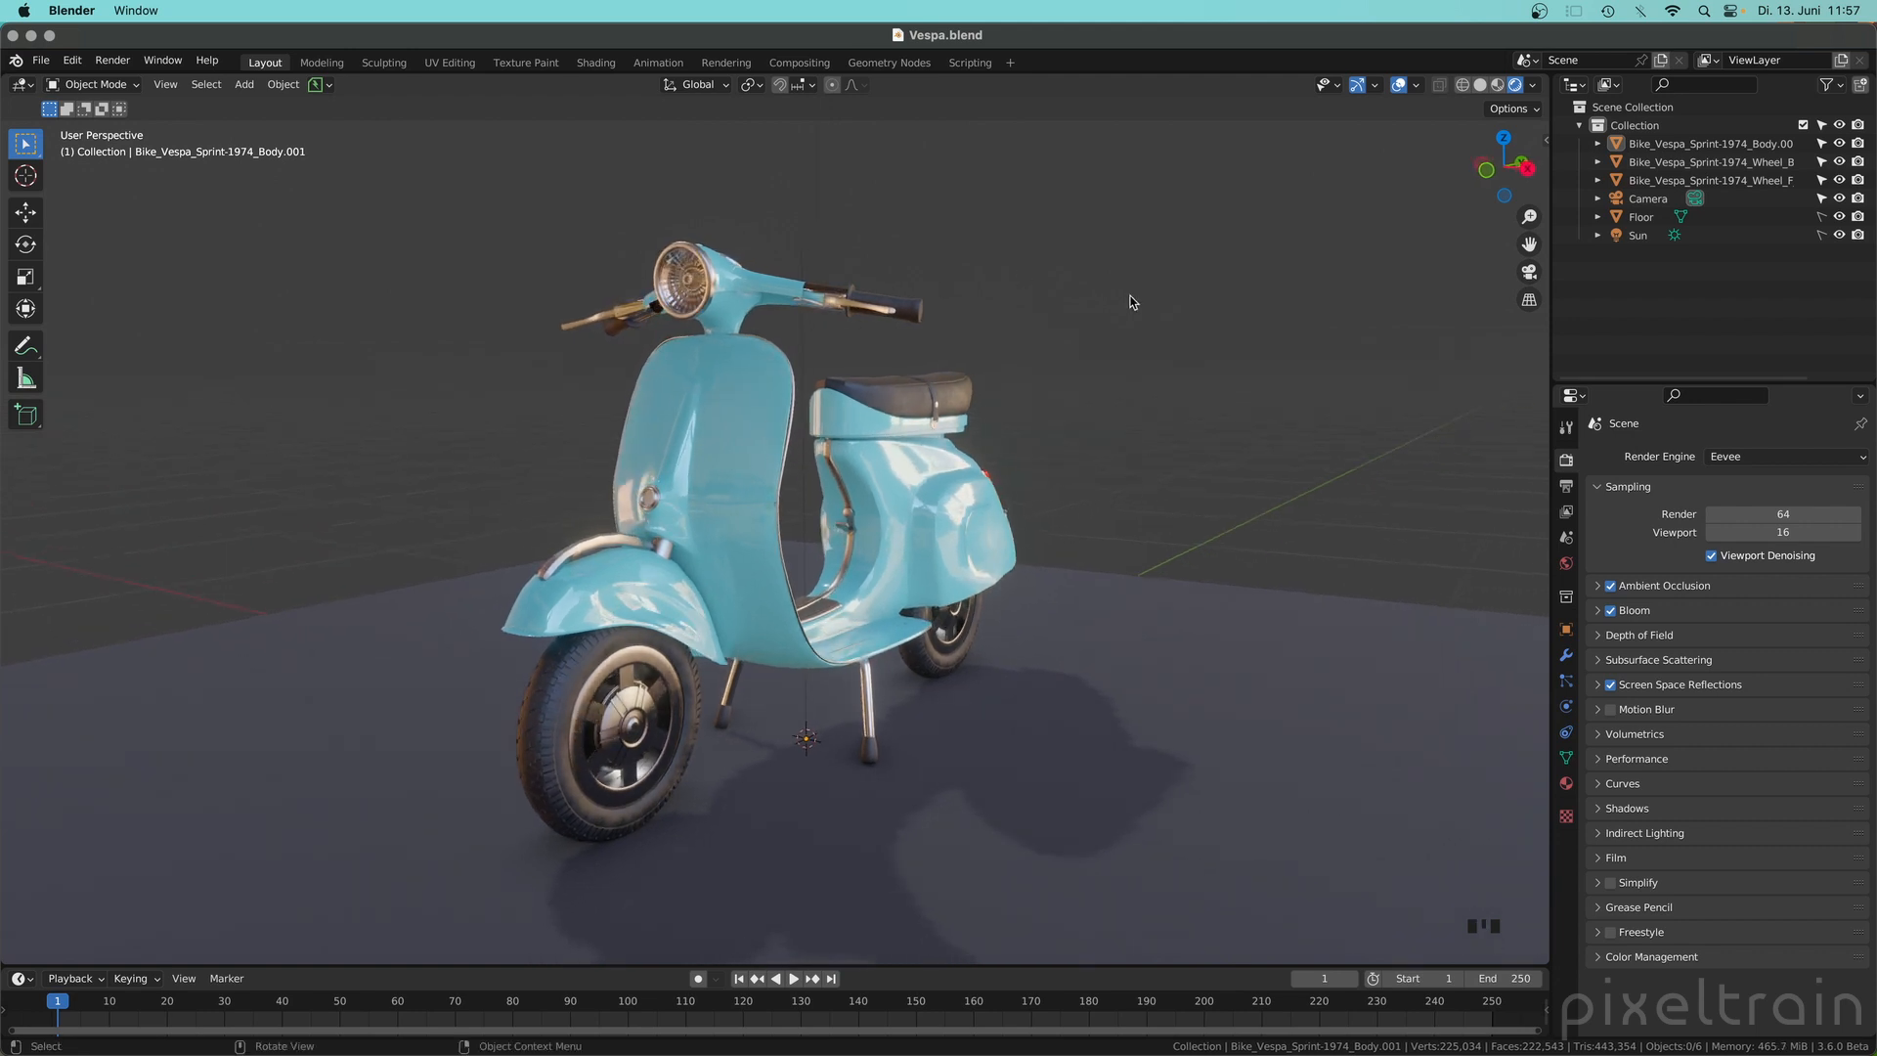
mouse_move(1169, 328)
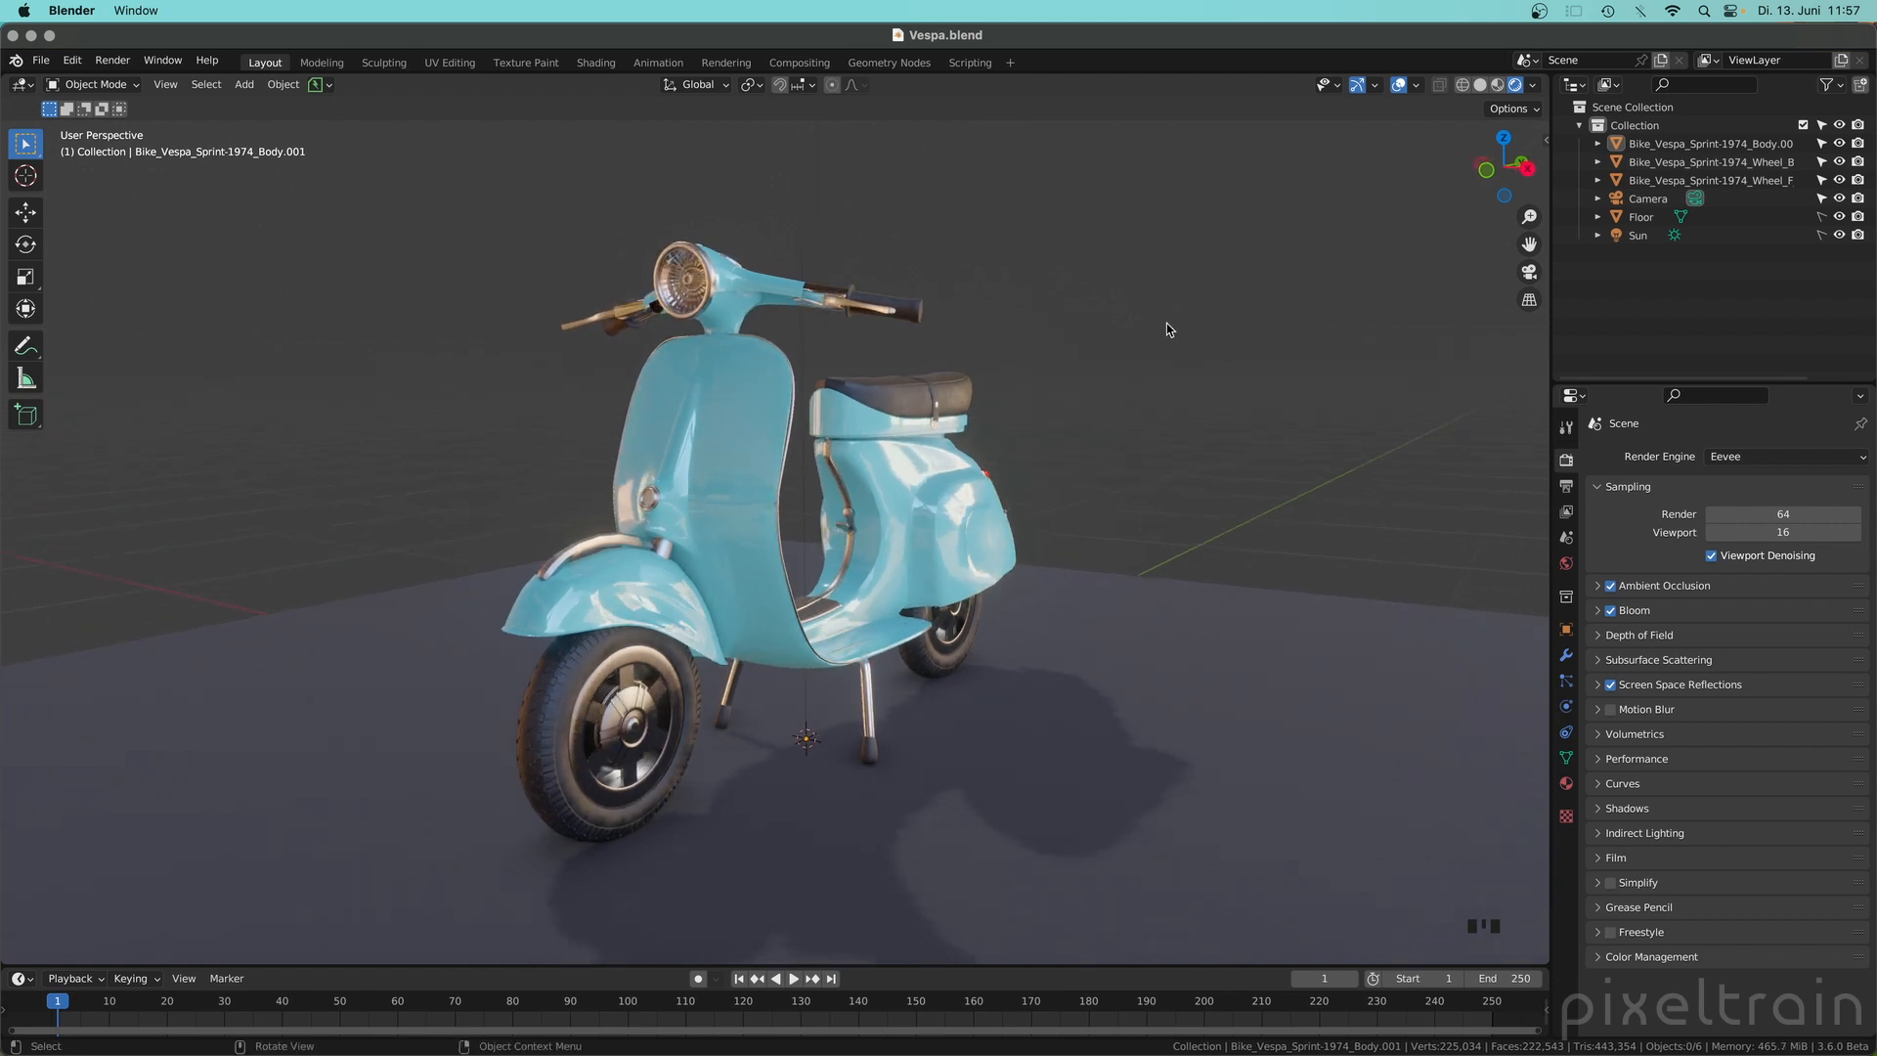
key(q)
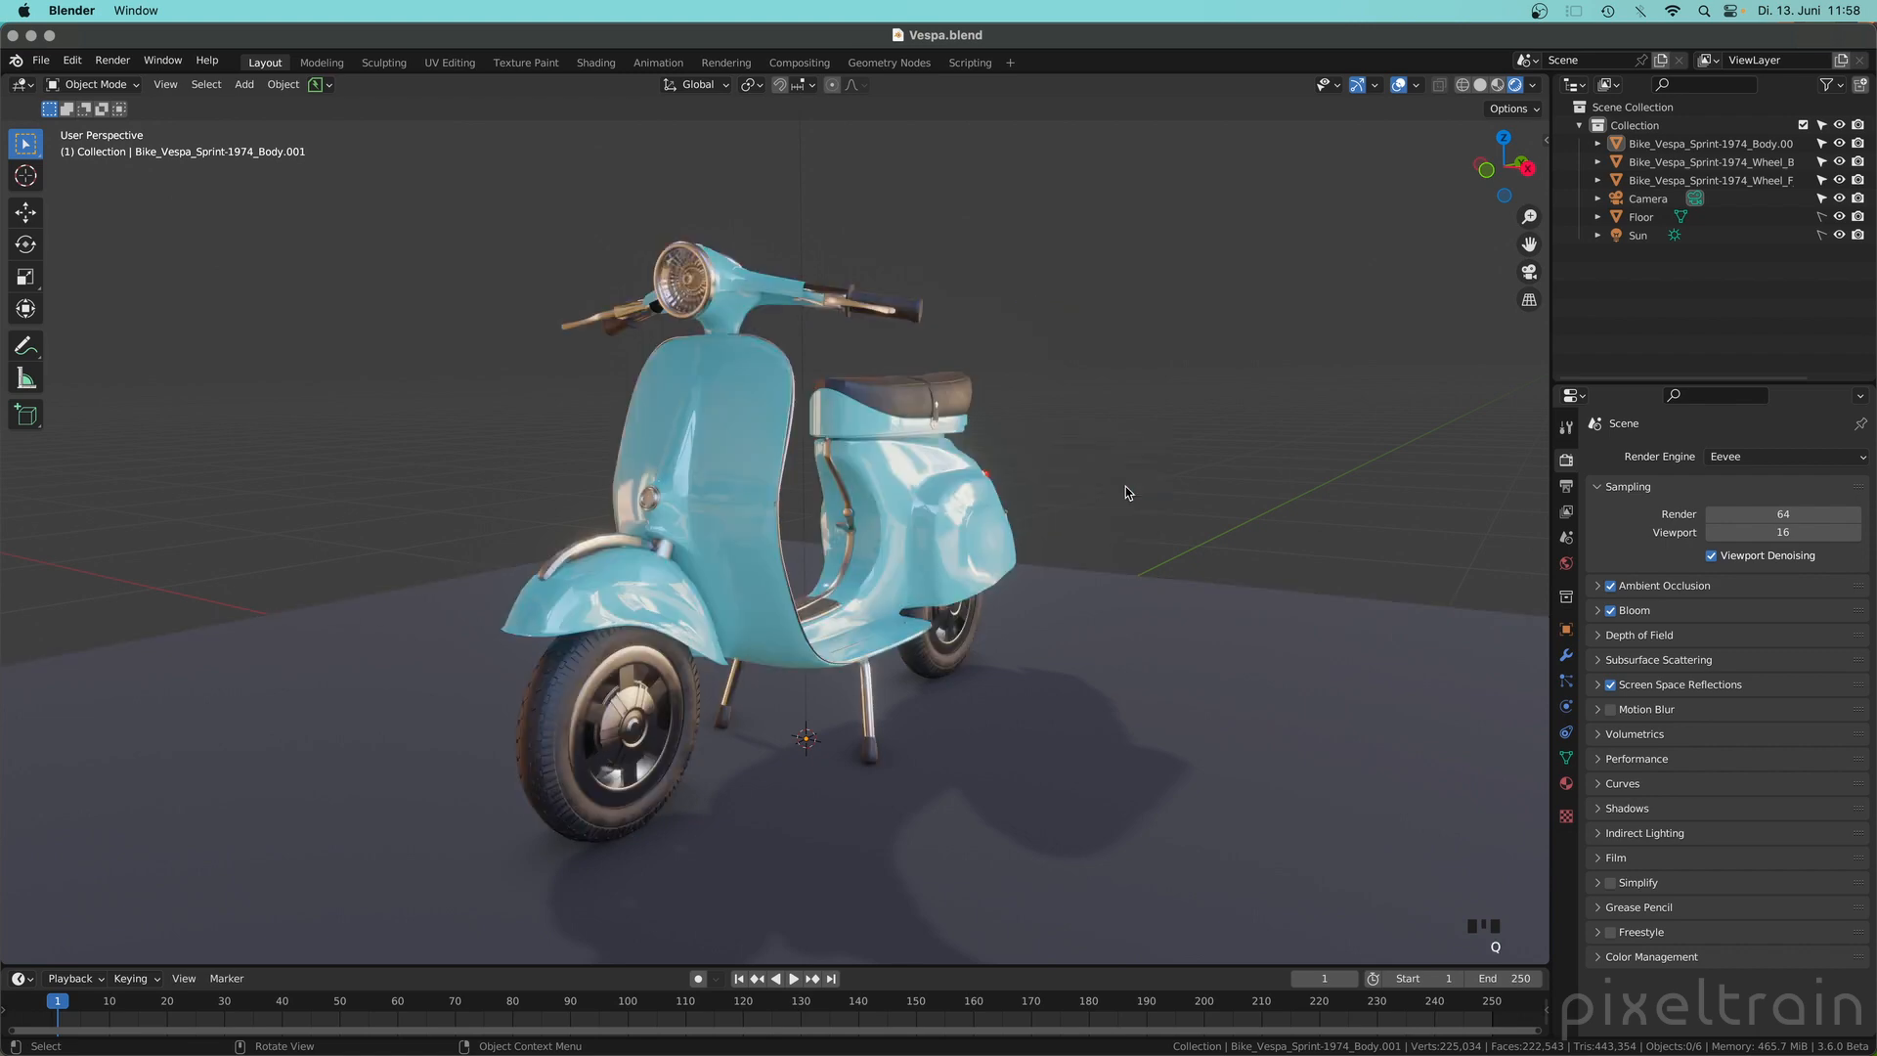
key(q)
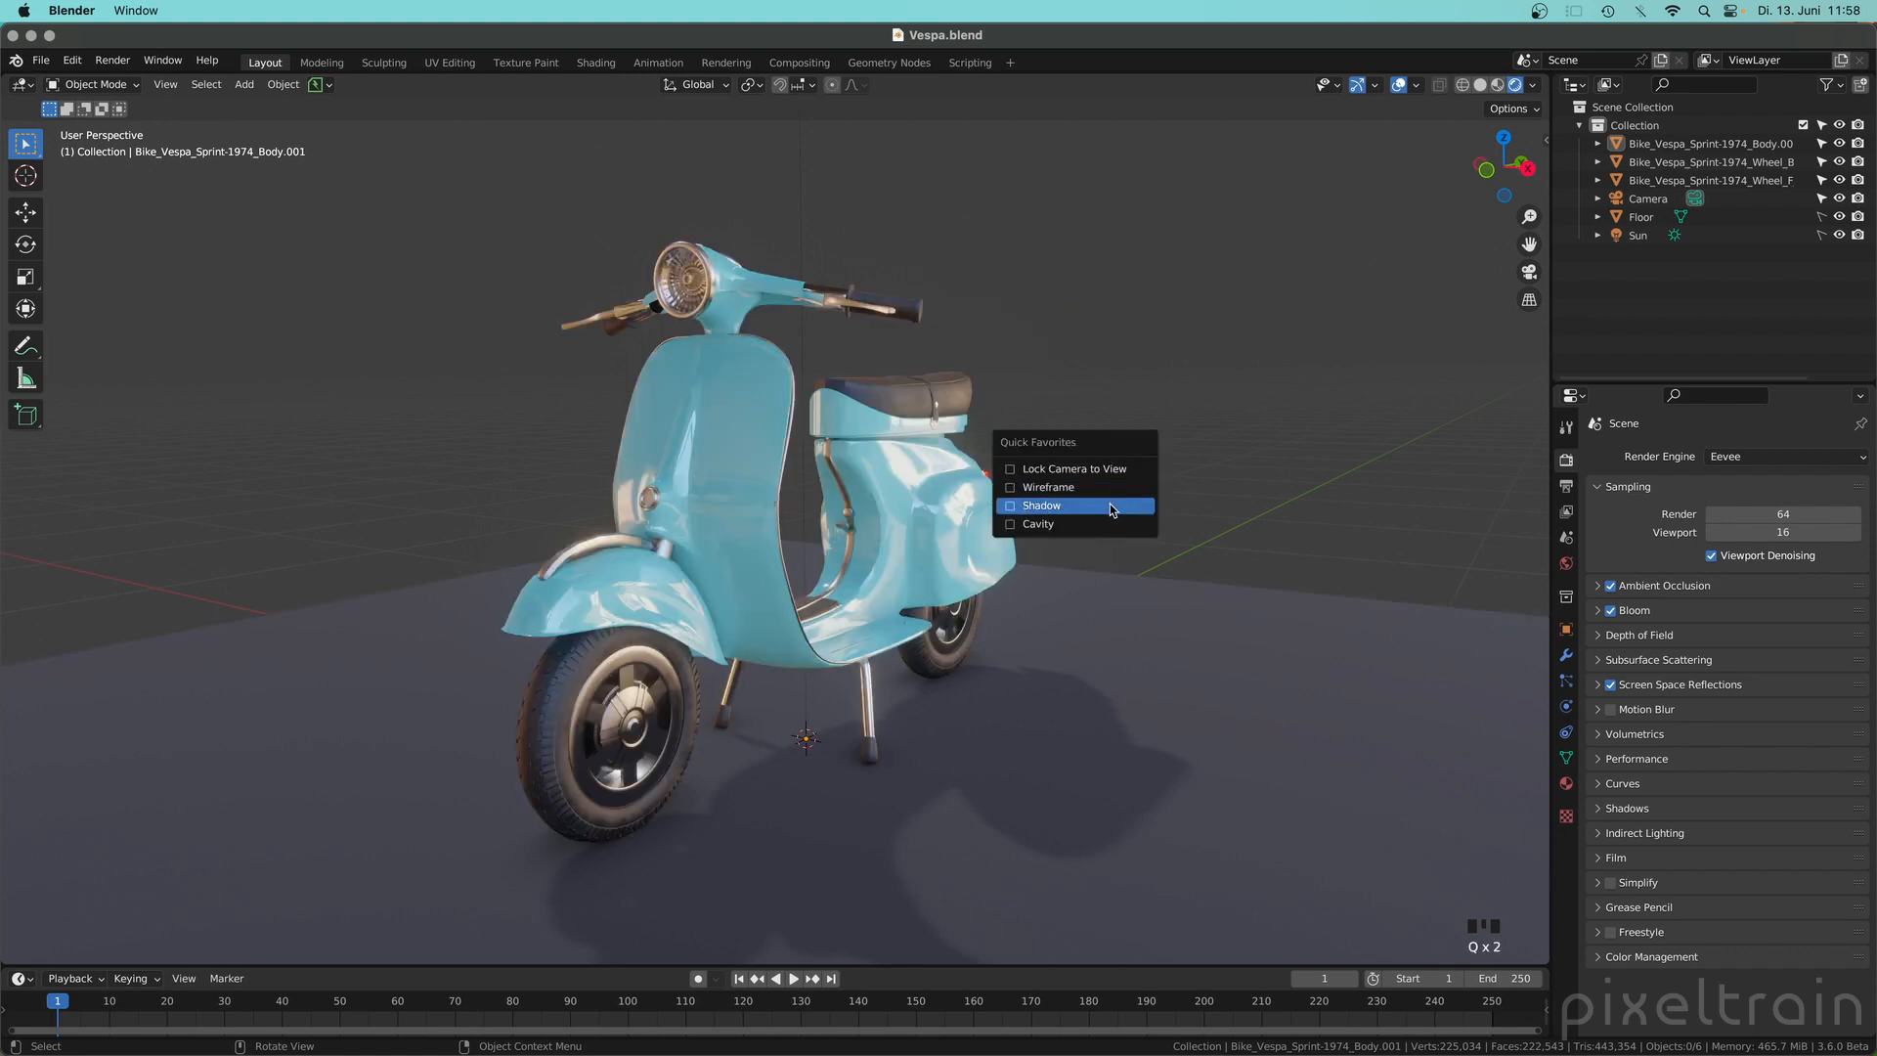
click(1040, 504)
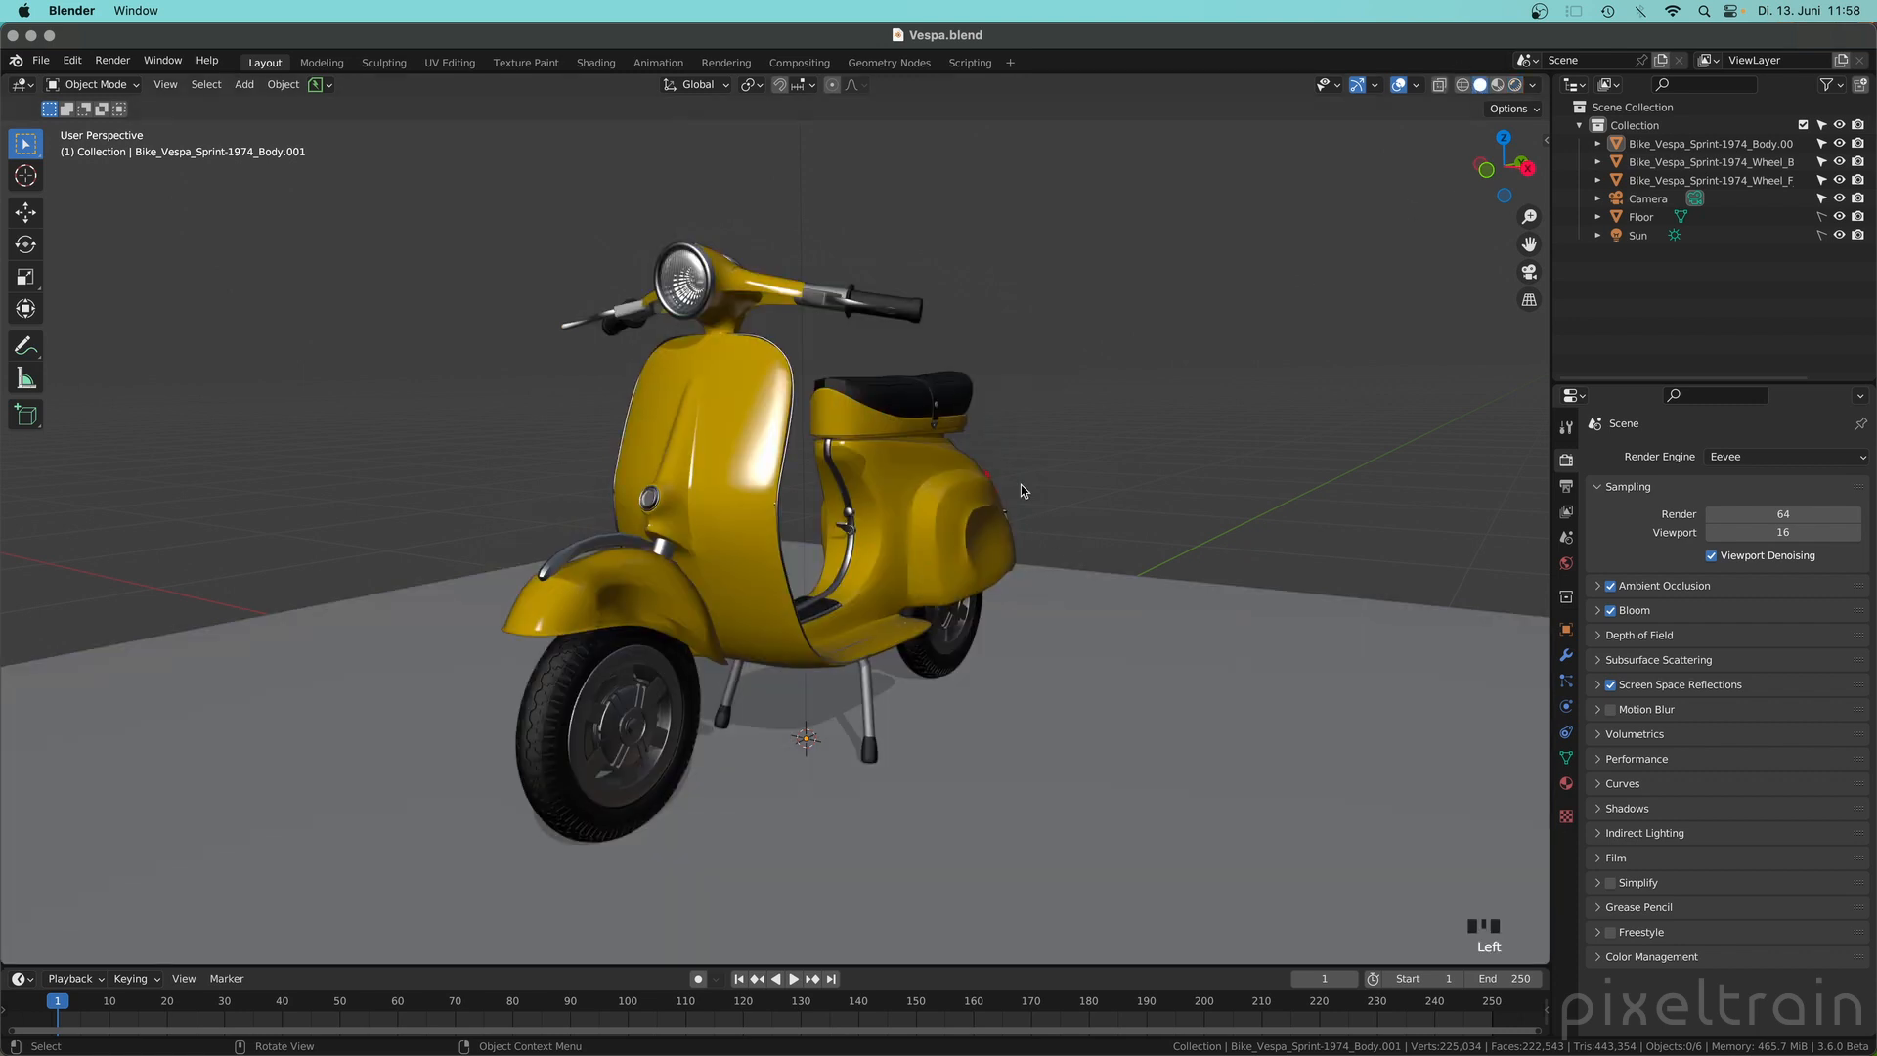
Step: Orbit around the scooter to inspect the front and side under solid shading
drag(1023, 490, 727, 551)
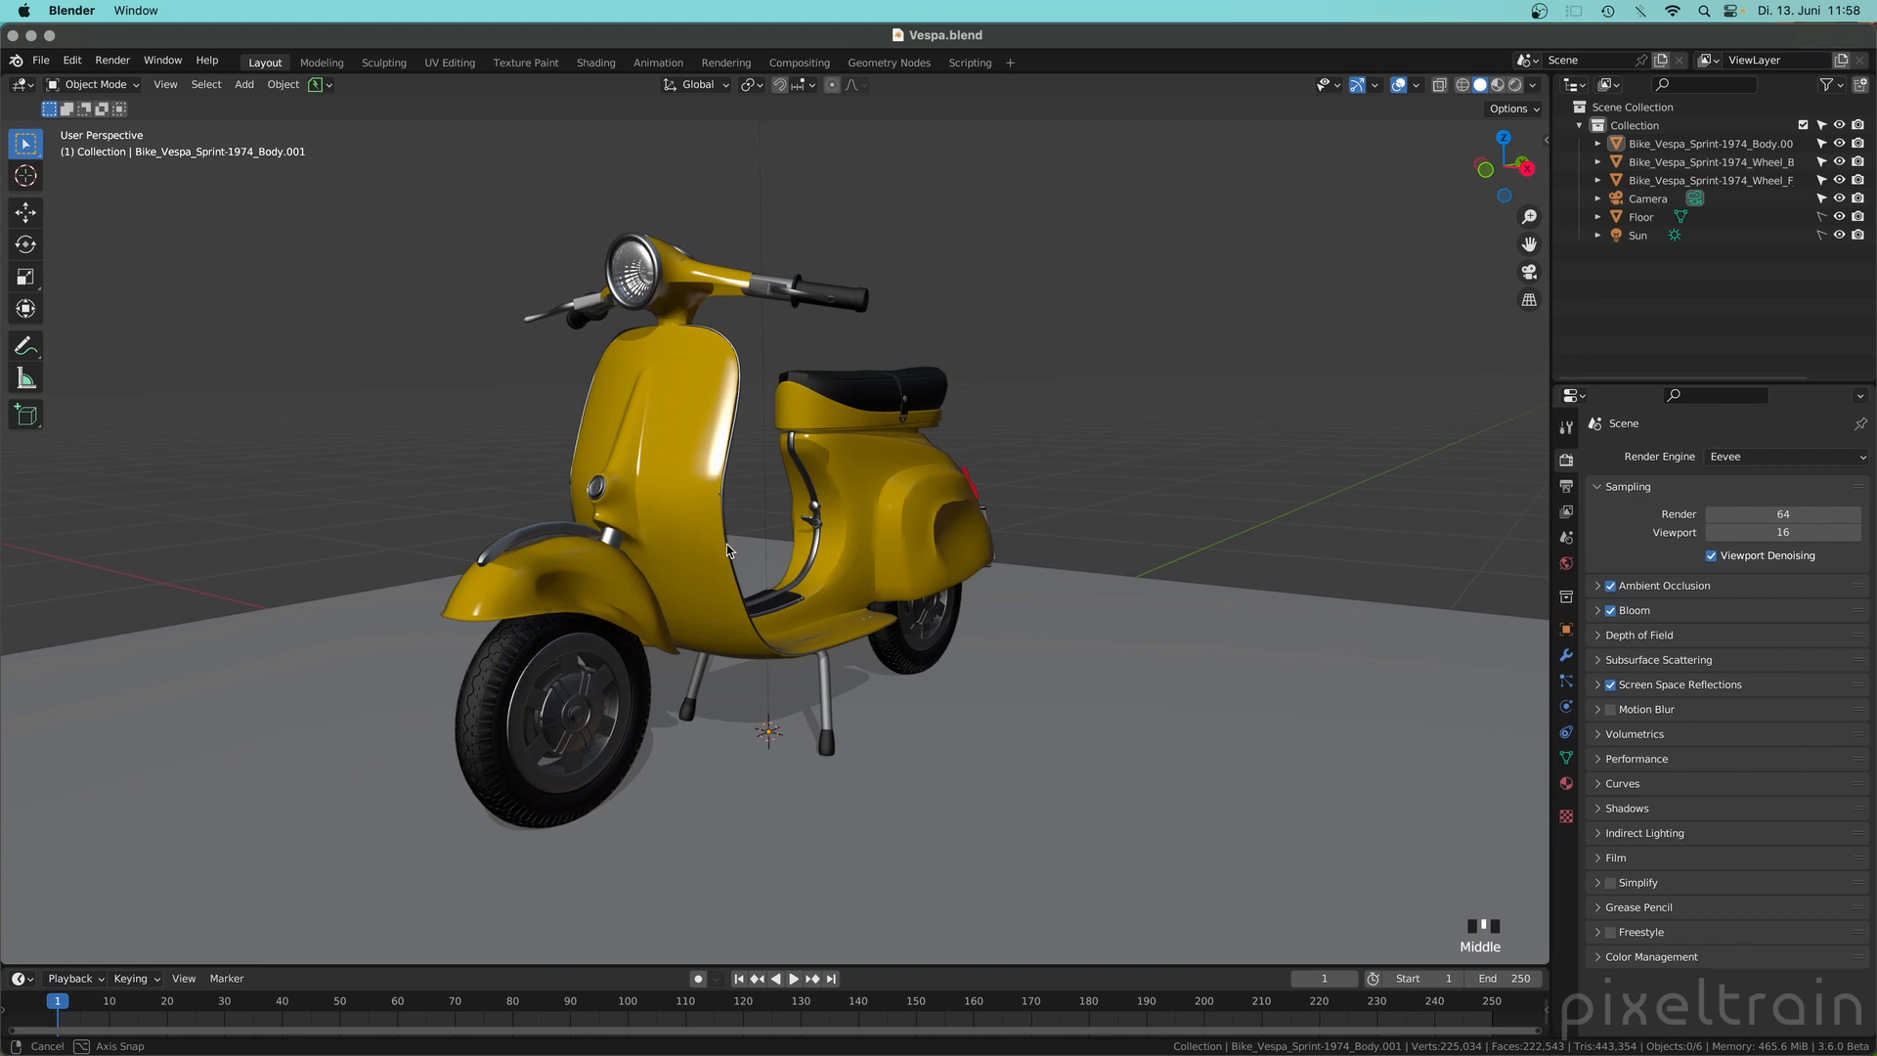
drag(727, 550, 857, 481)
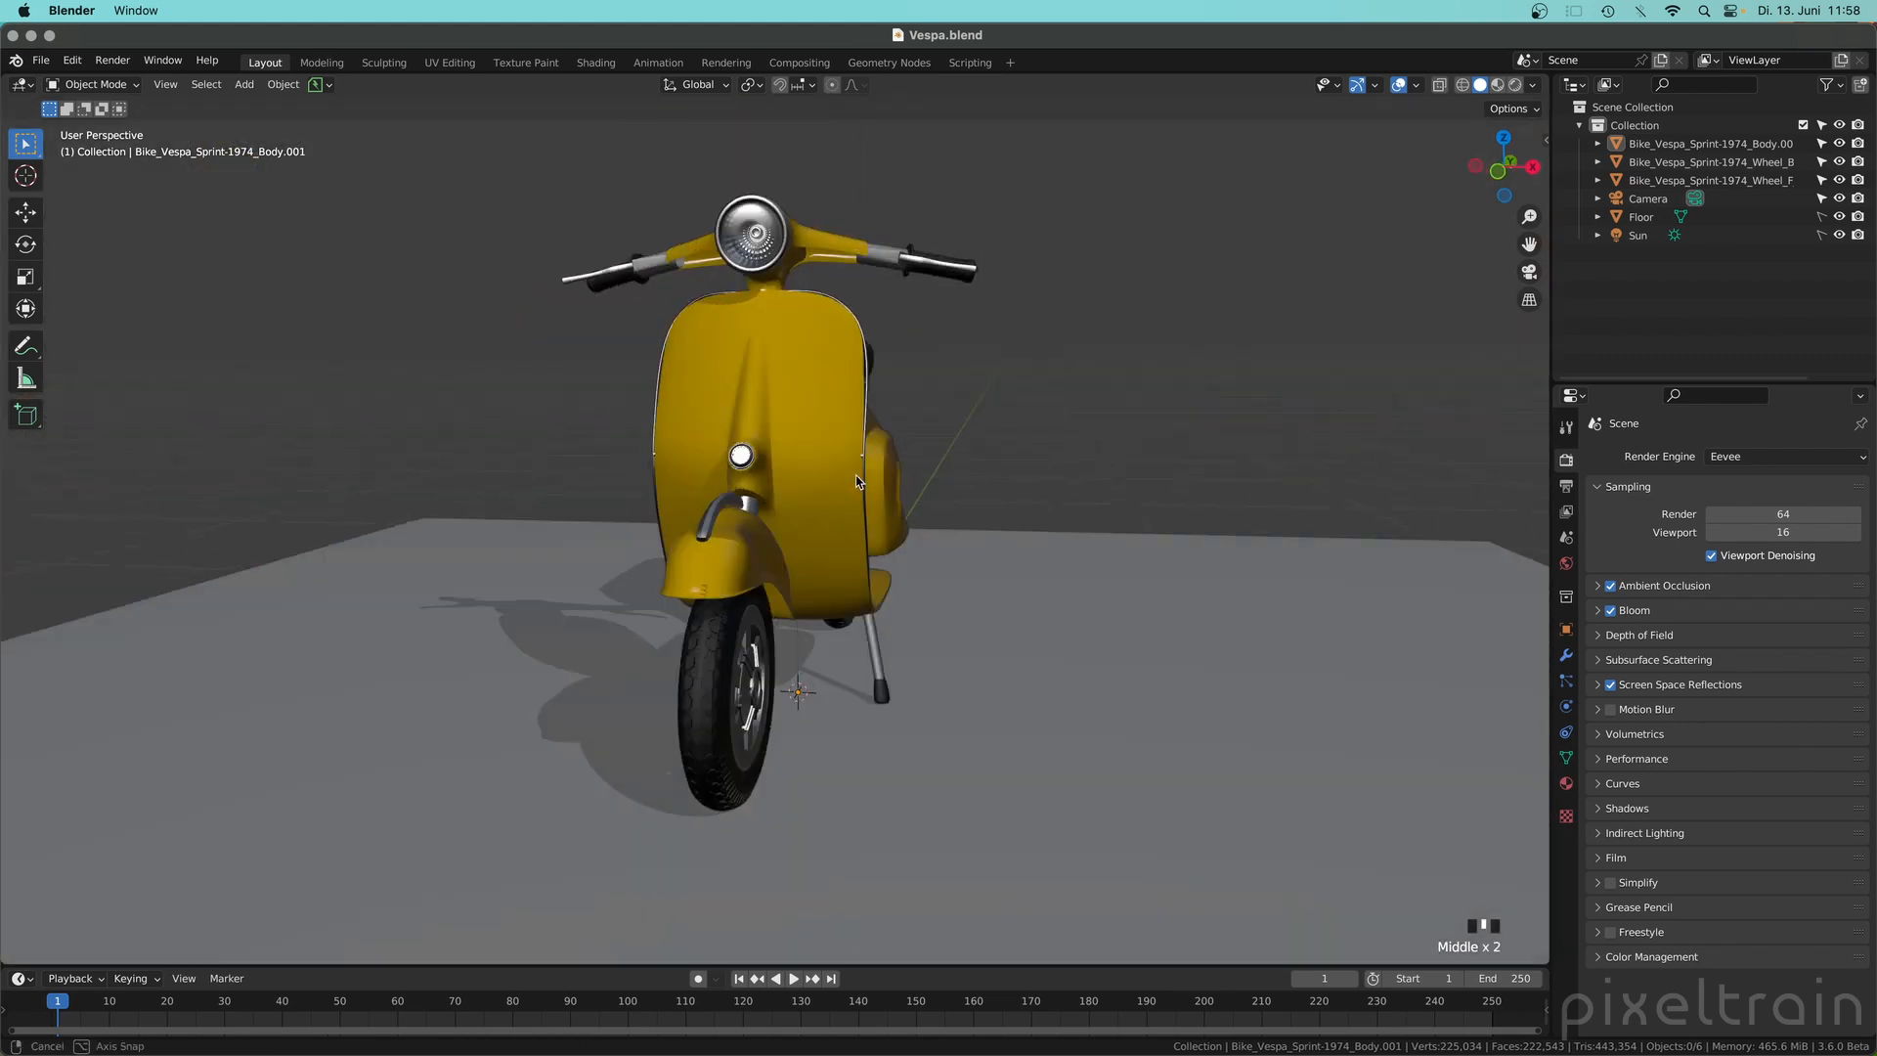
drag(856, 479, 901, 532)
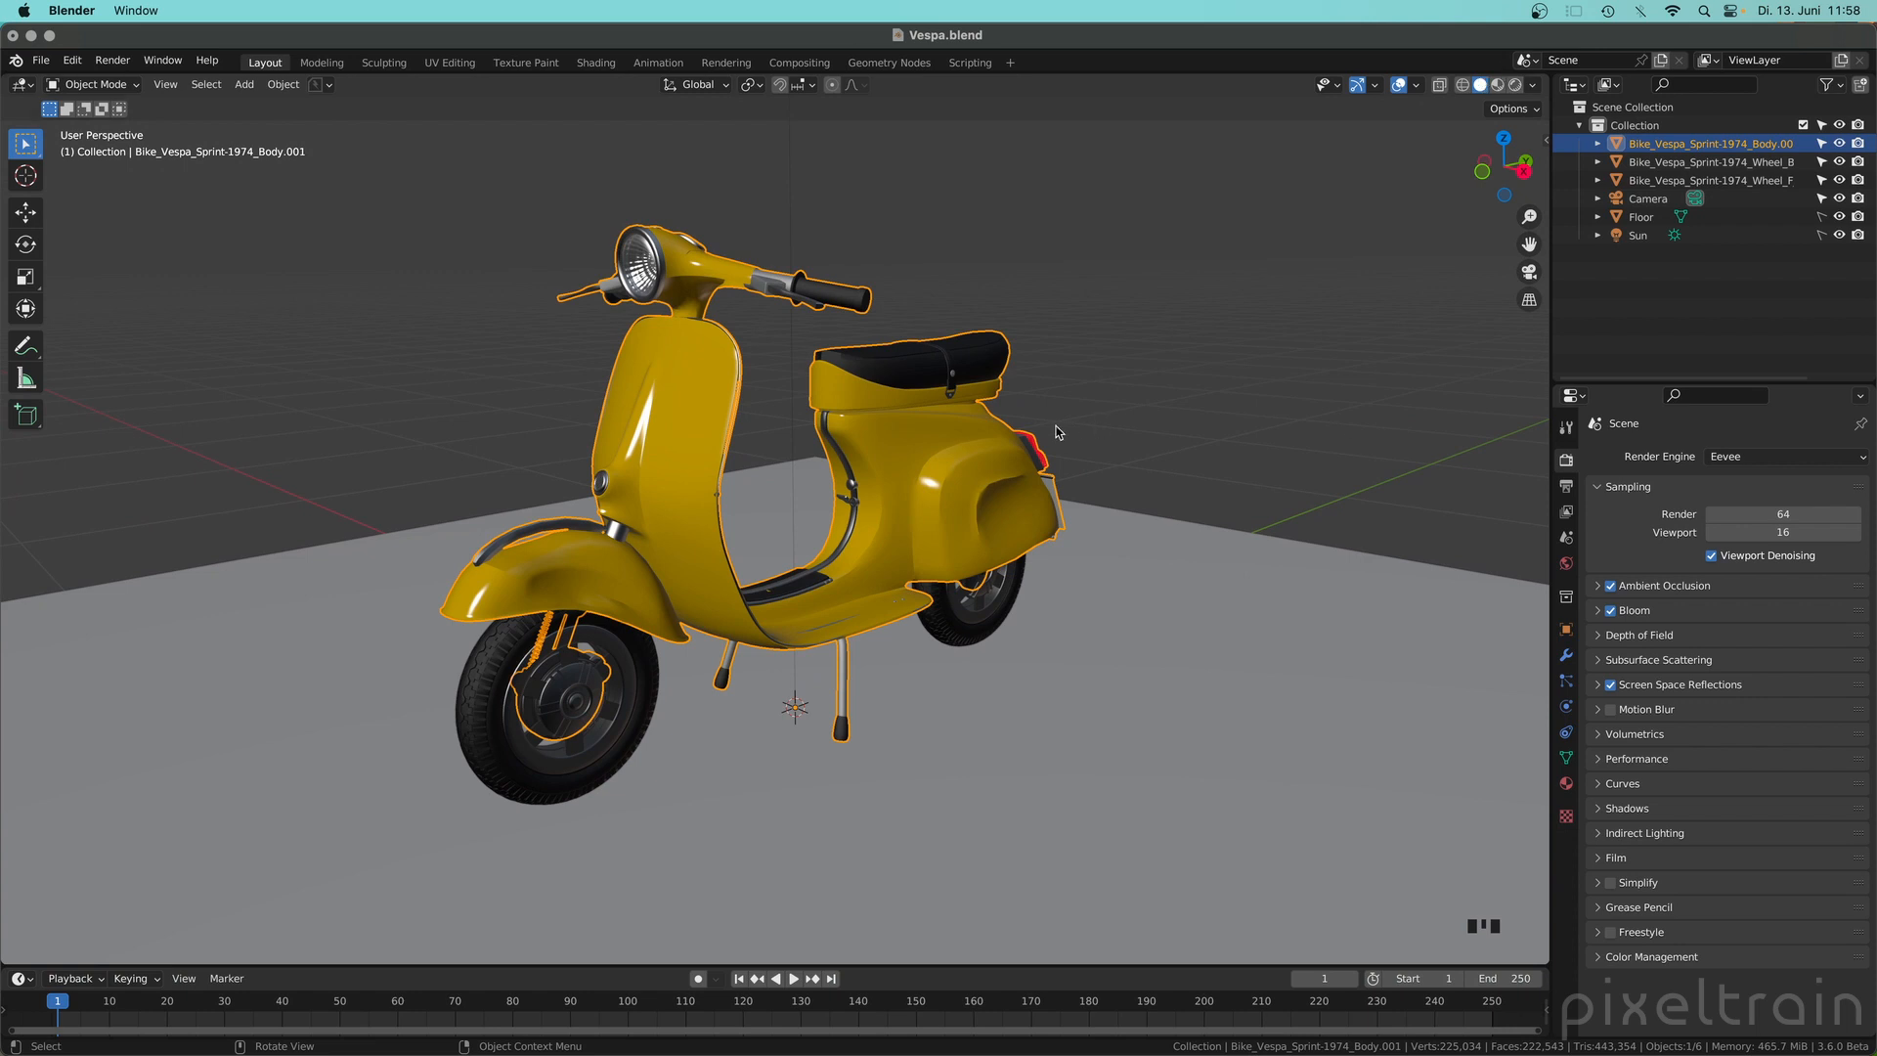
key(q)
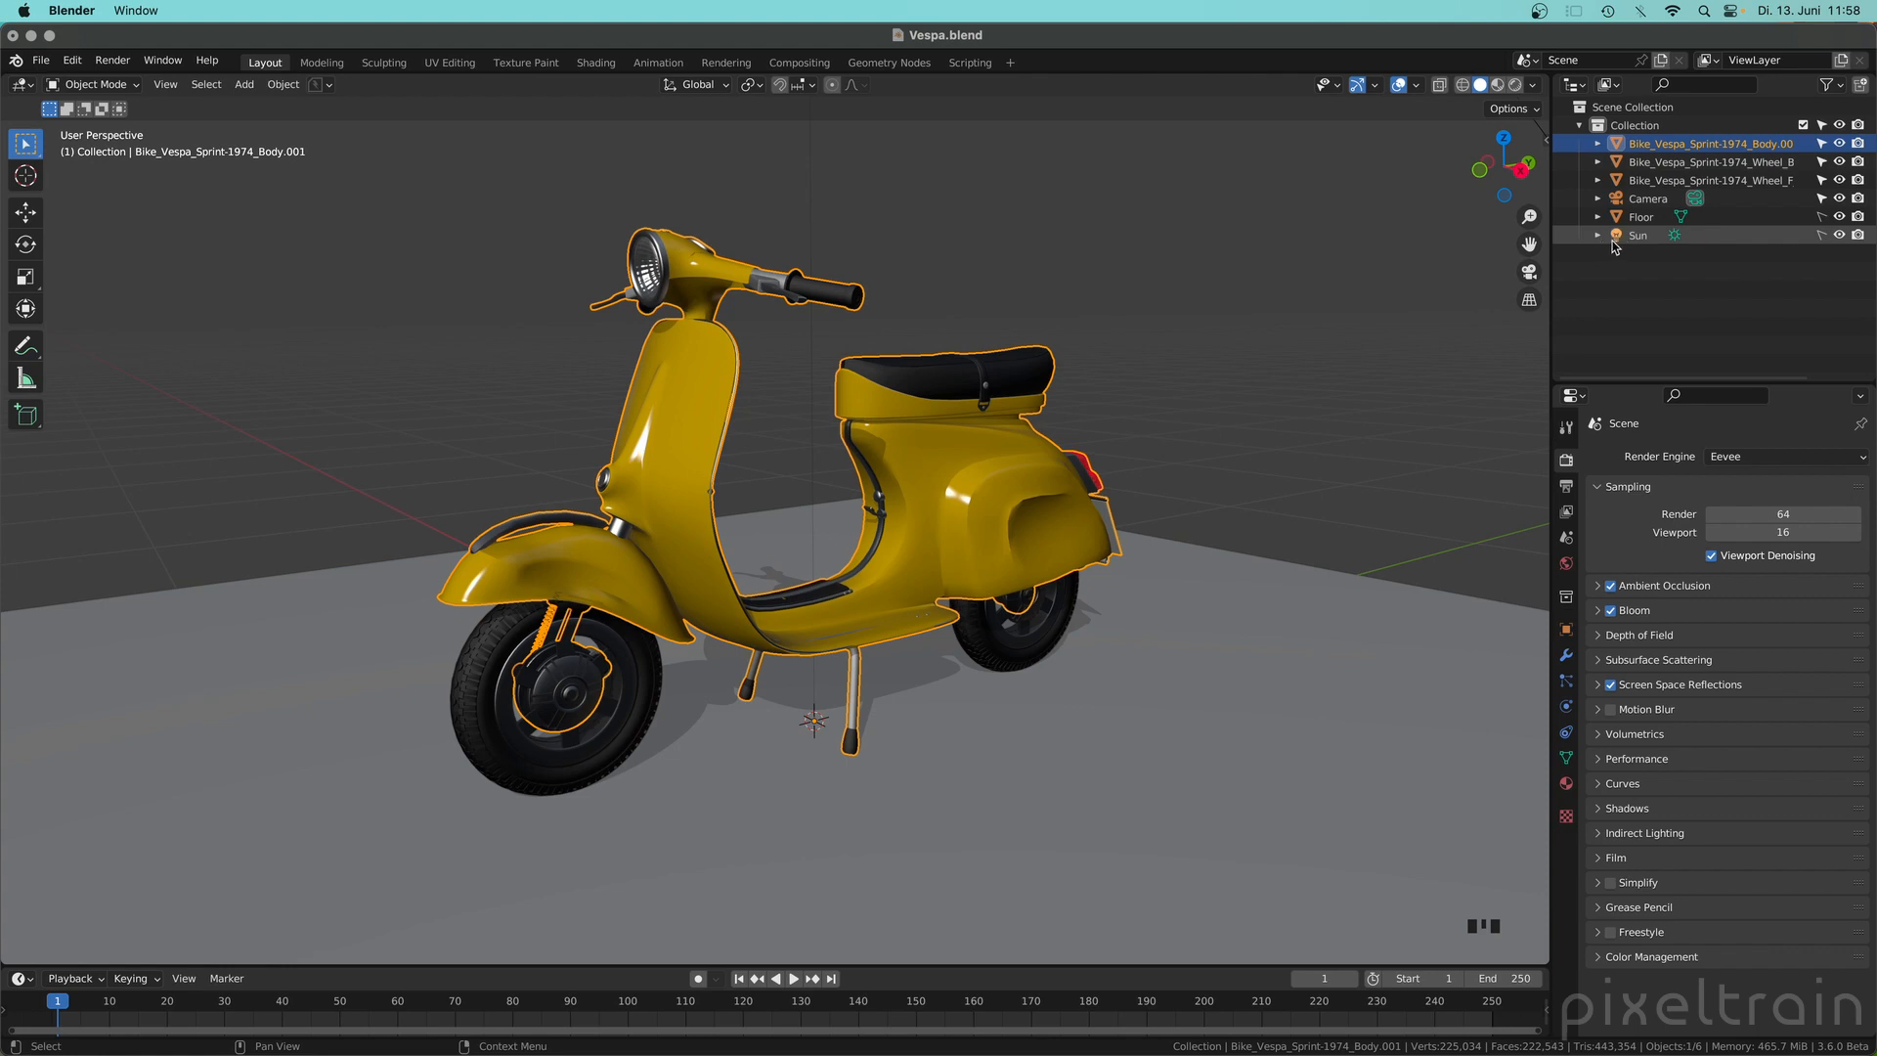
mouse_move(1658, 241)
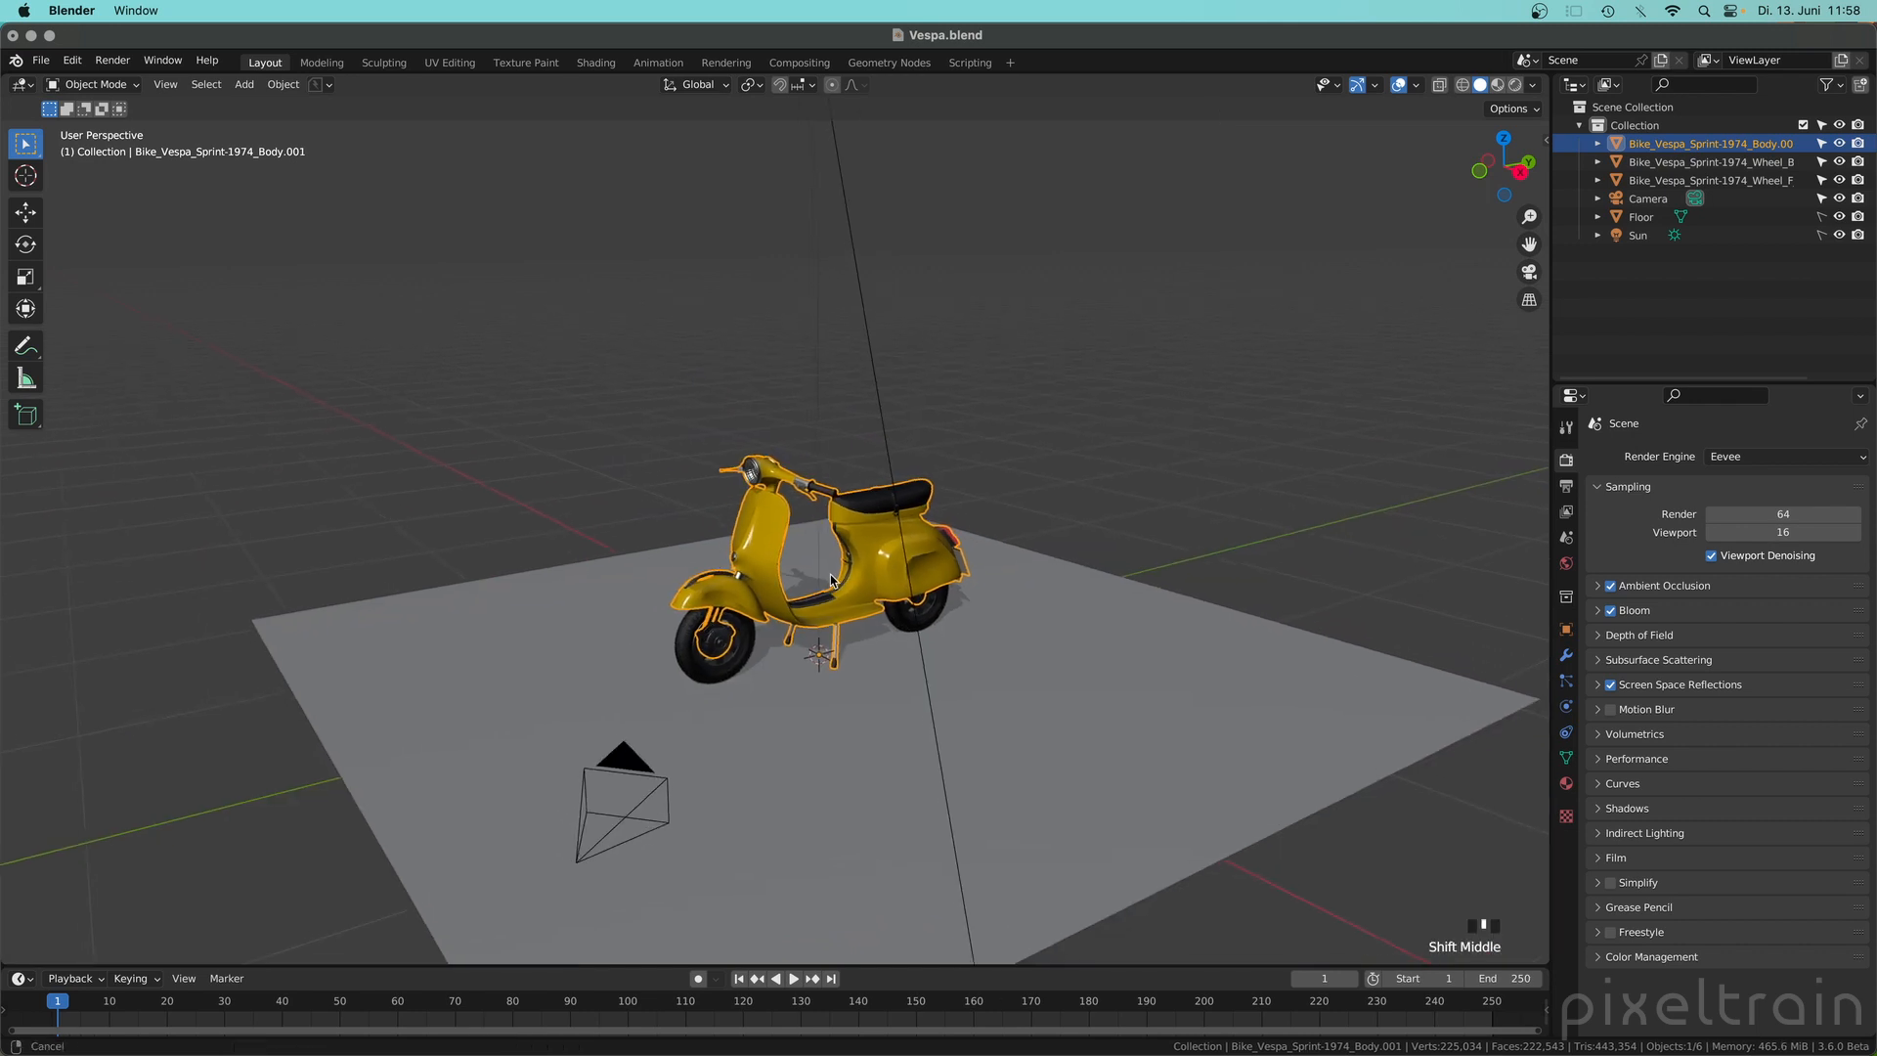
drag(839, 575, 851, 491)
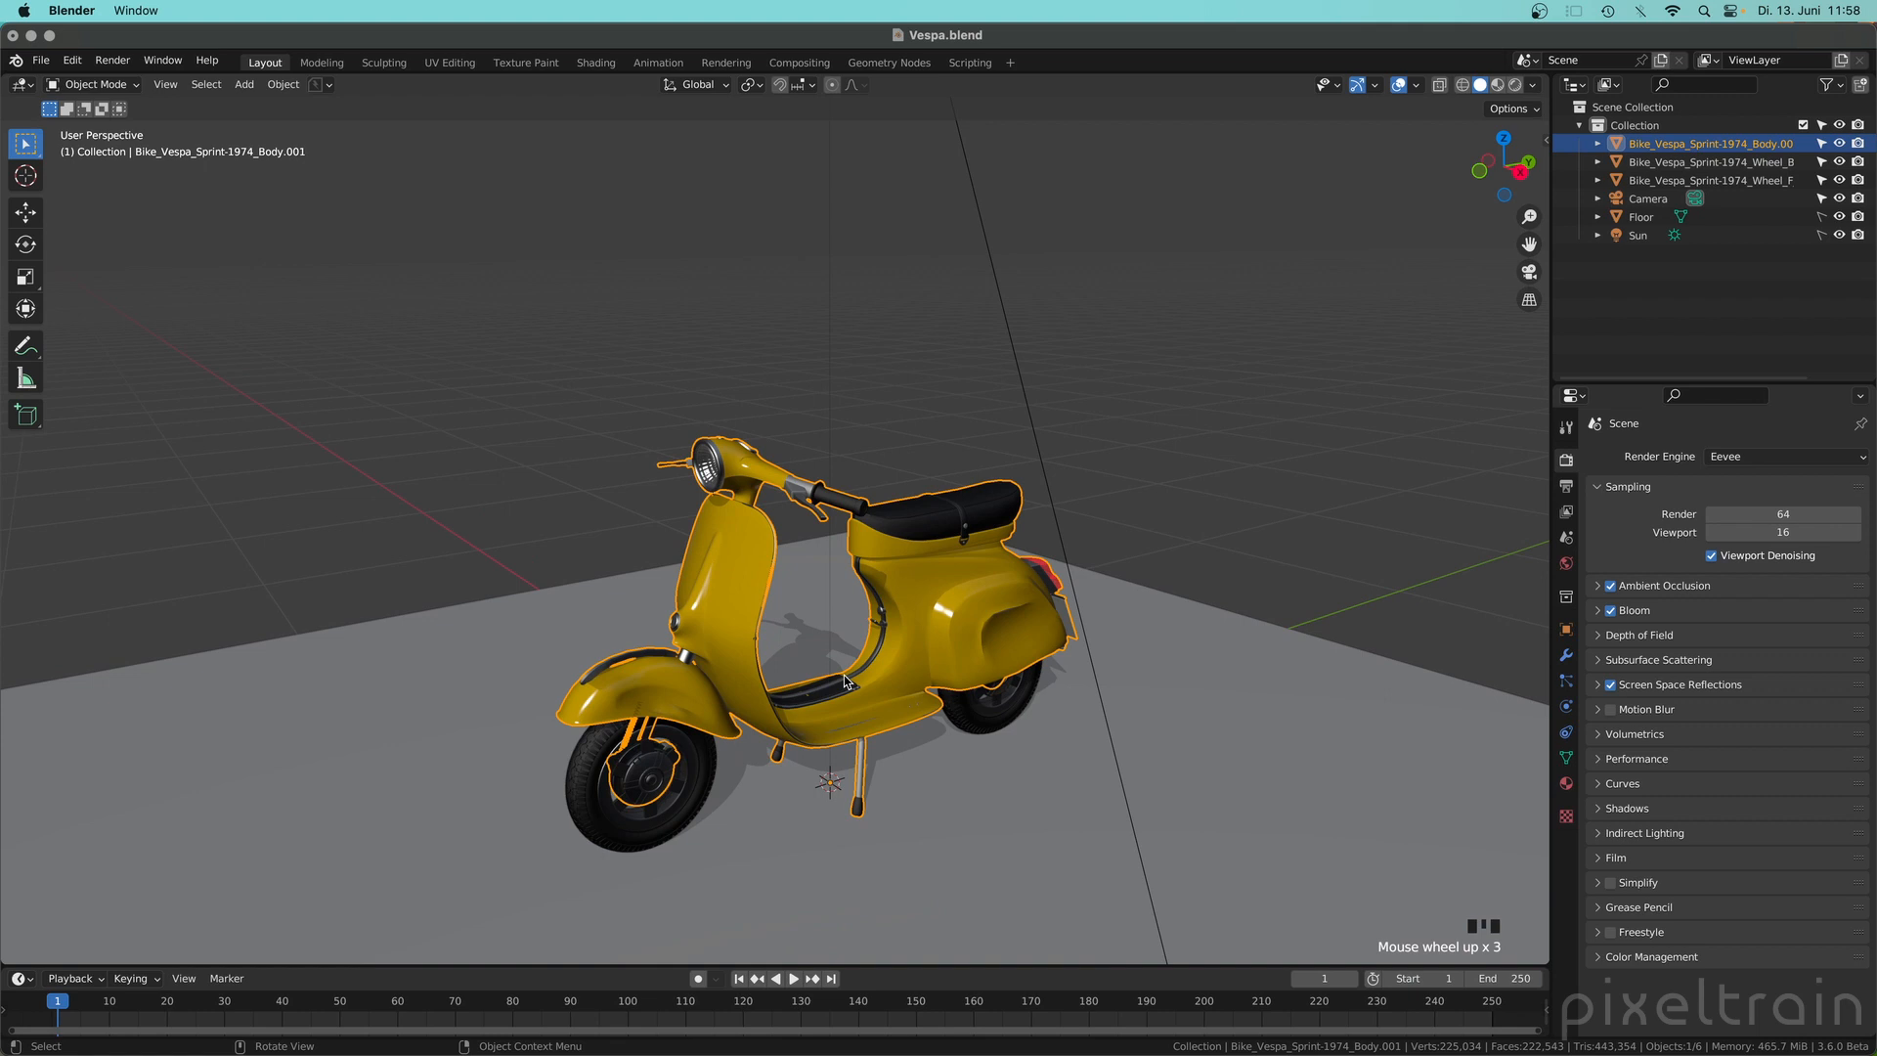
scroll(down, 3)
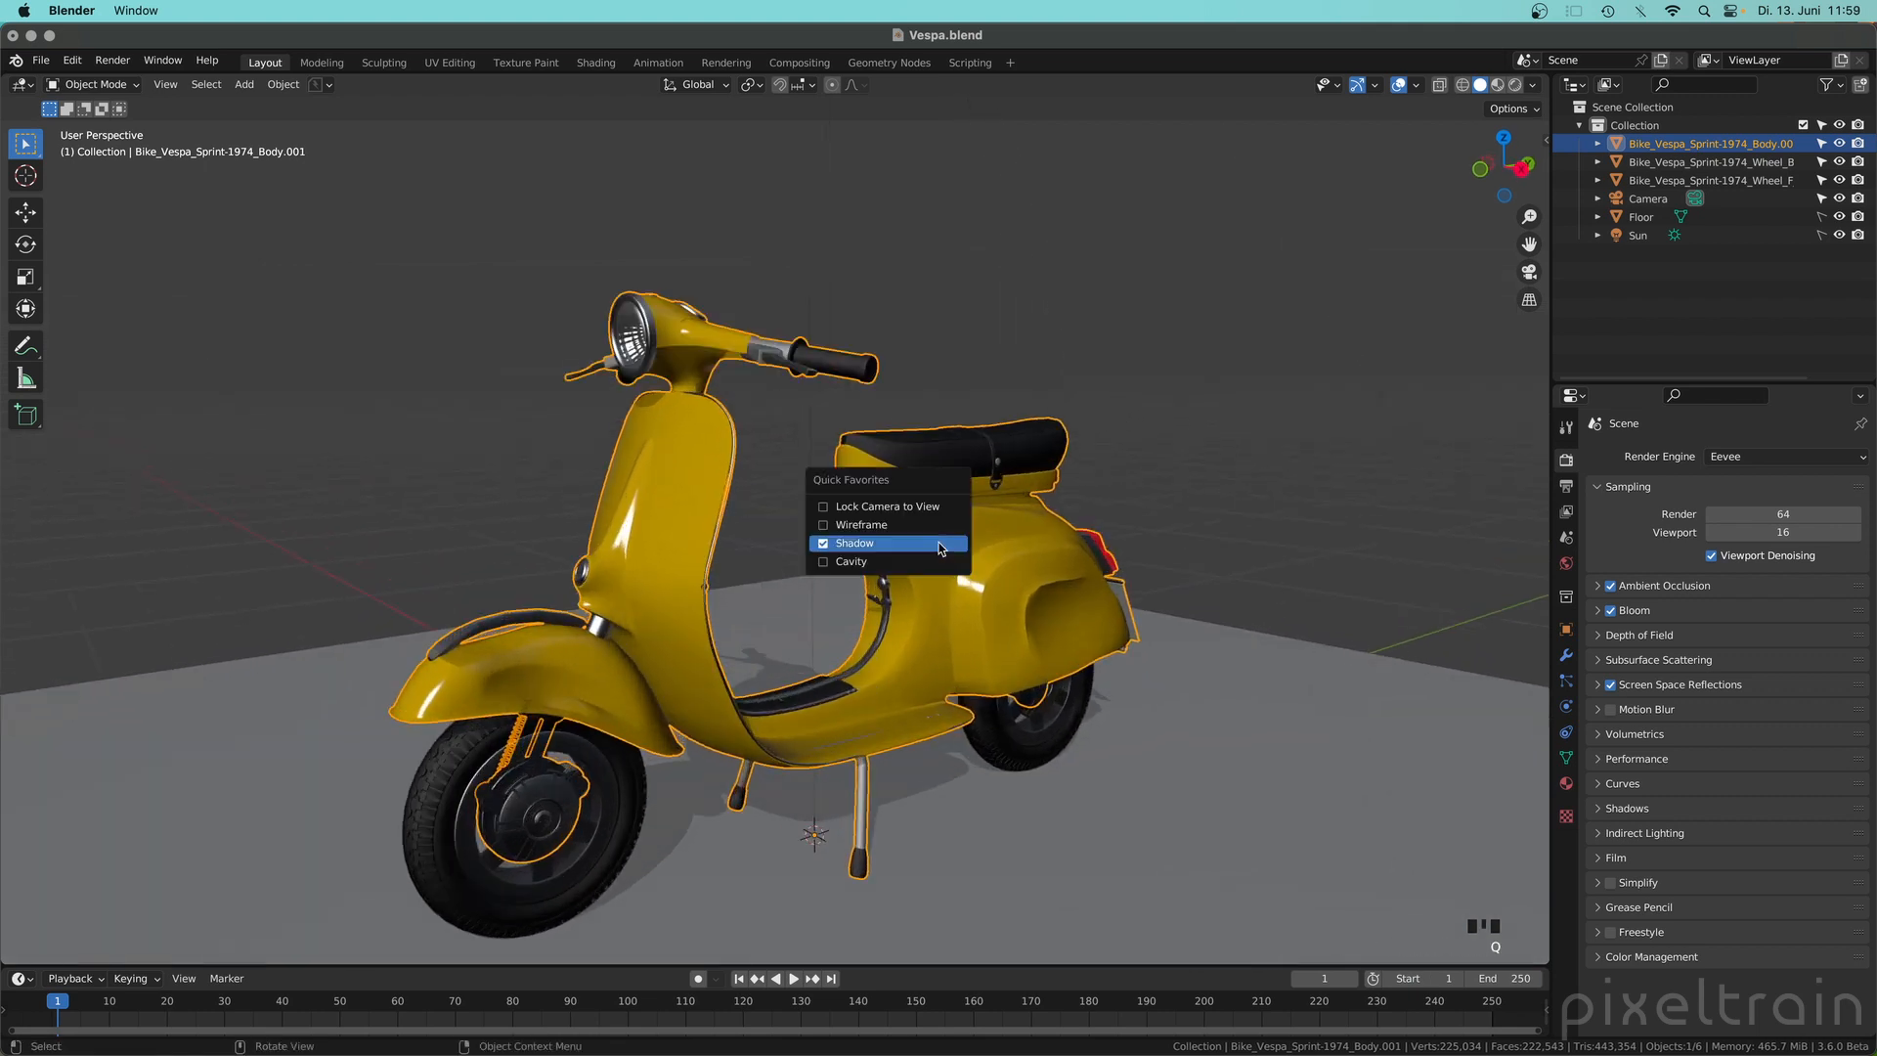
click(854, 542)
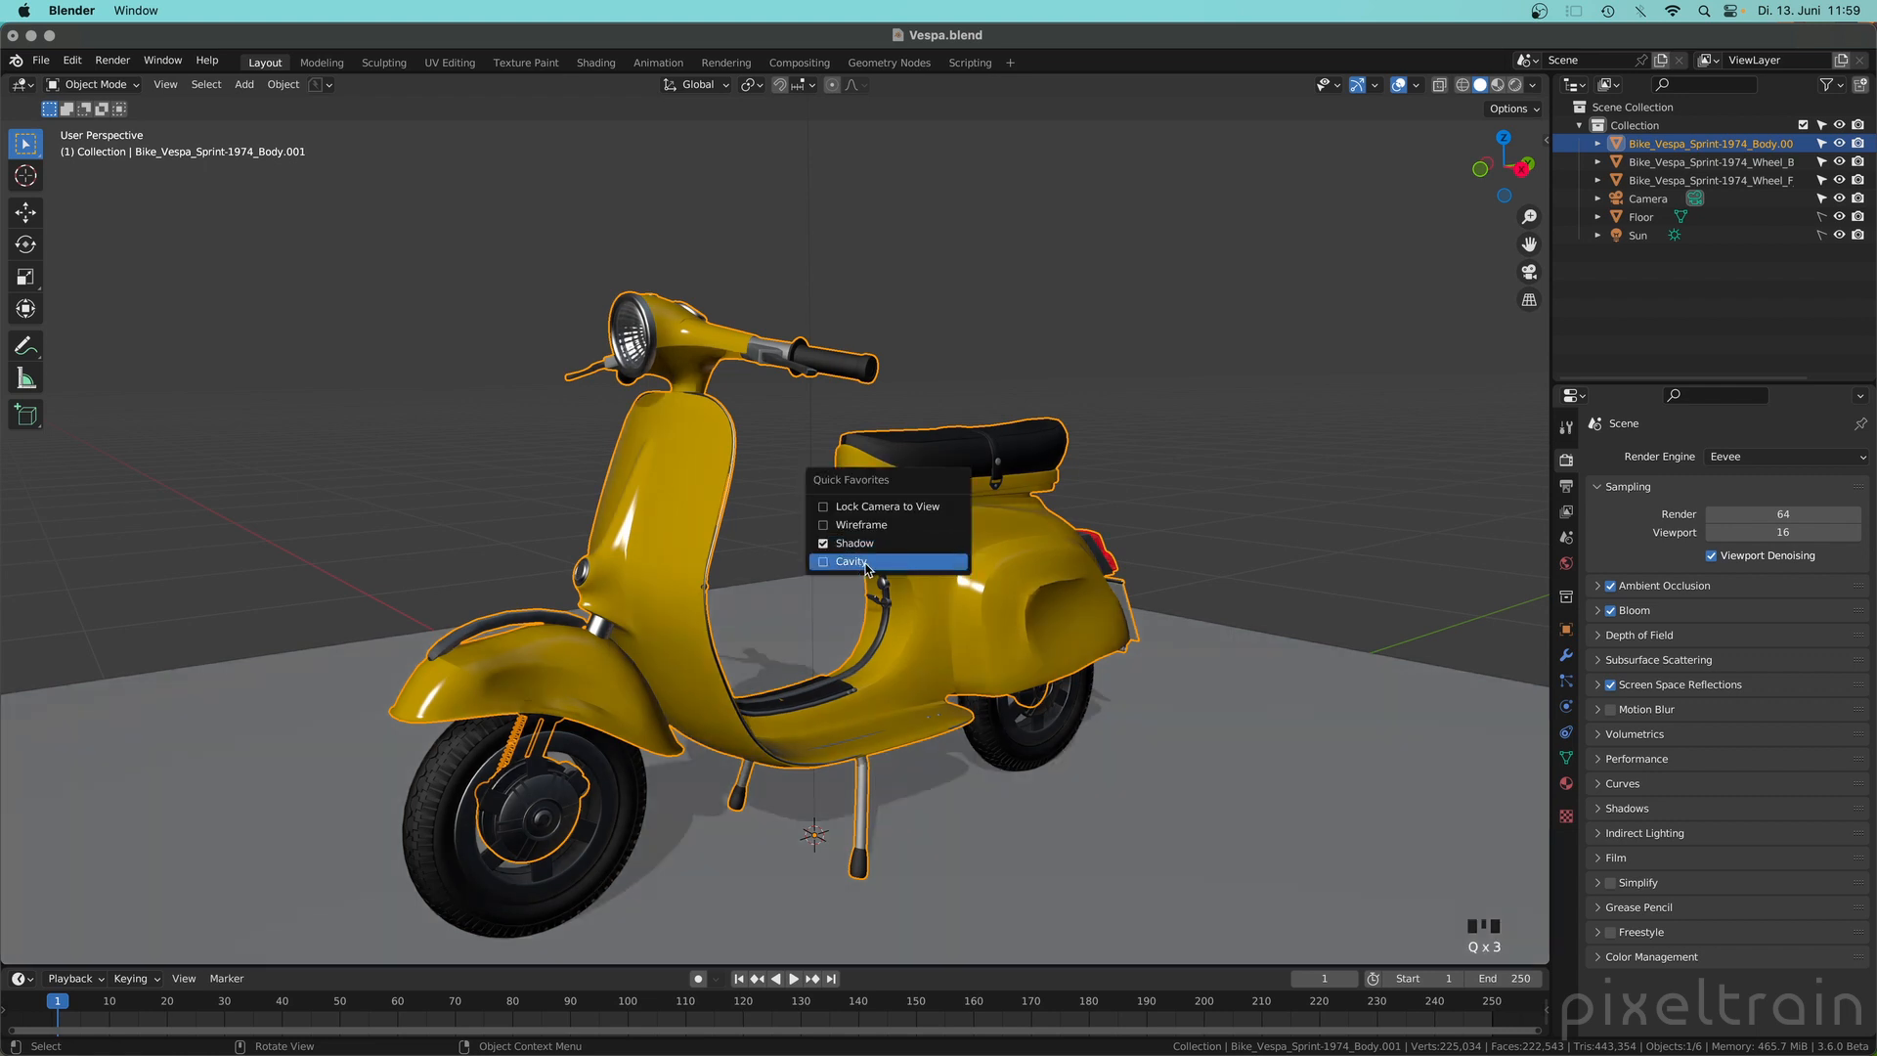
click(852, 561)
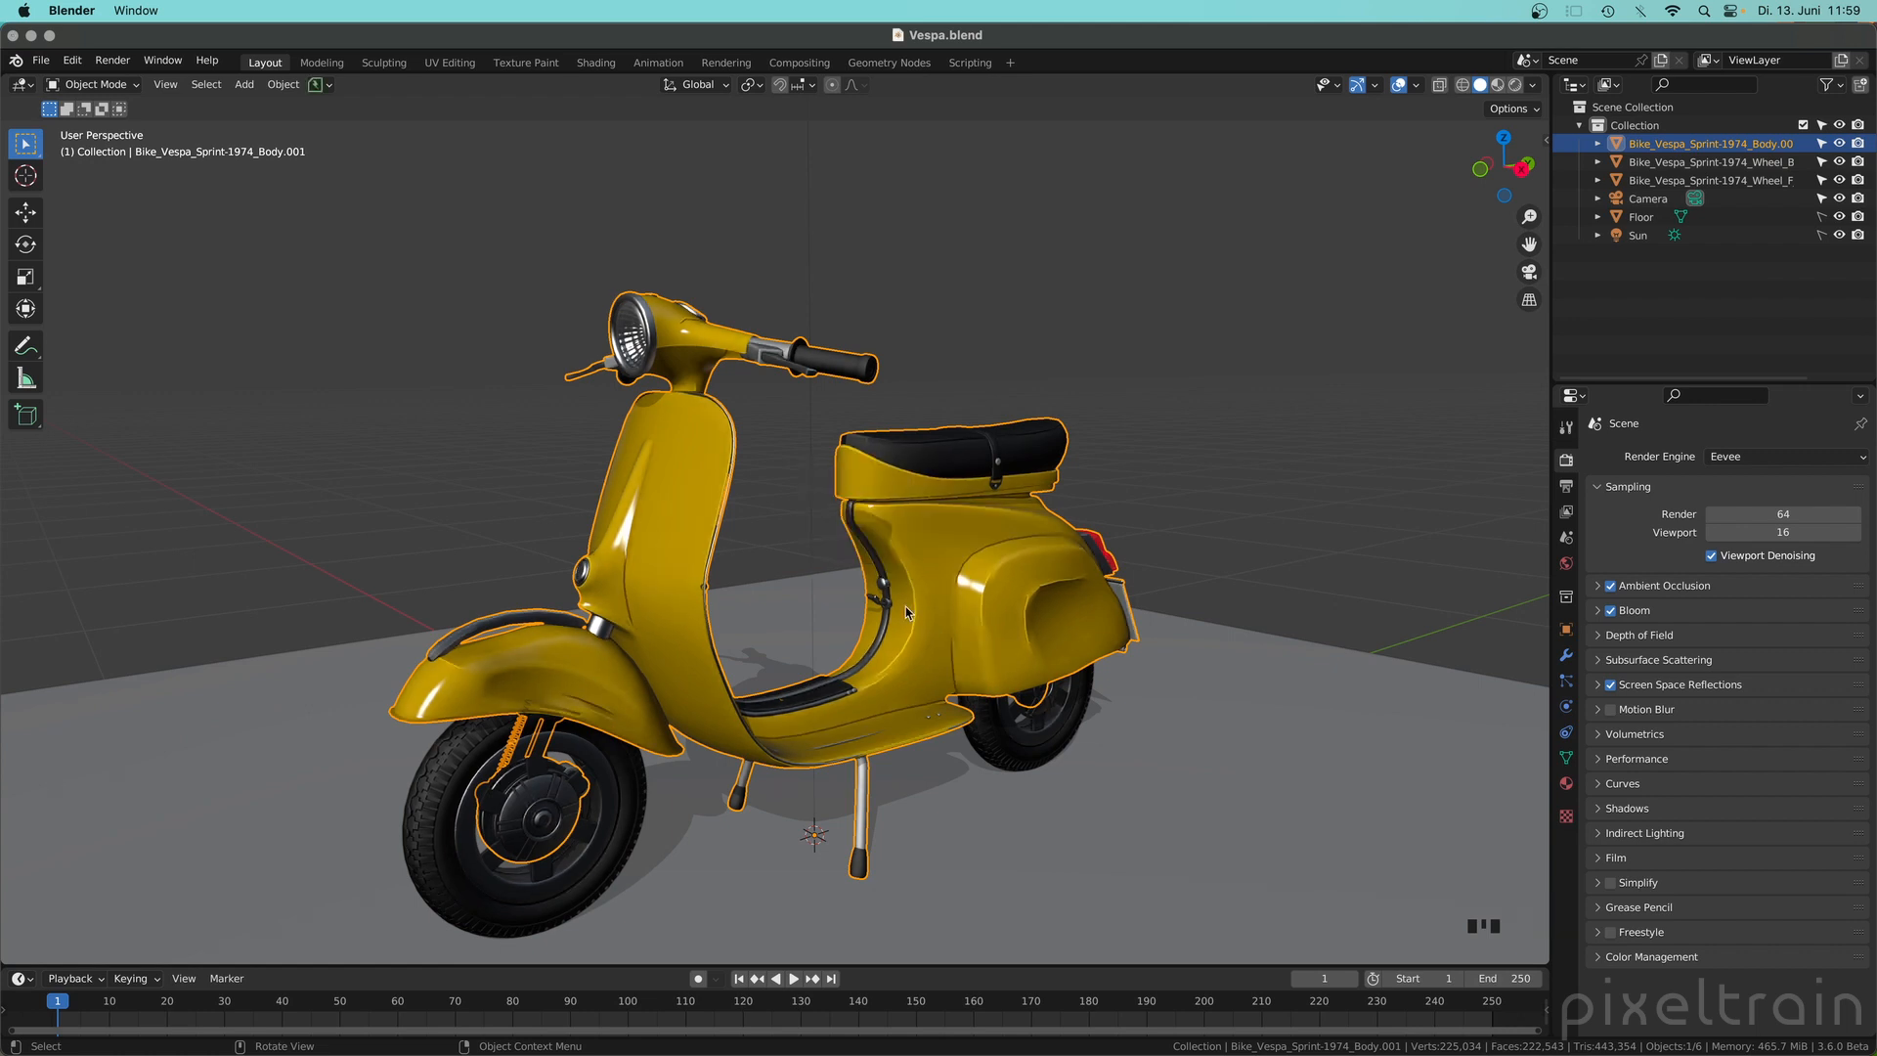
mouse_move(913, 575)
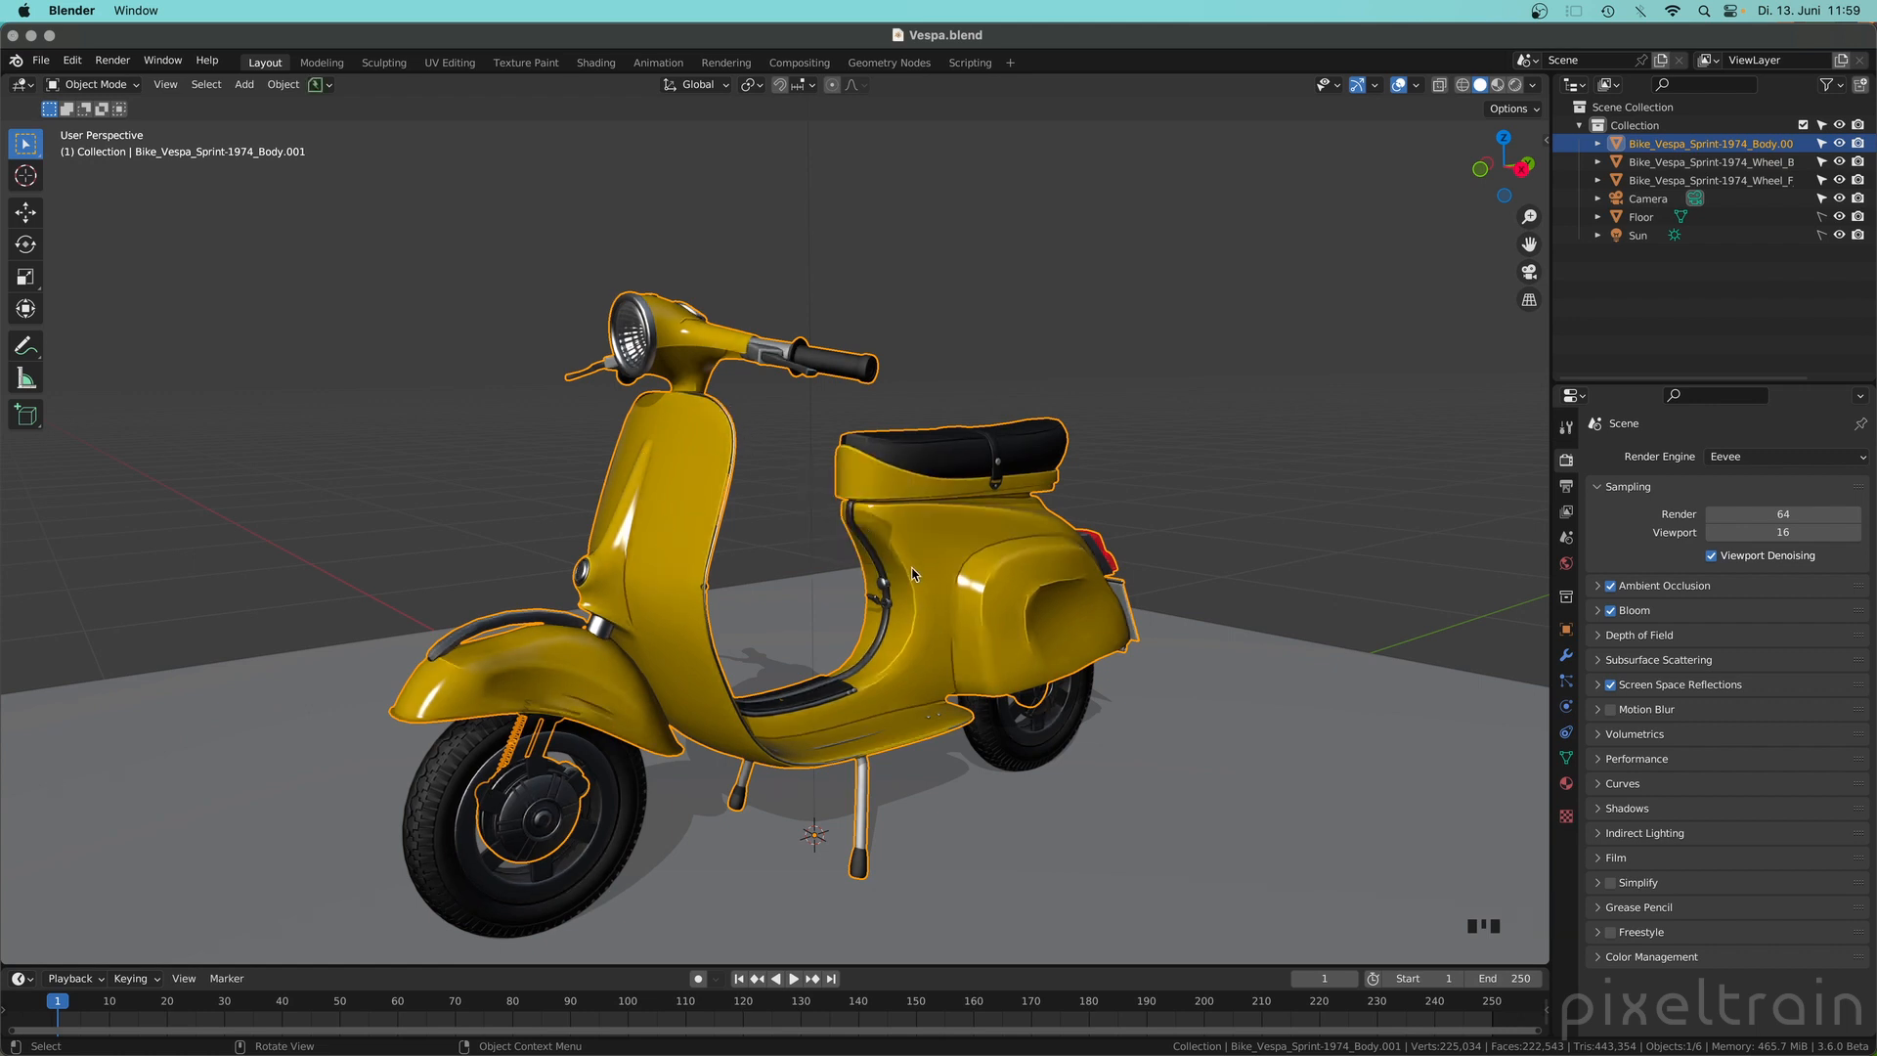
key(q)
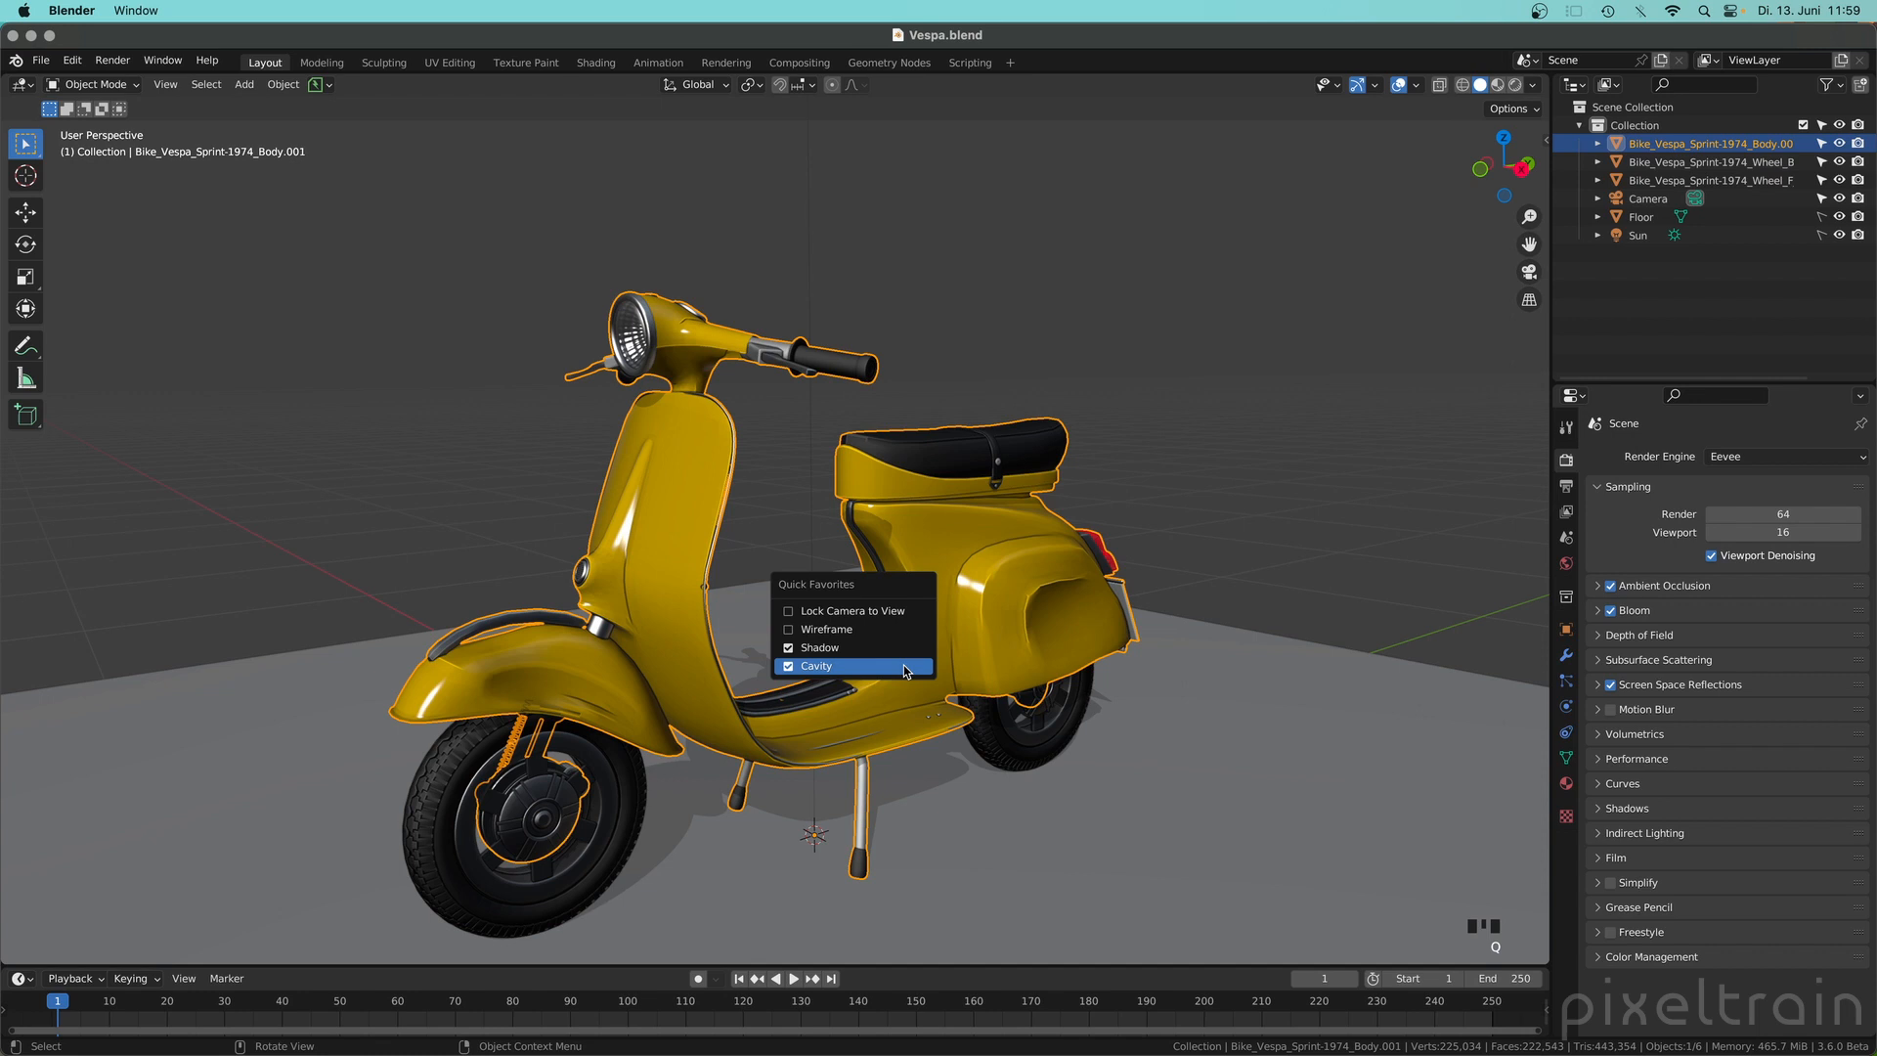
click(815, 664)
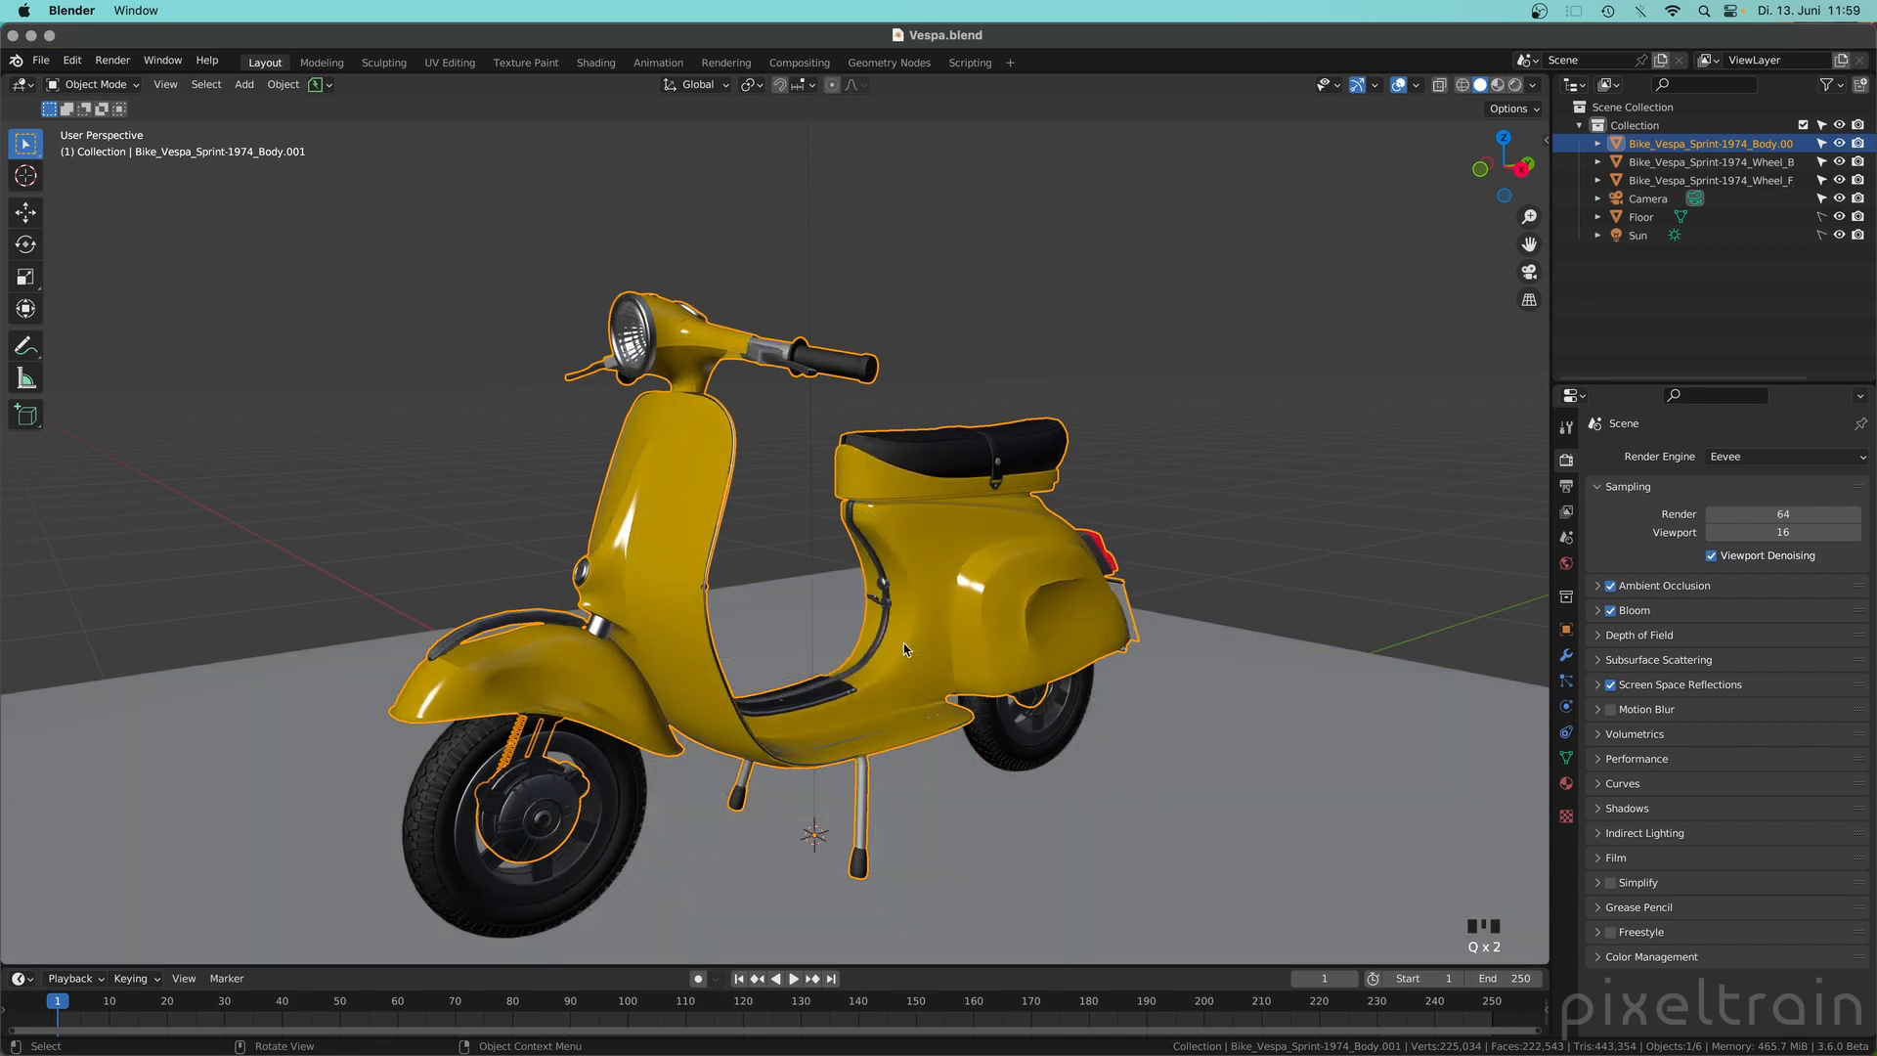
mouse_move(954, 616)
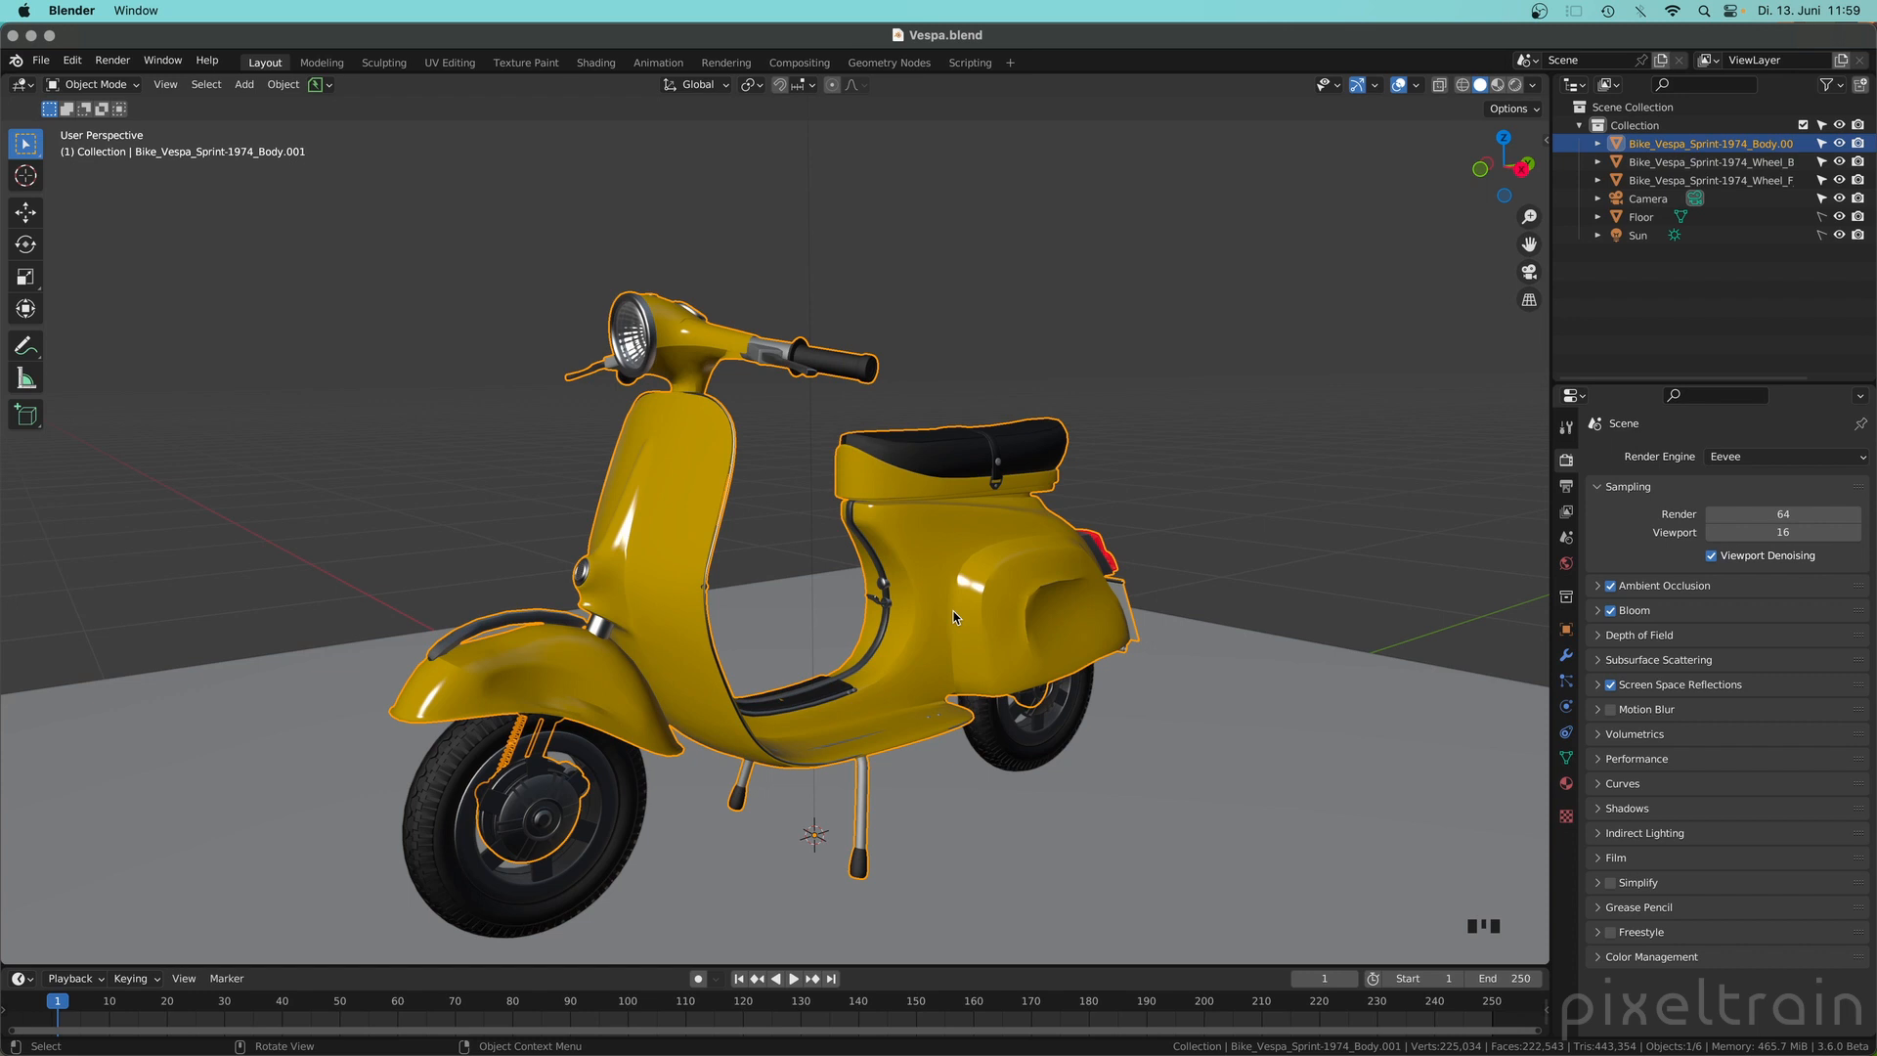
mouse_move(1063, 467)
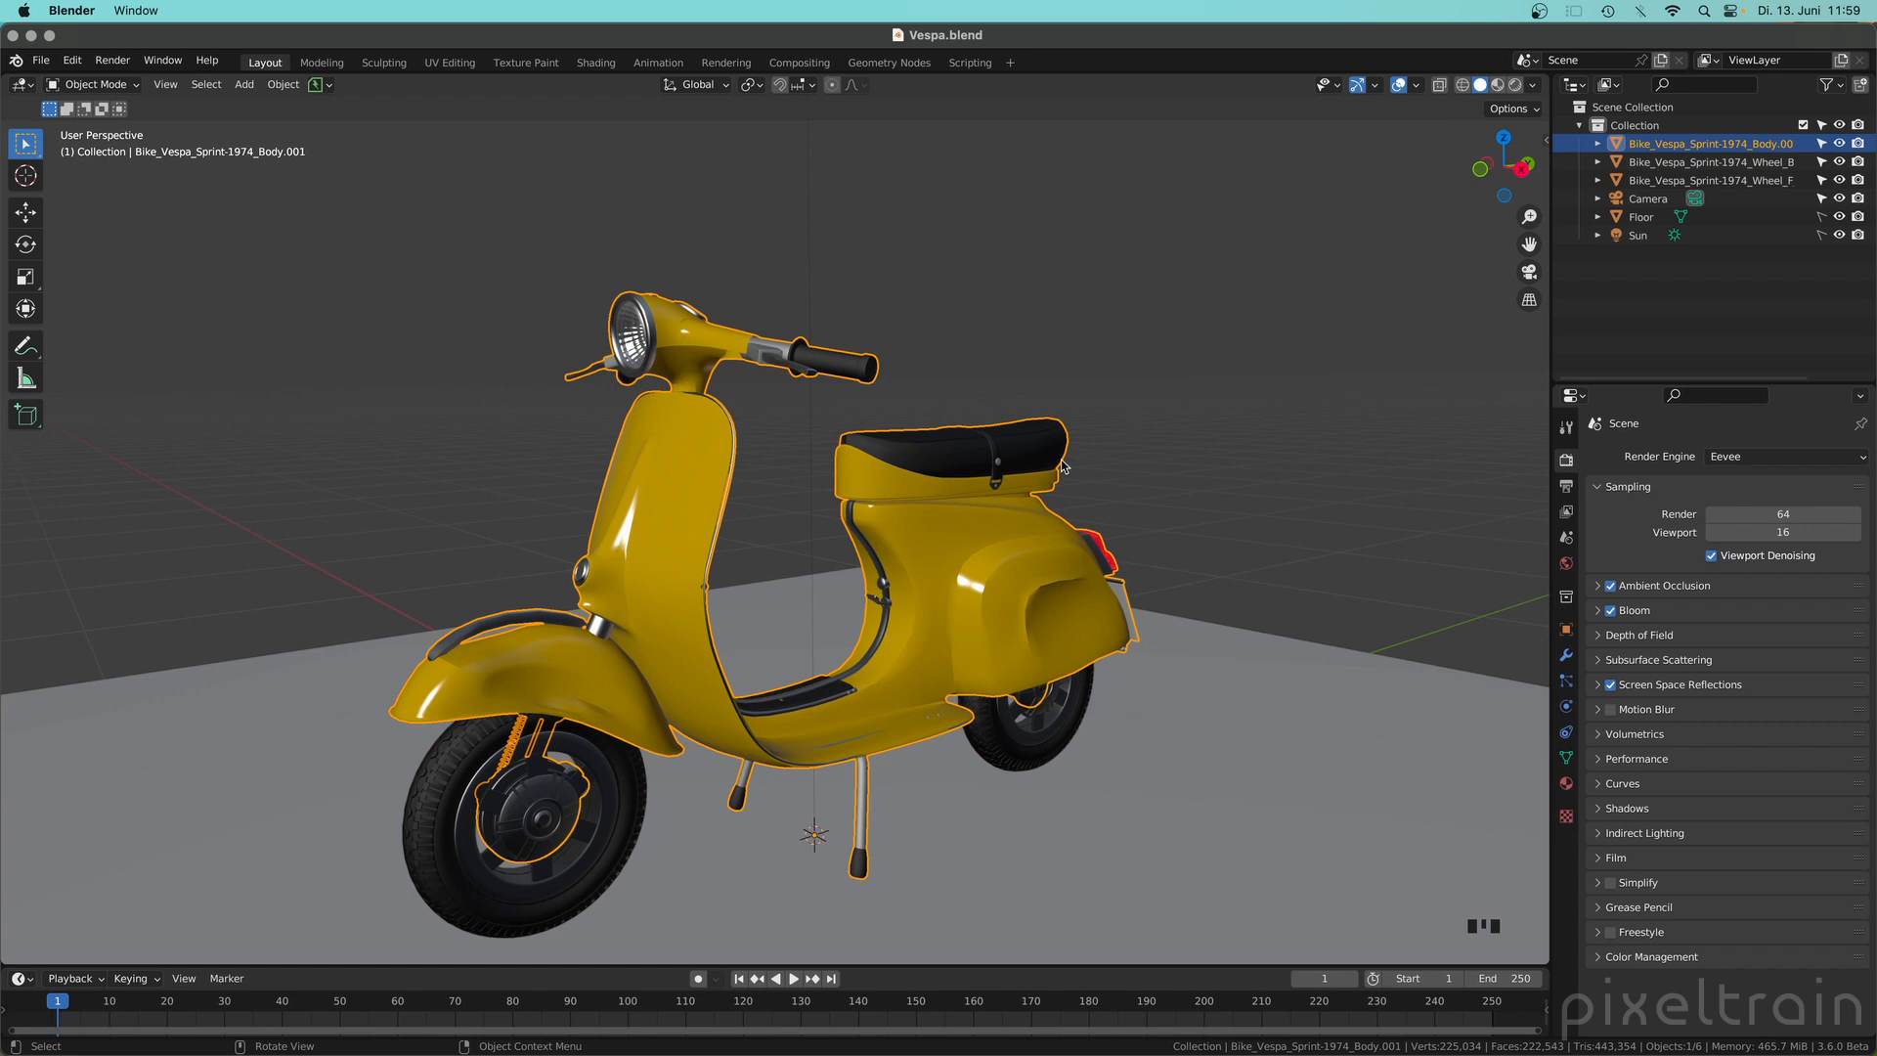
Step: Look through the scene camera, then show the viewport View settings with Lock Camera to View
key(q)
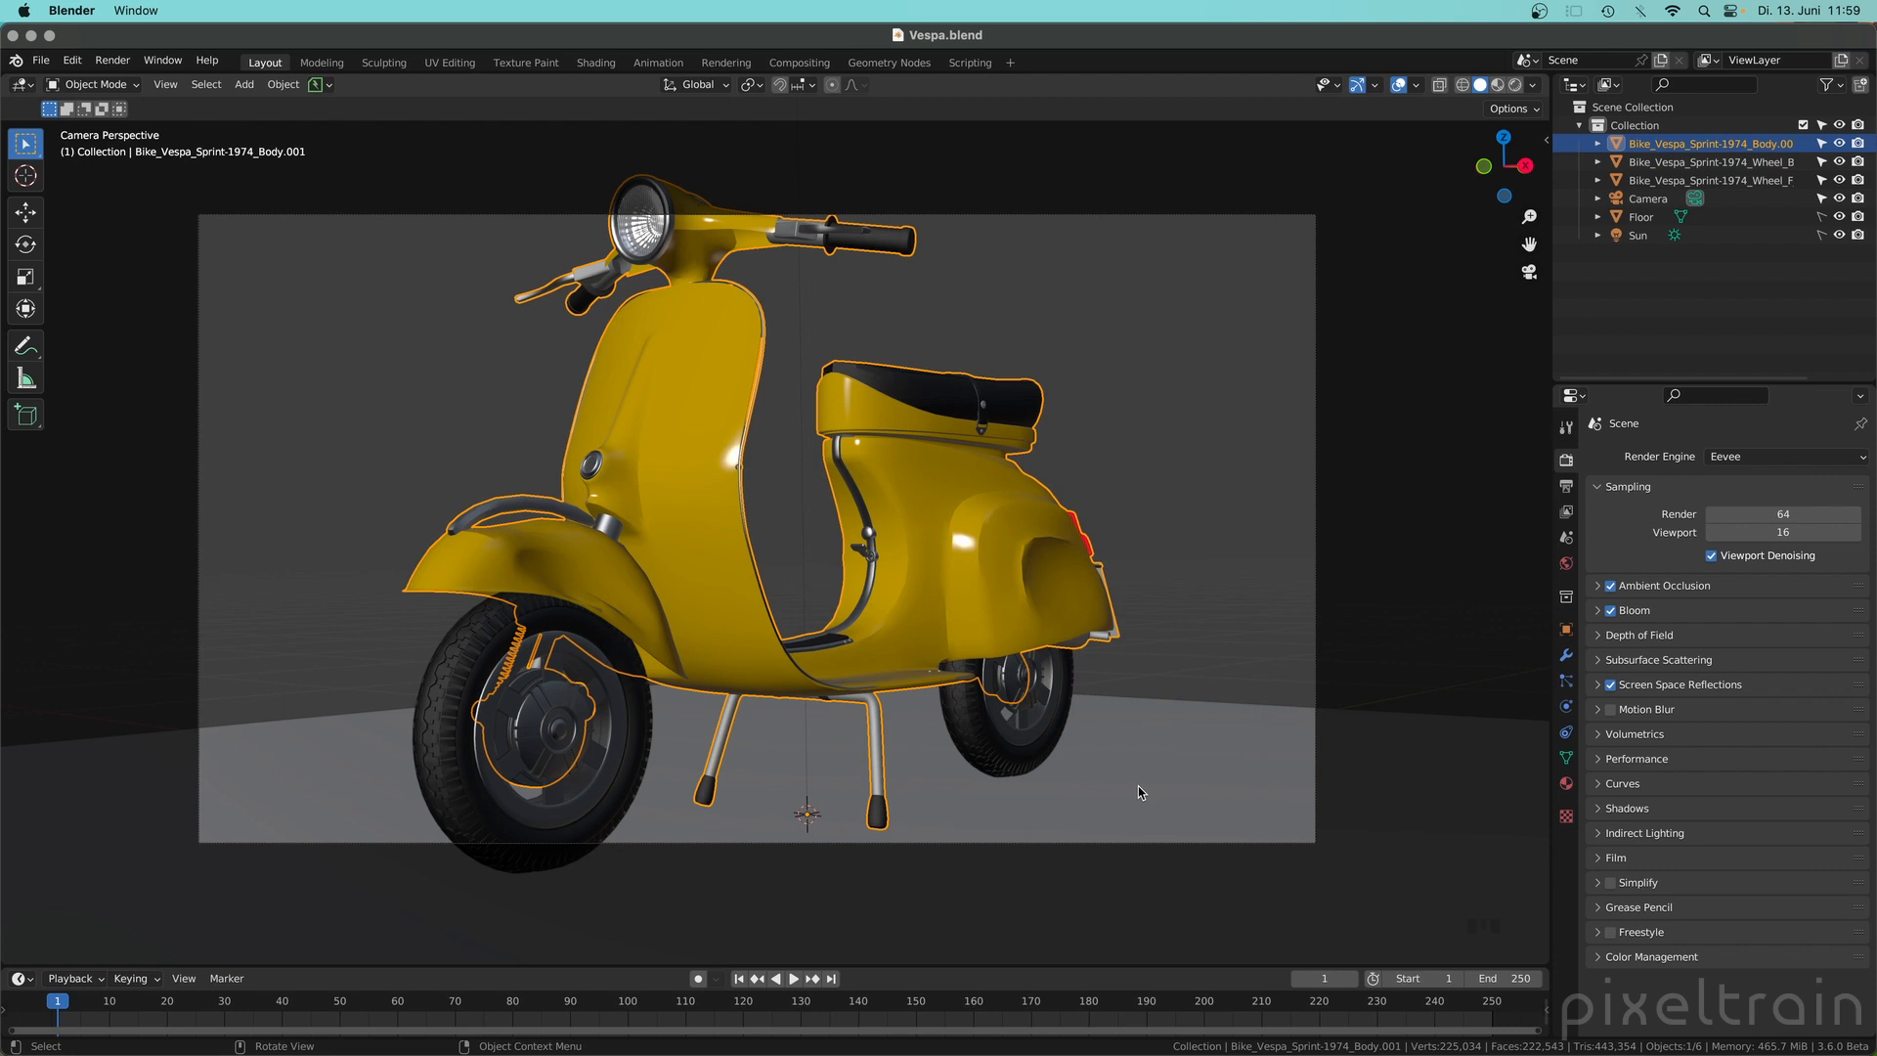
mouse_move(832, 524)
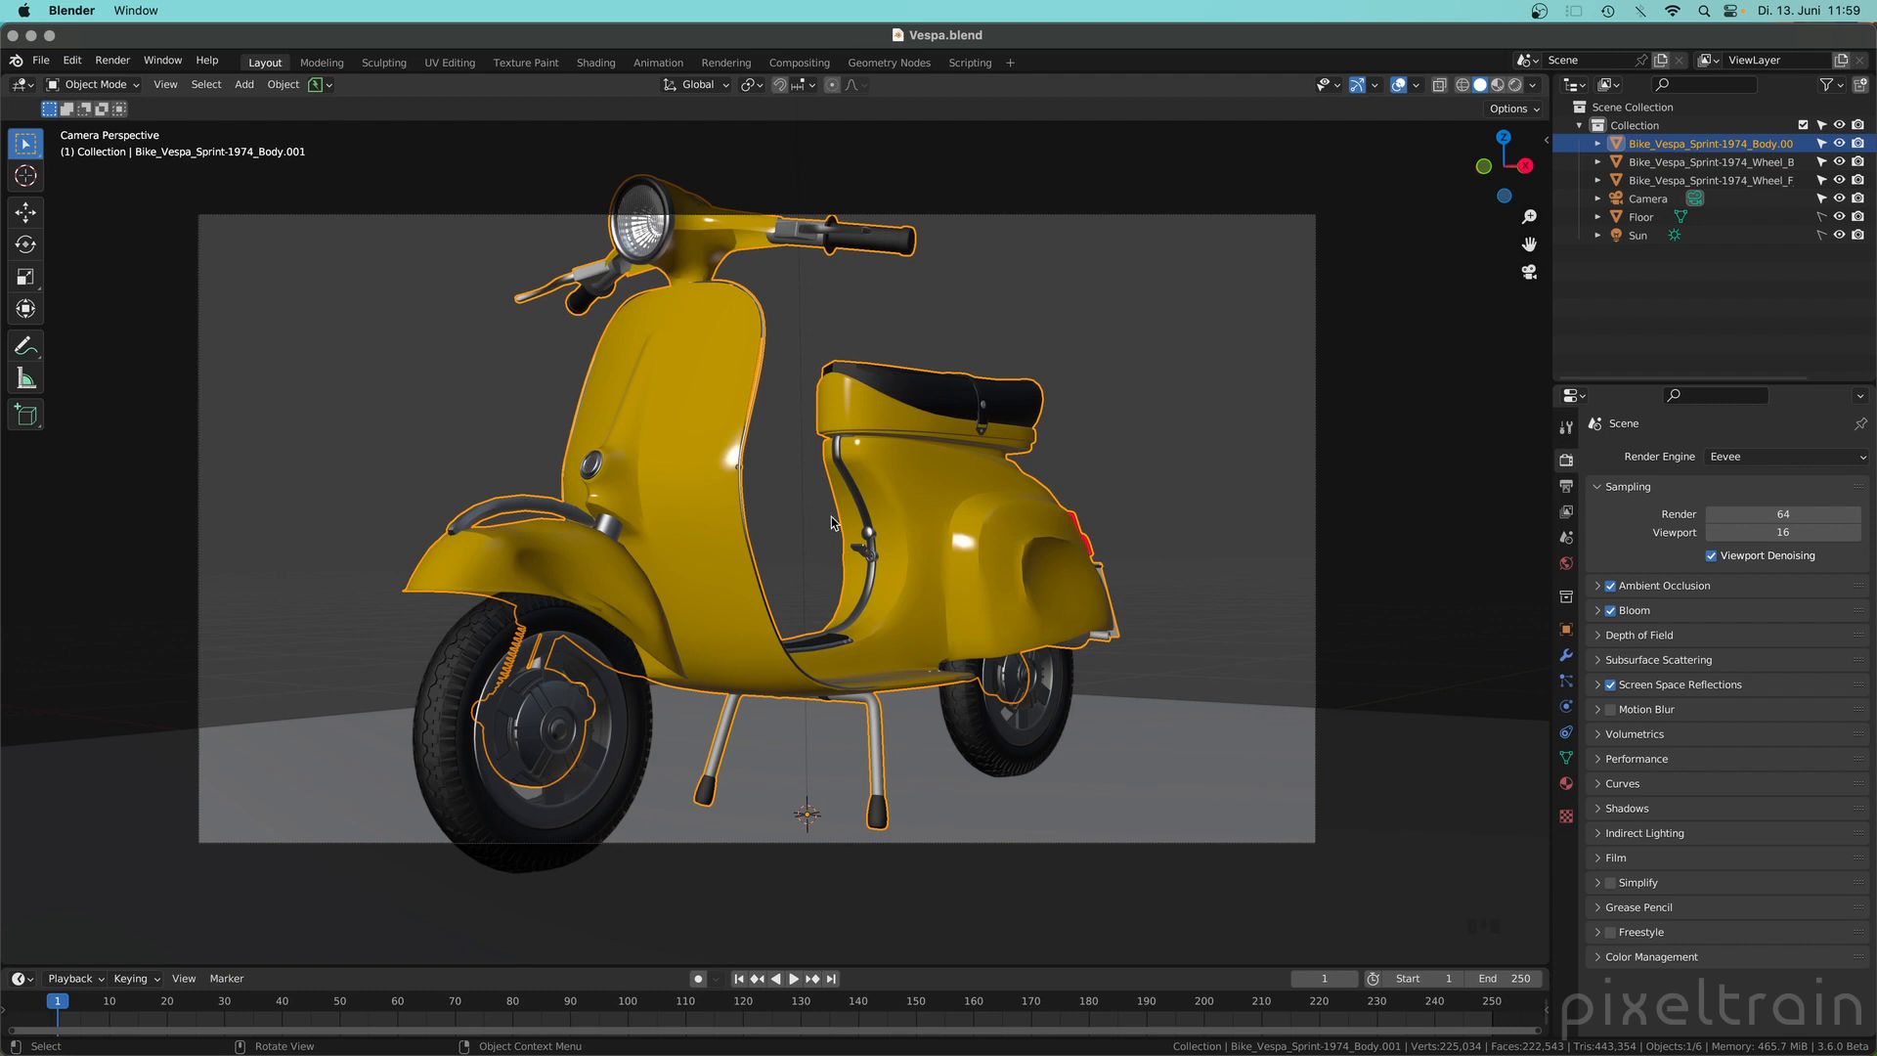
drag(839, 525, 820, 526)
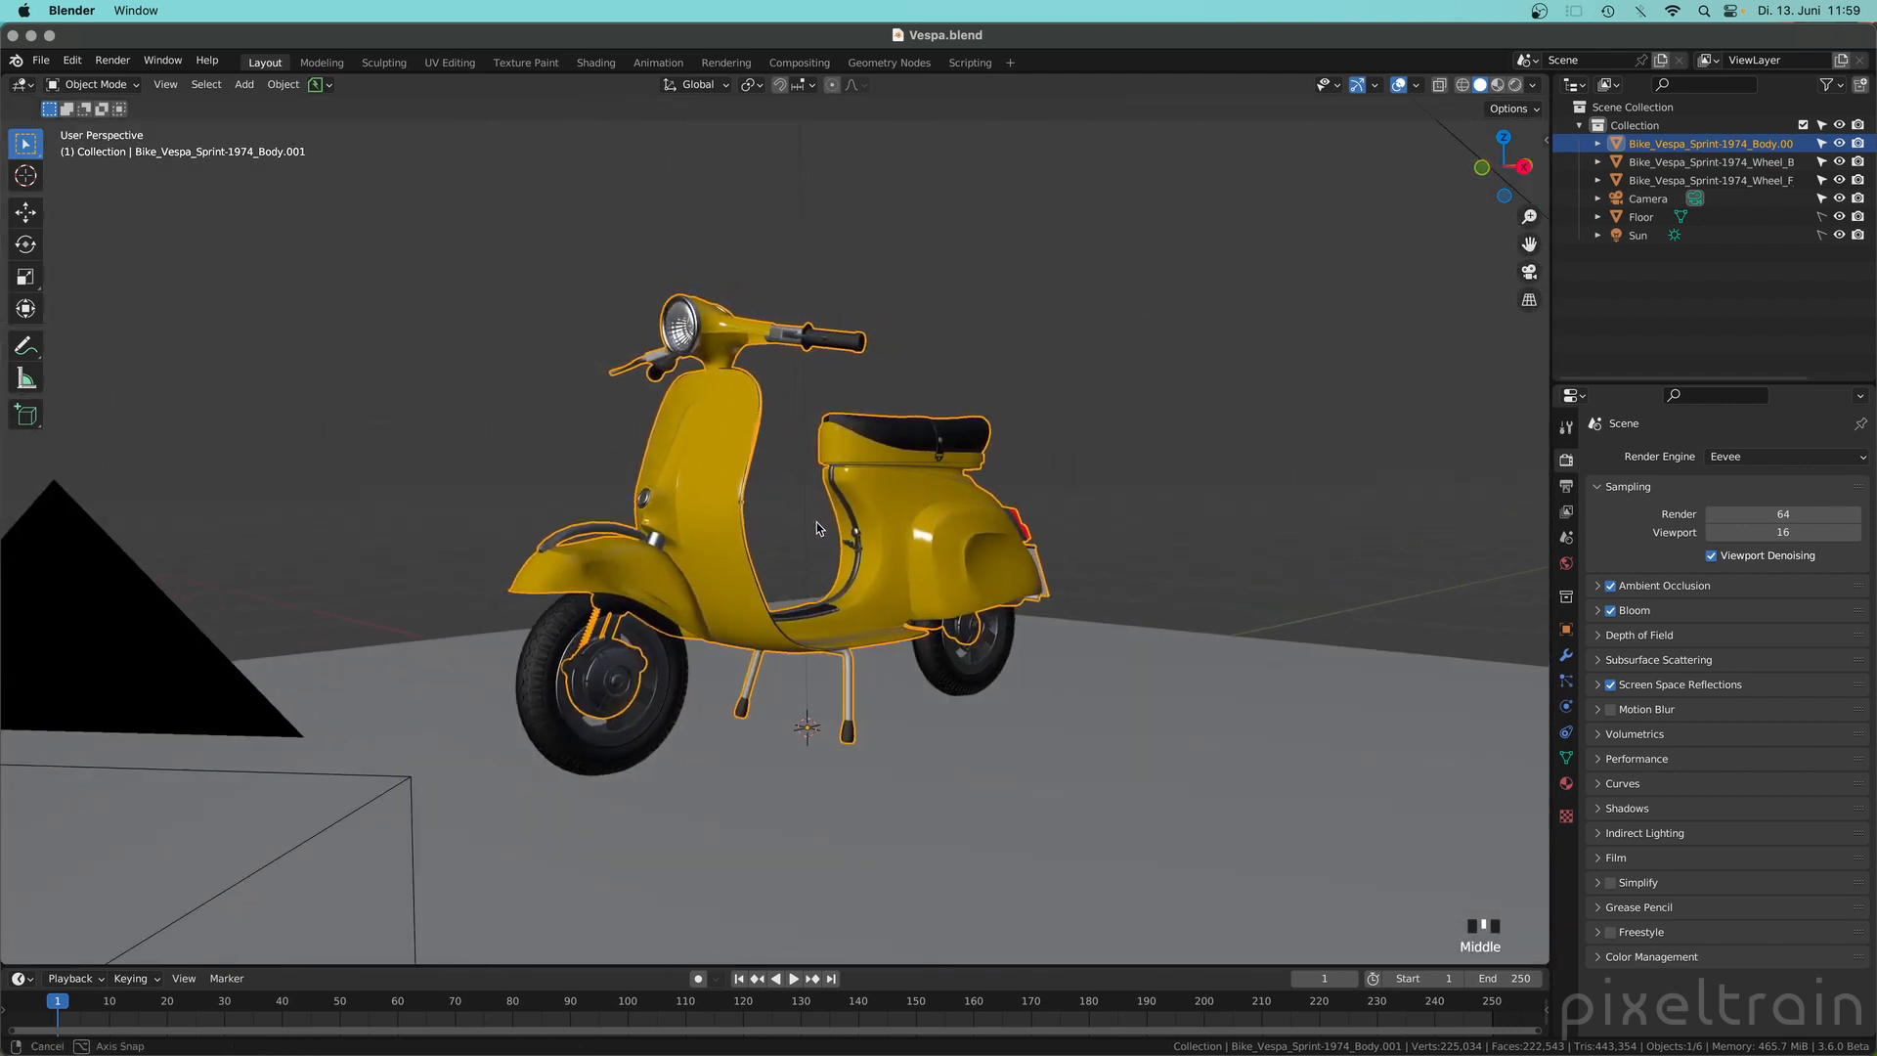
drag(813, 527, 845, 534)
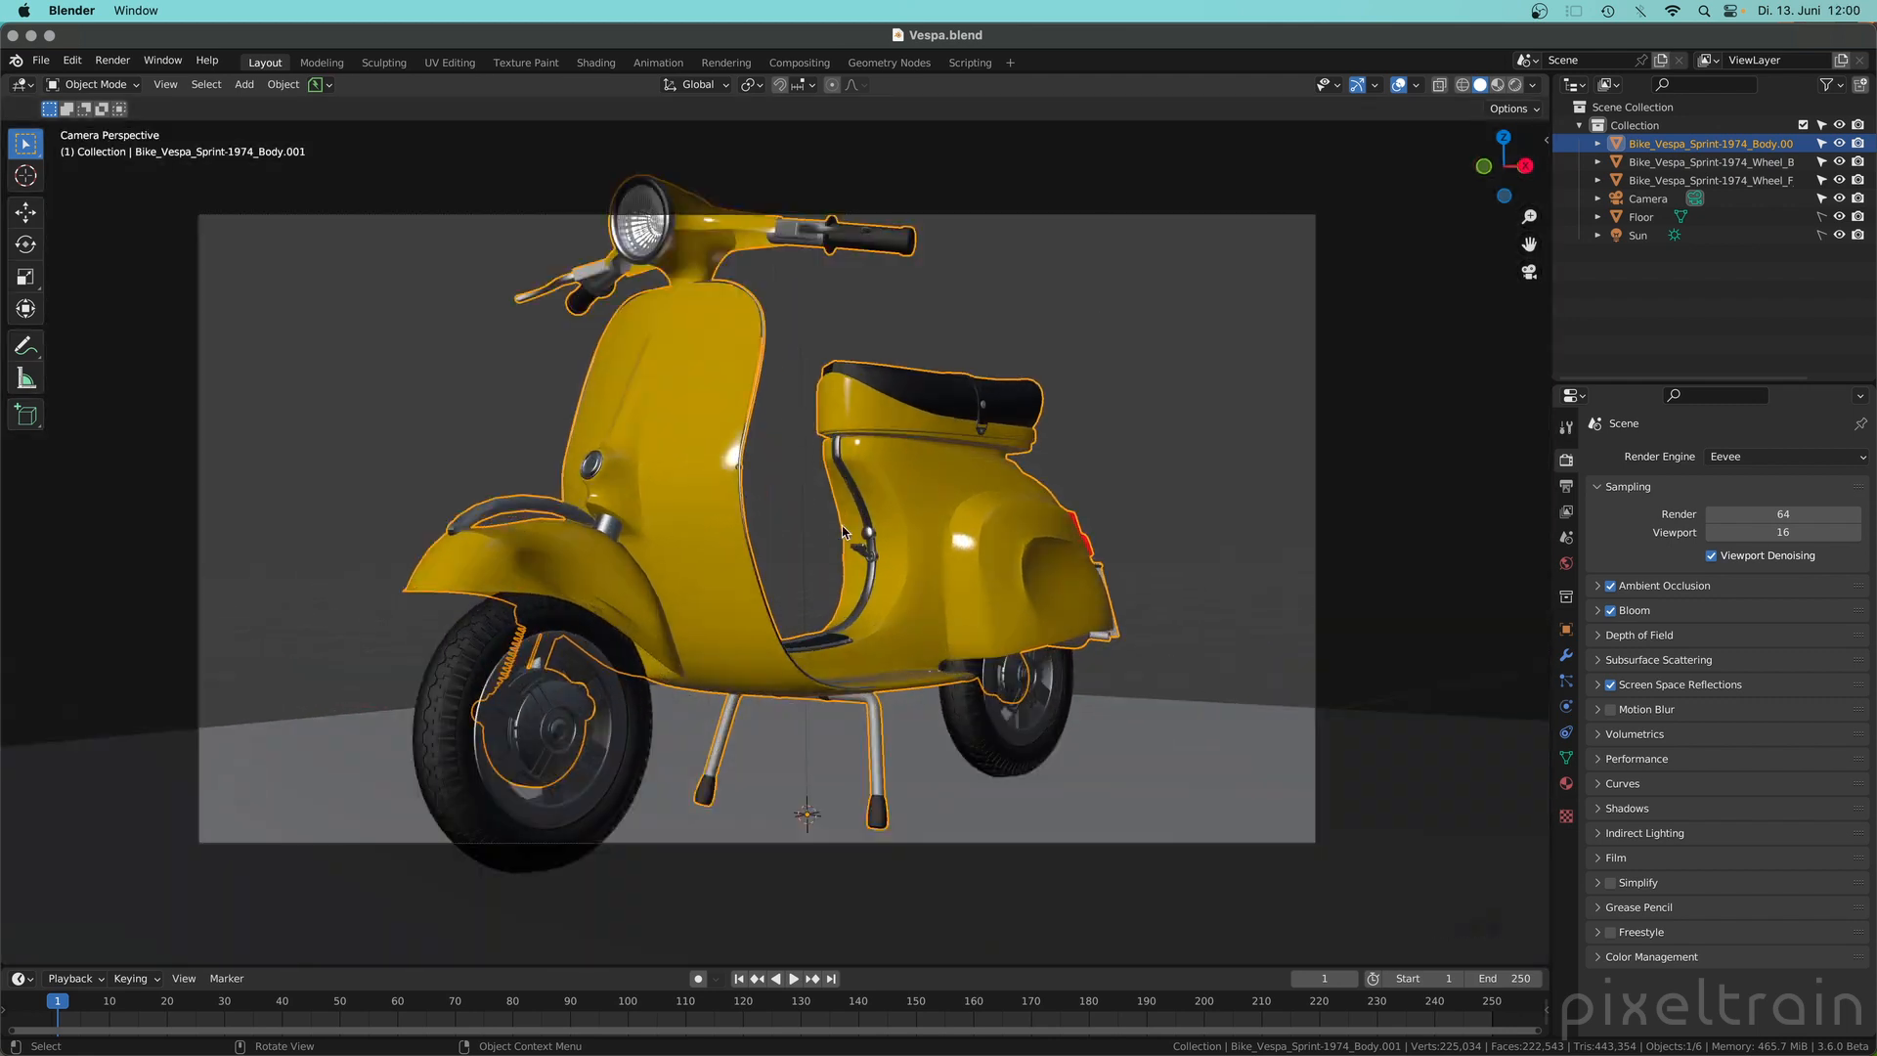
mouse_move(1235, 385)
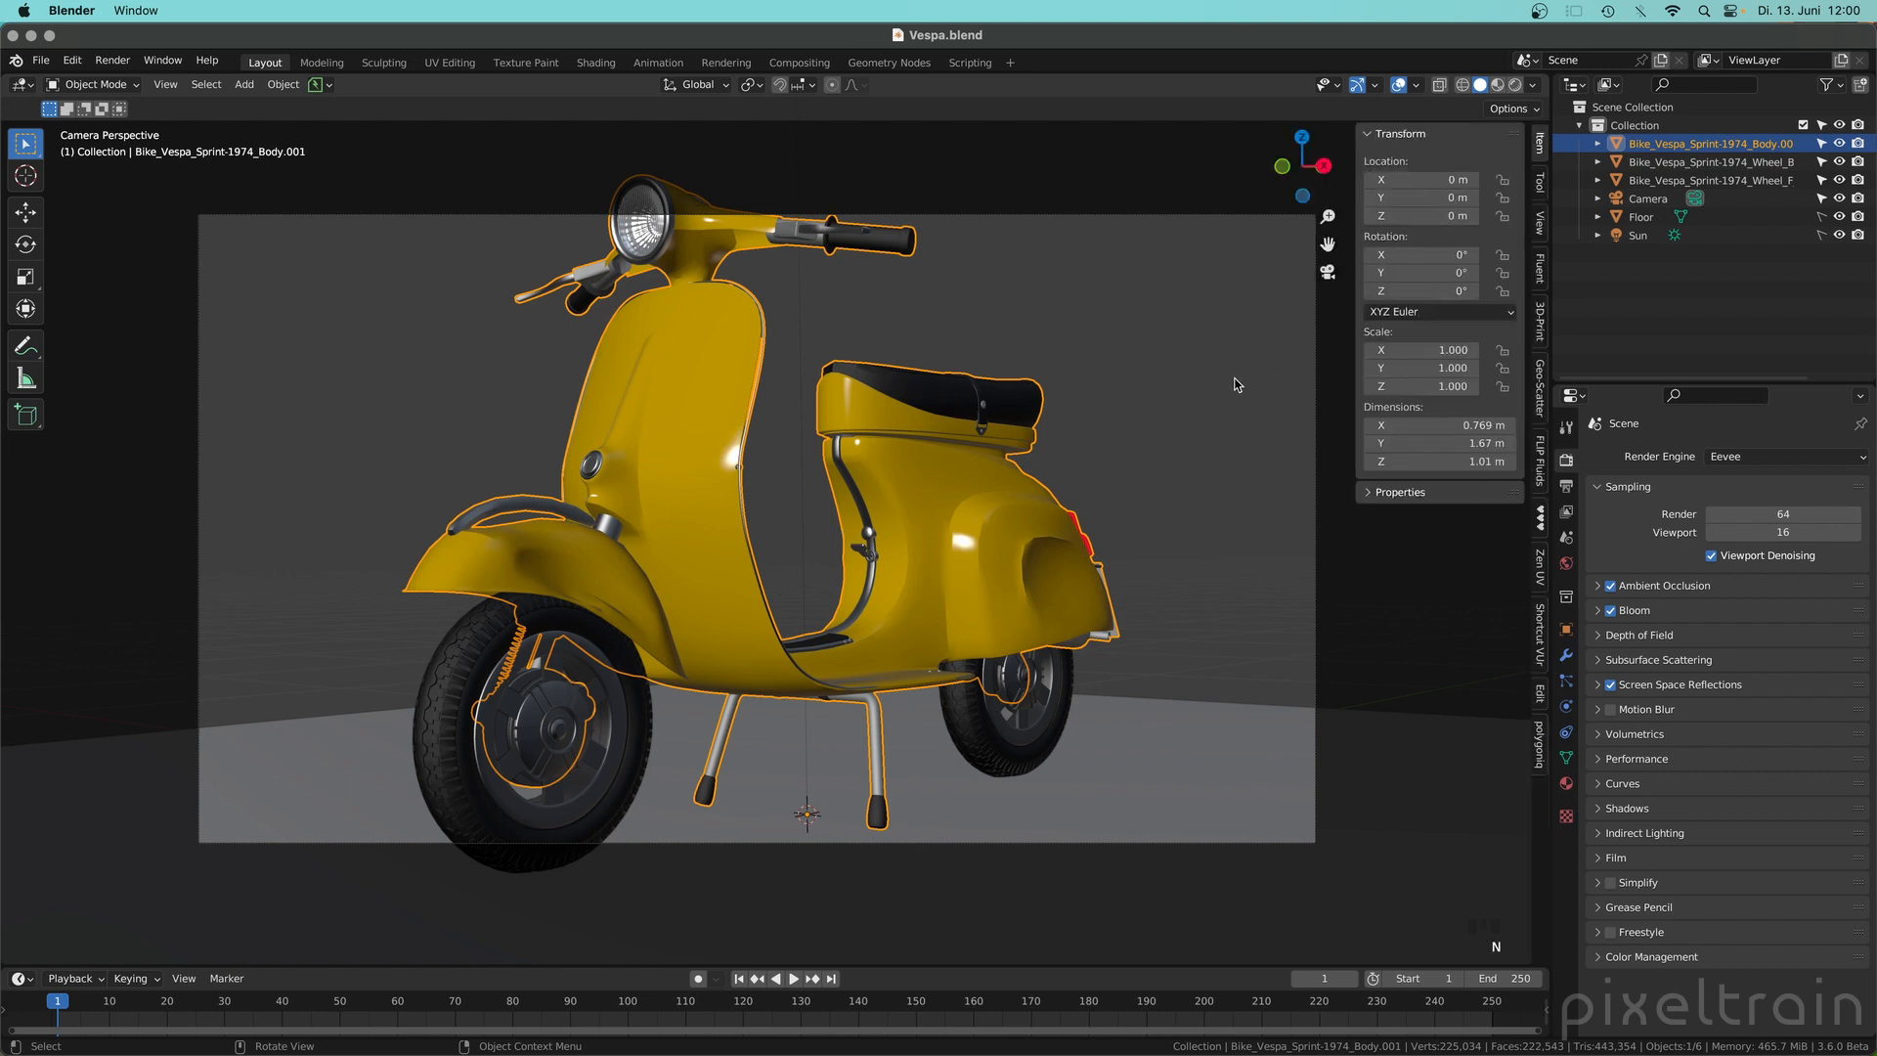
click(1540, 232)
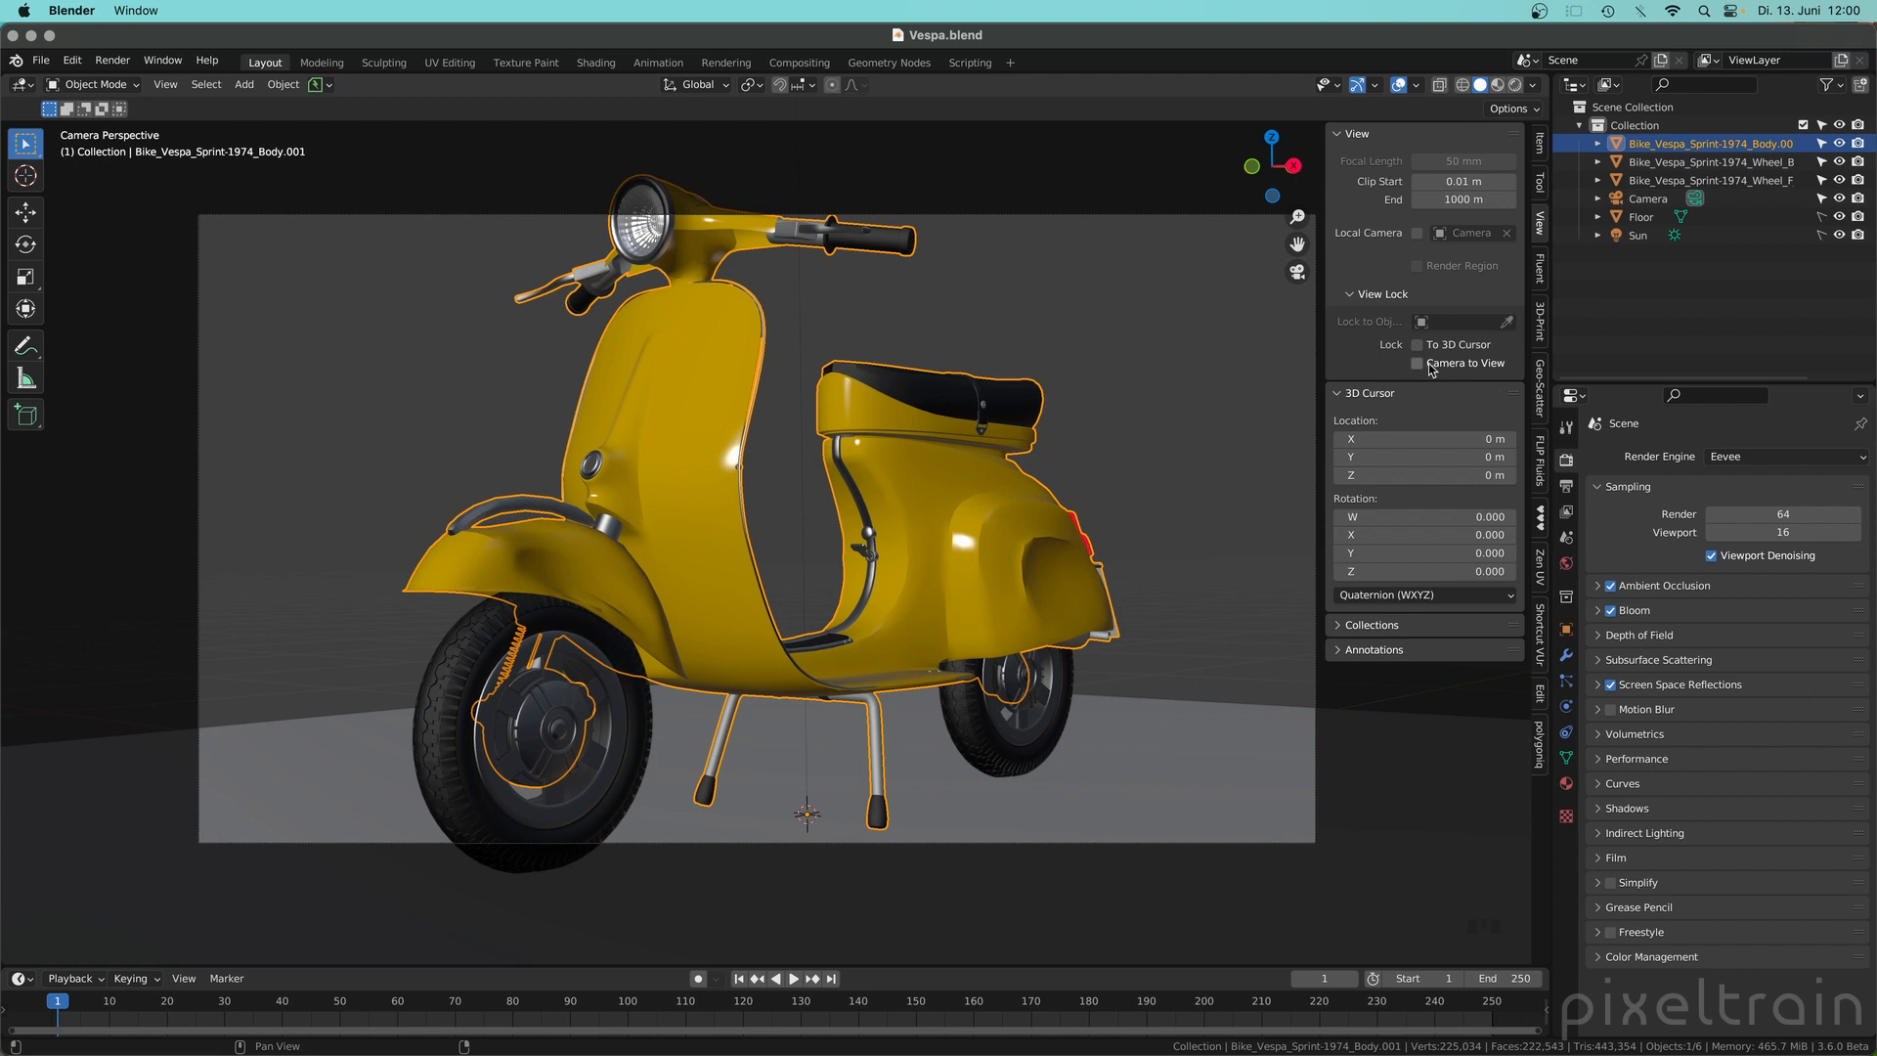
mouse_move(1443, 364)
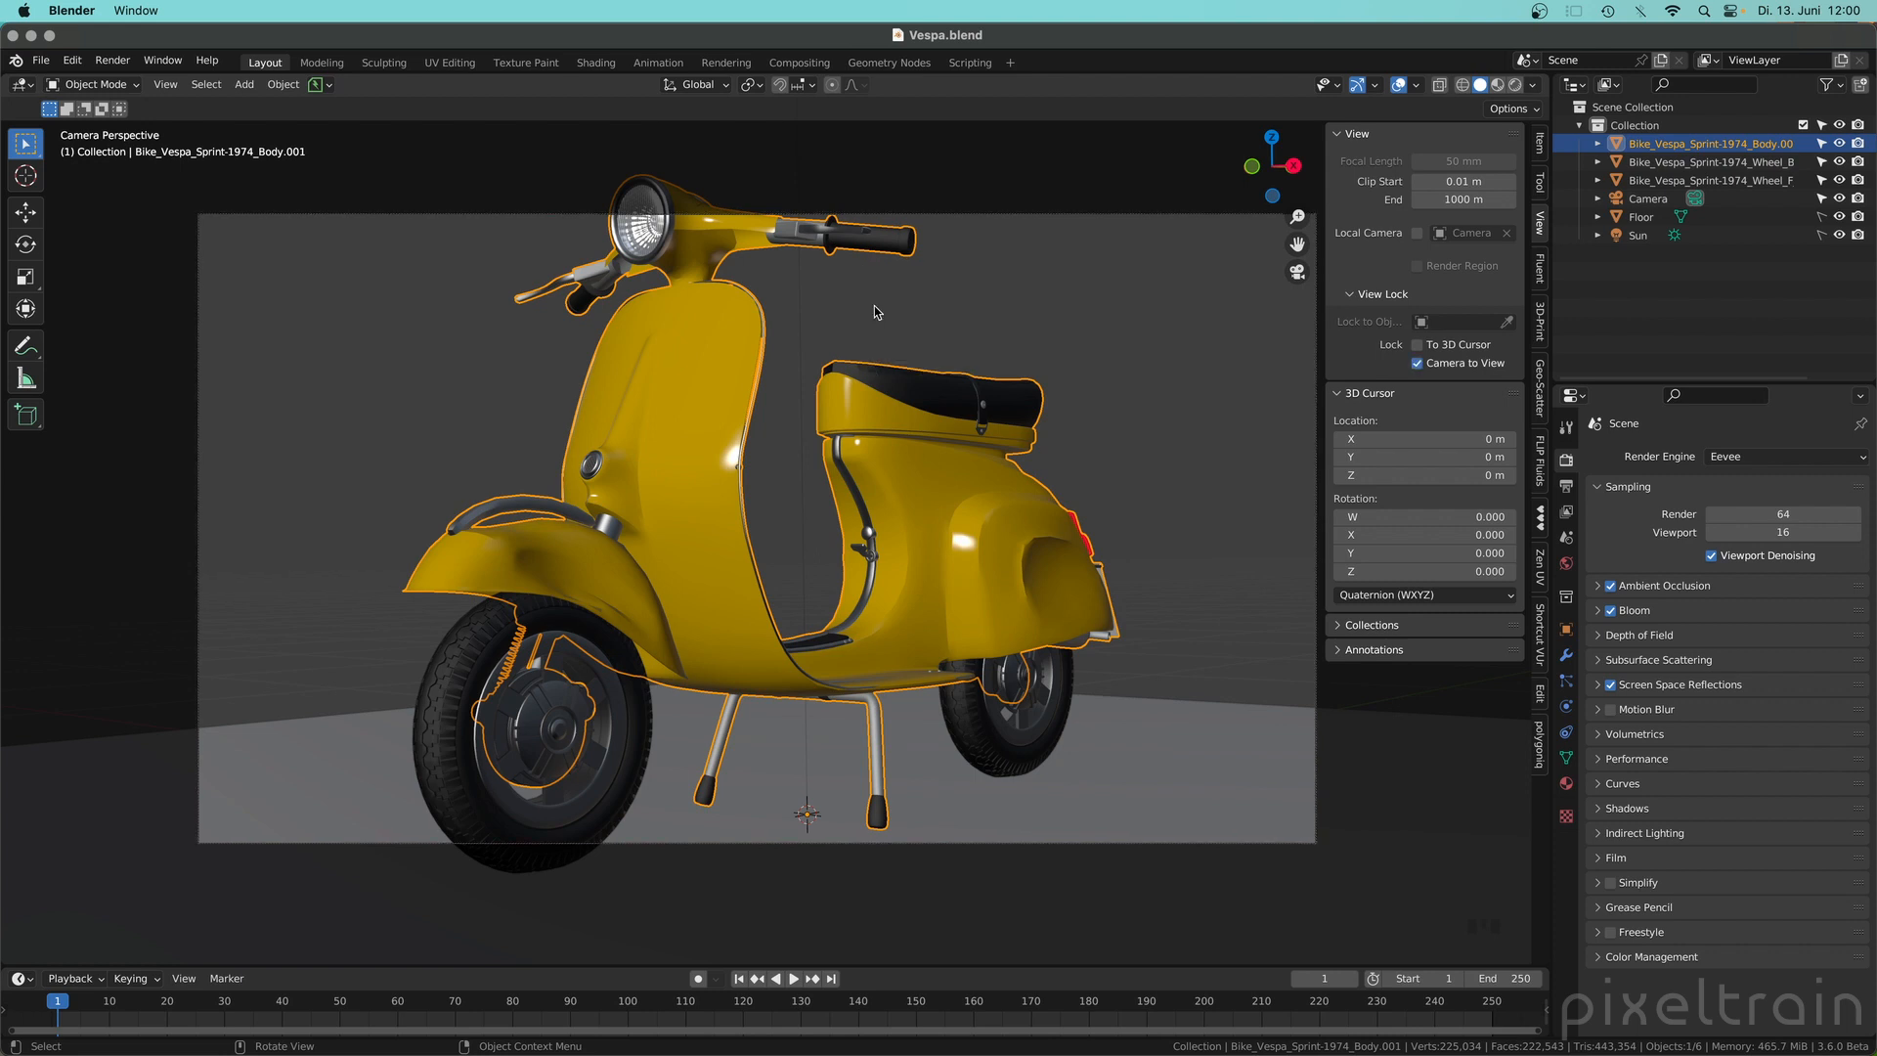
mouse_move(800, 628)
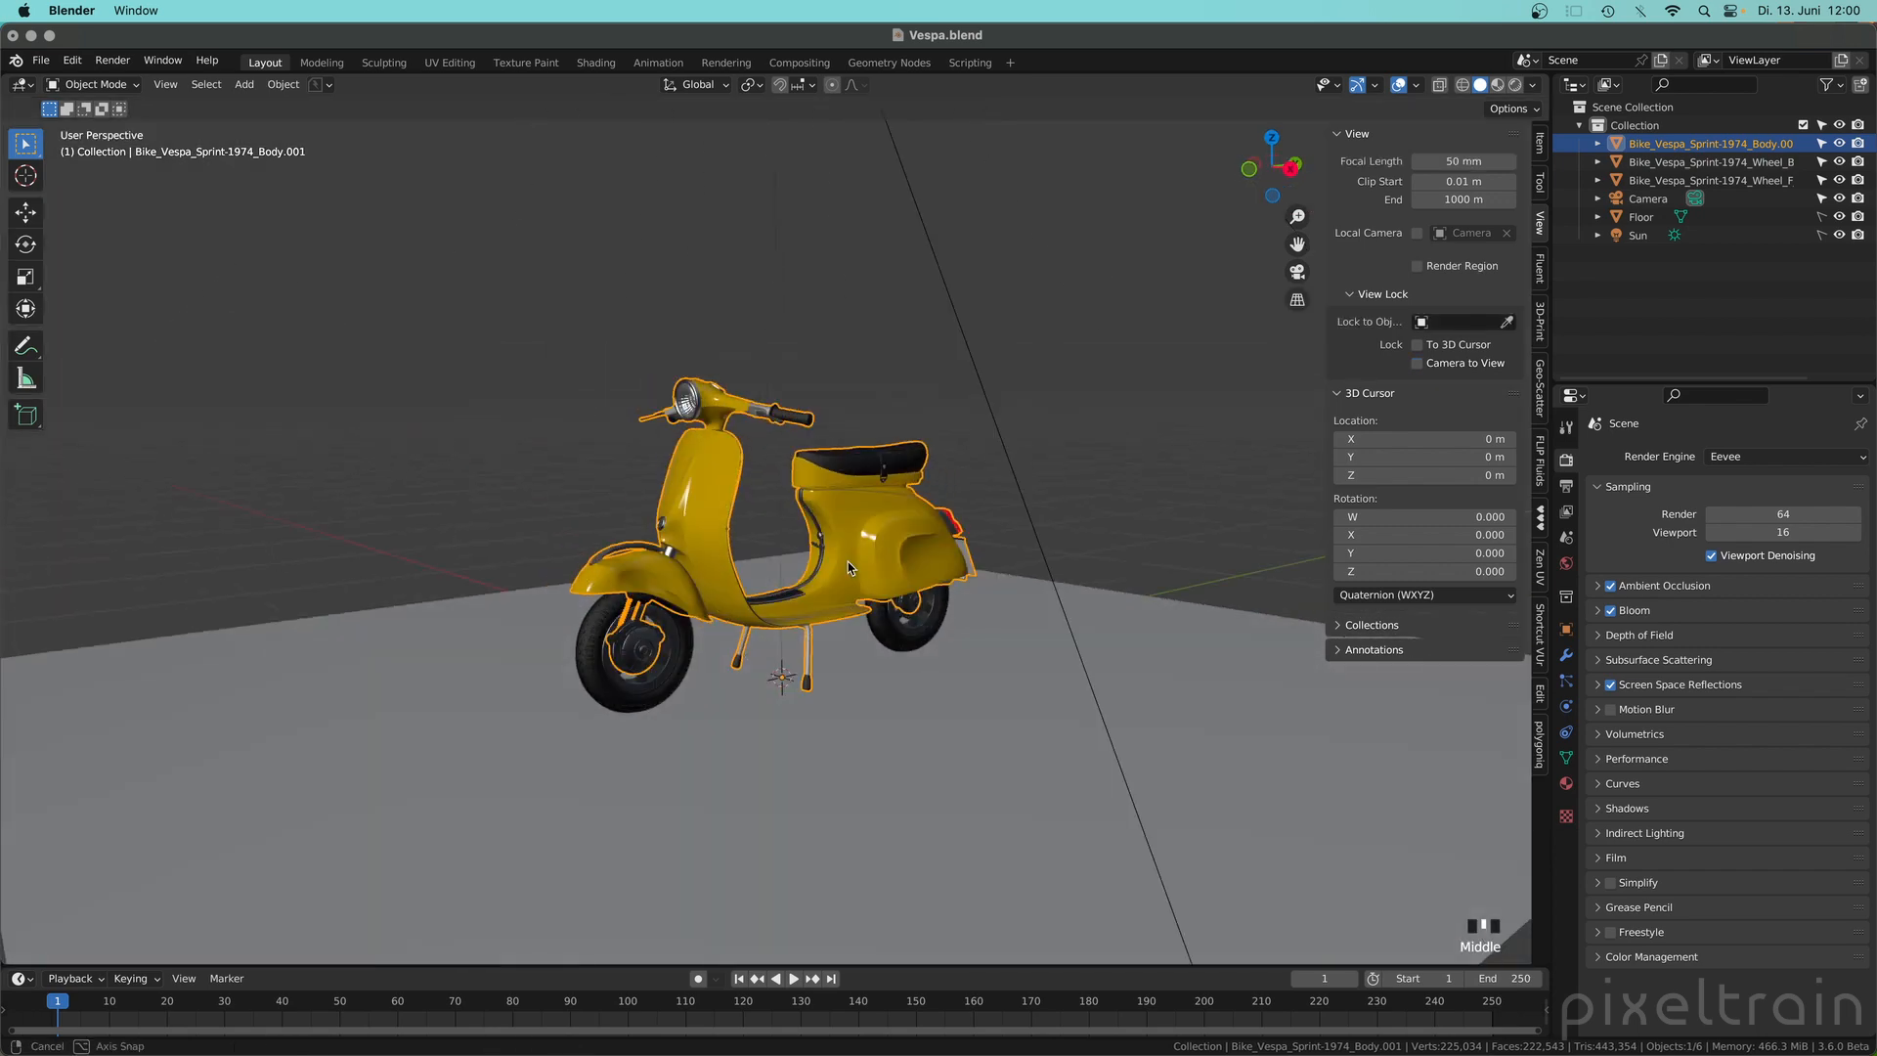
drag(839, 569, 789, 569)
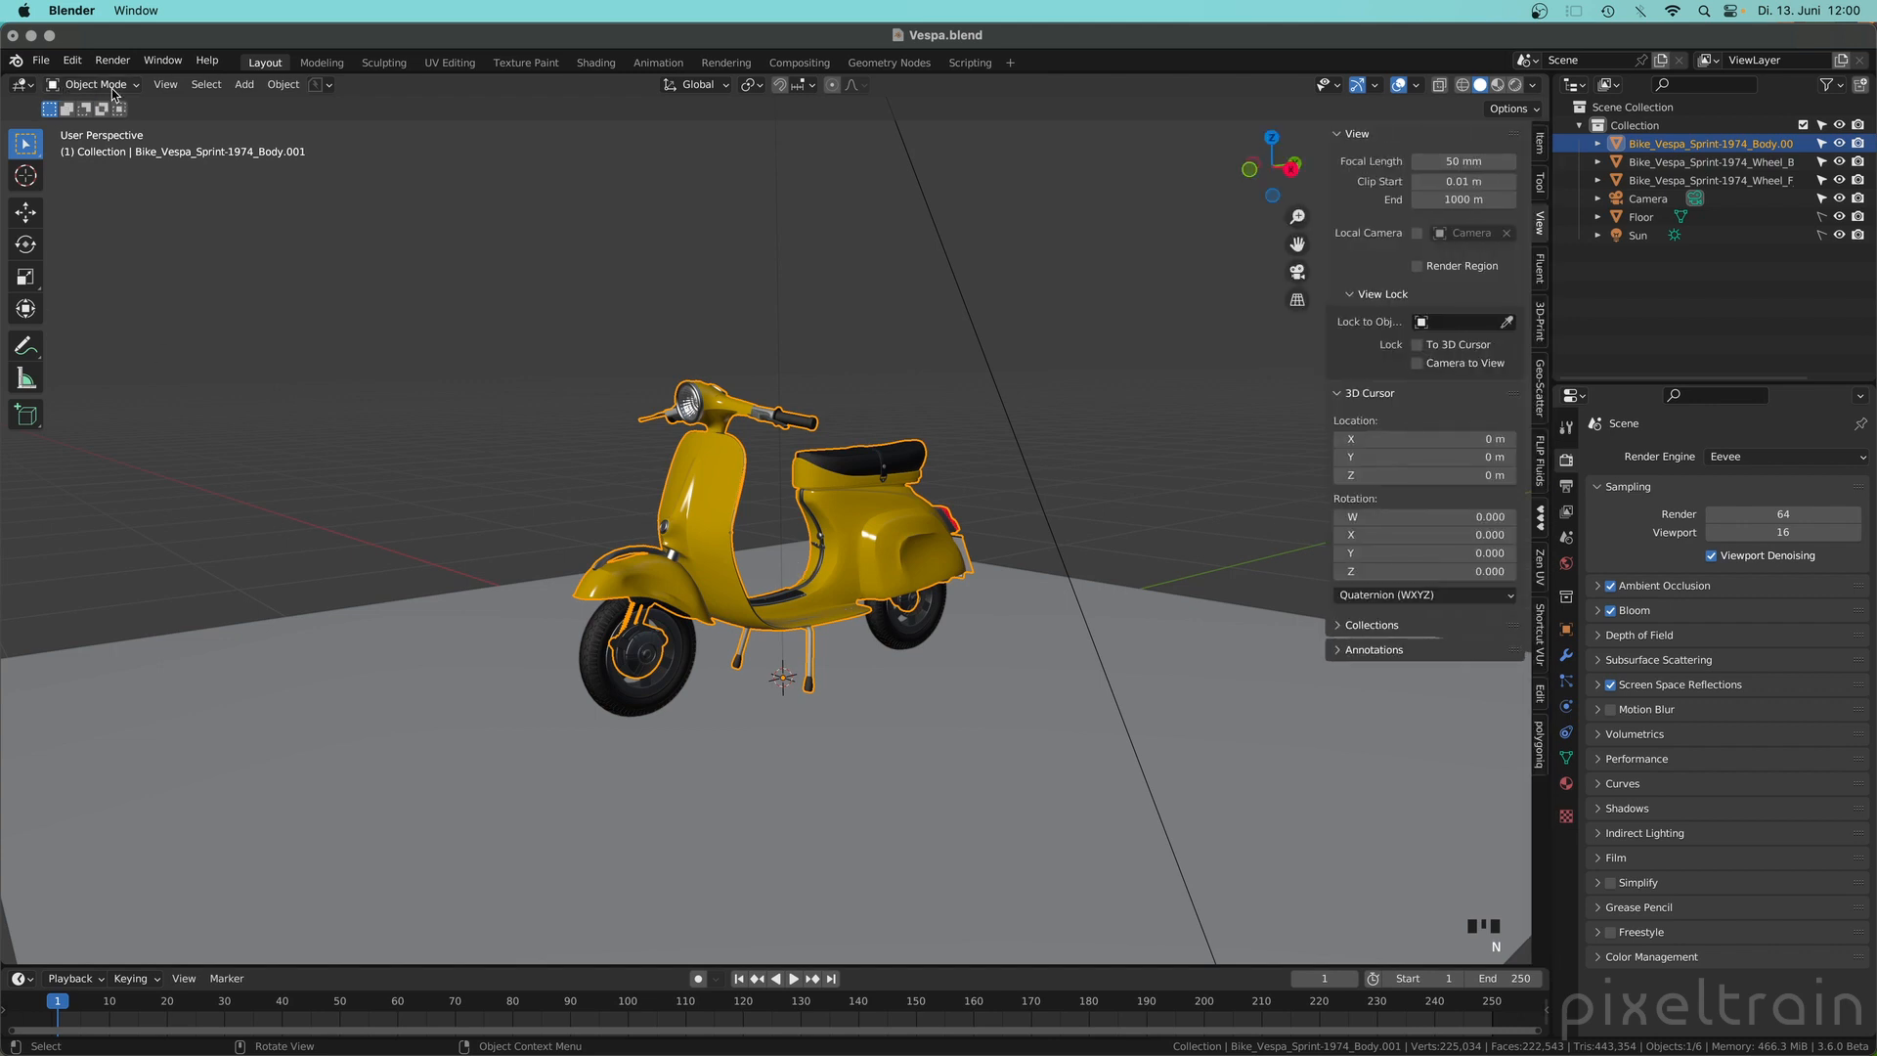
mouse_move(98, 84)
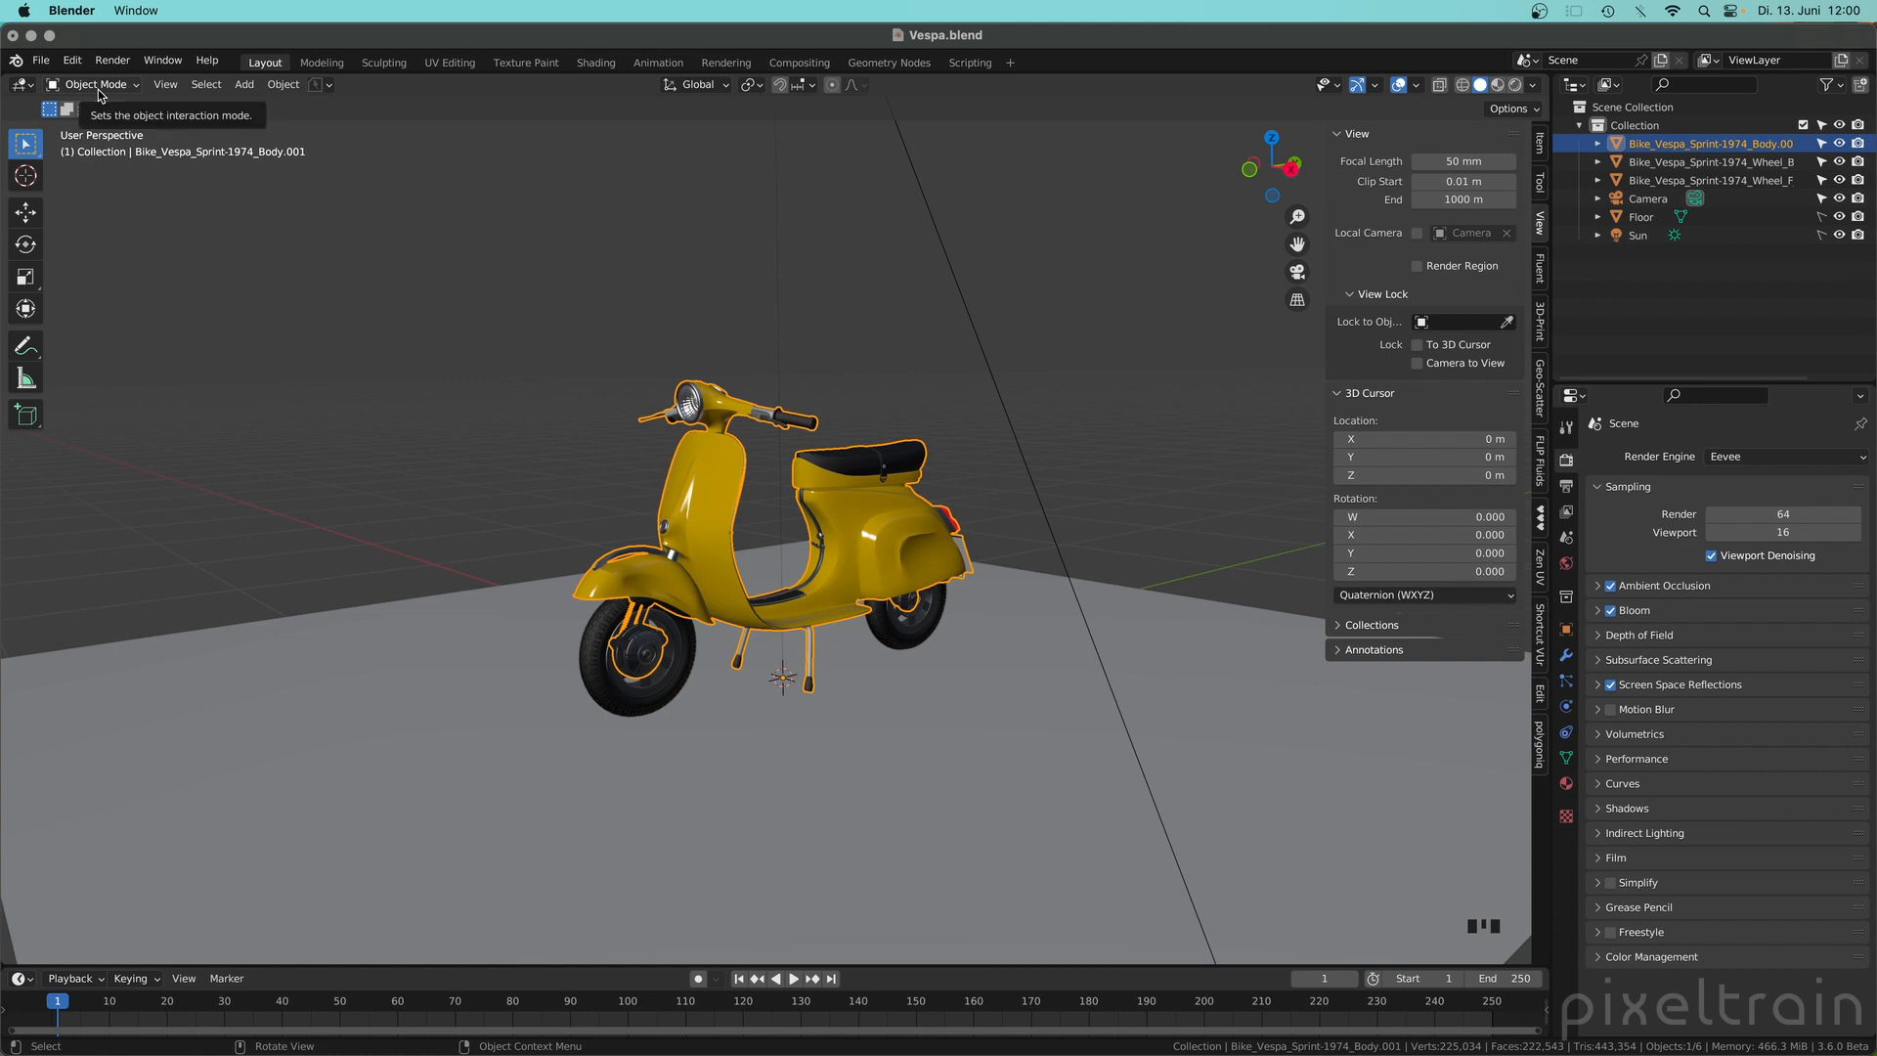
mouse_move(141, 88)
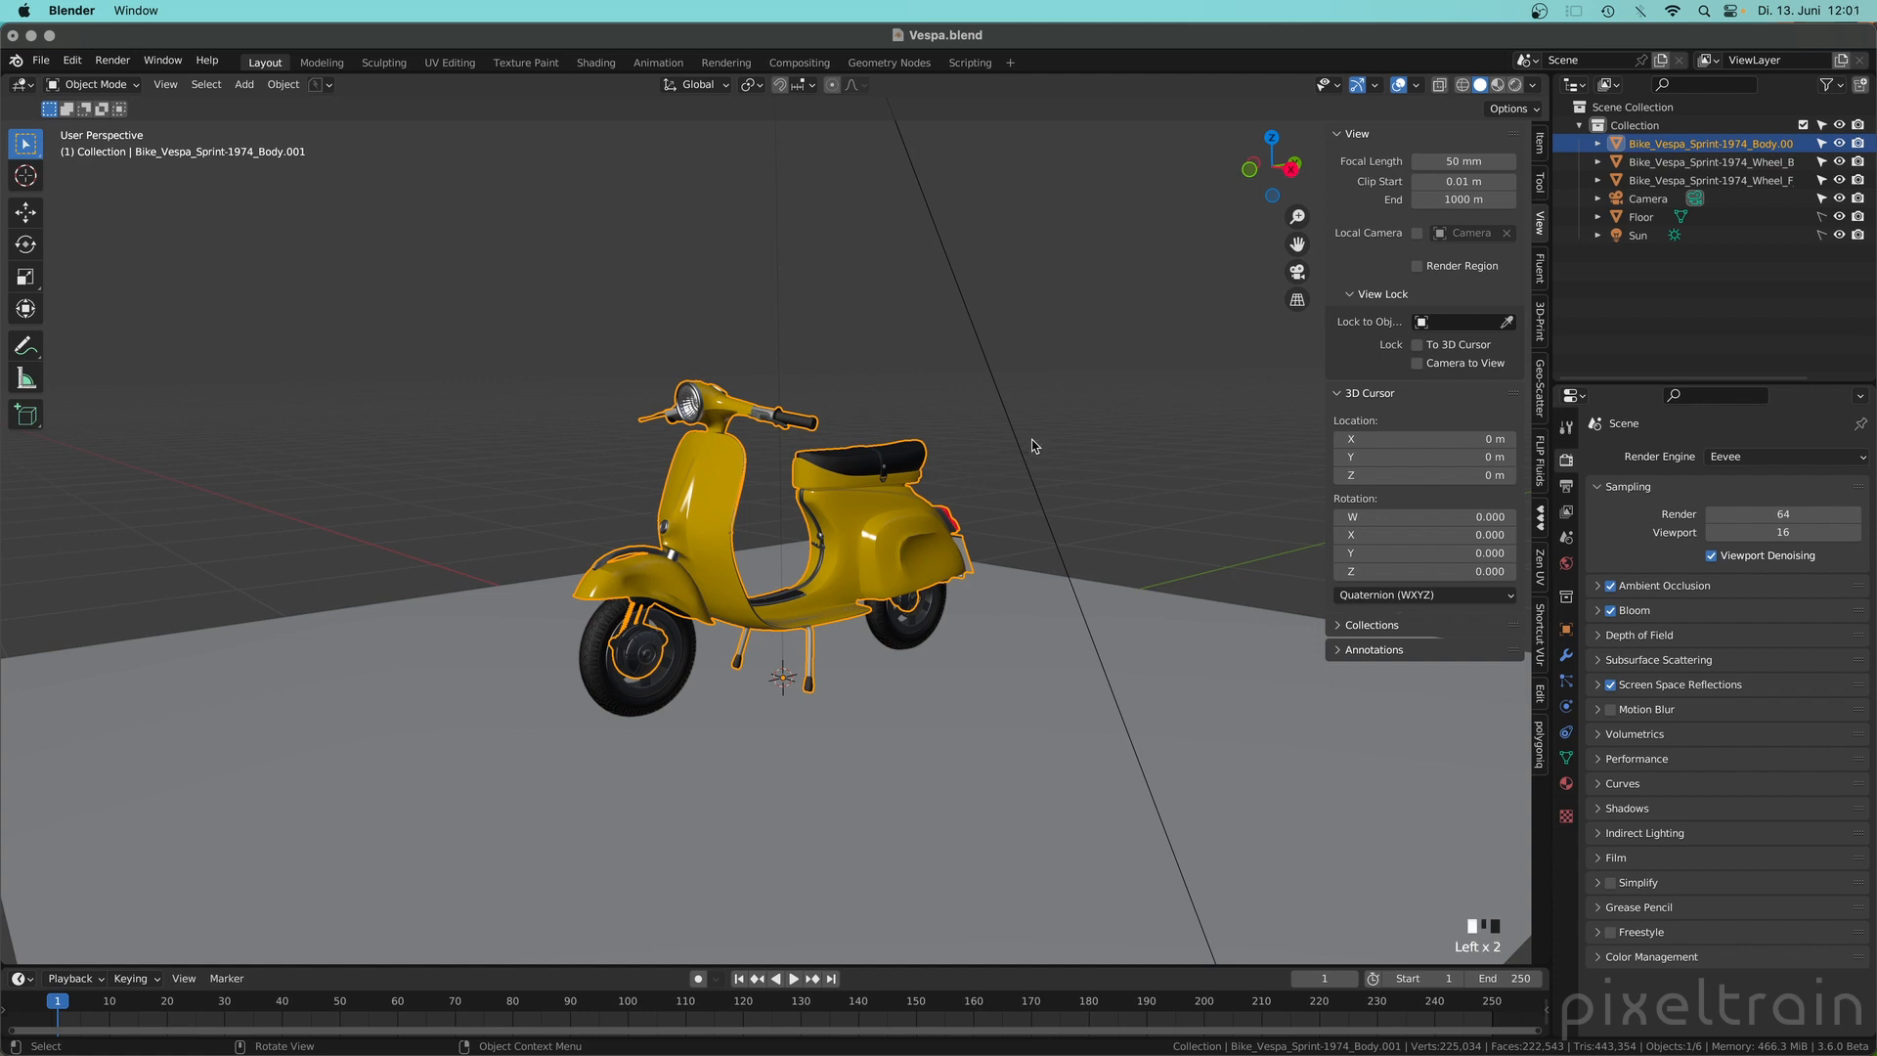
Step: Enter Edit Mode on the body, check Fade Inactive Objects in Quick Favorites, return to Object Mode
key(Tab)
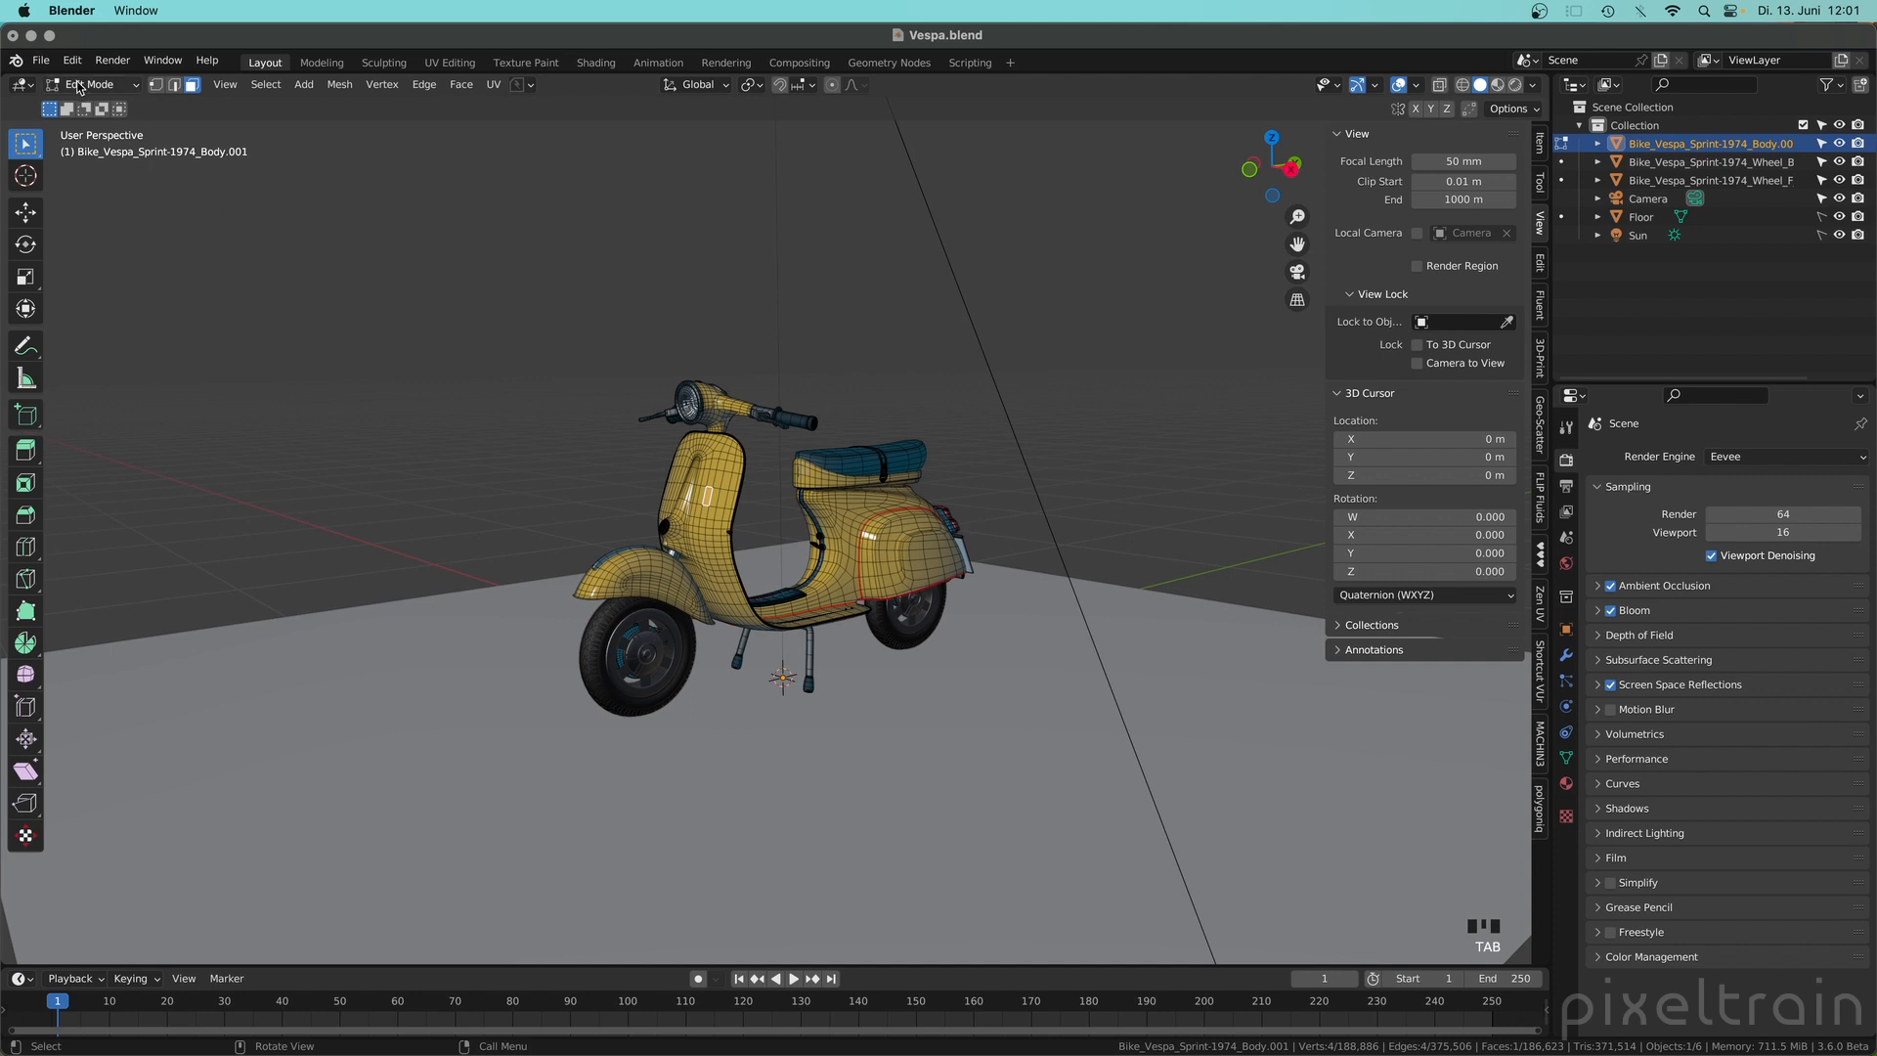
key(q)
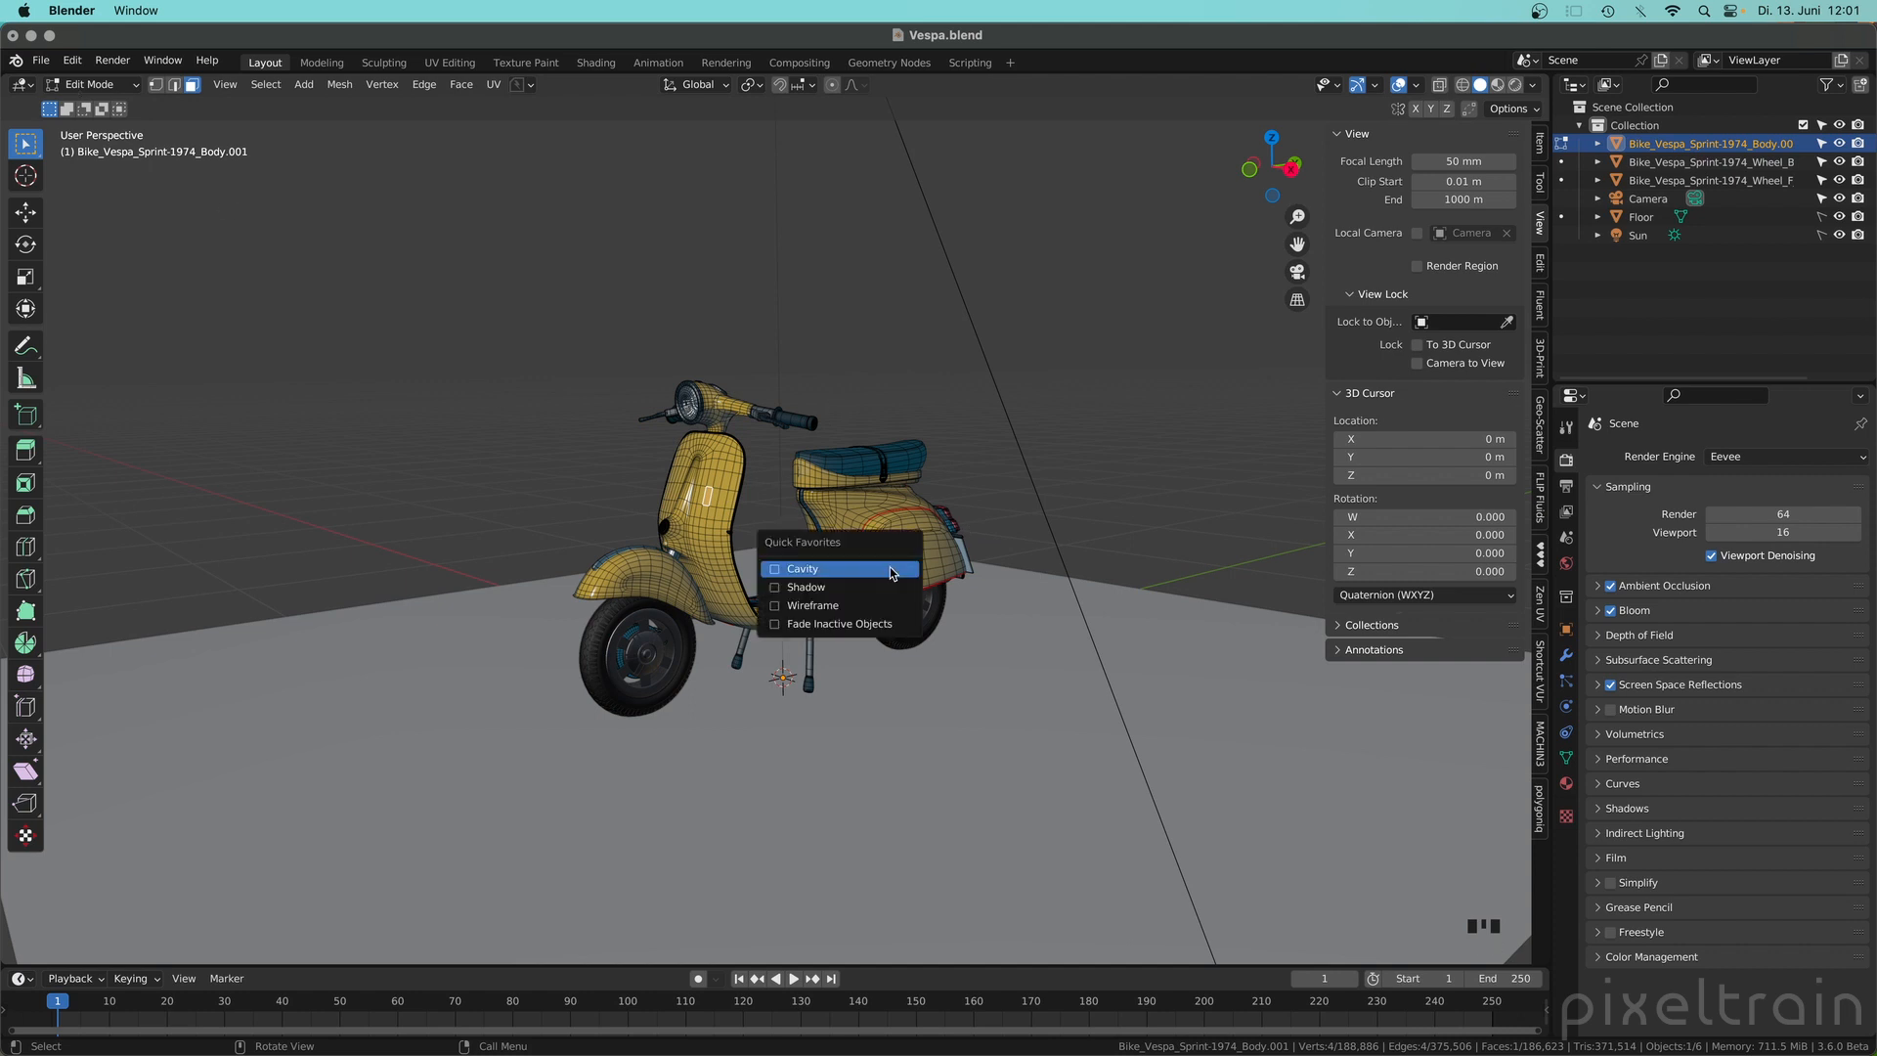
mouse_move(840, 622)
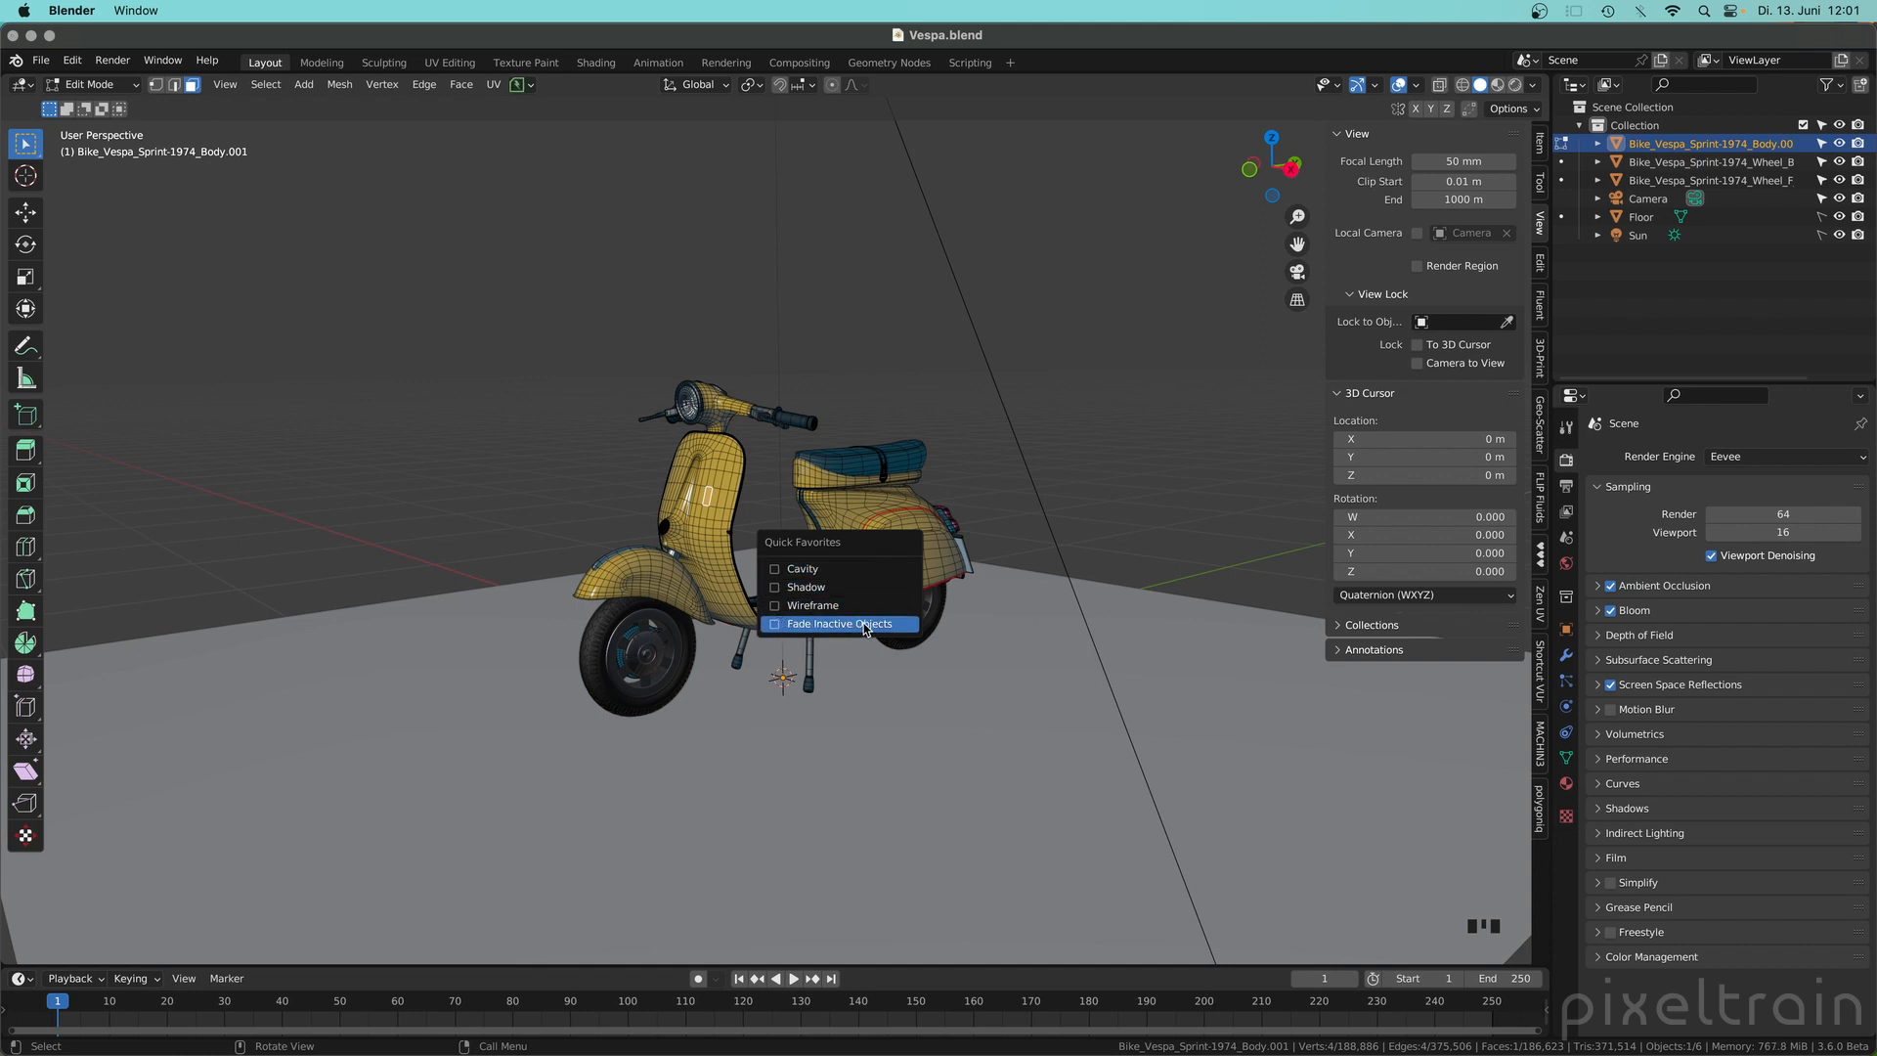
mouse_move(839, 624)
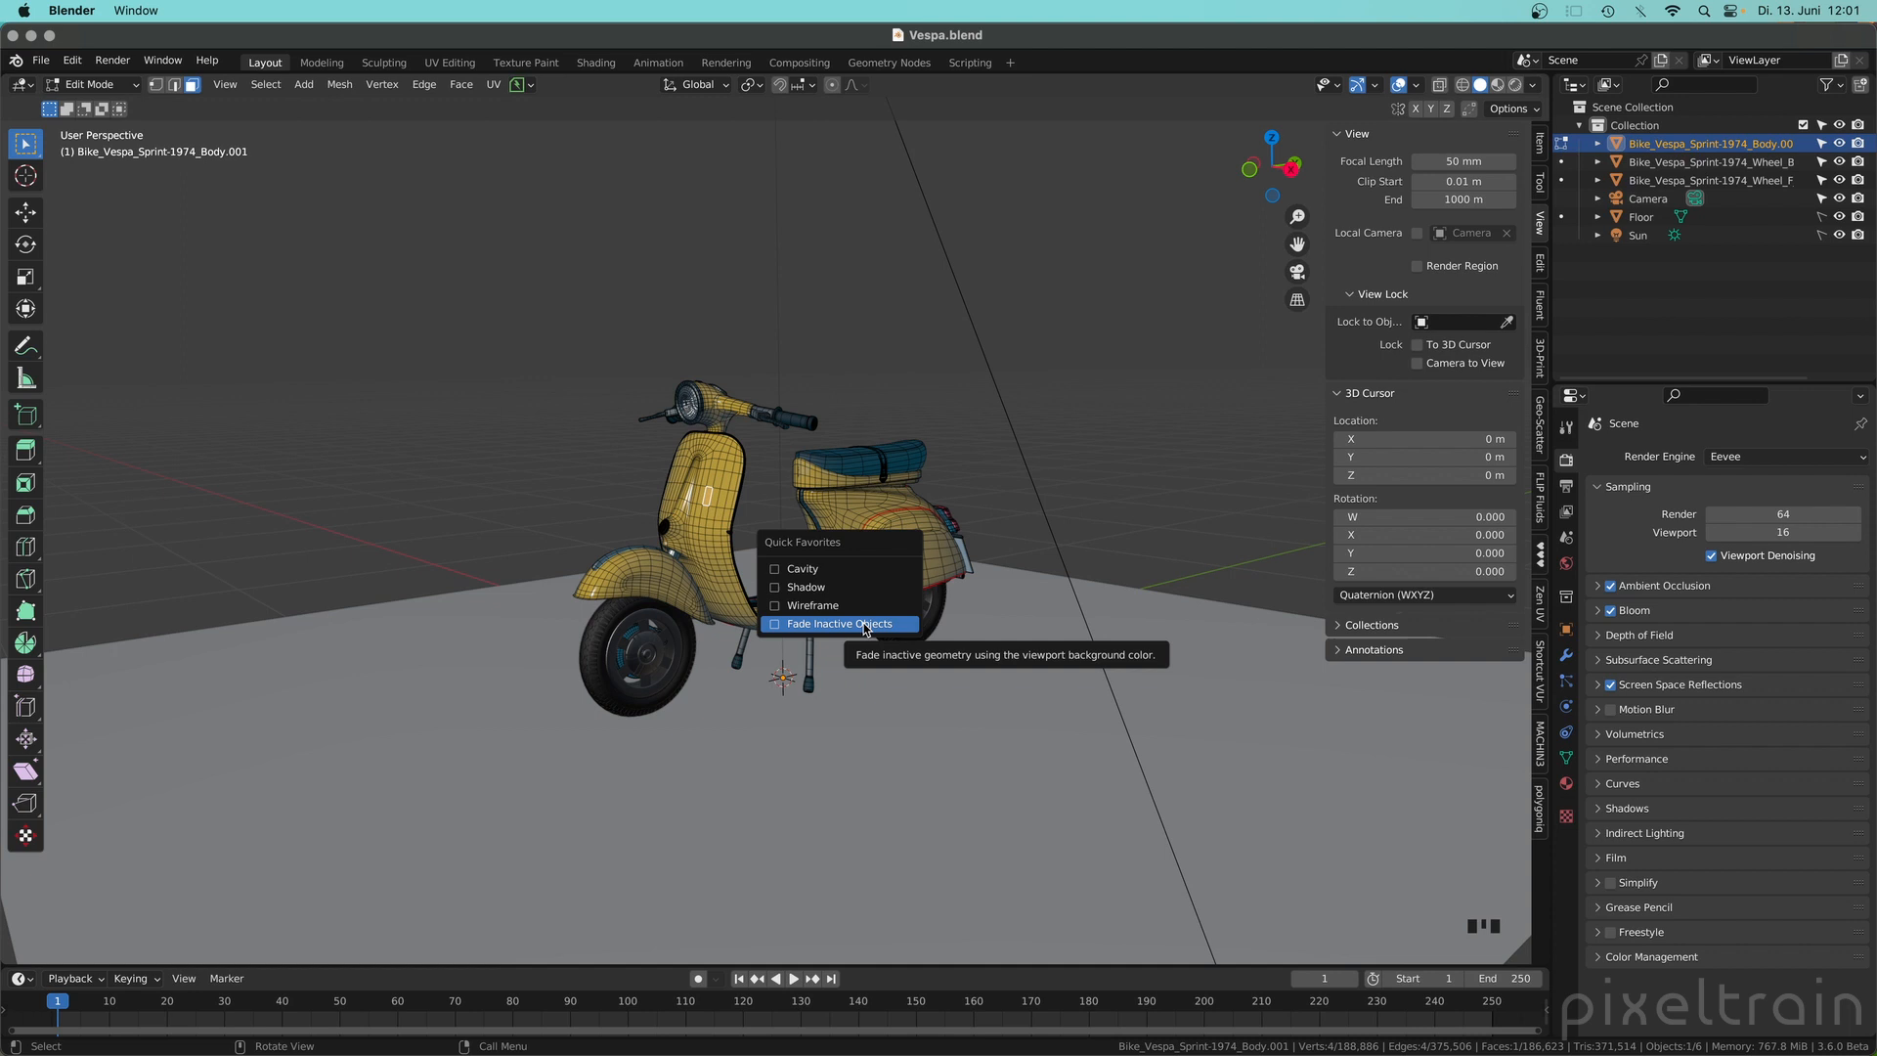
key(Tab)
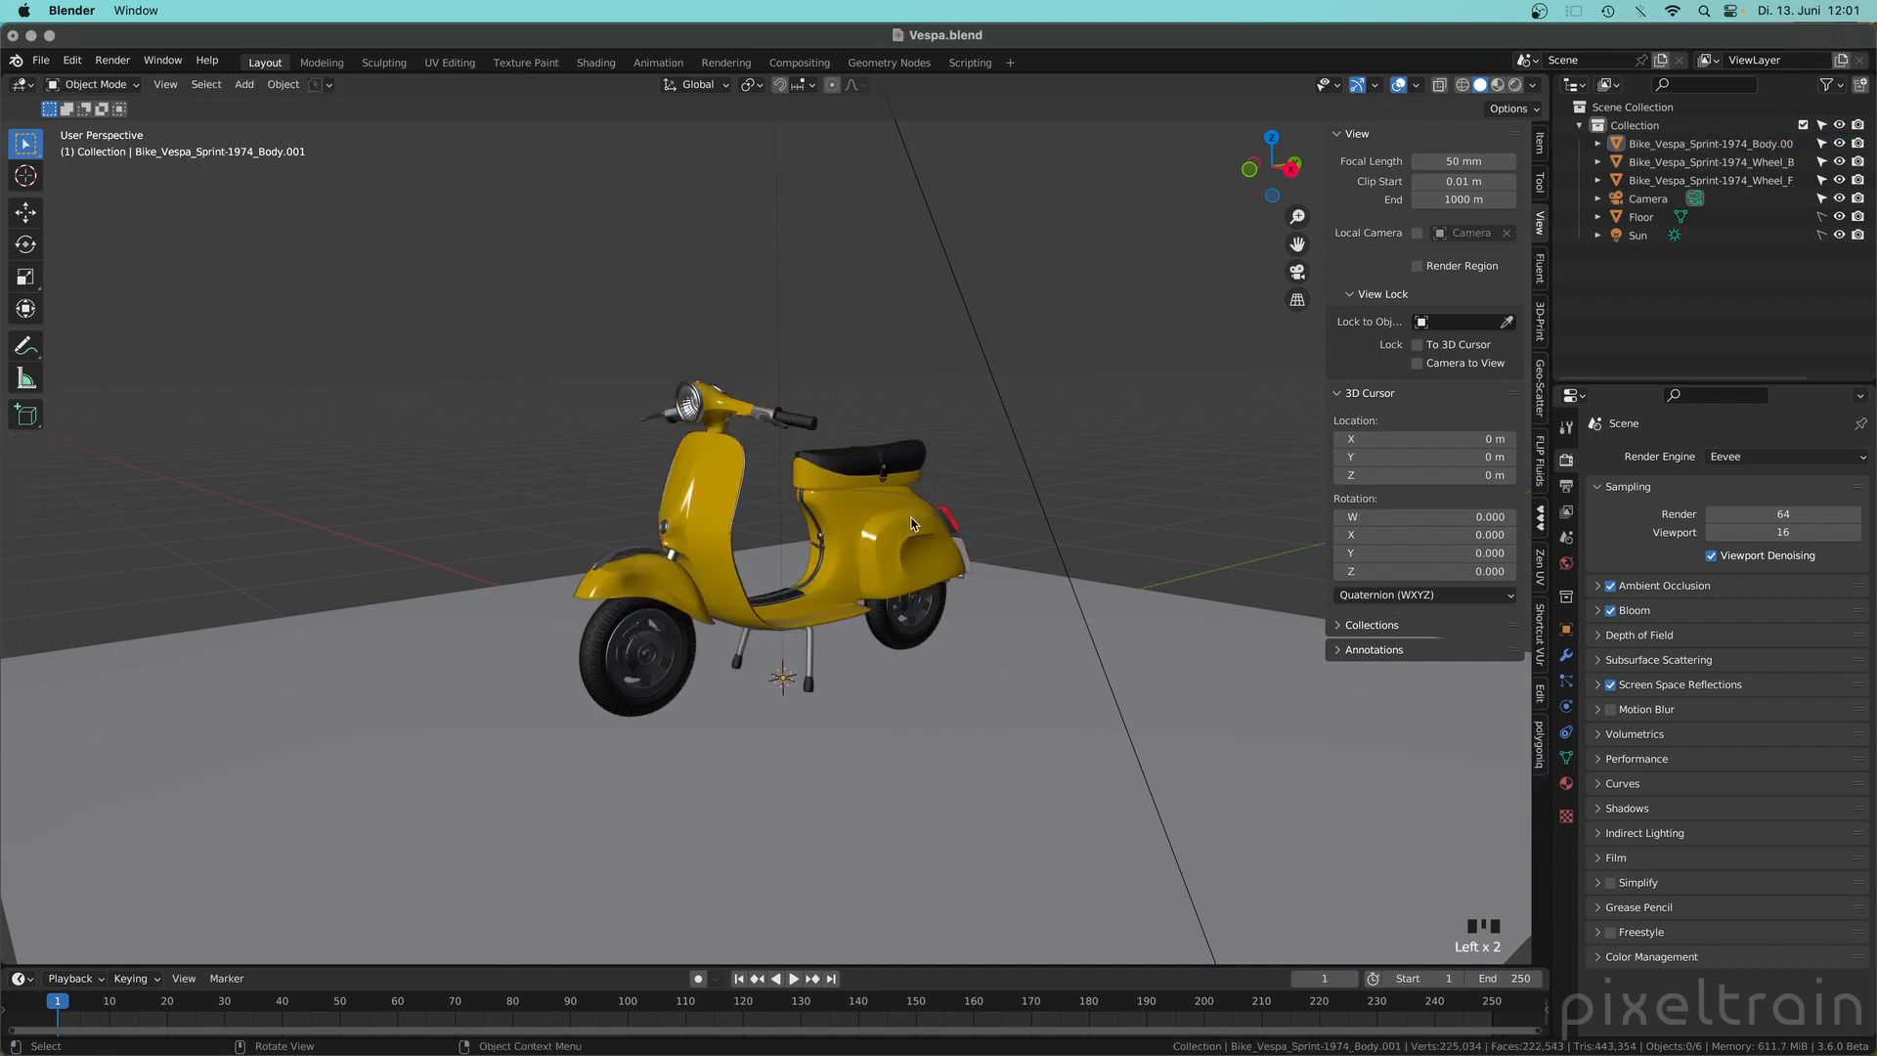
Step: Select the scooter body and remove Lock Camera to View from its quick favourites
click(891, 525)
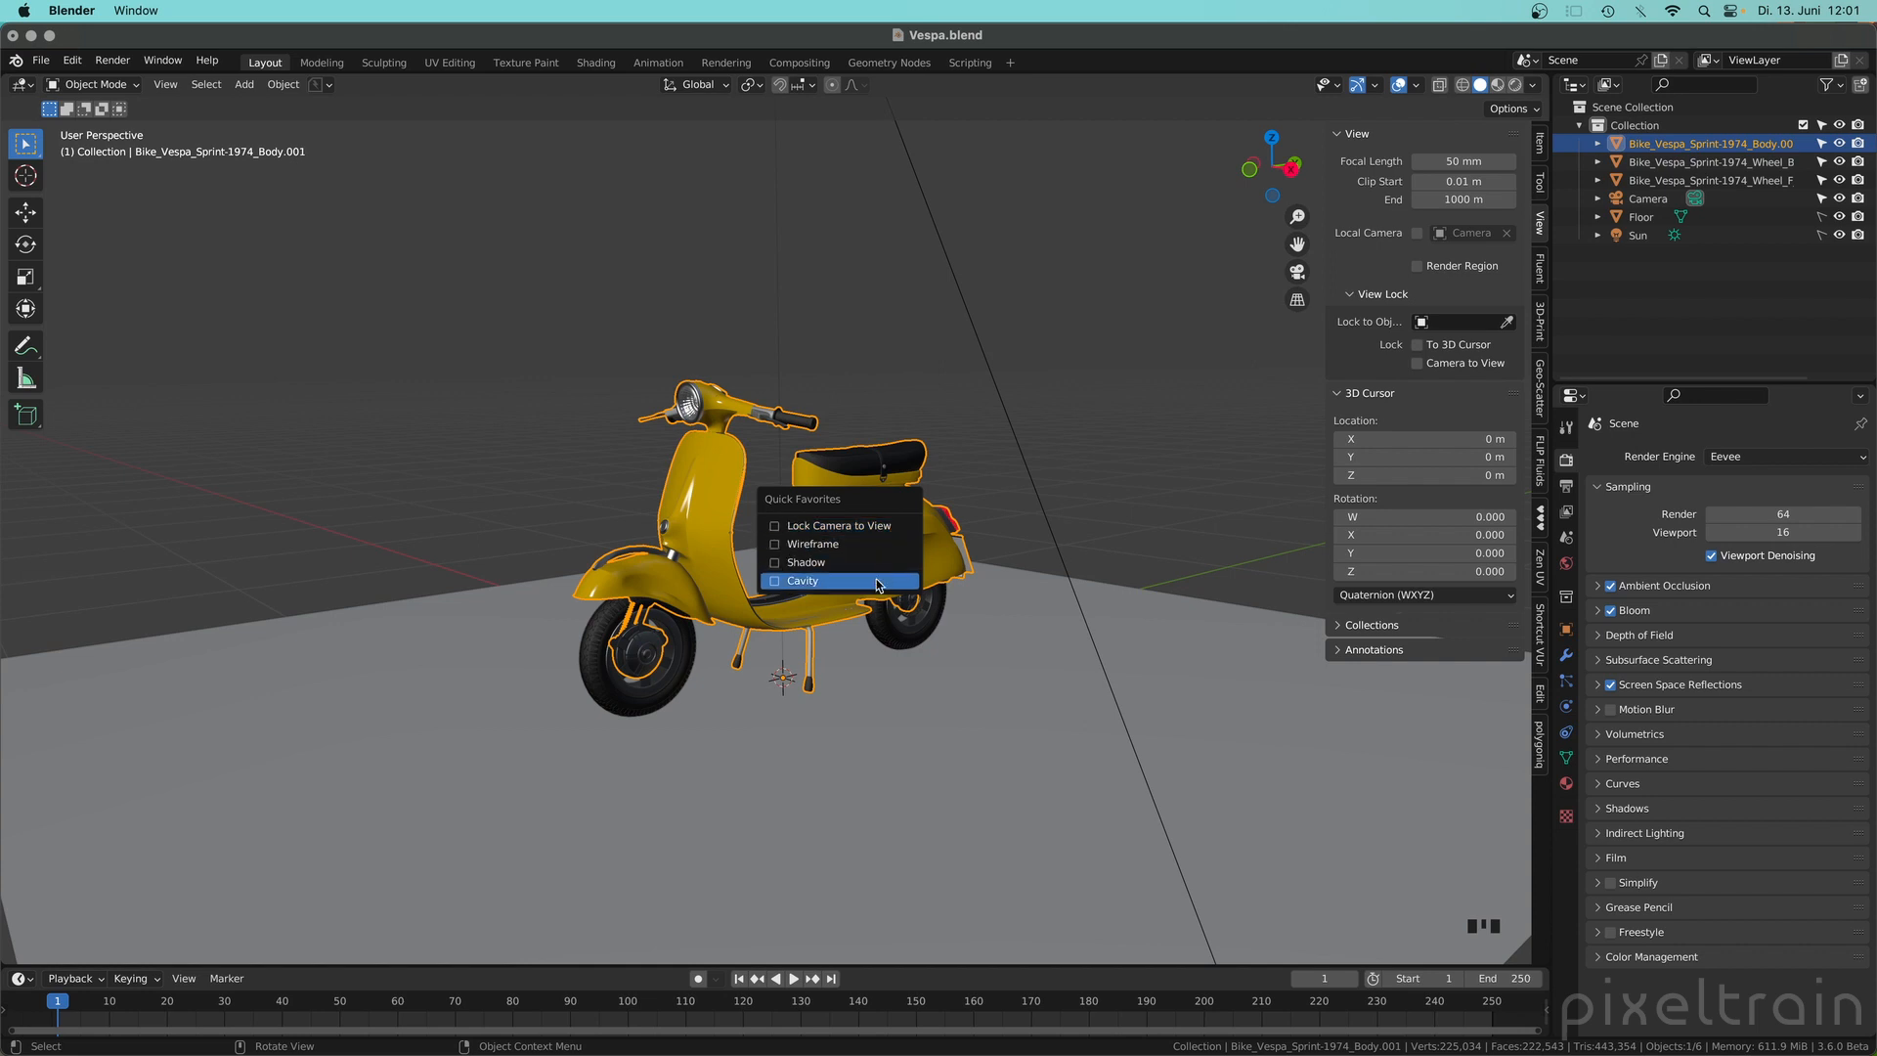
mouse_move(839, 524)
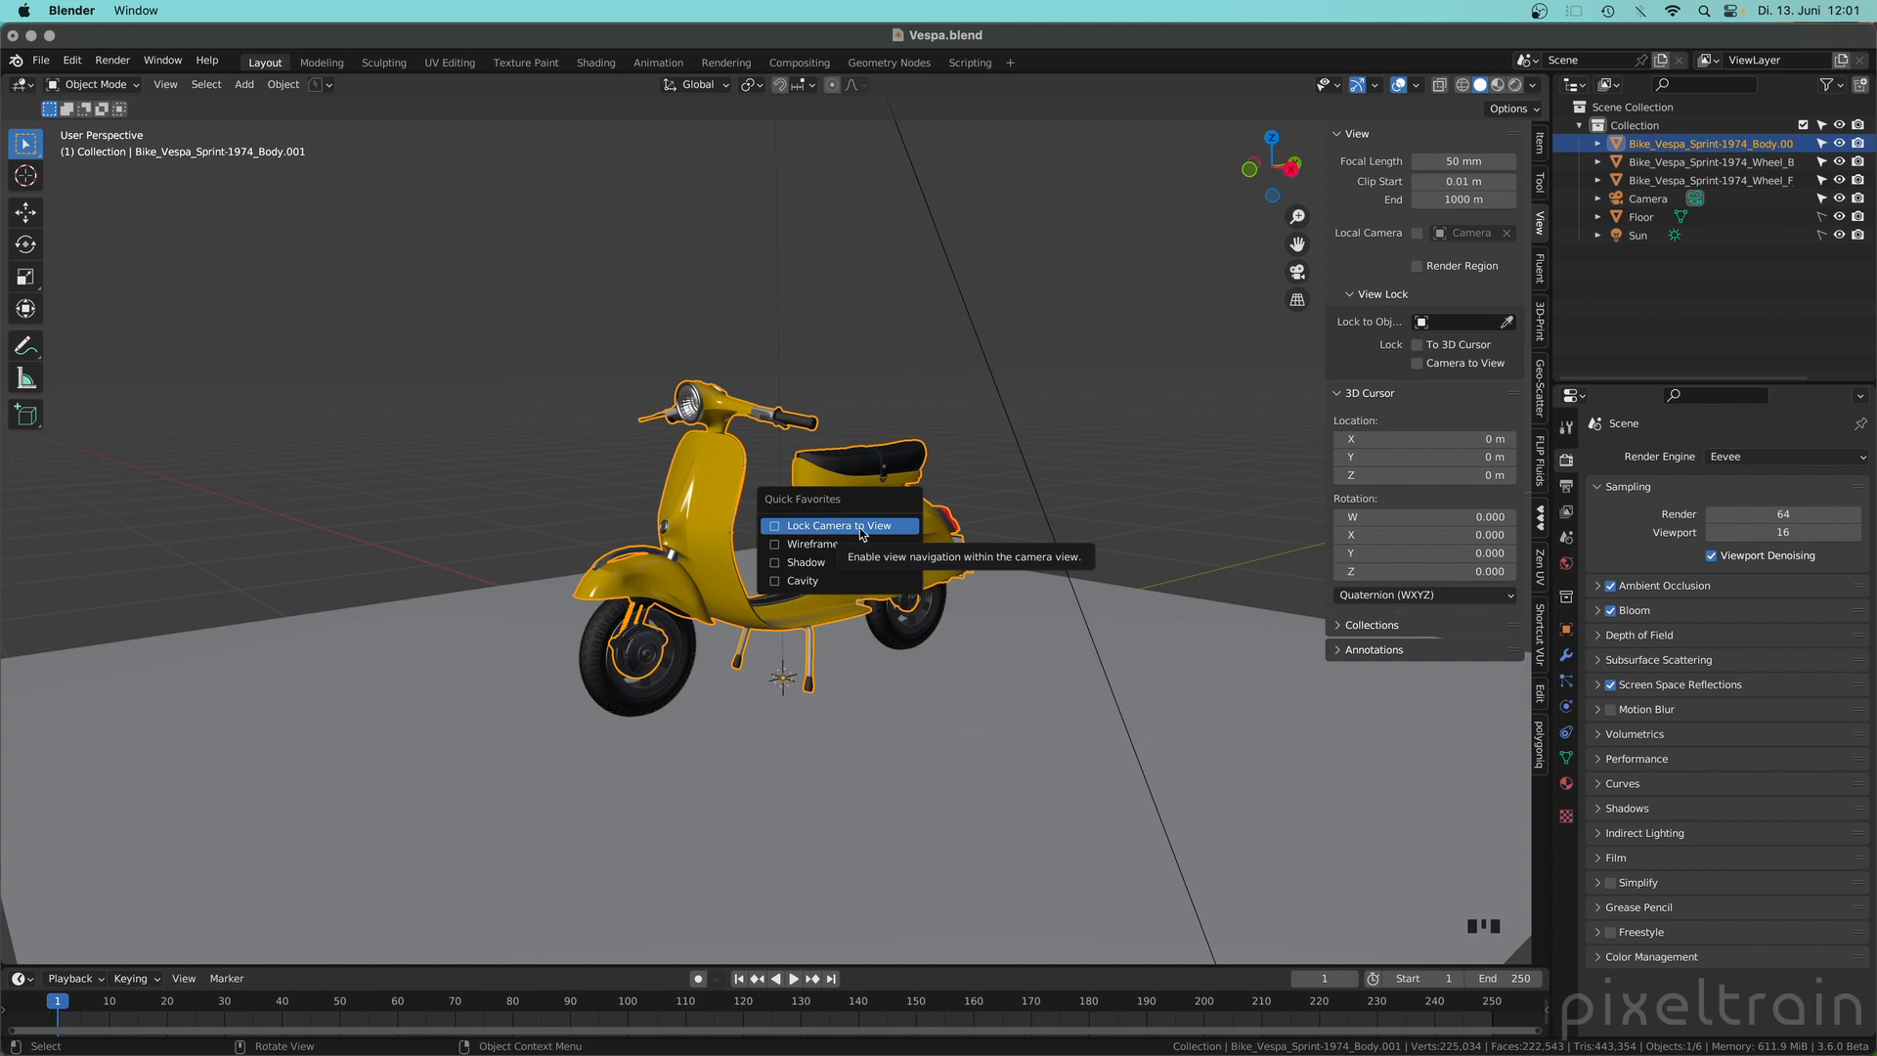
right_click(839, 524)
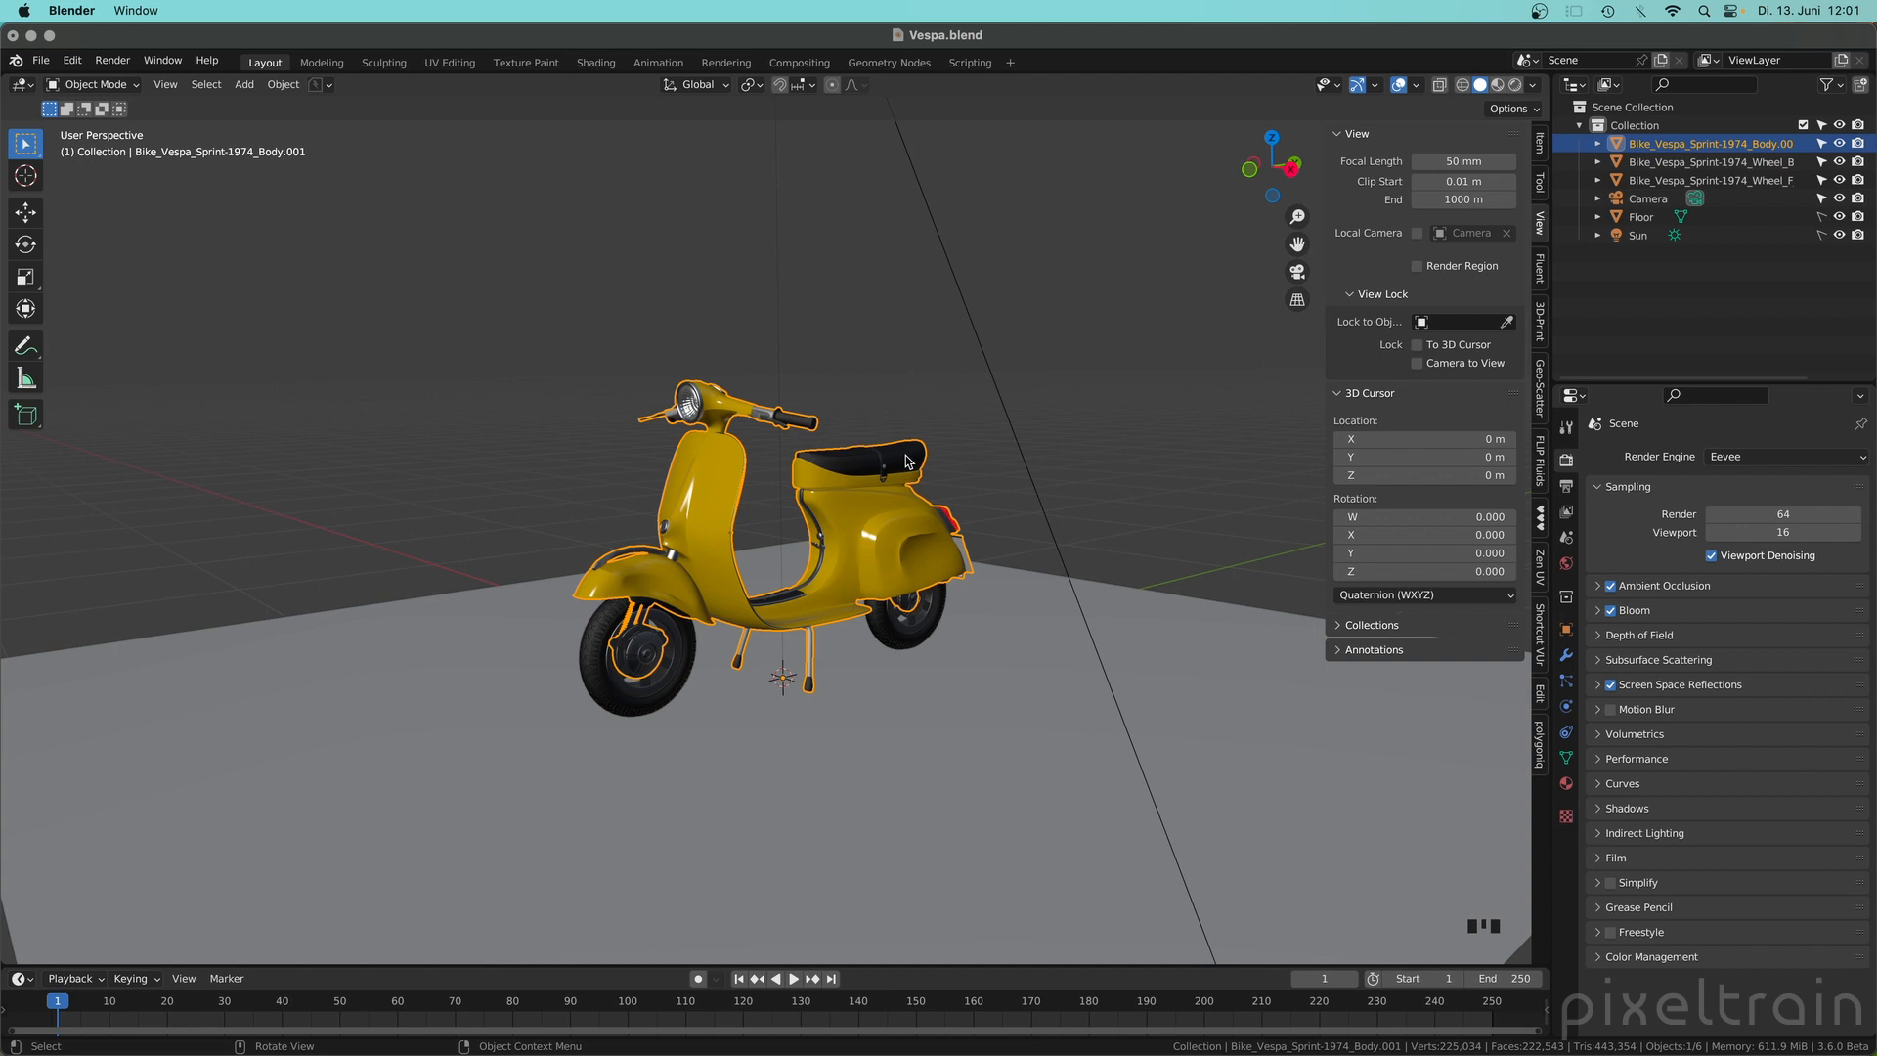
mouse_move(850, 514)
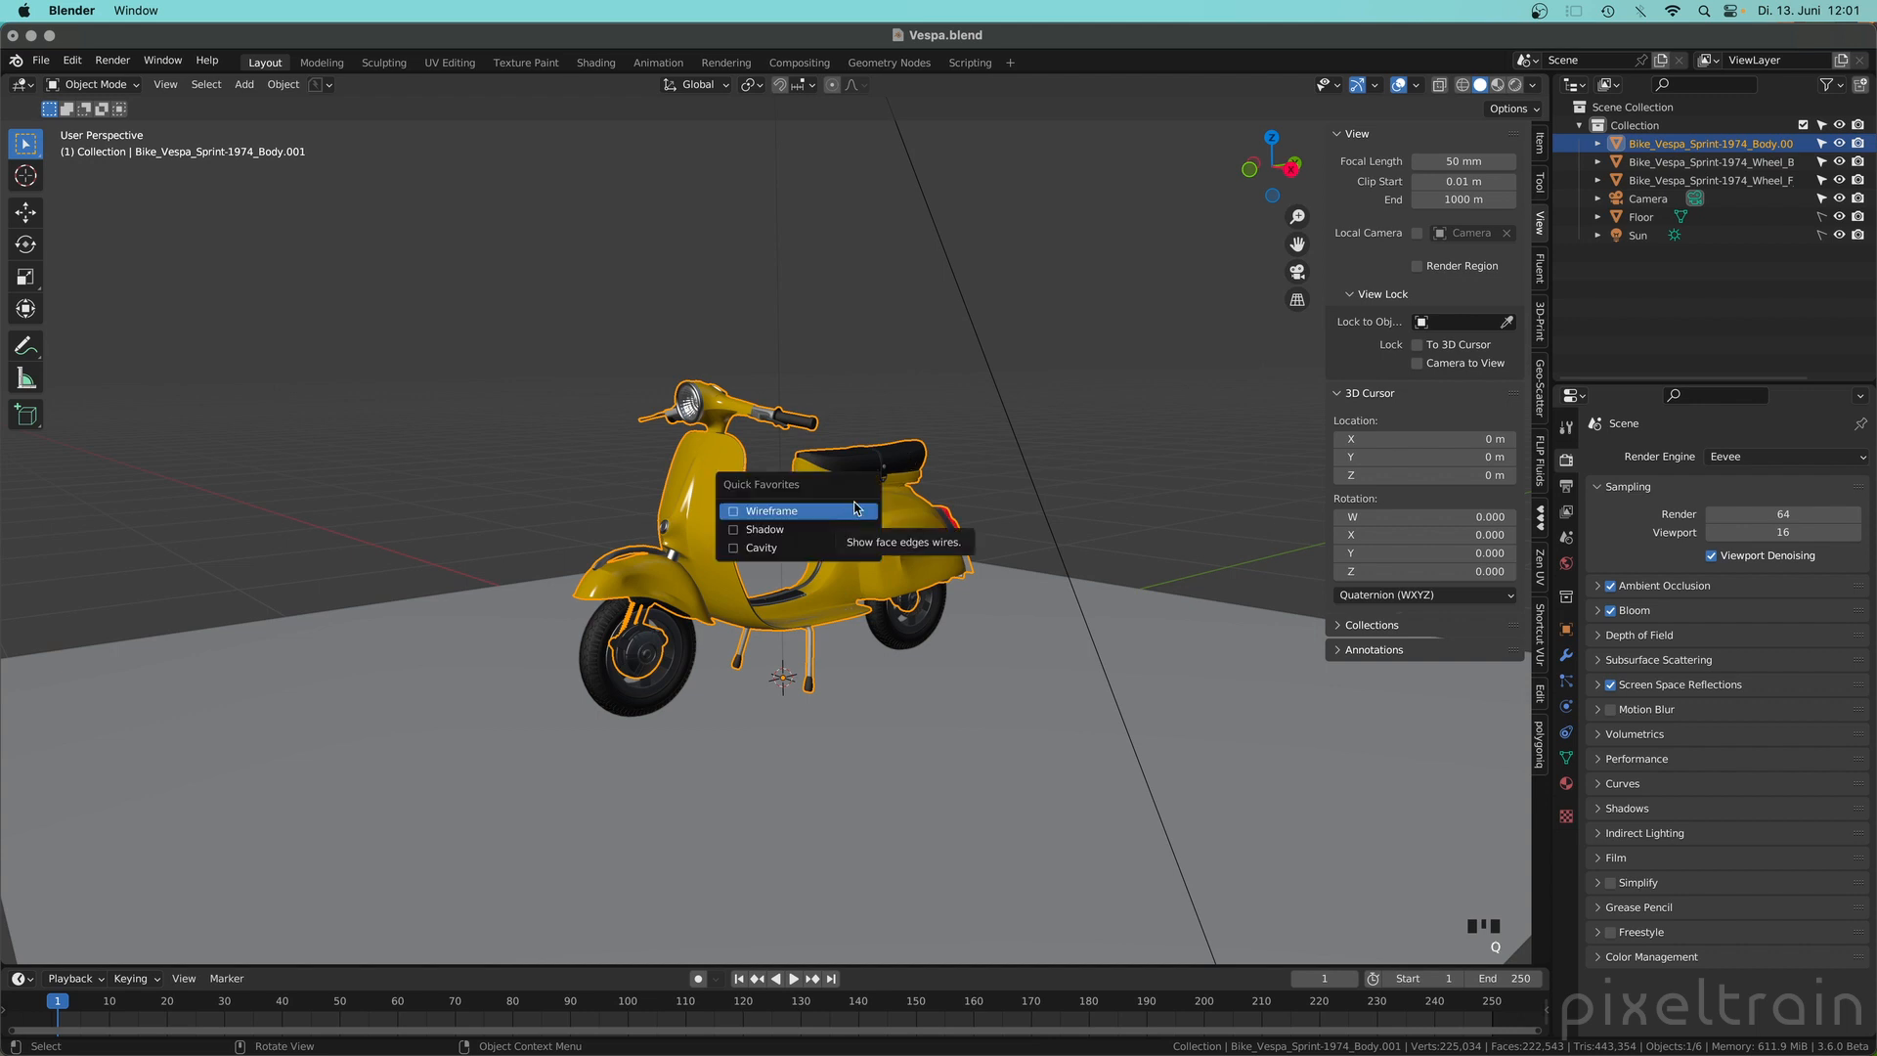
mouse_move(766, 530)
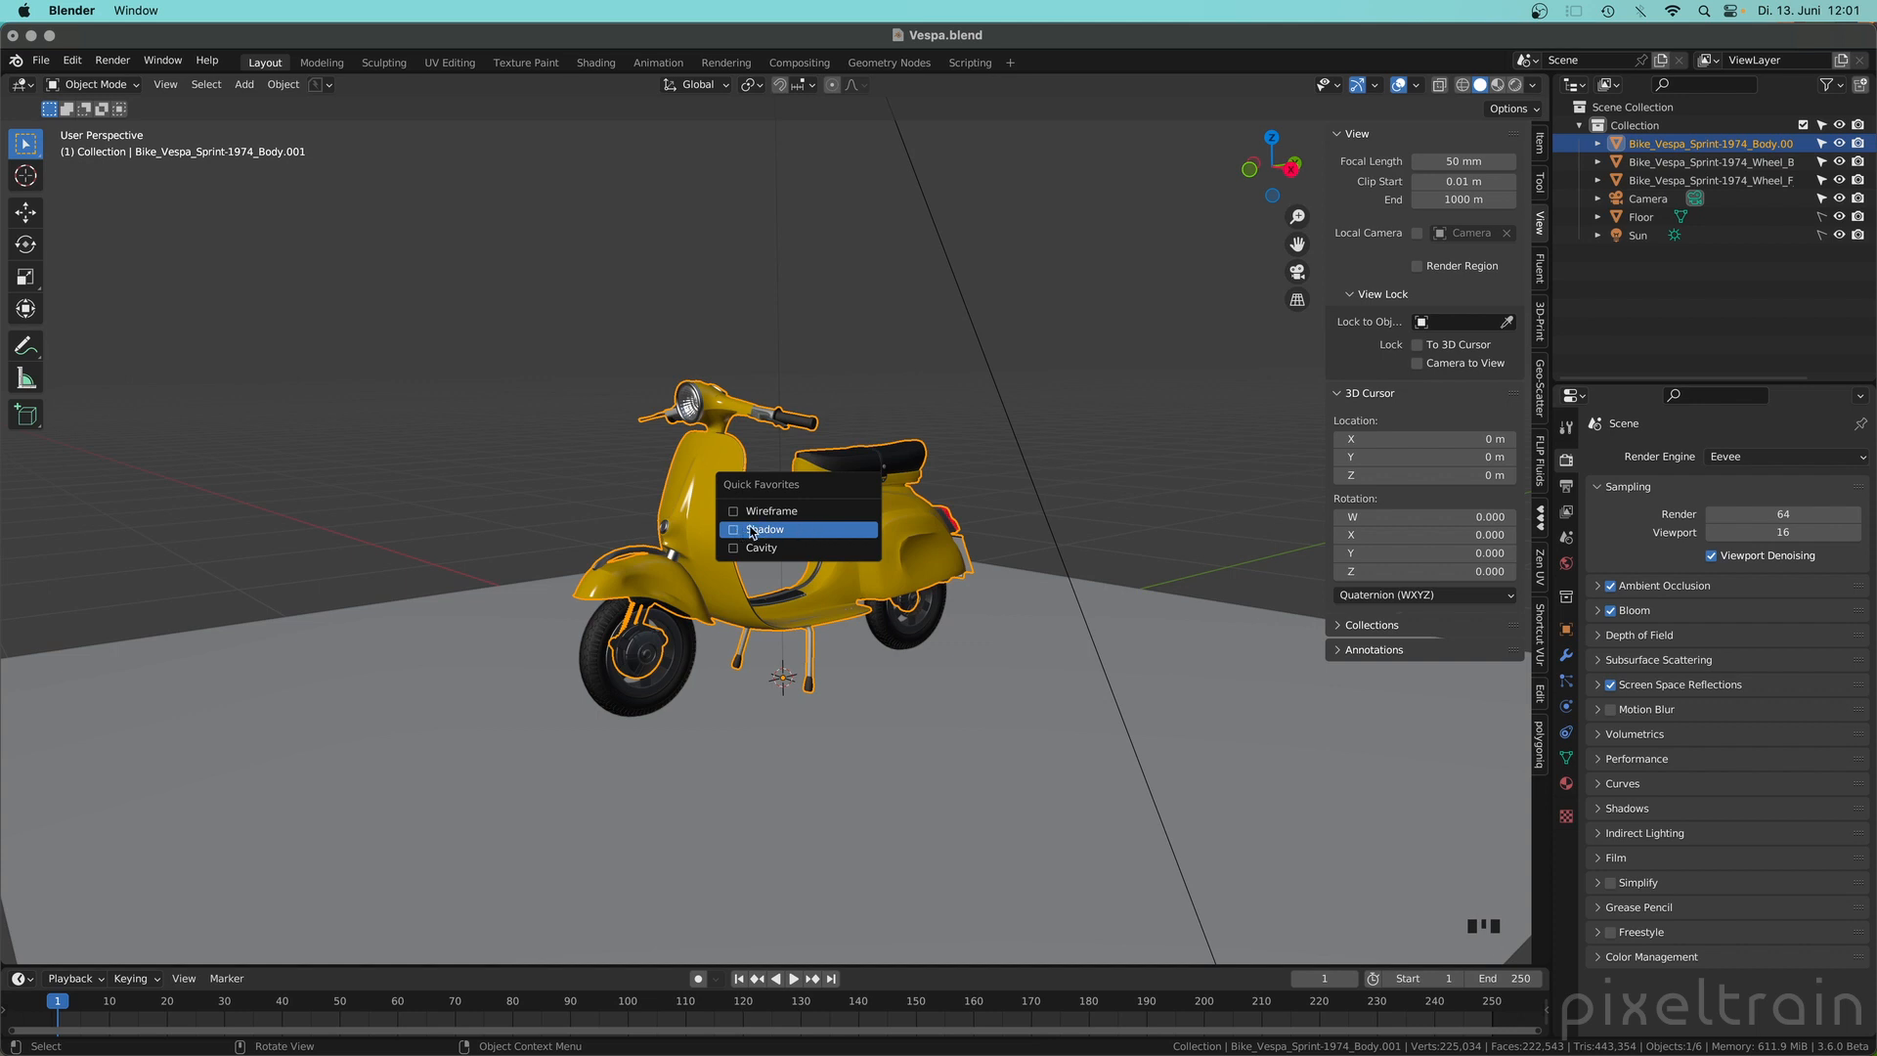
mouse_move(766, 530)
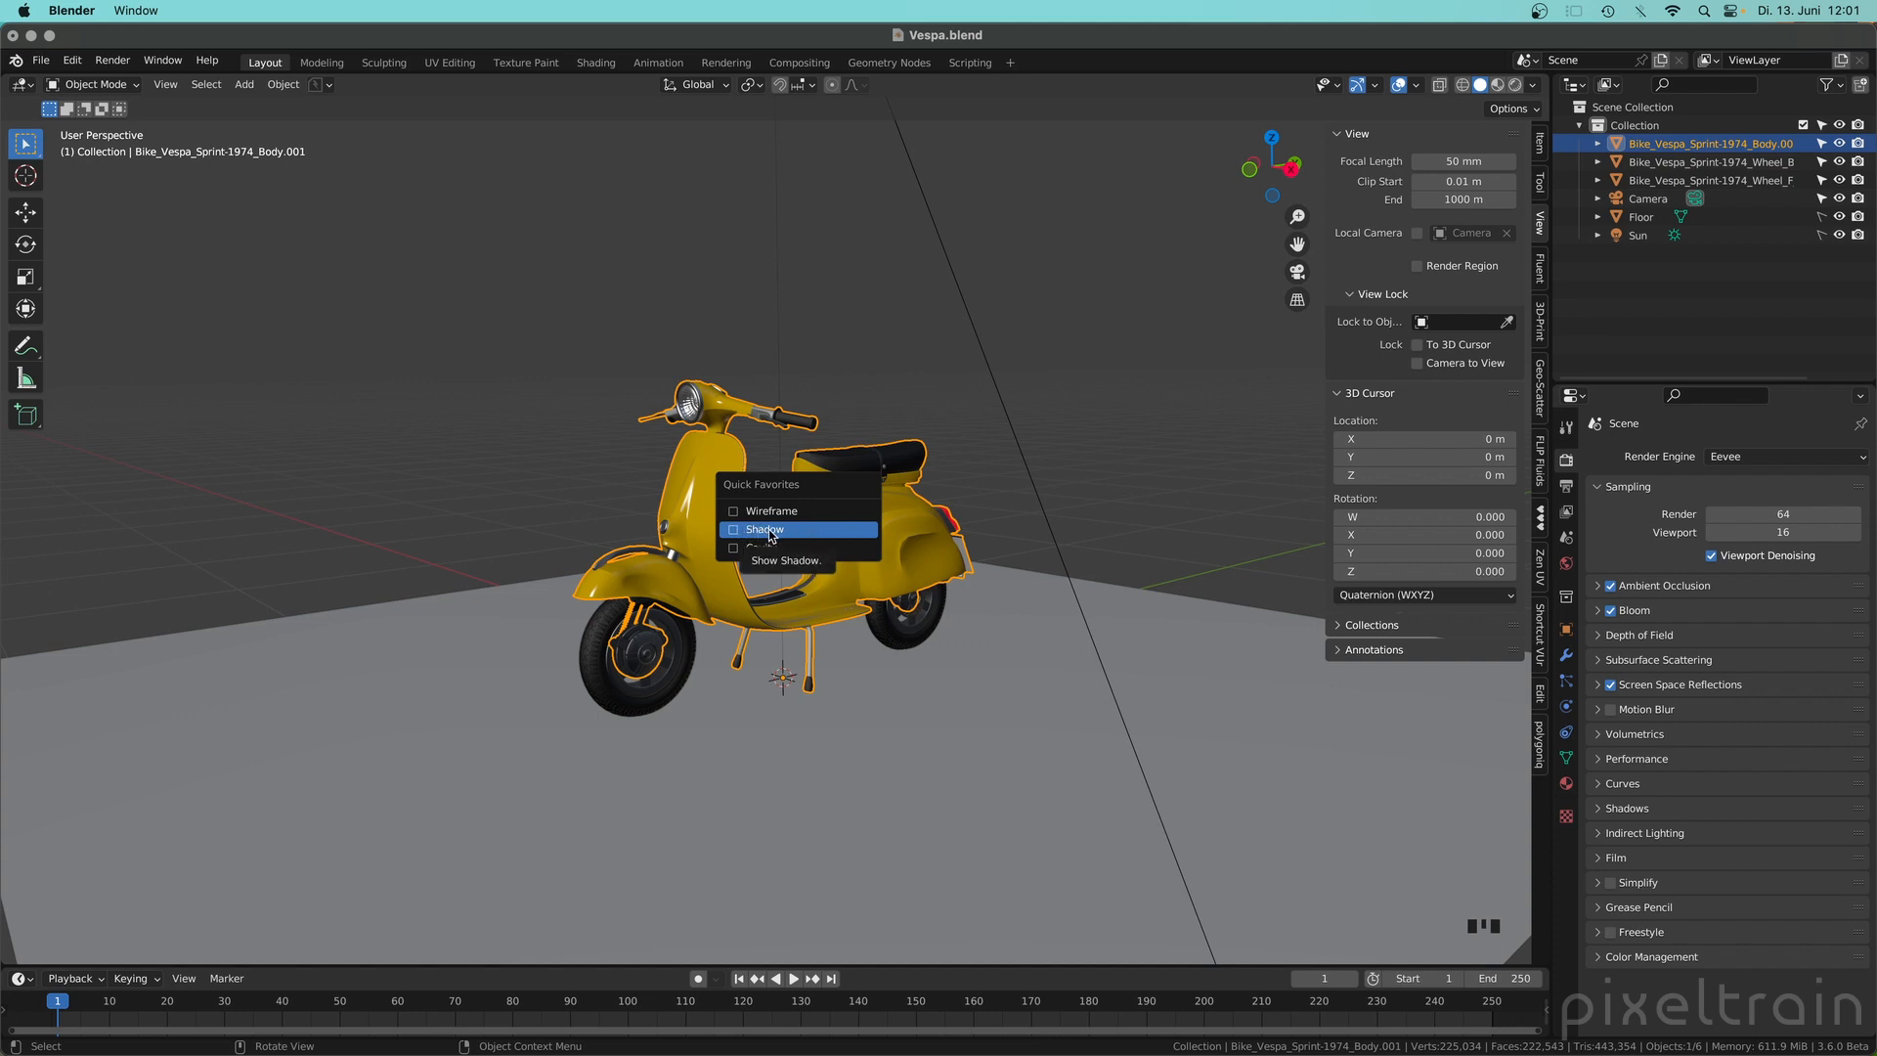
Step: Toggle Shadow off in Viewport Shading and remove Shadow from the quick favourites
right_click(764, 530)
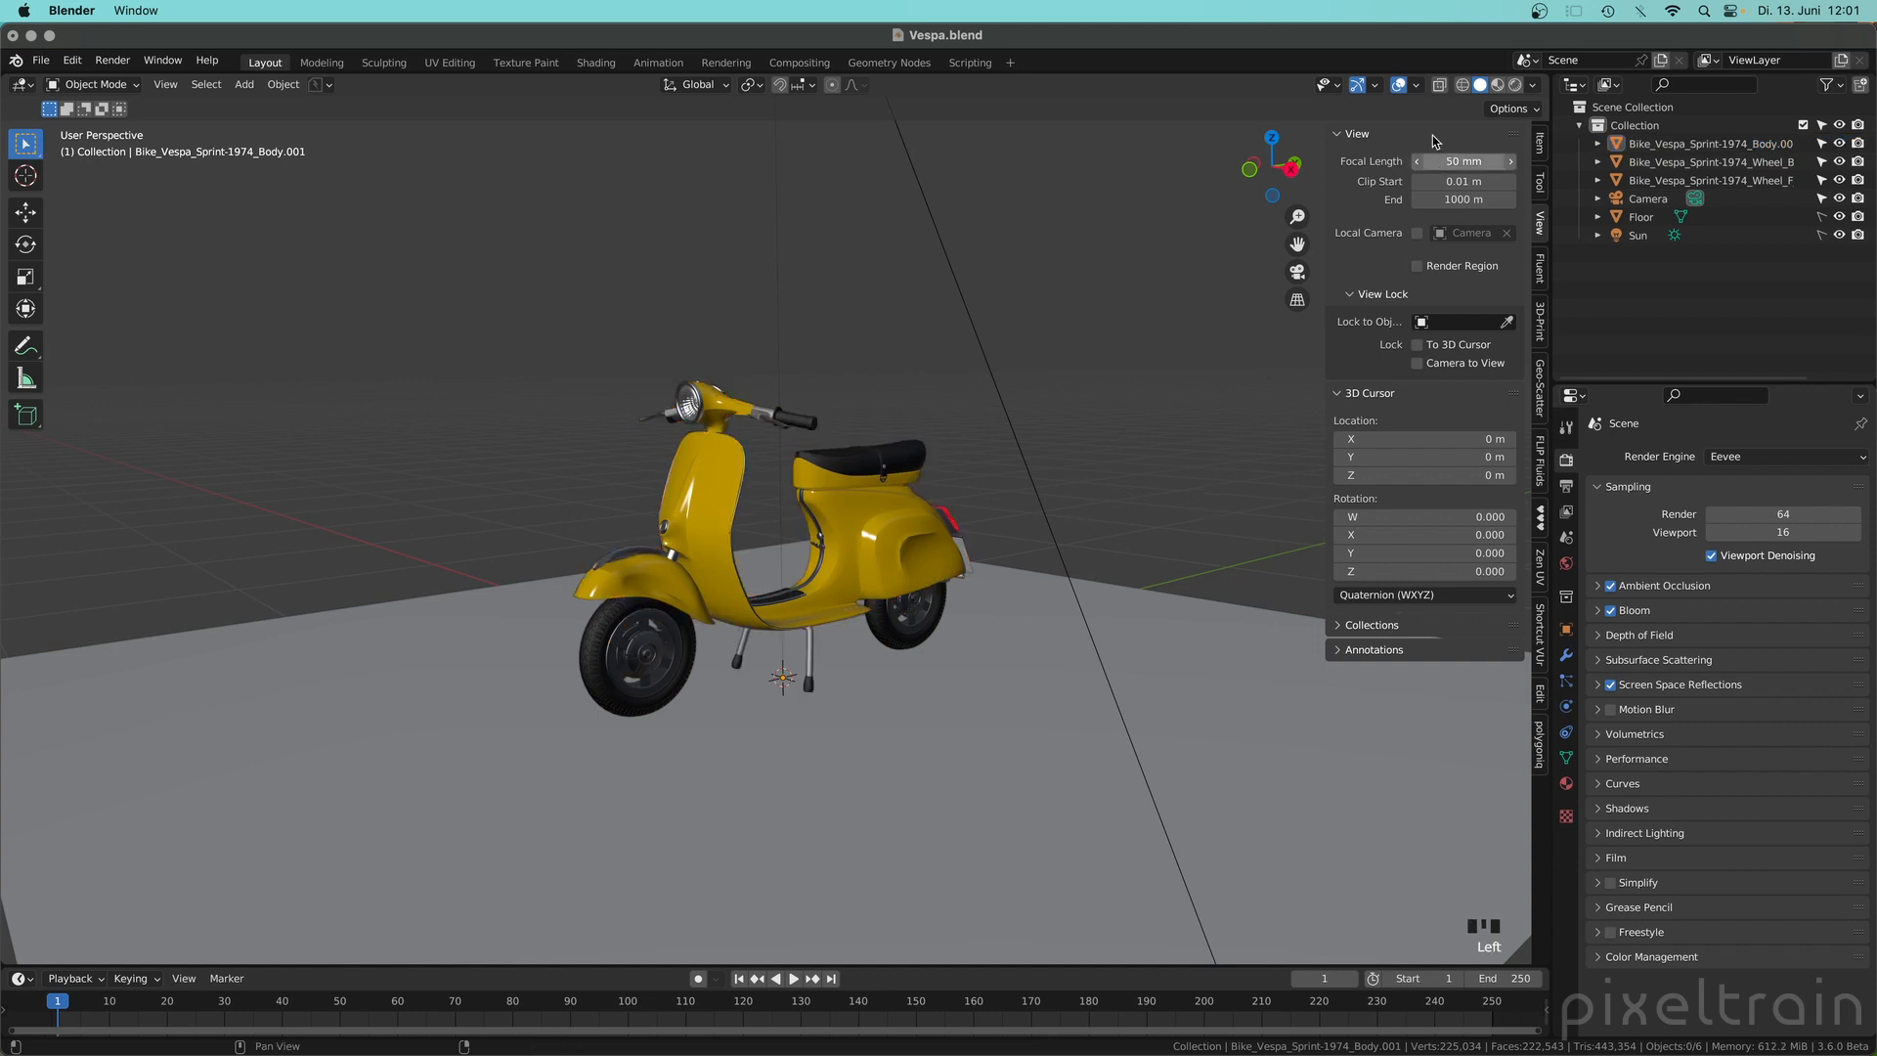
click(1413, 84)
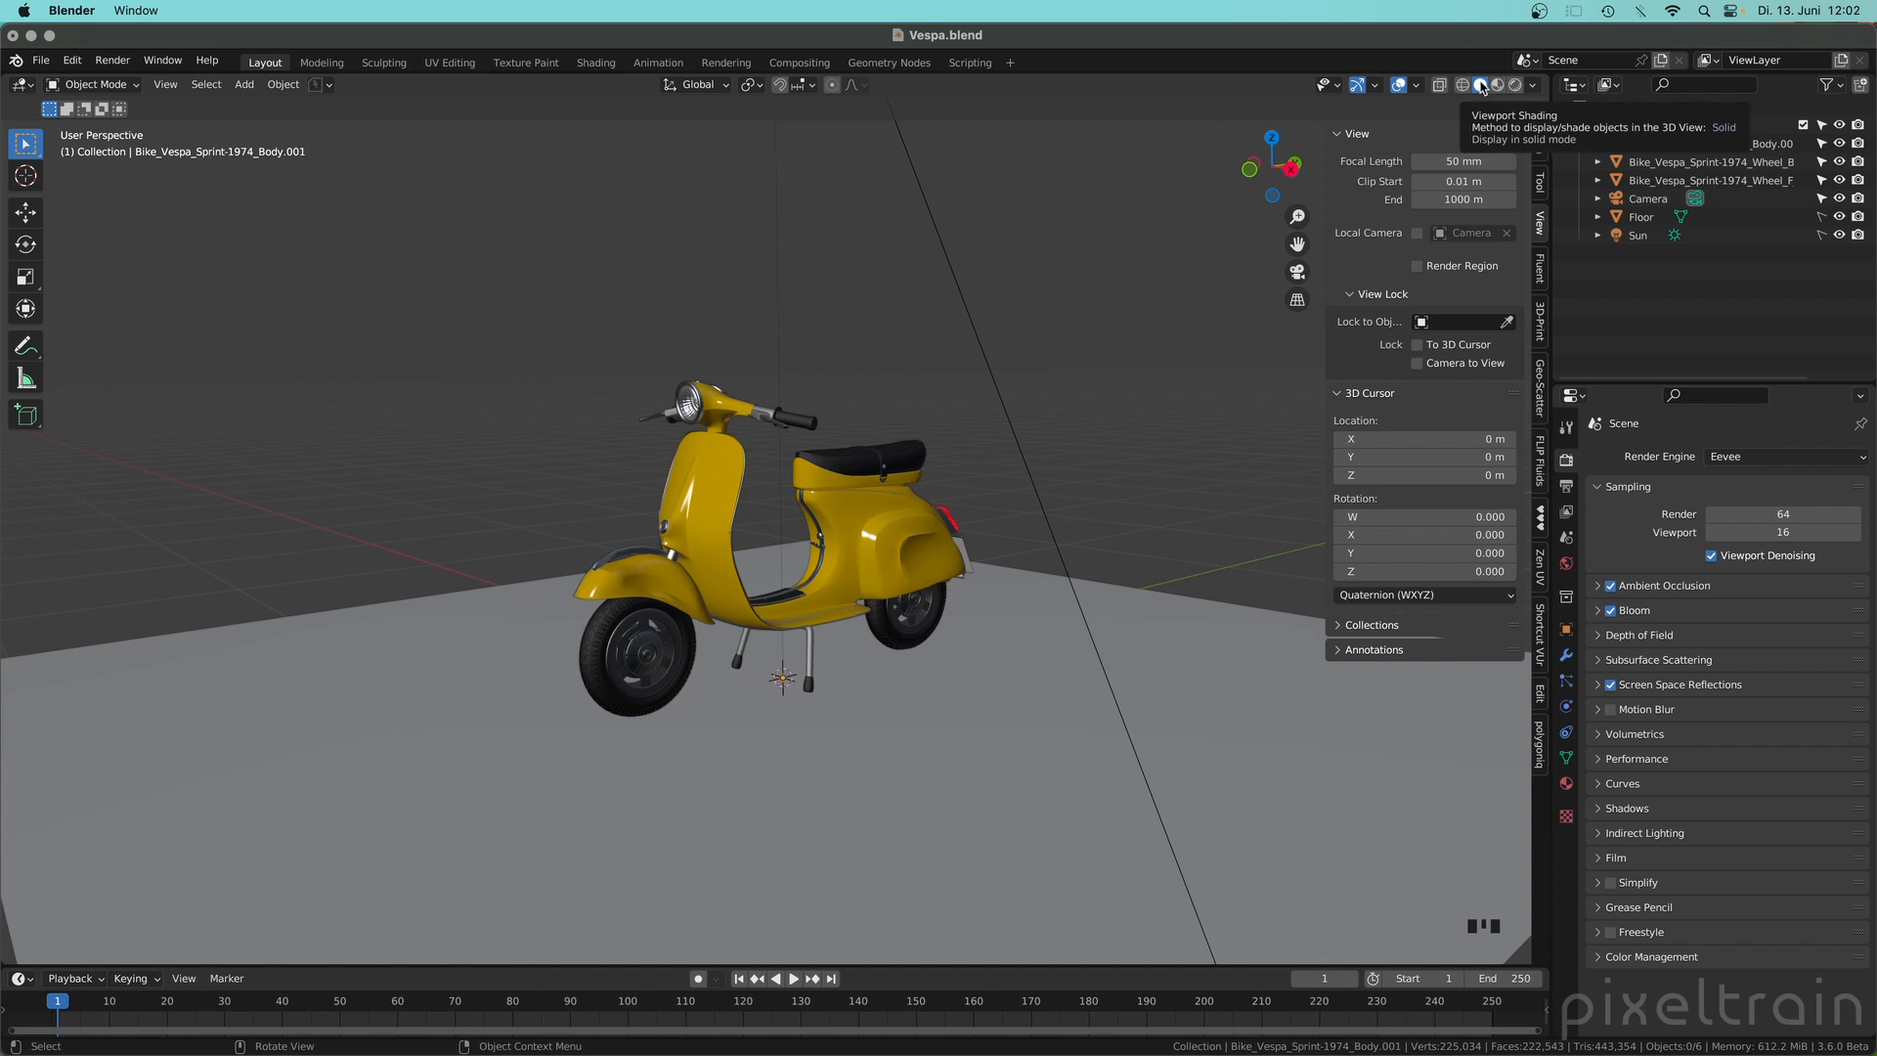
click(1534, 84)
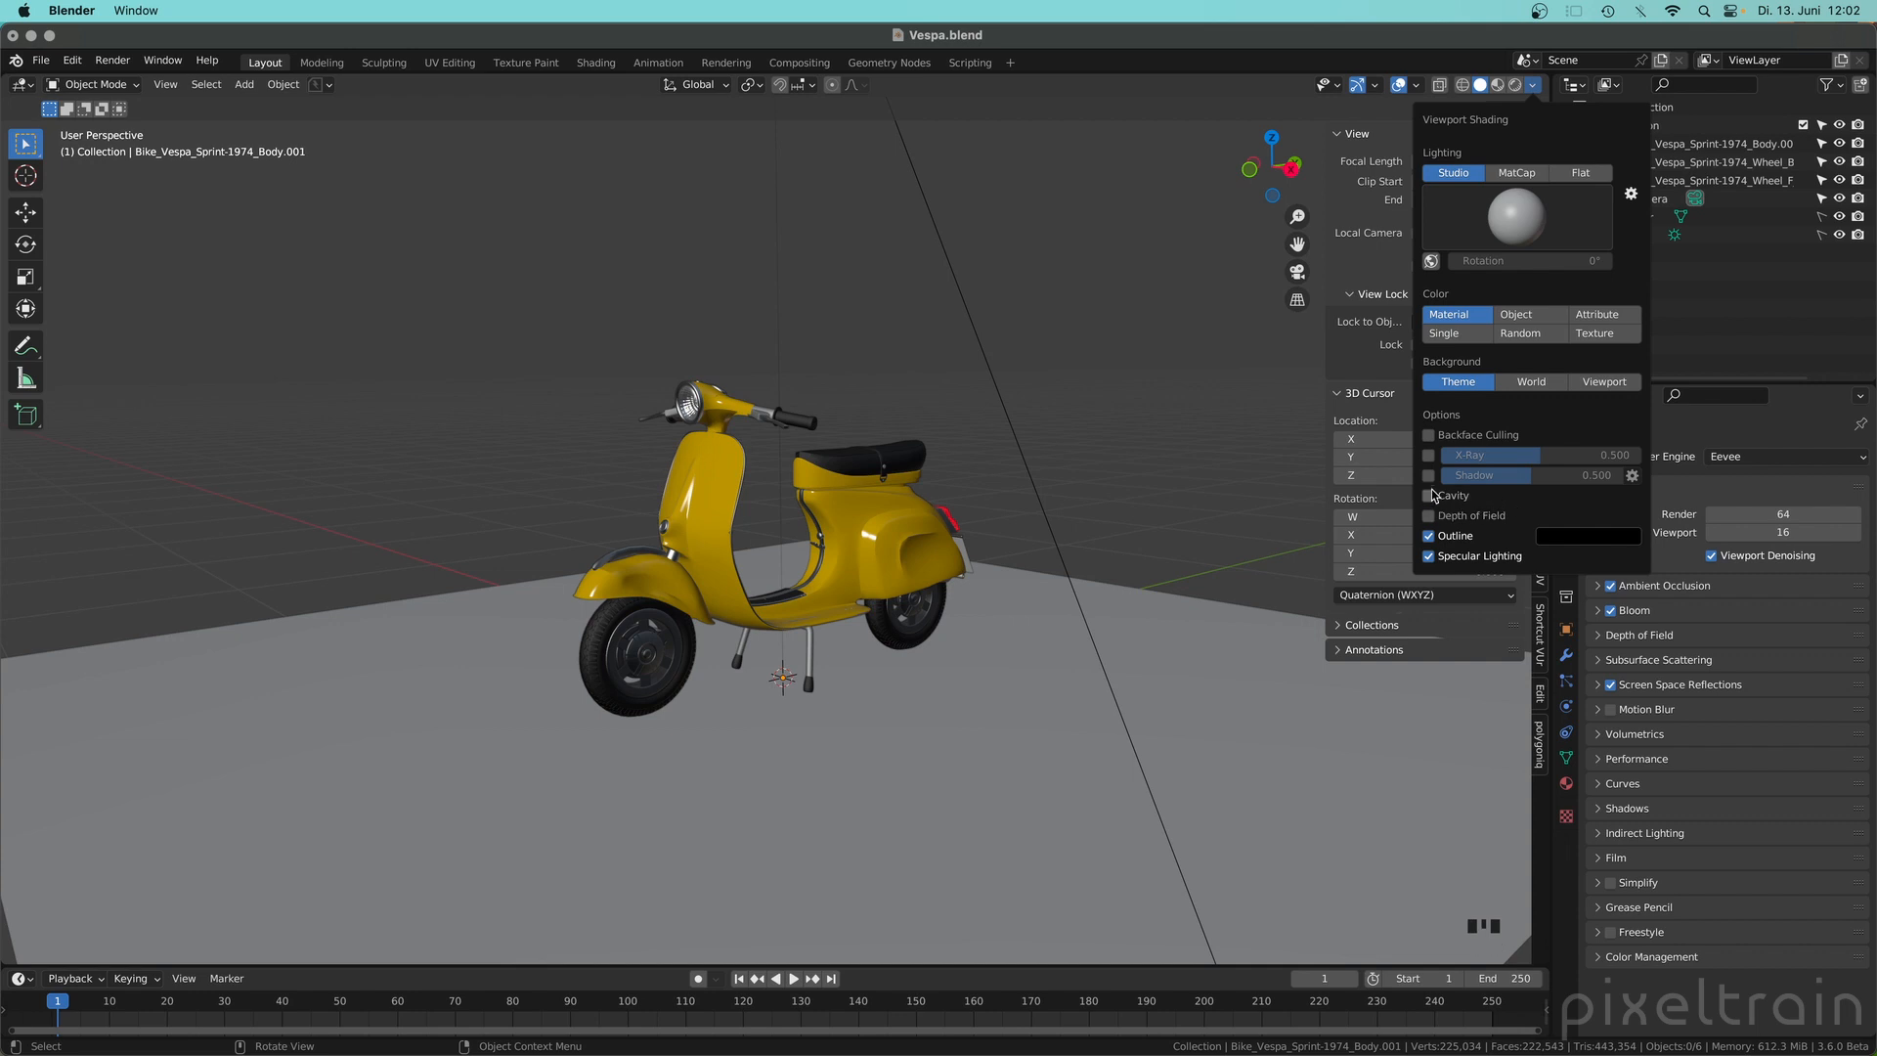
click(1429, 473)
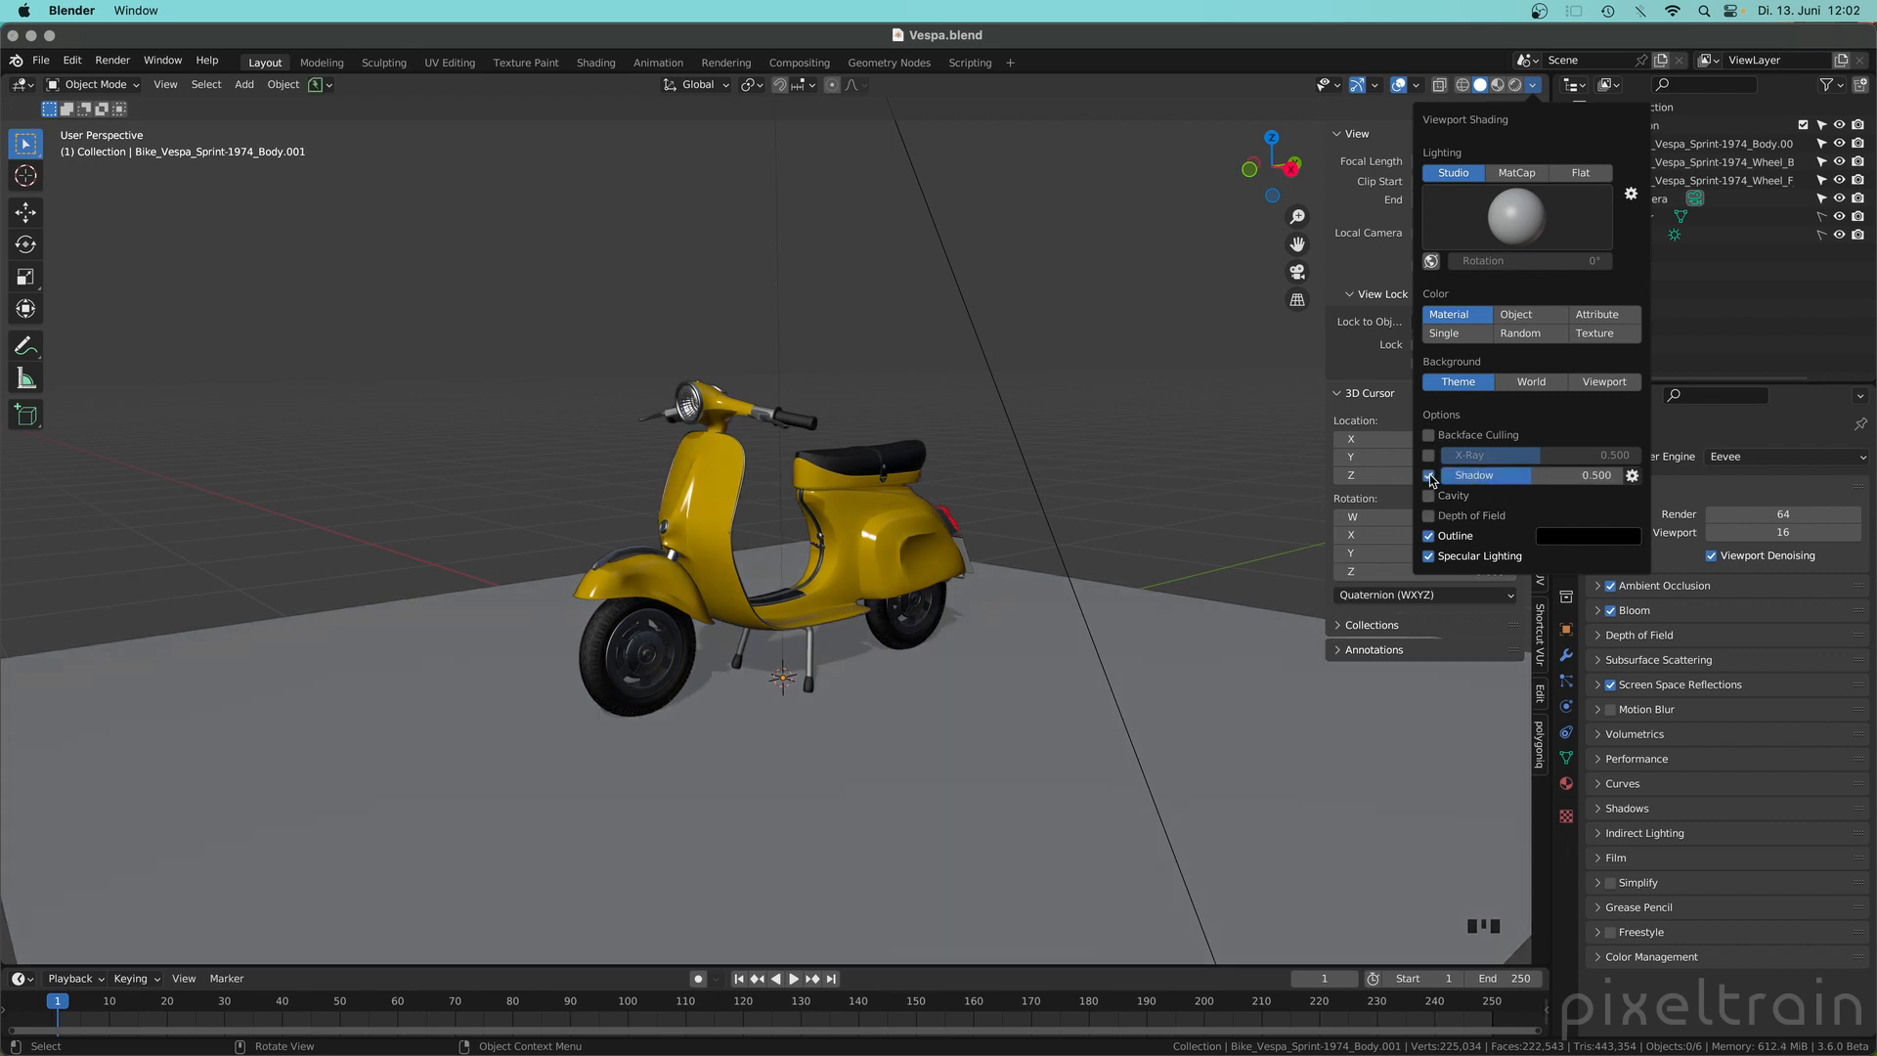
click(1429, 475)
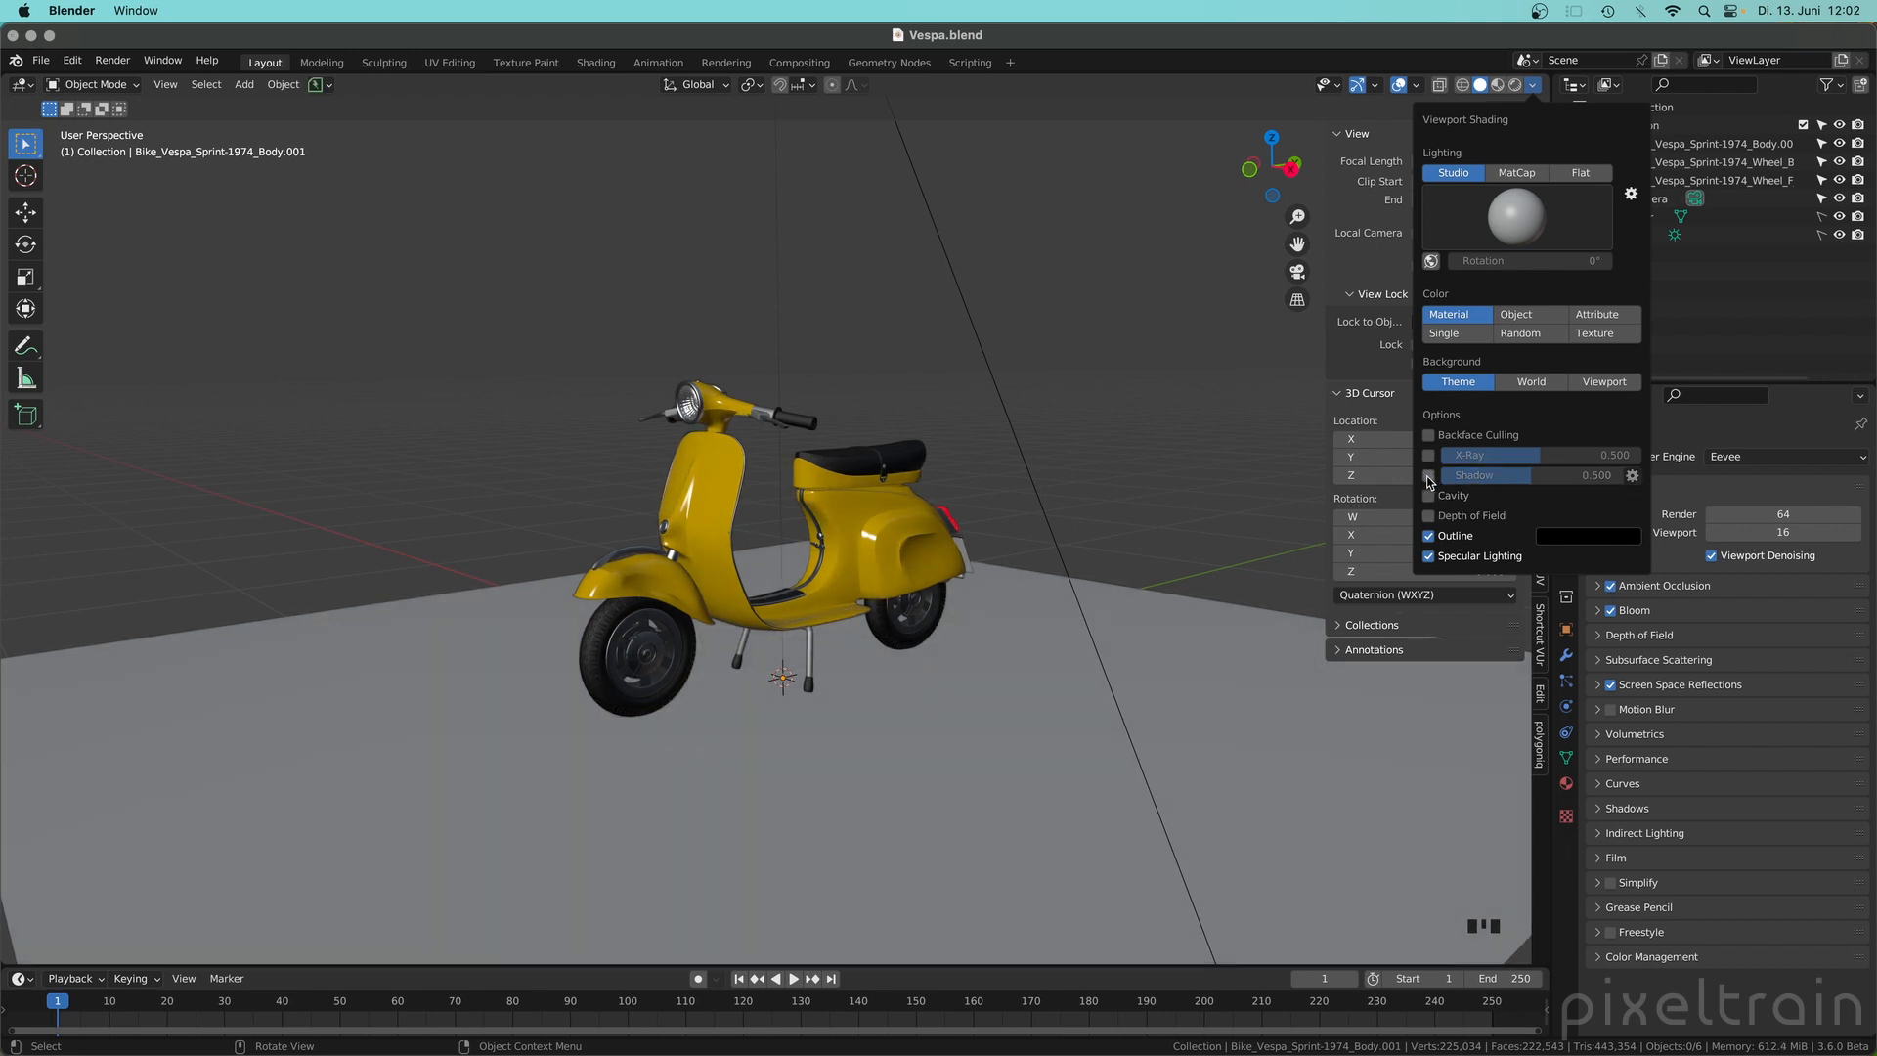
right_click(1489, 473)
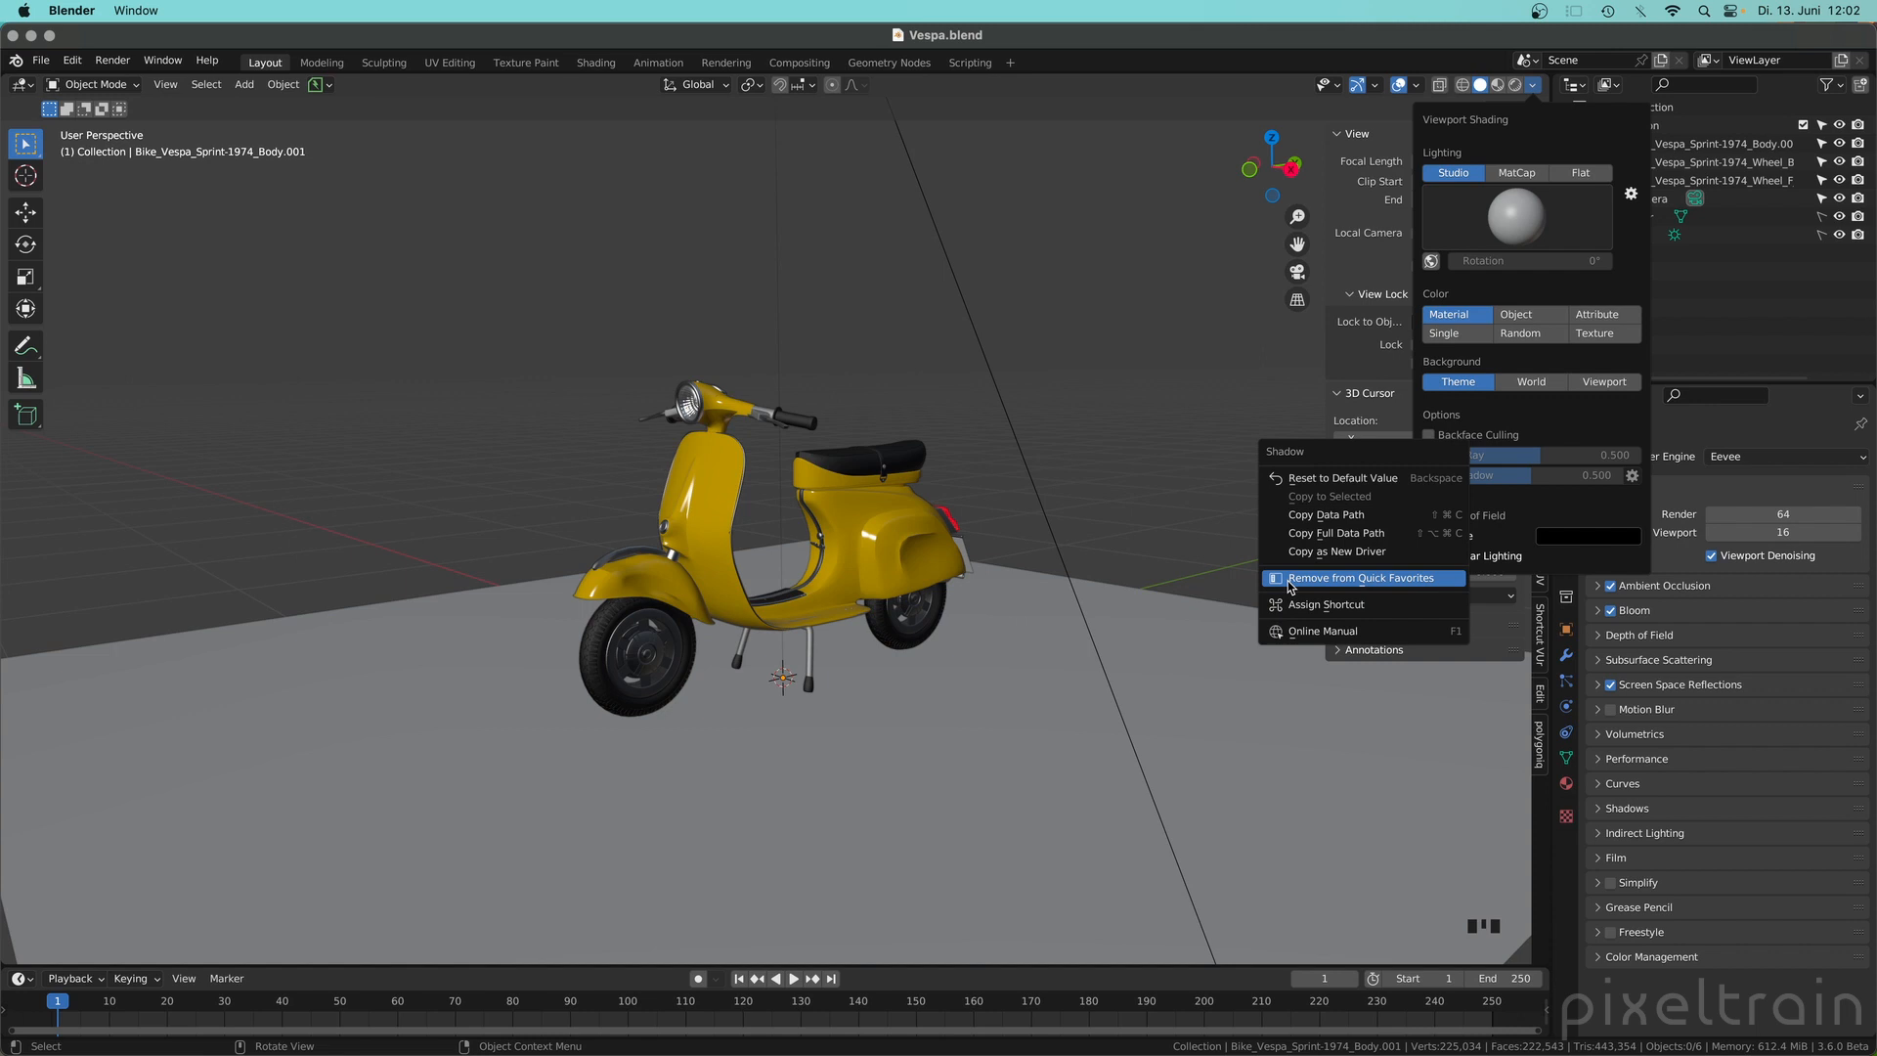
mouse_move(1406, 583)
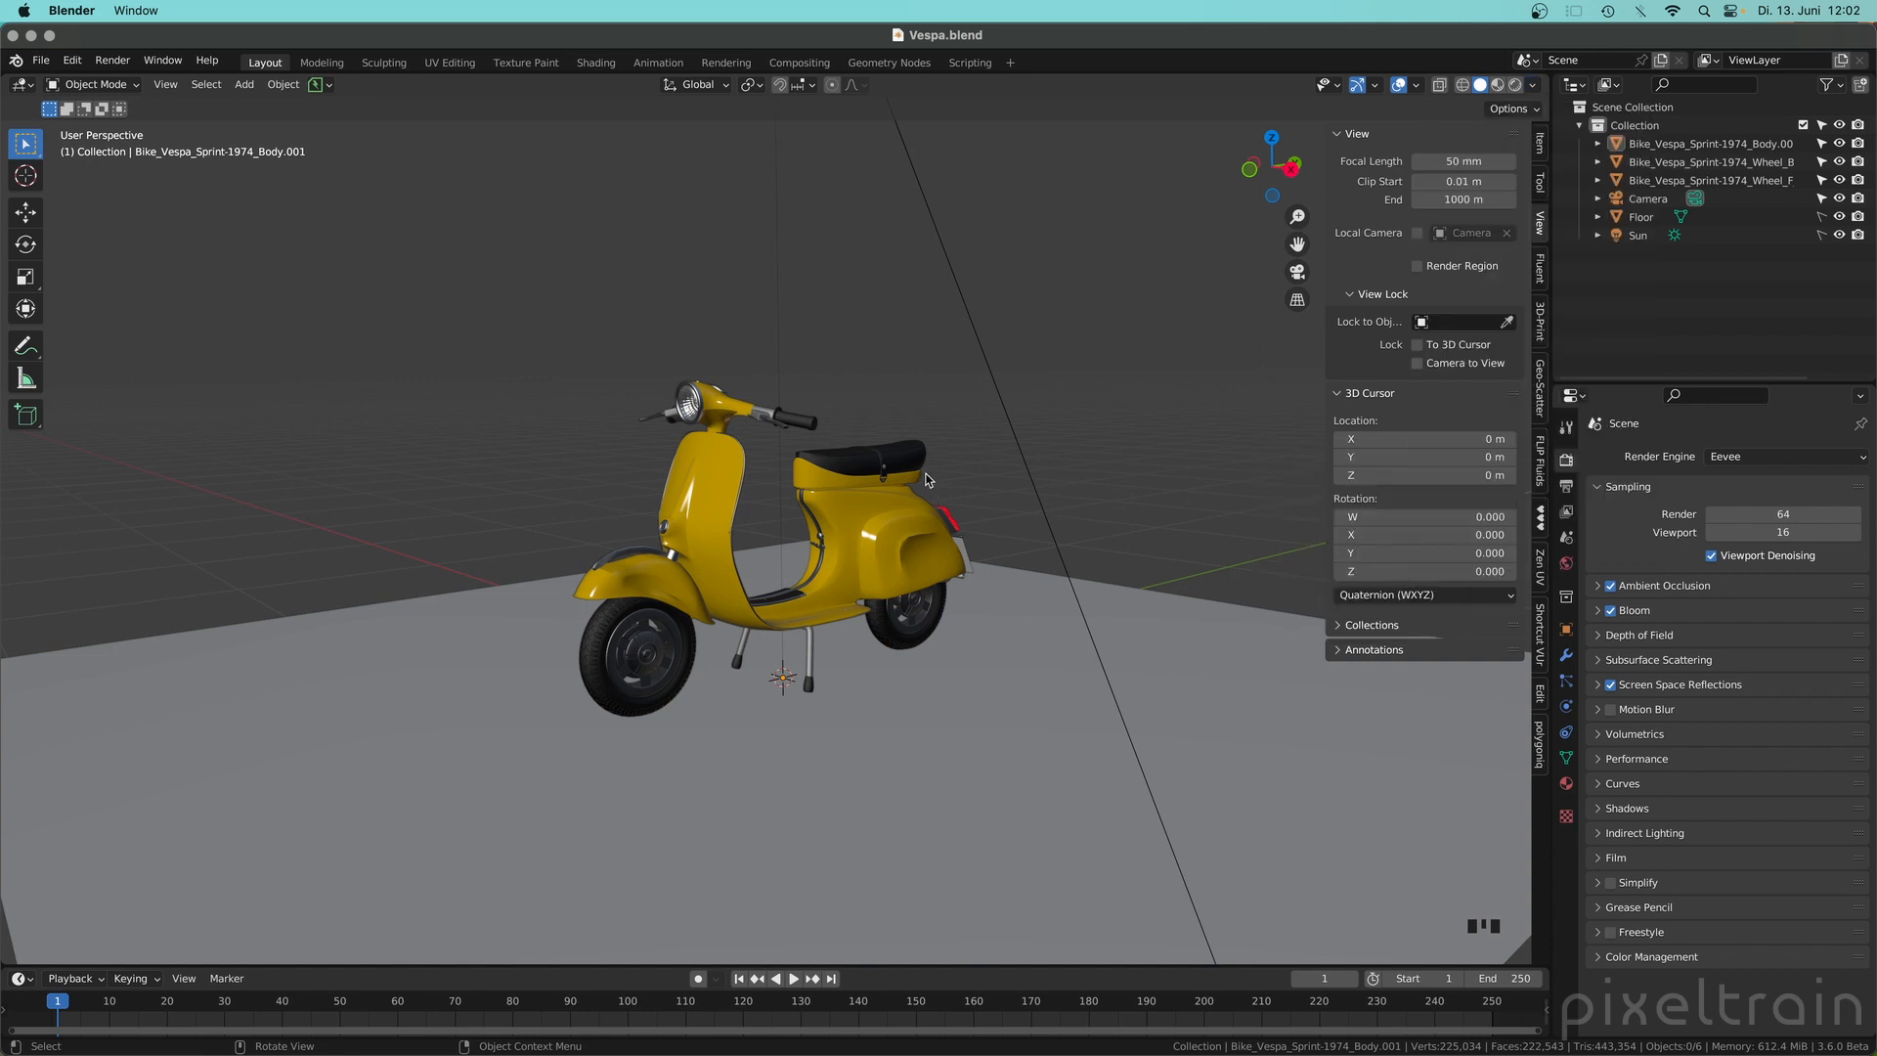
key(q)
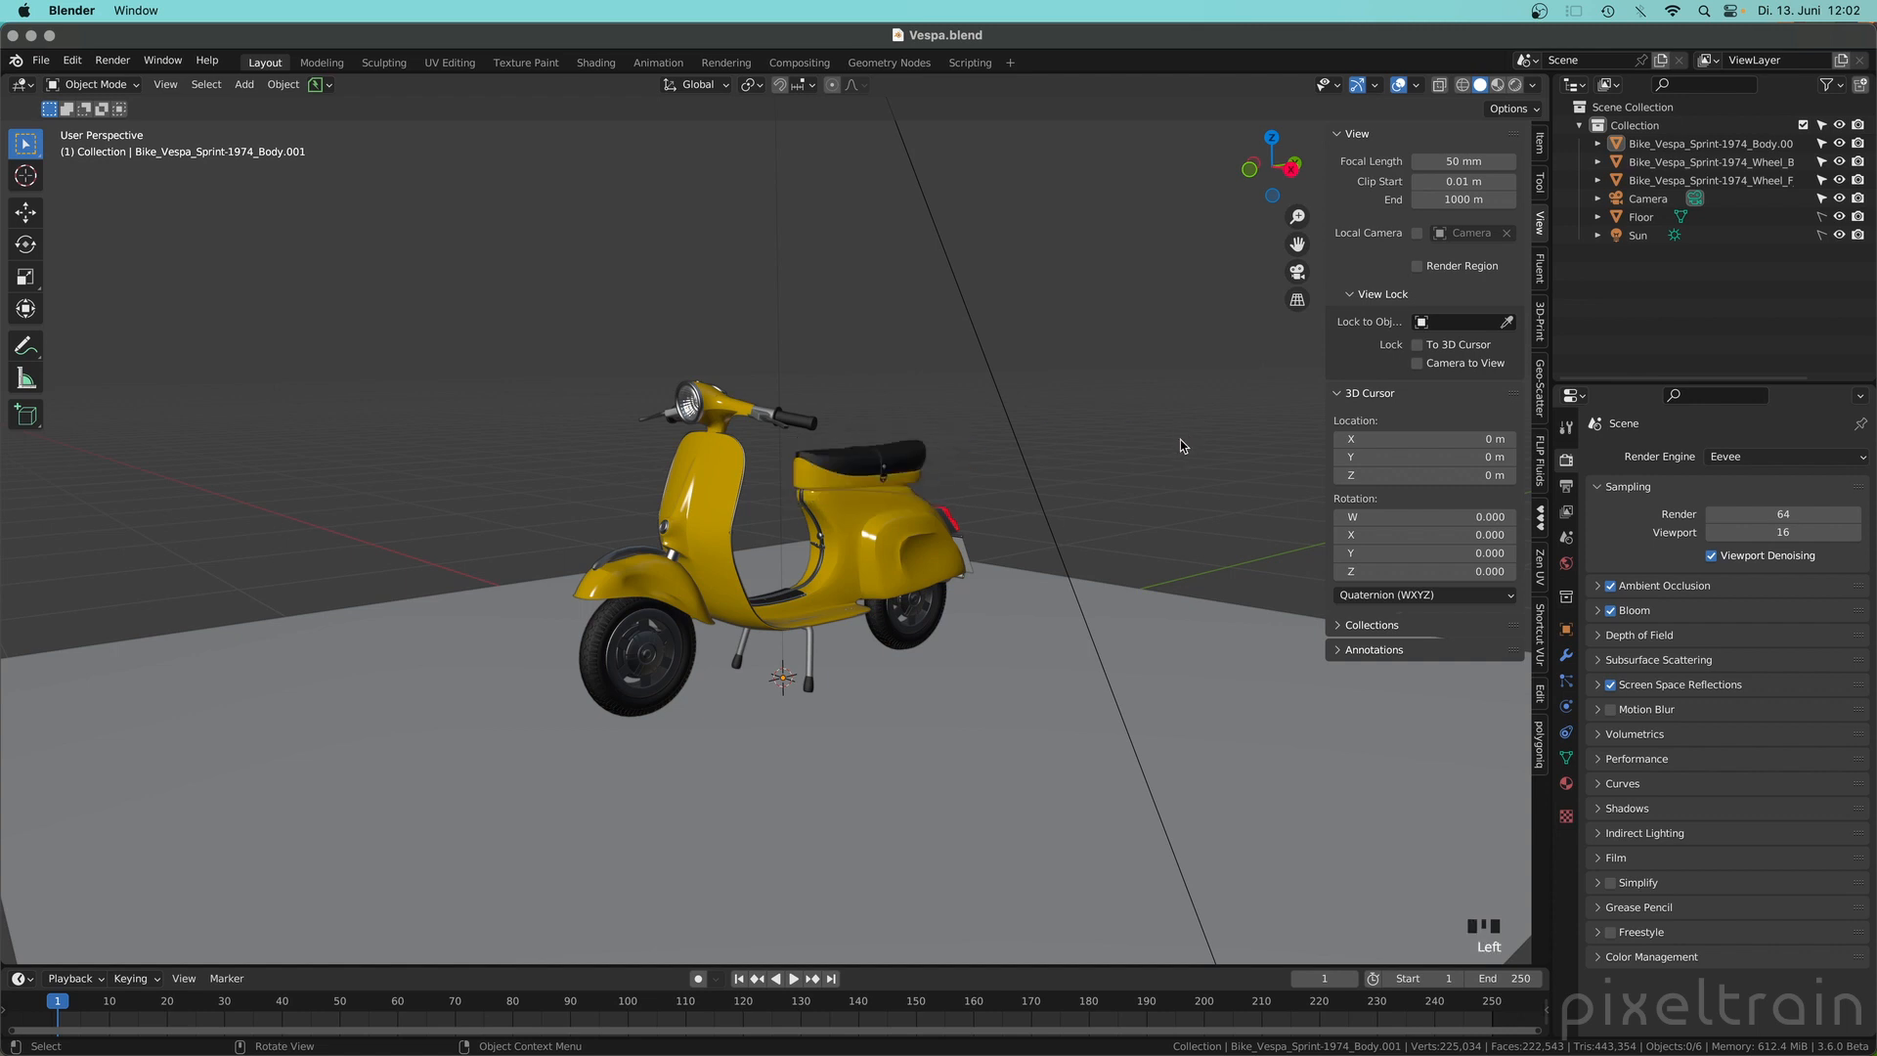
Step: Add Camera to View from the N sidebar View tab to Quick Favorites
drag(1181, 446, 1023, 516)
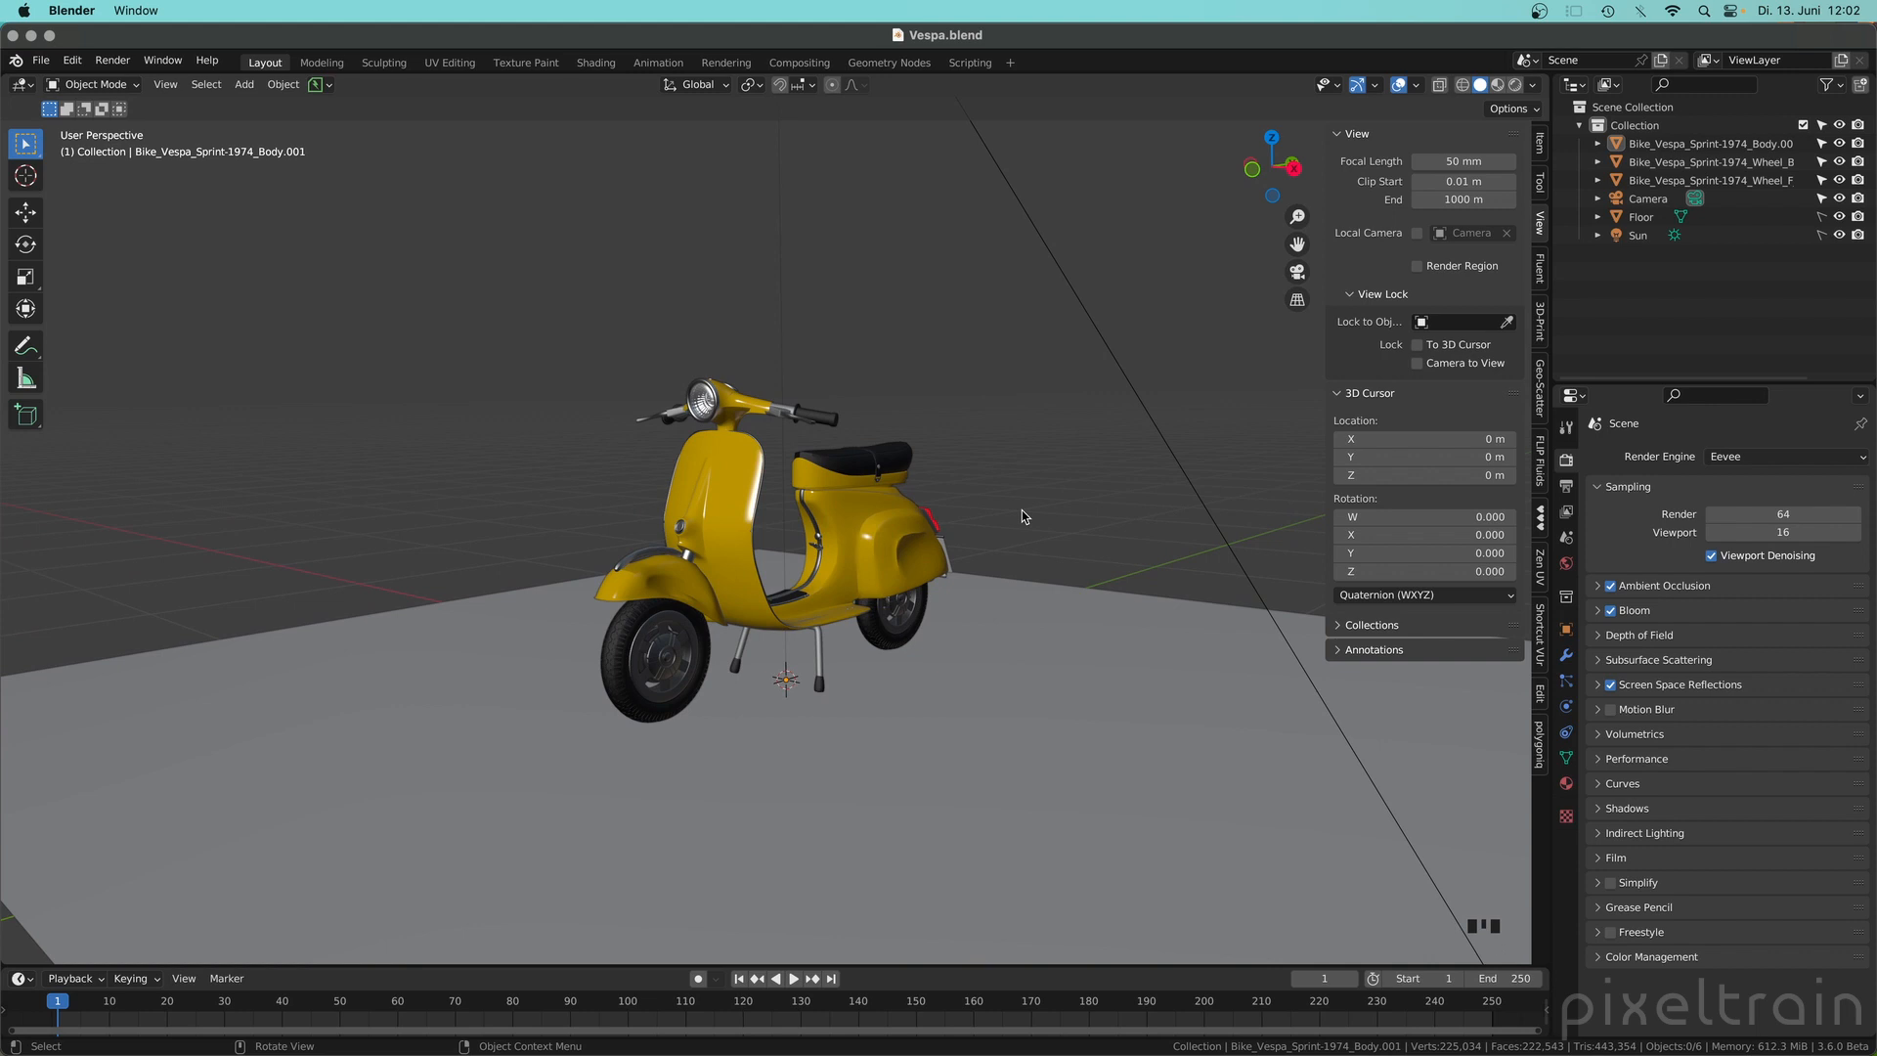
key(q)
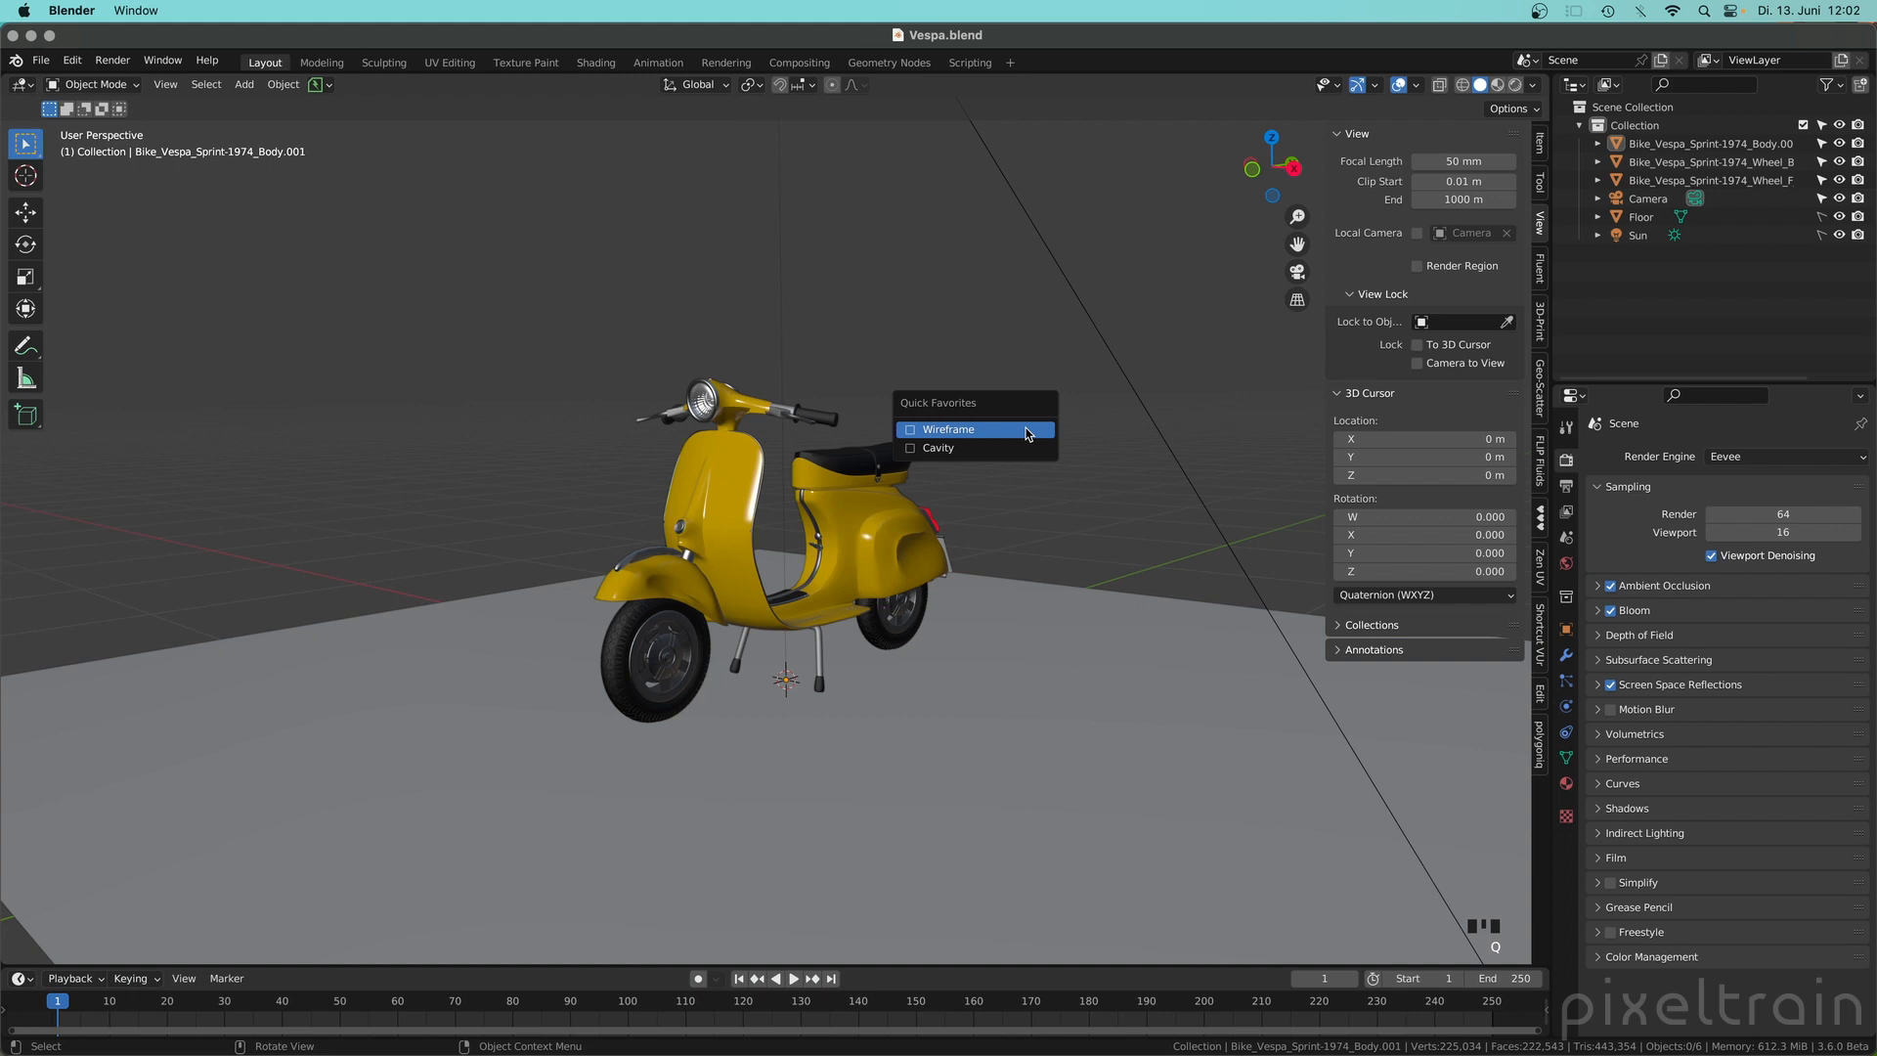
mouse_move(1020, 445)
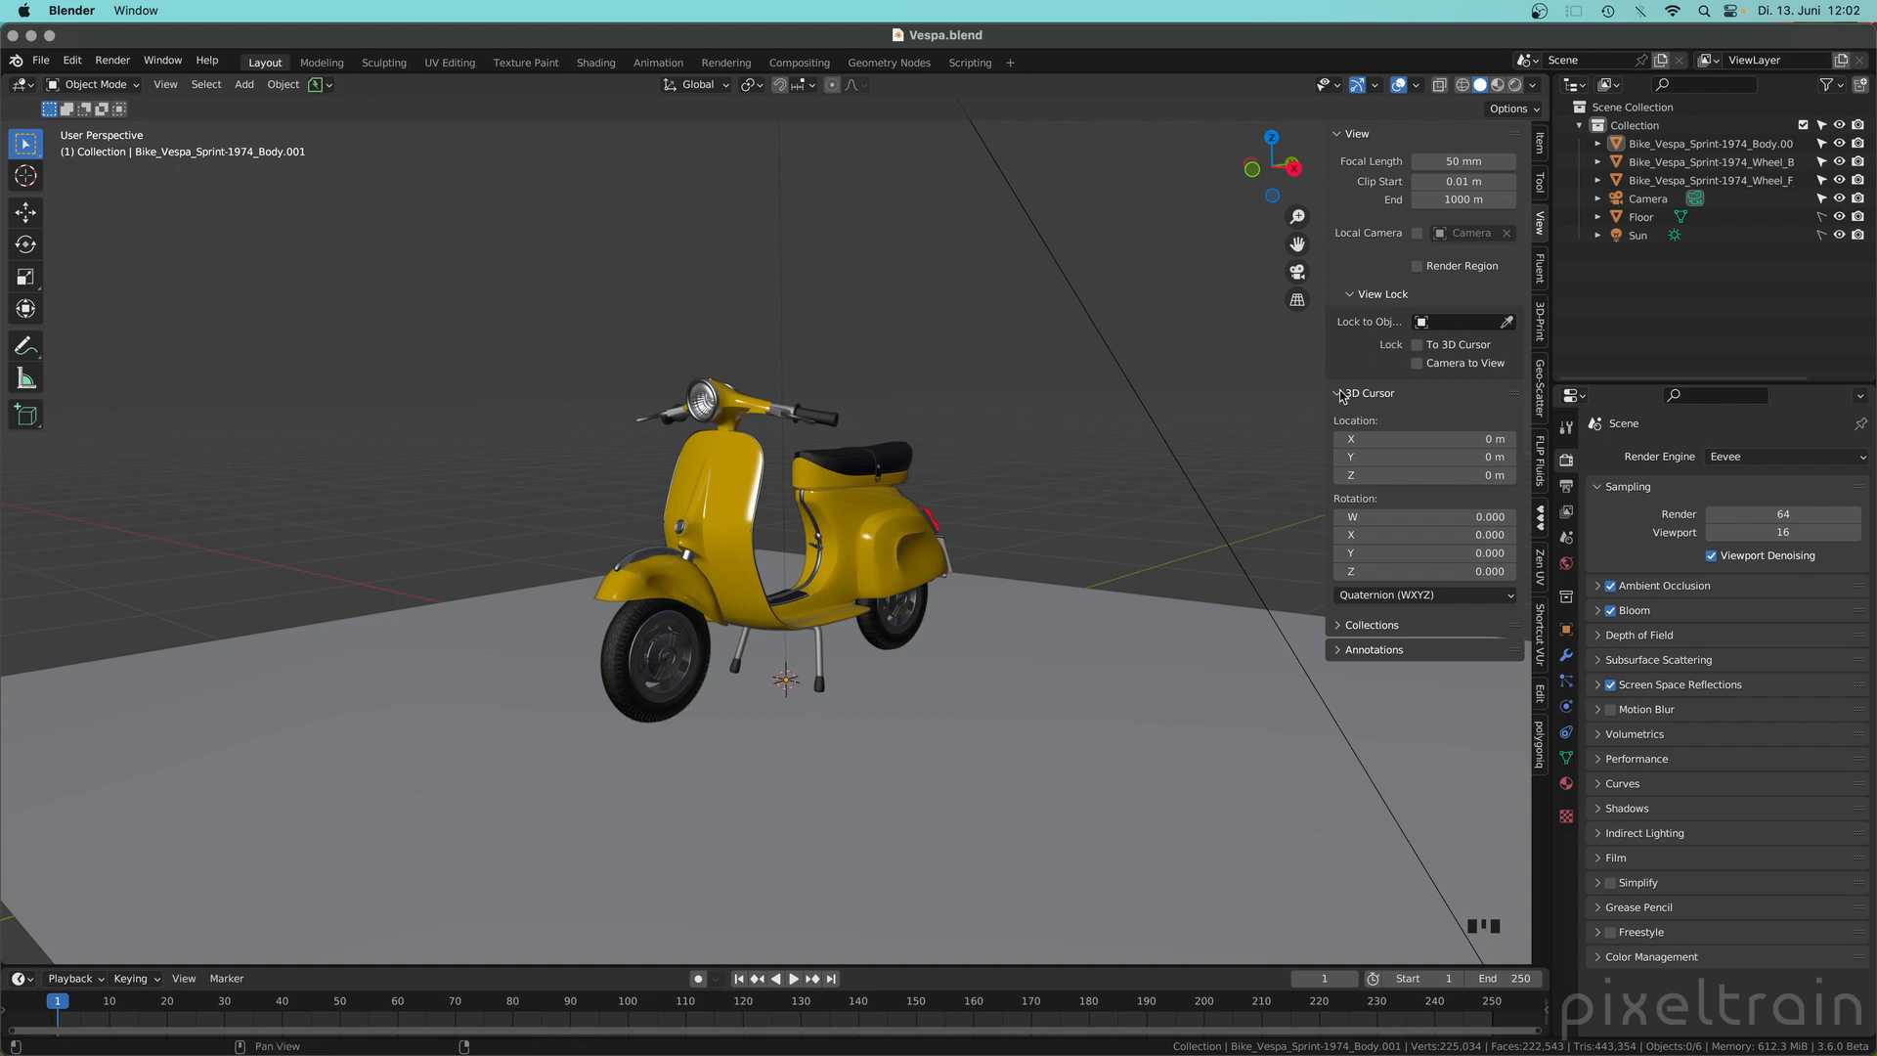
key(n)
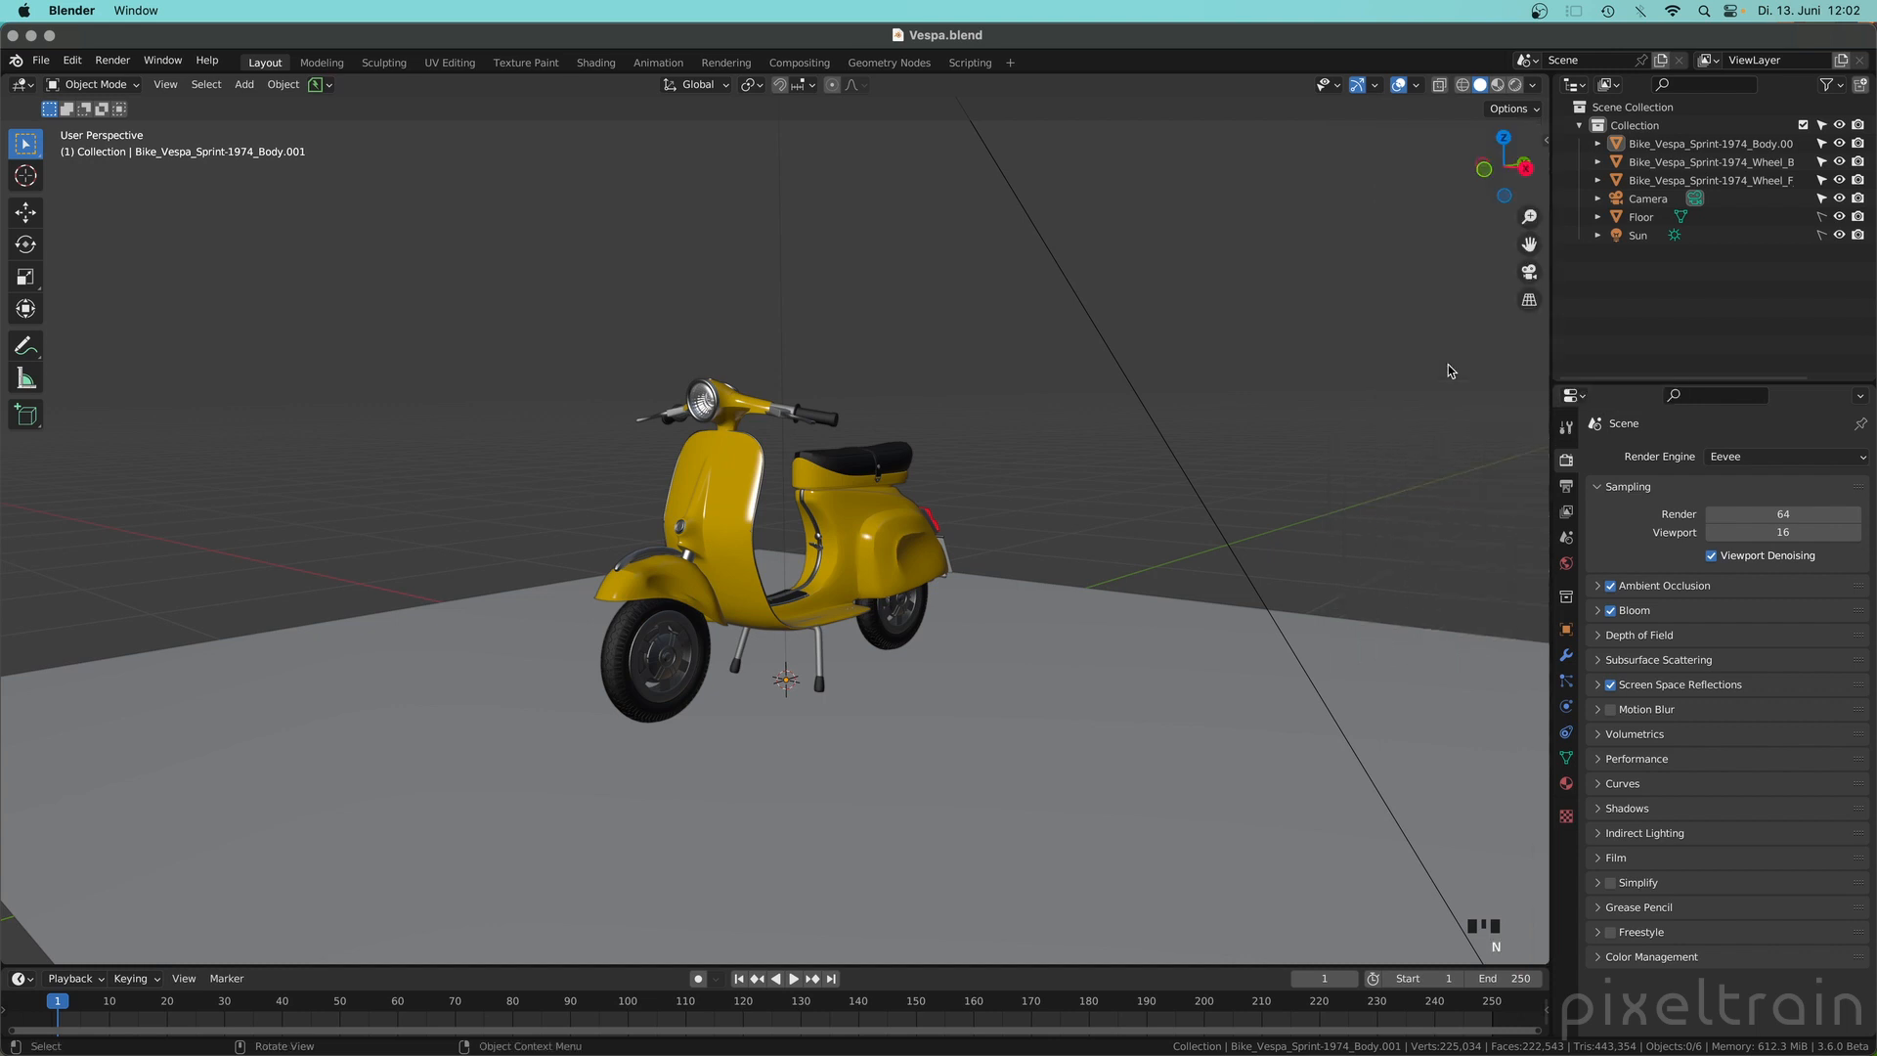
key(n)
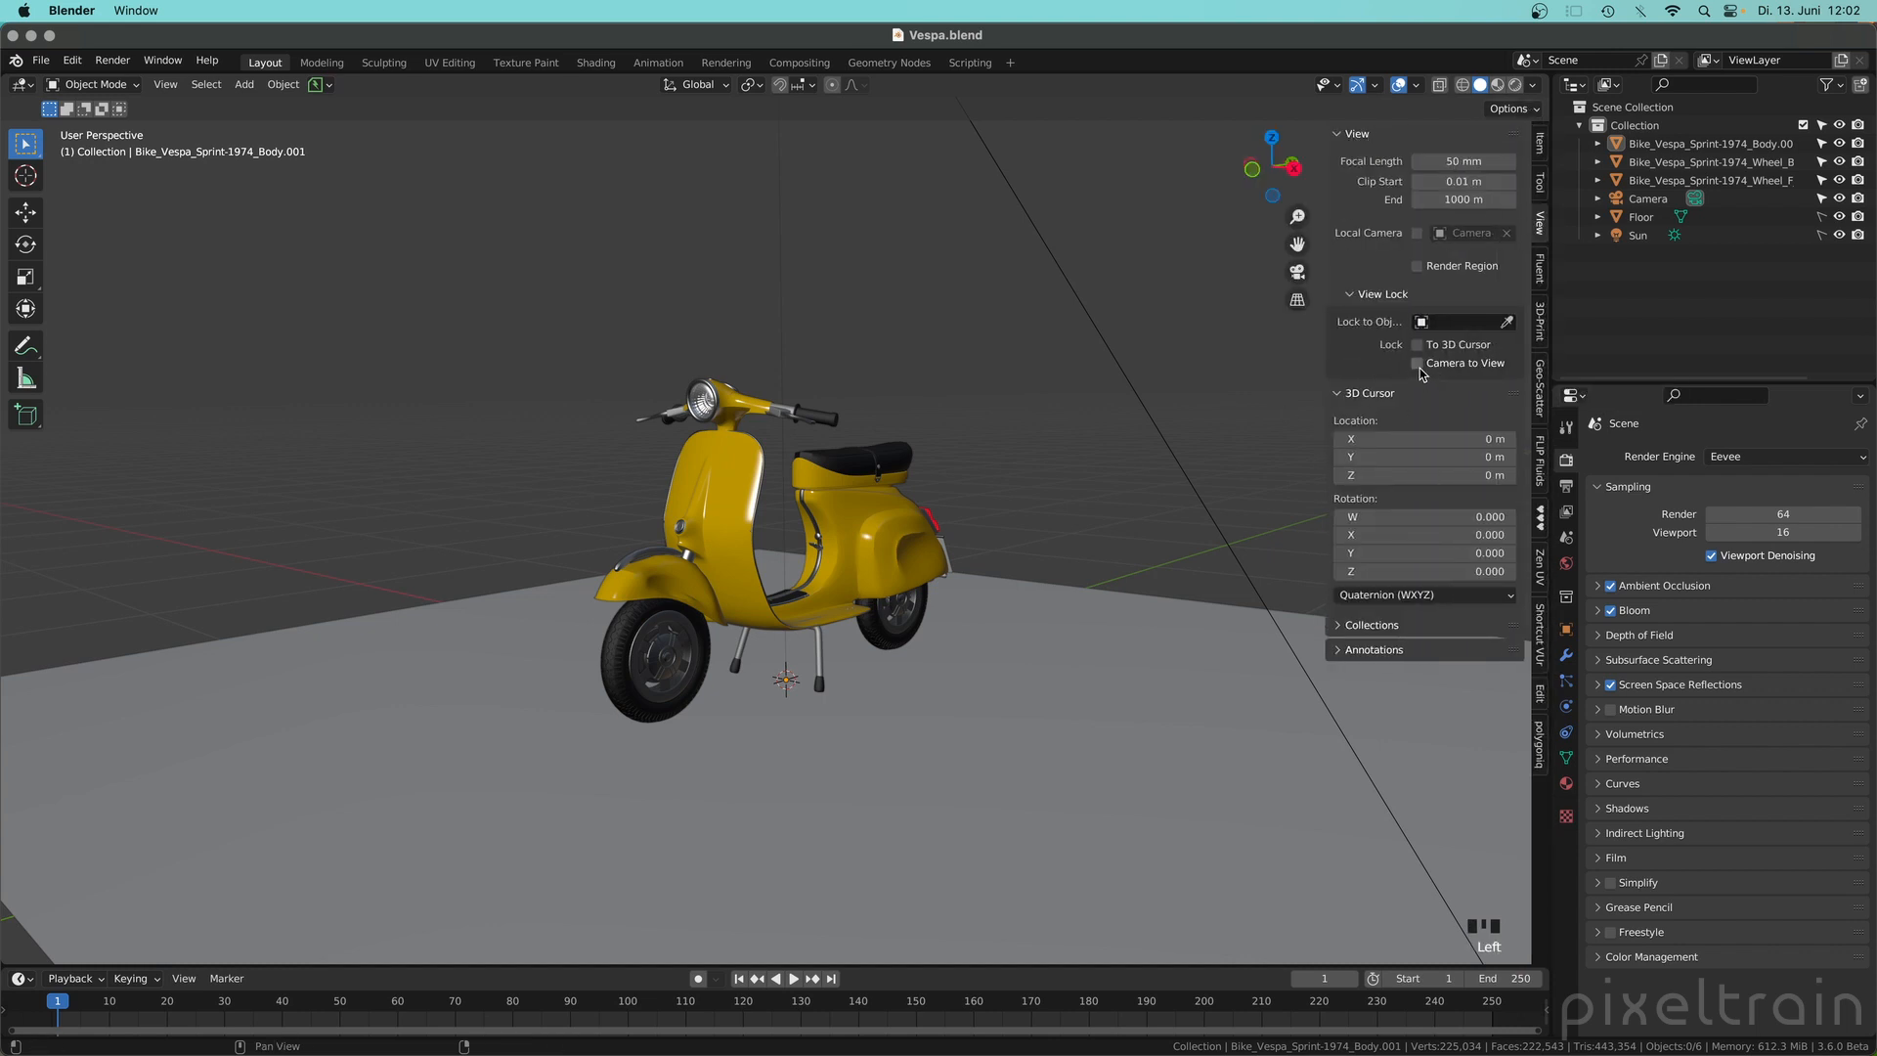
right_click(1421, 363)
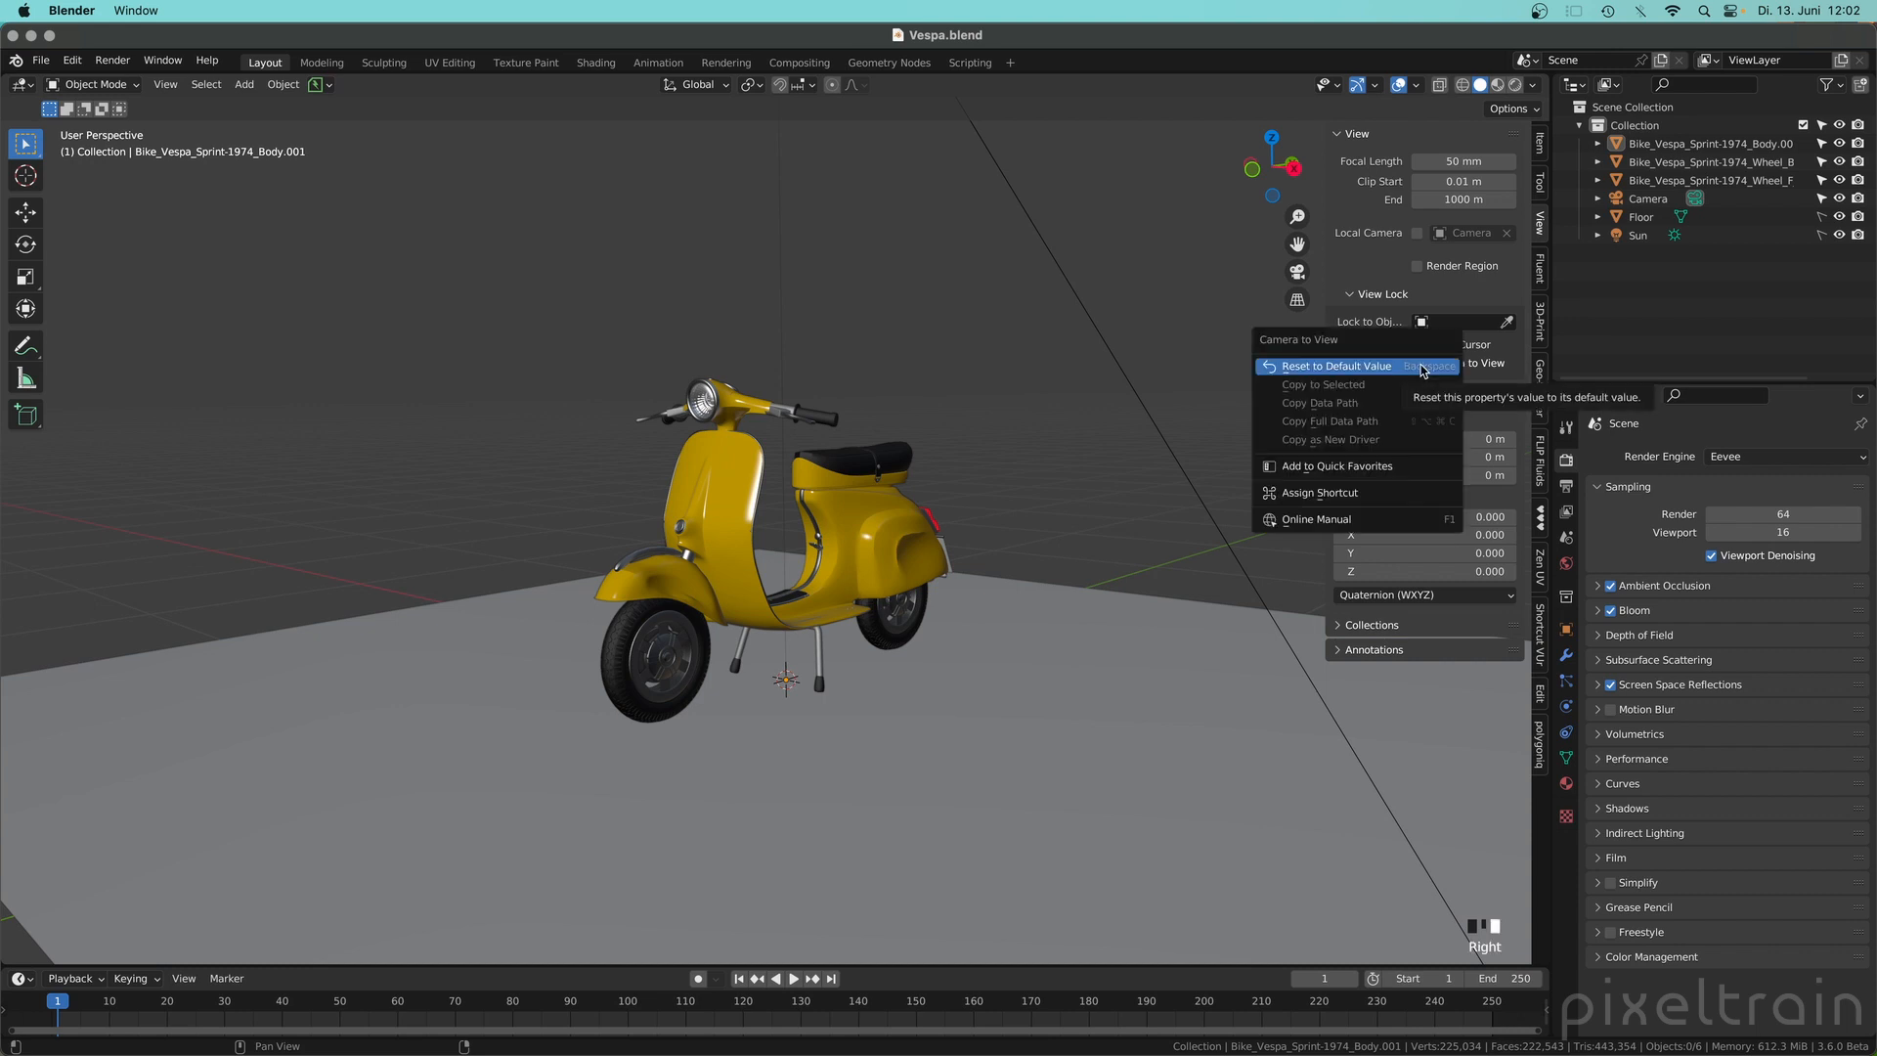
mouse_move(1357, 465)
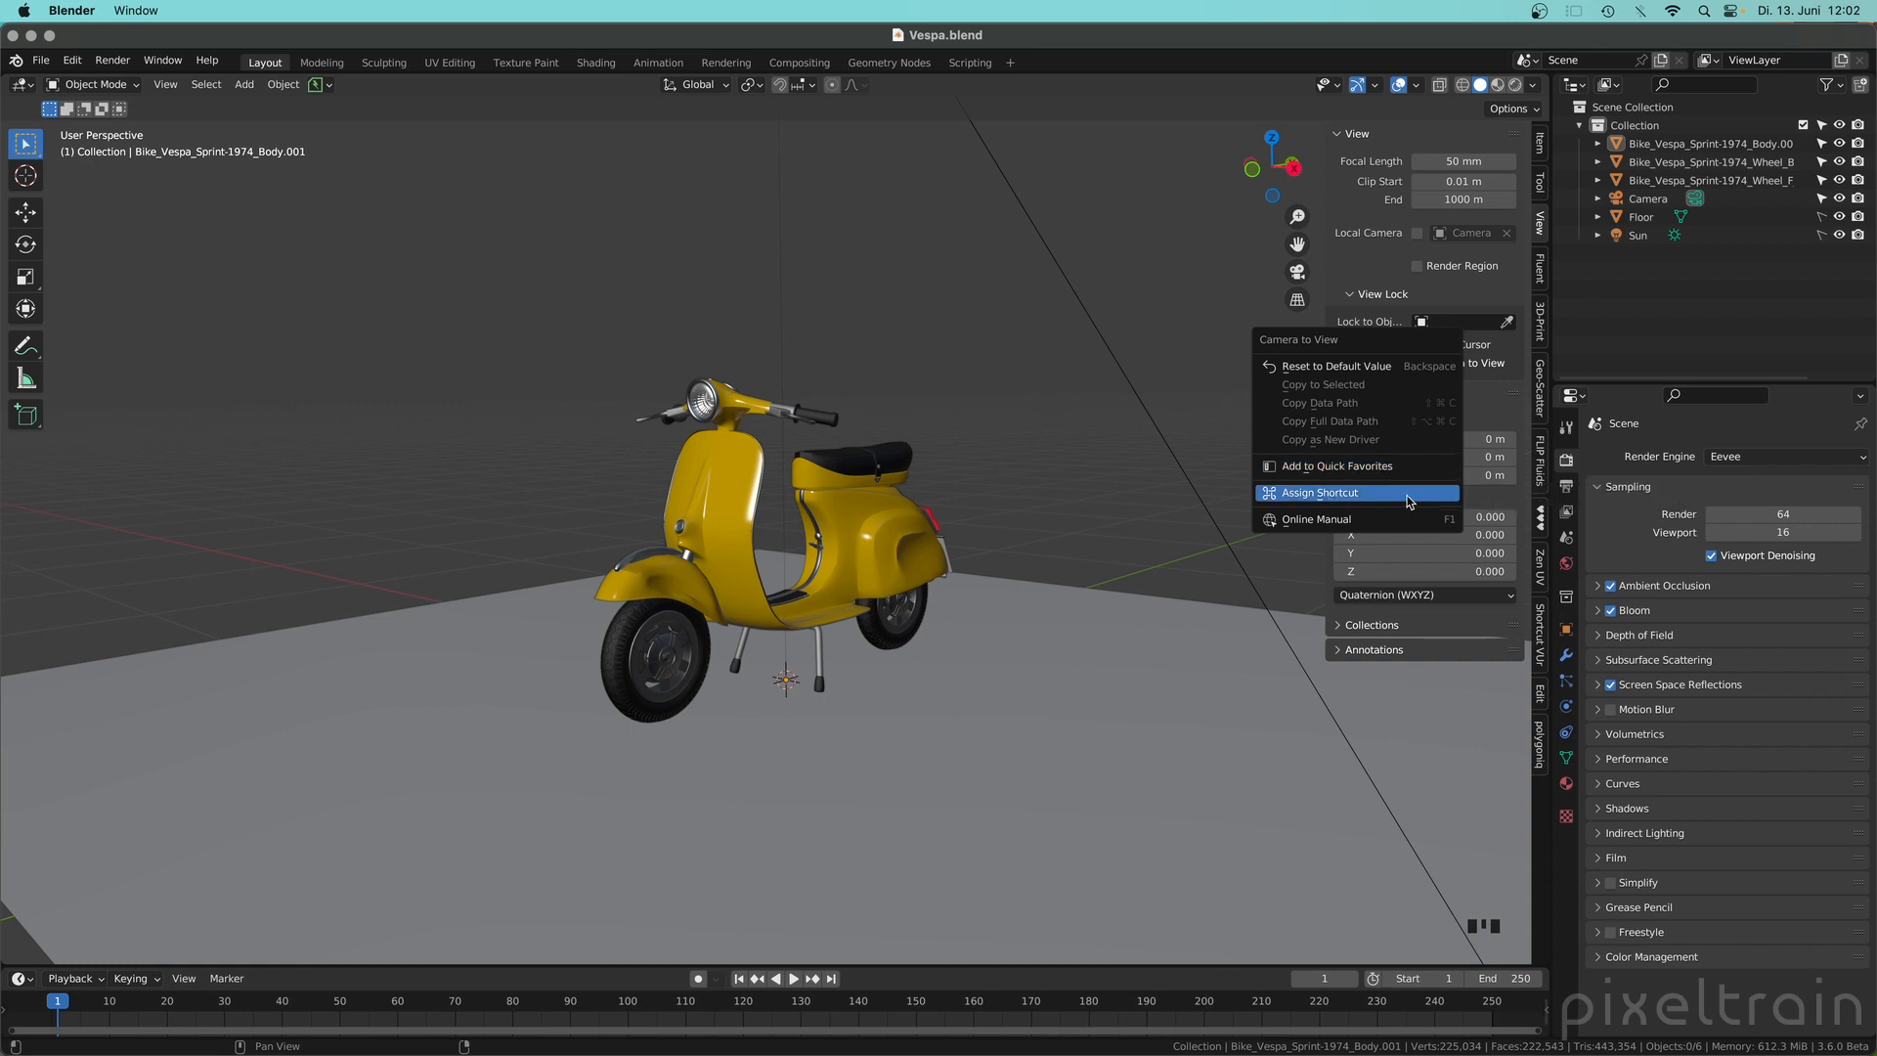
mouse_move(1407, 502)
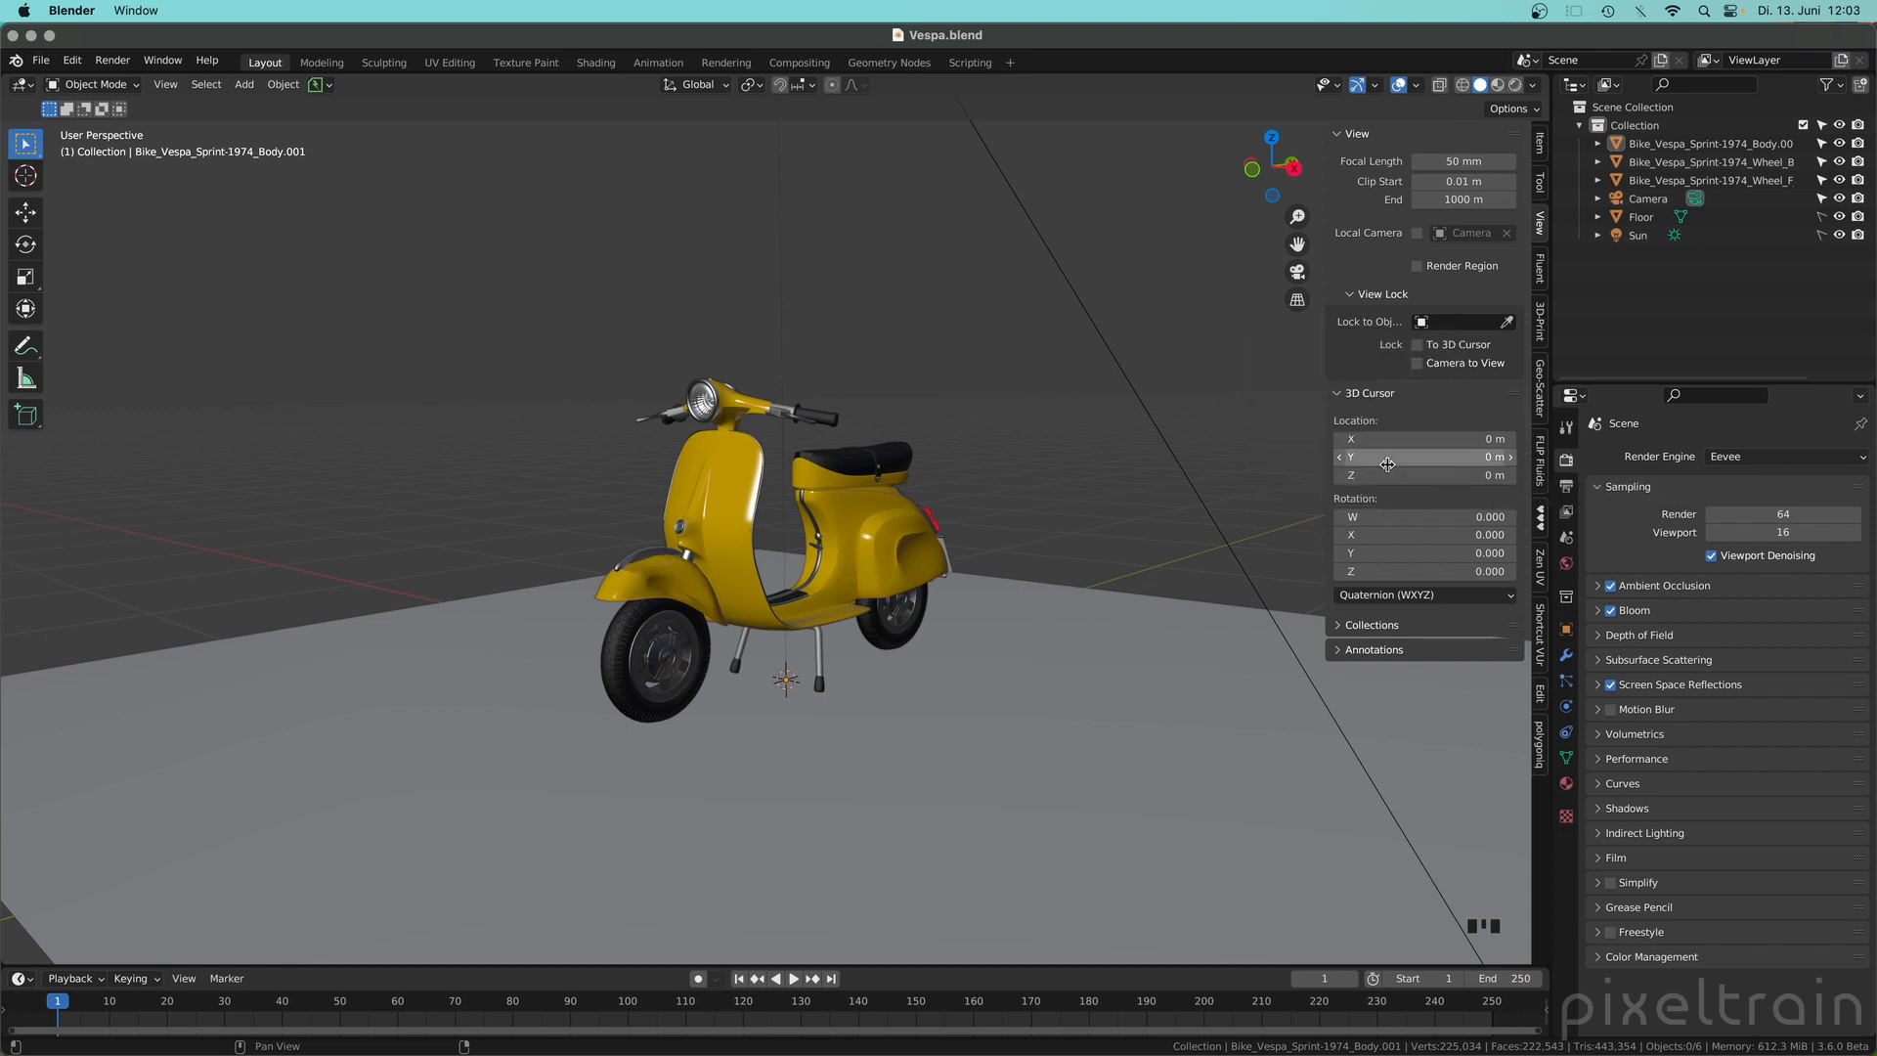
Step: Turn on Lock Camera to View from the restored quick favourite
key(q)
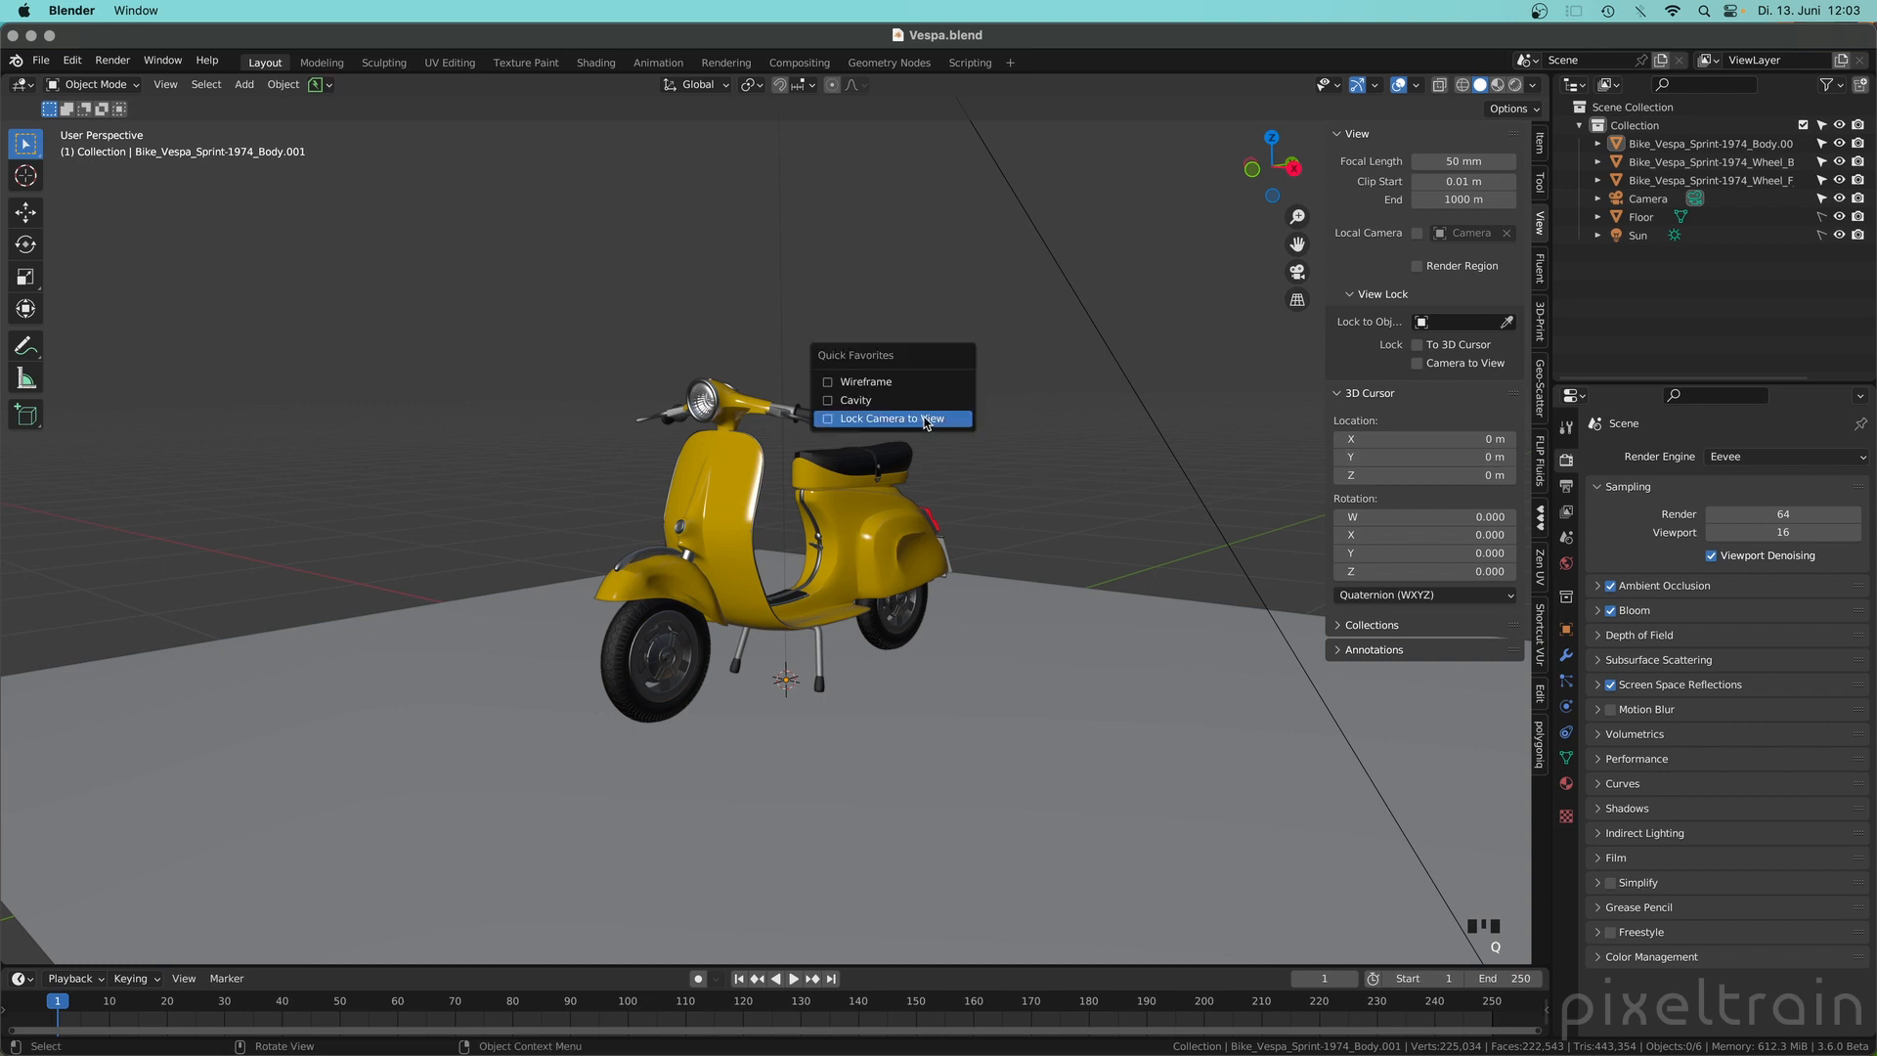
click(891, 418)
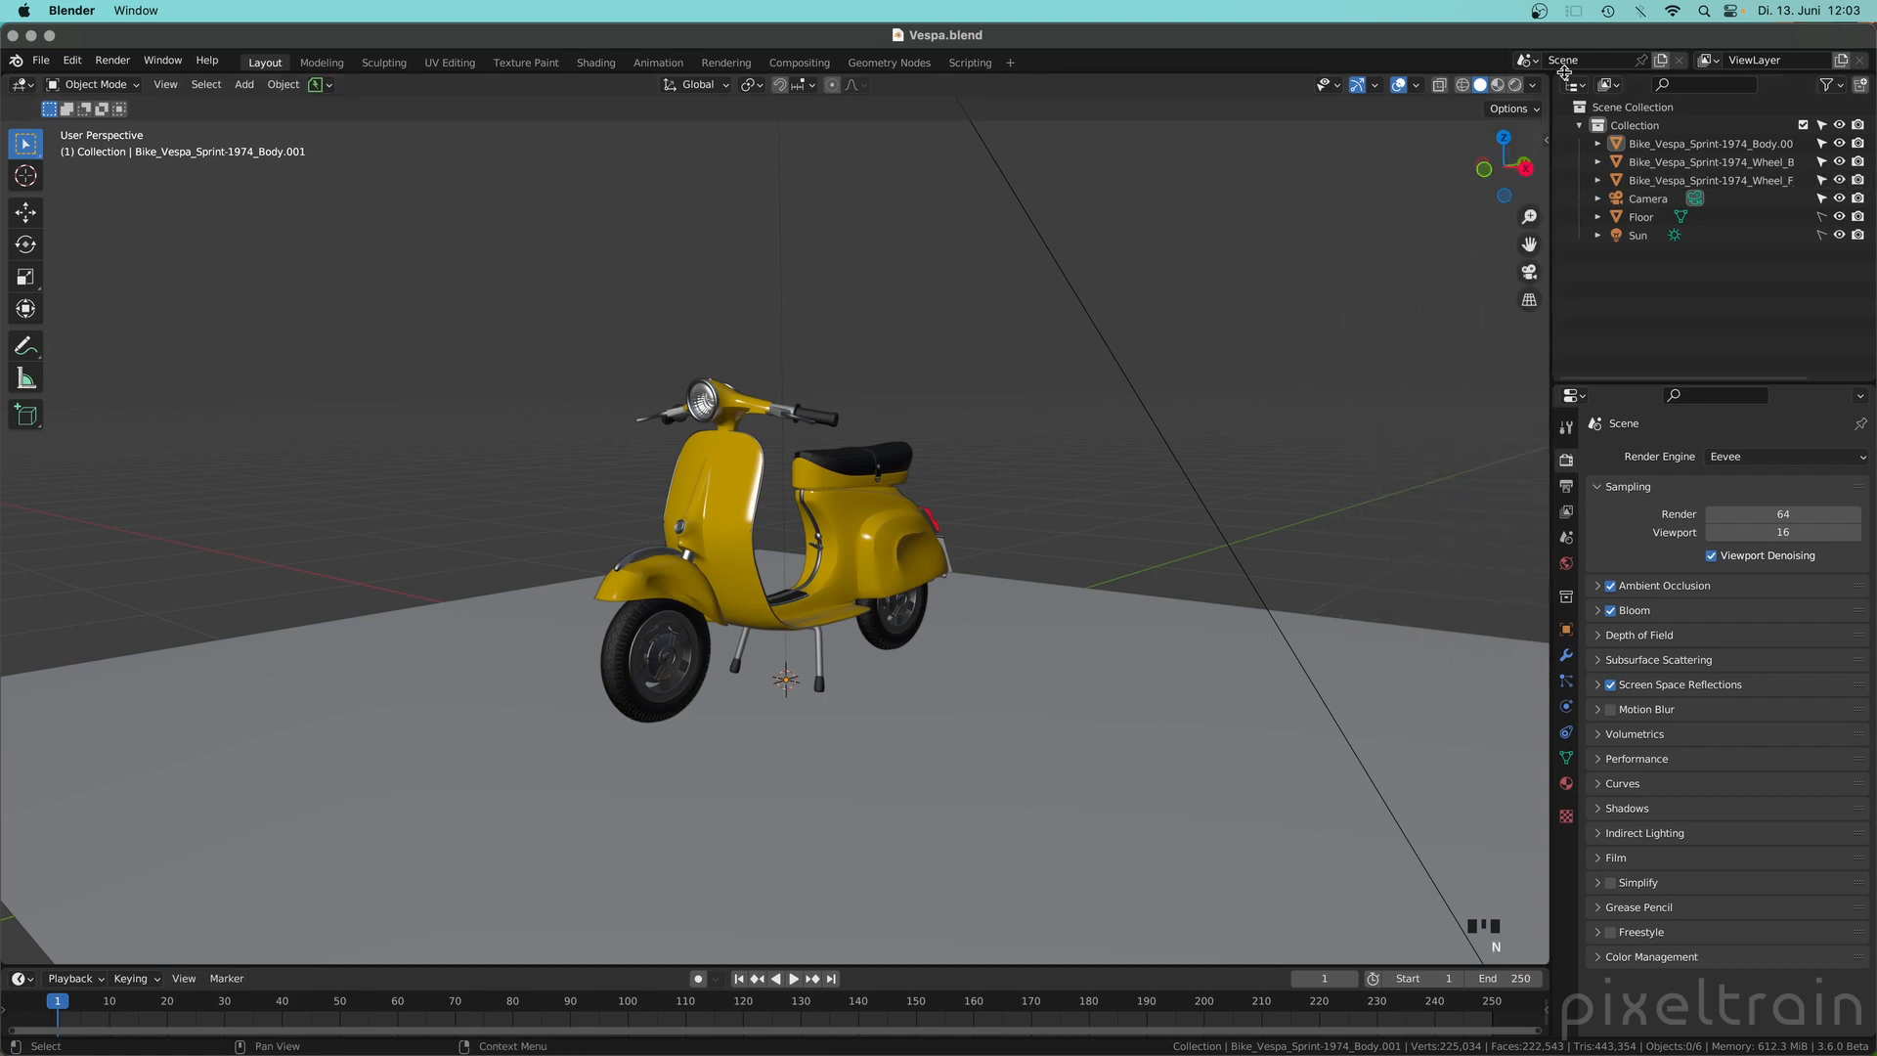
click(1532, 84)
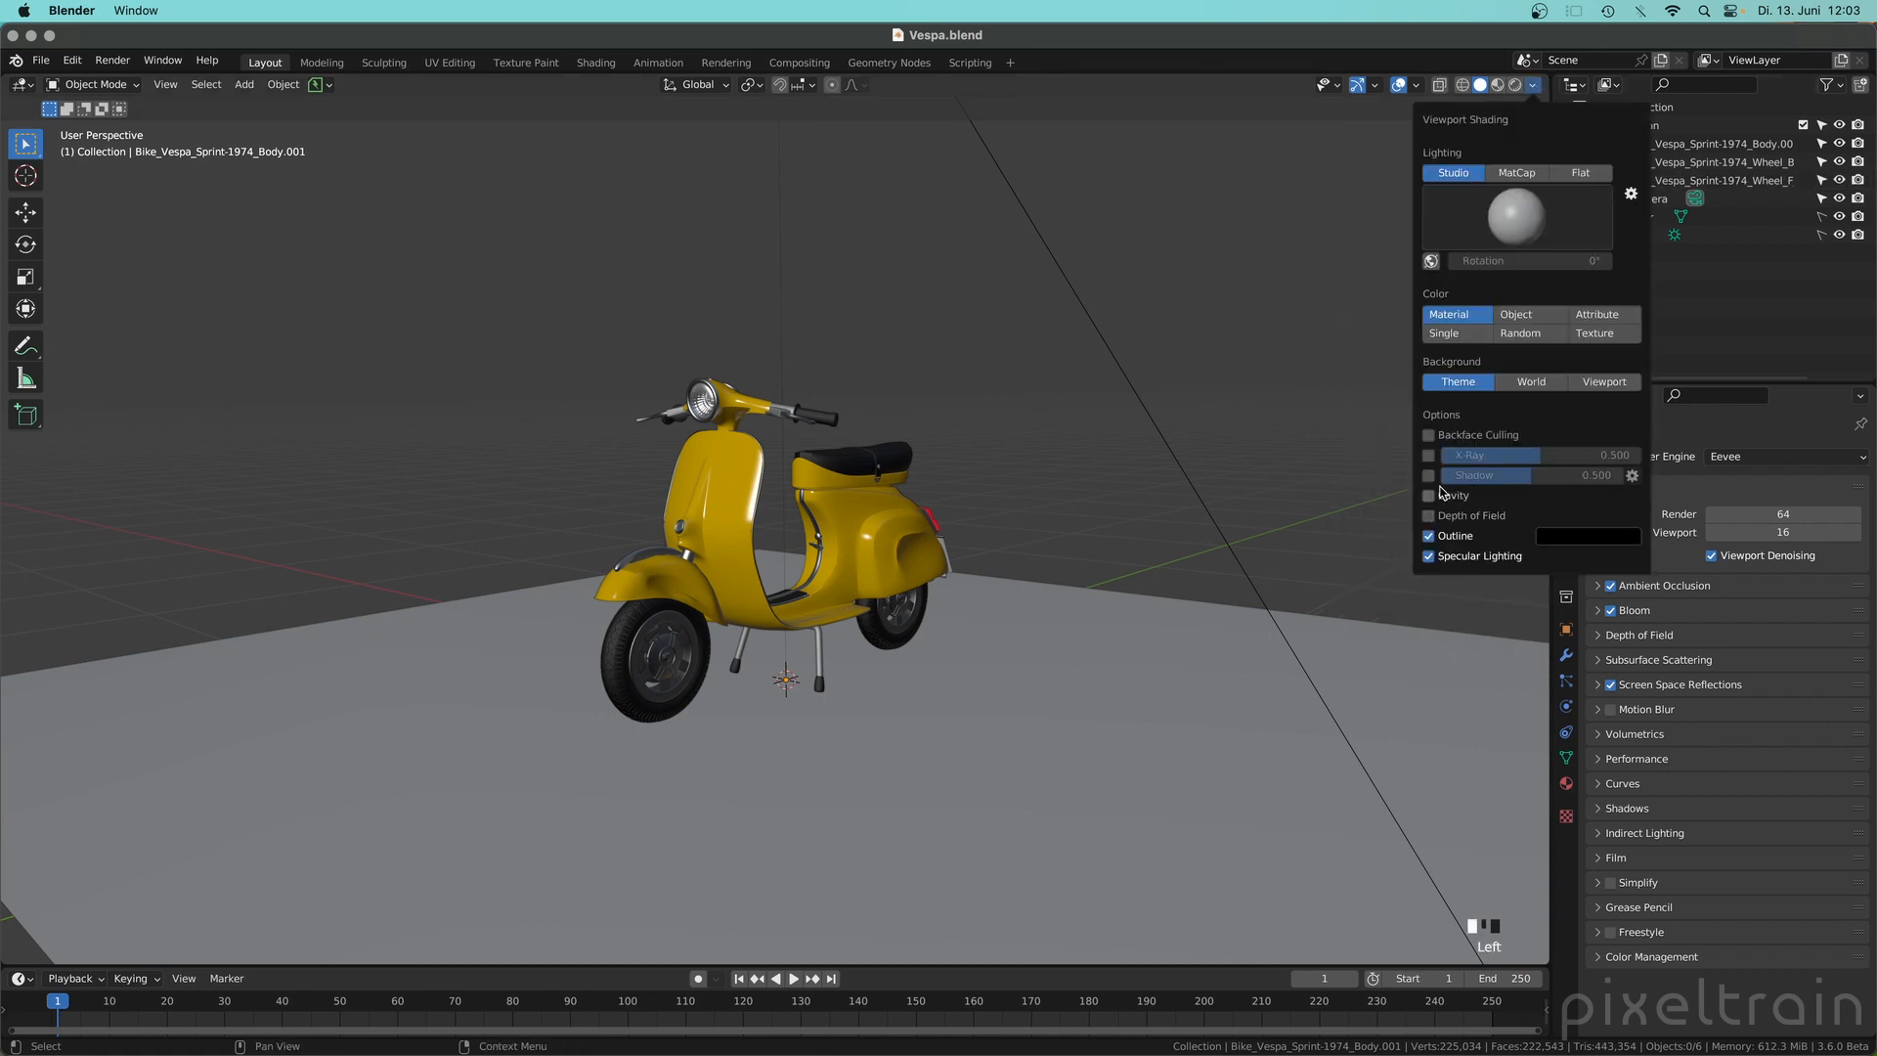
right_click(1487, 473)
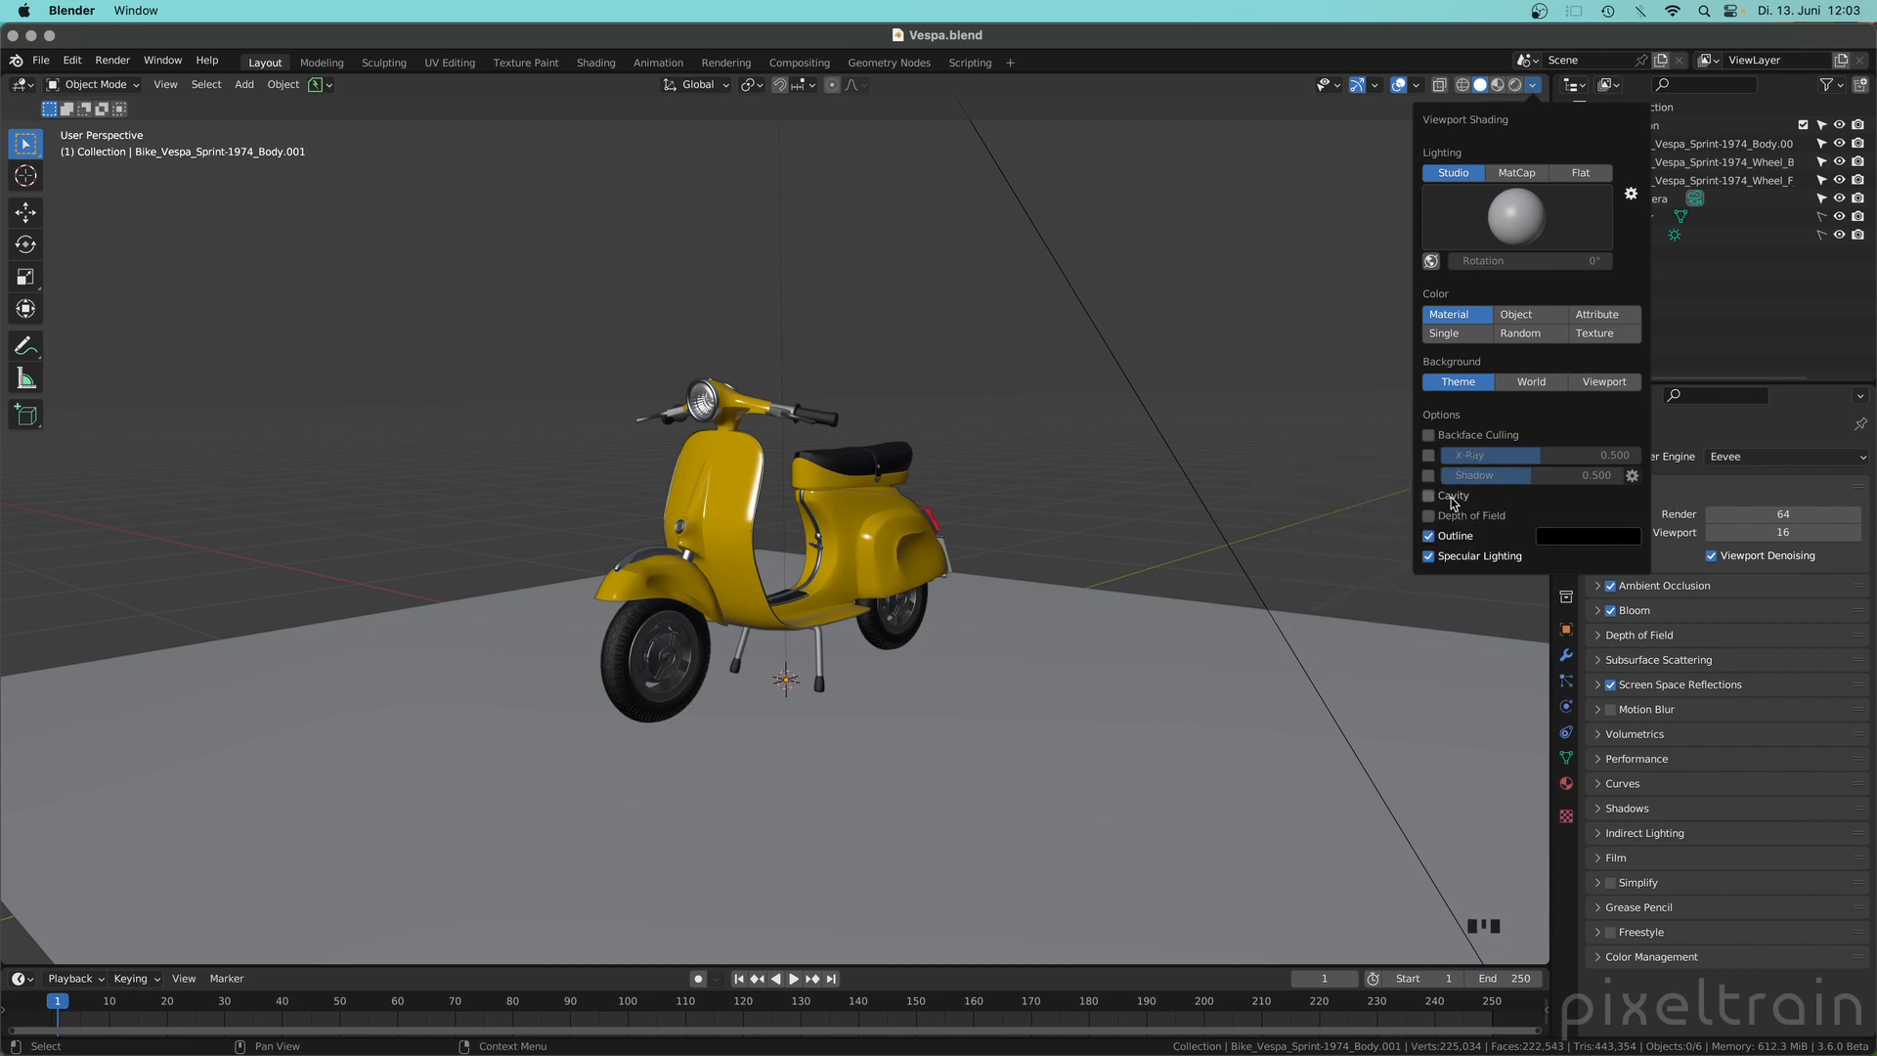
right_click(1450, 494)
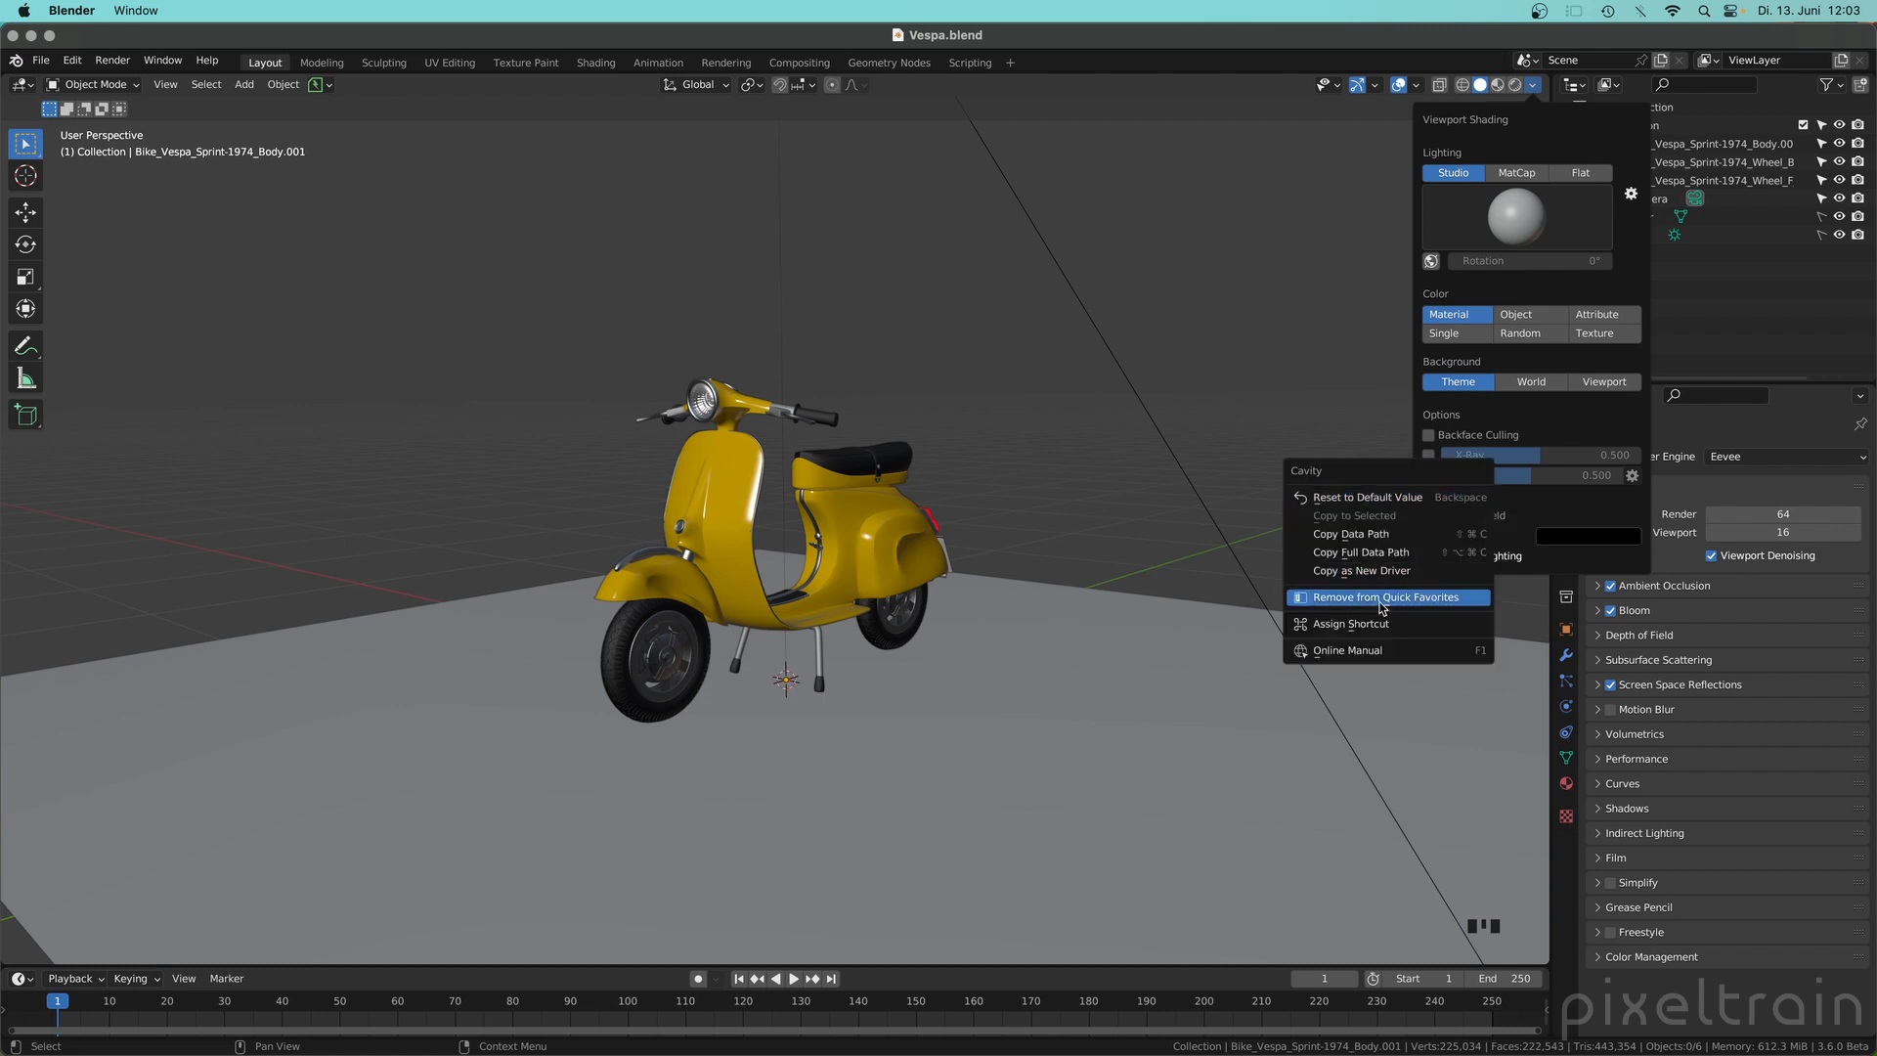
mouse_move(1466, 608)
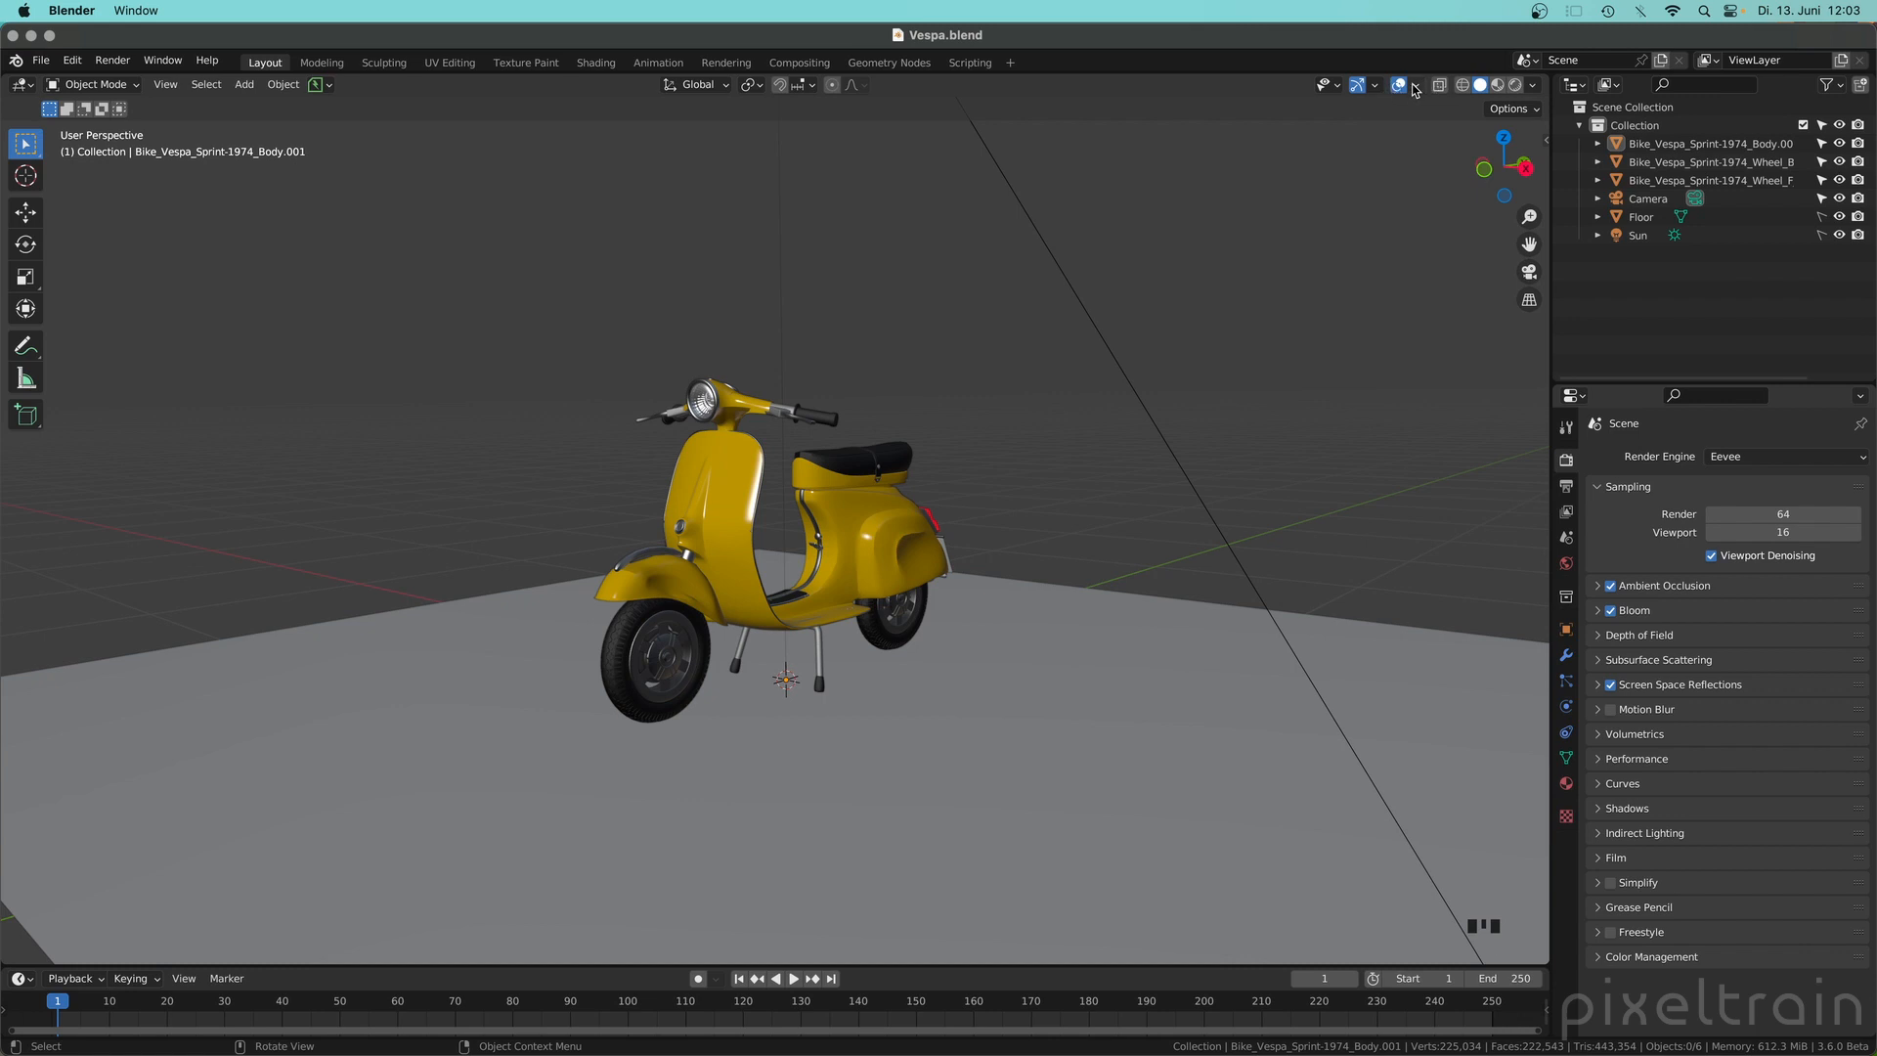
Step: Review the Overlays popover, then enter Edit Mode on the scooter body mesh
click(1414, 84)
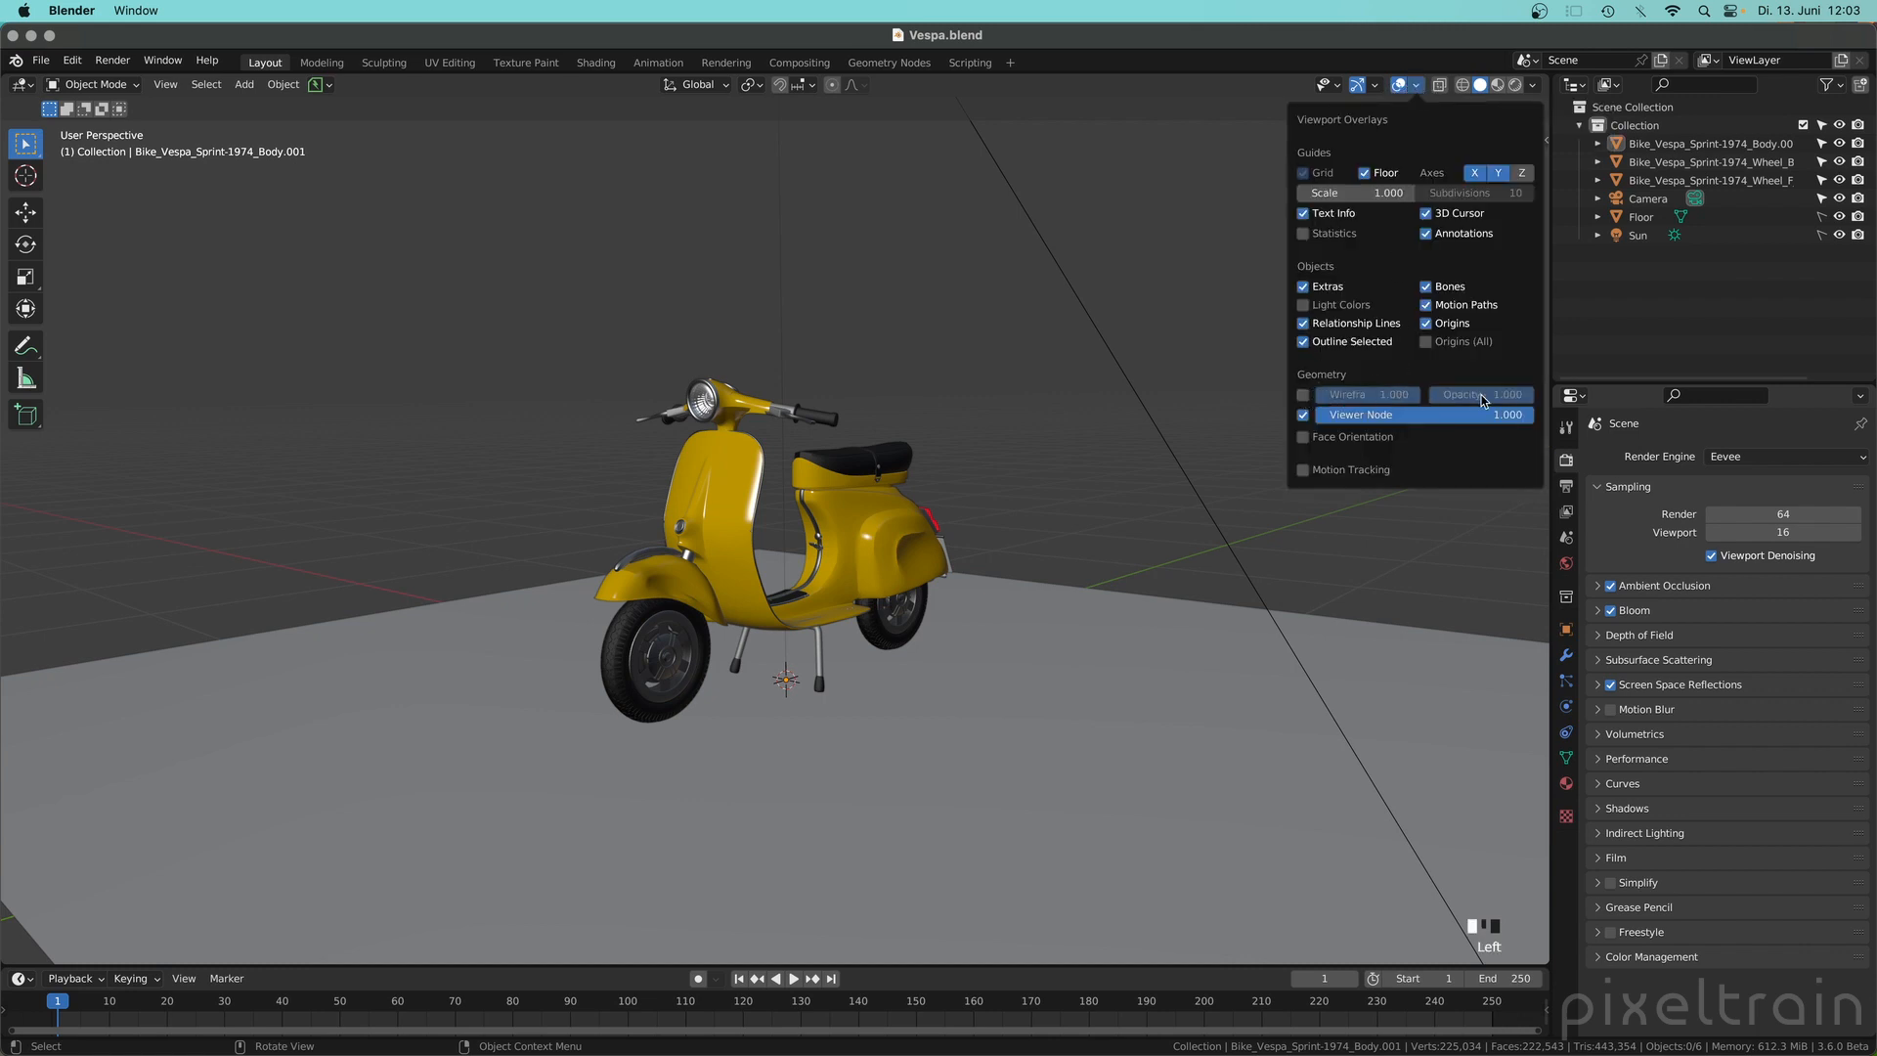
right_click(1345, 393)
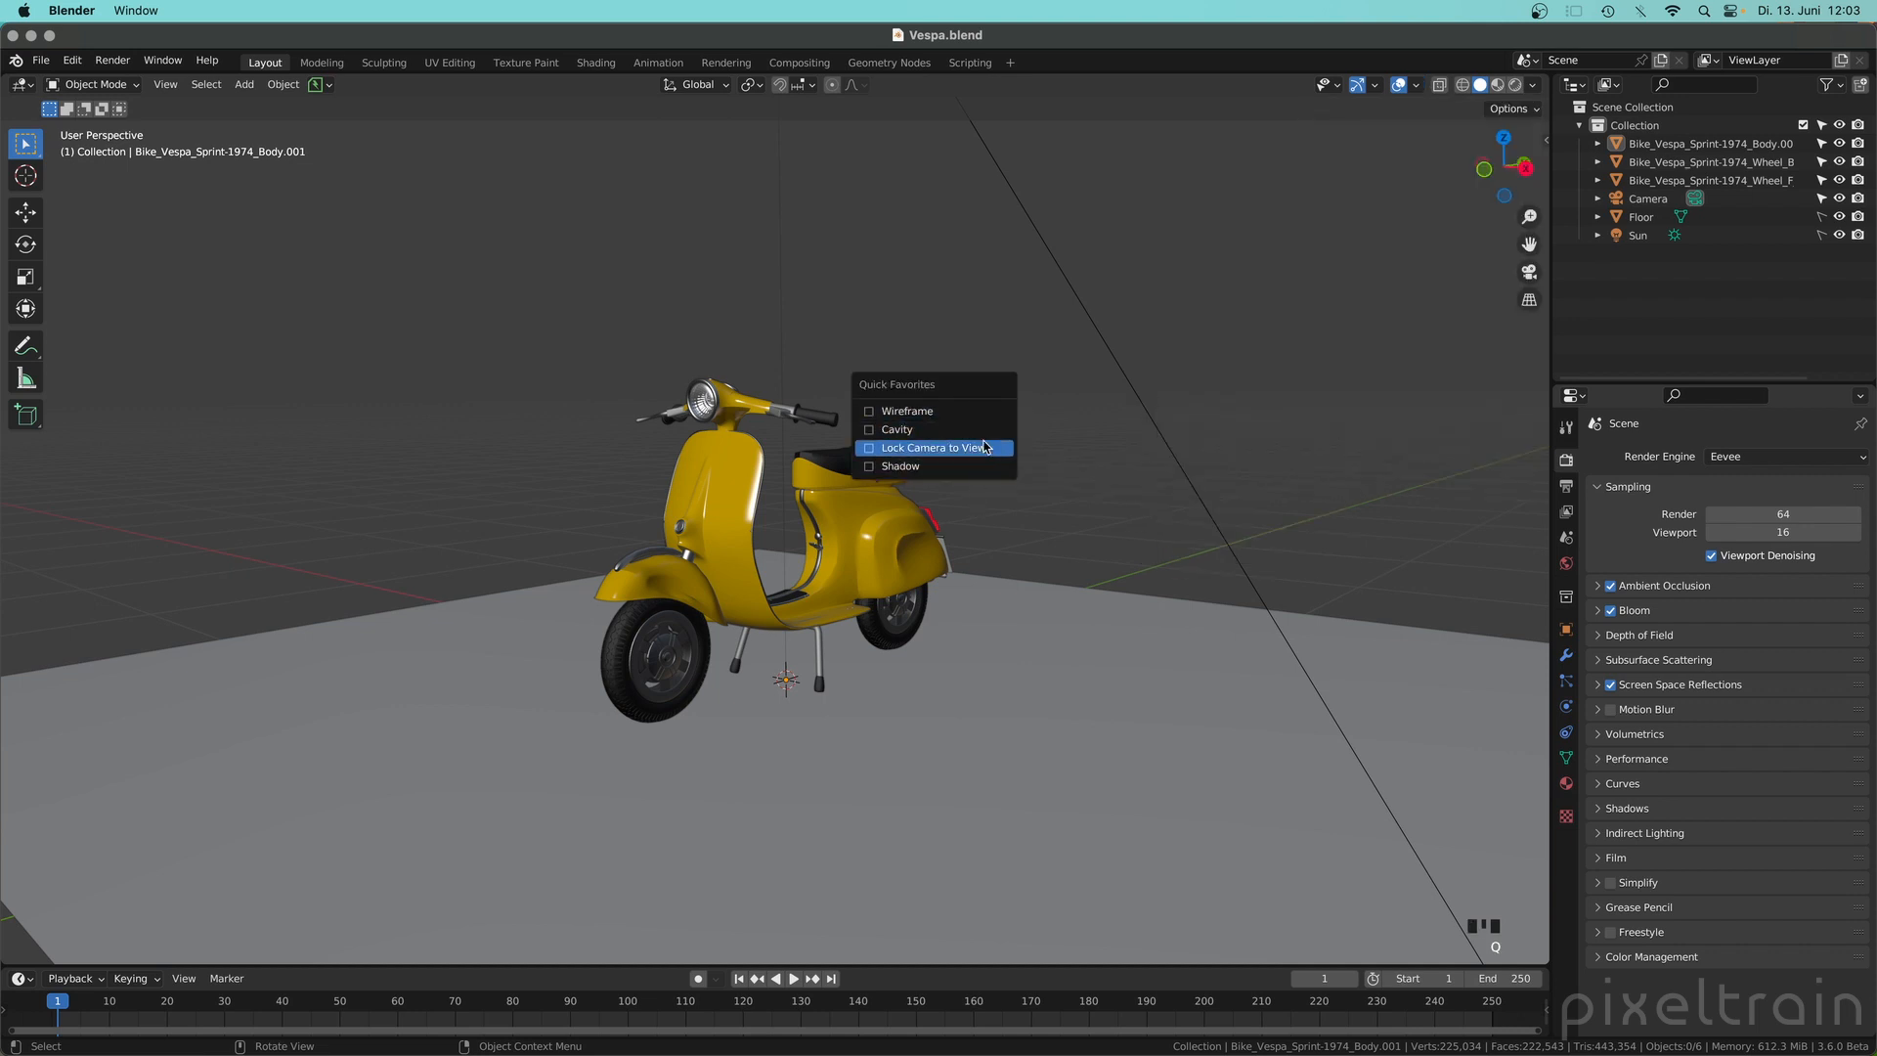
mouse_move(934, 446)
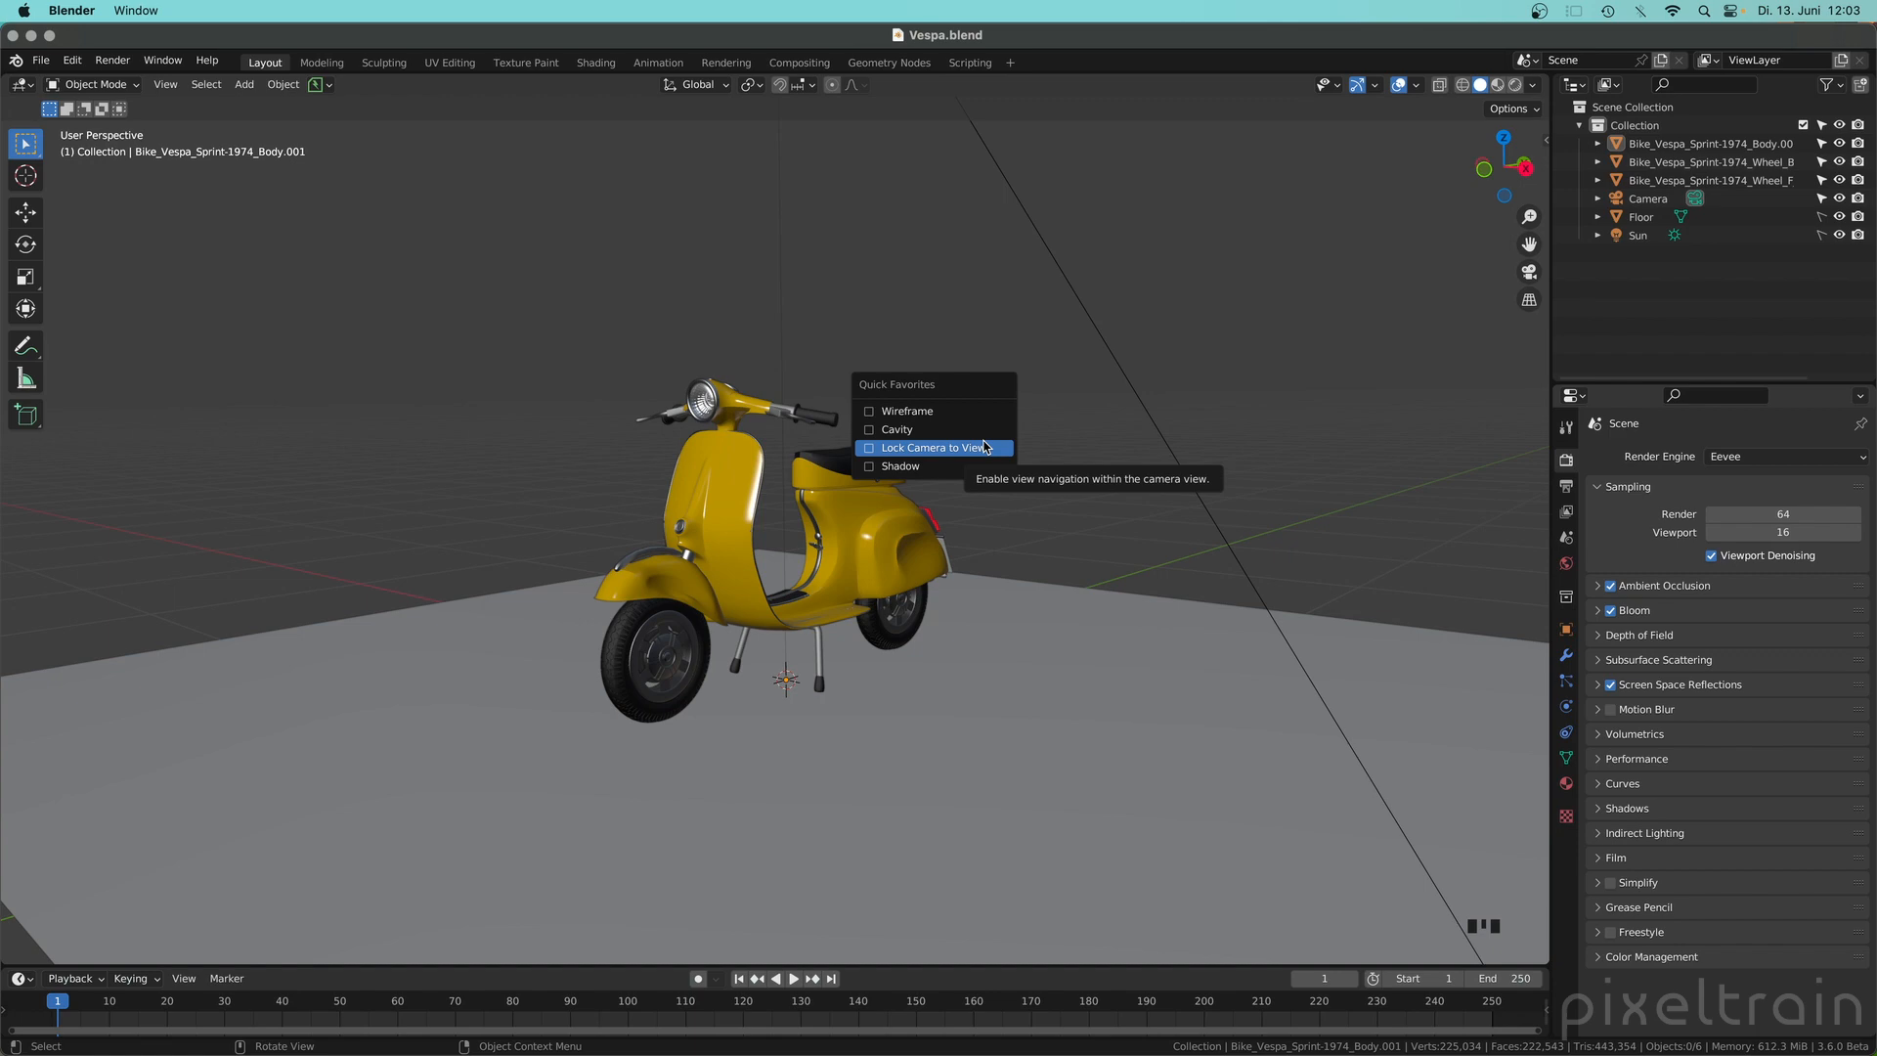
key(Tab)
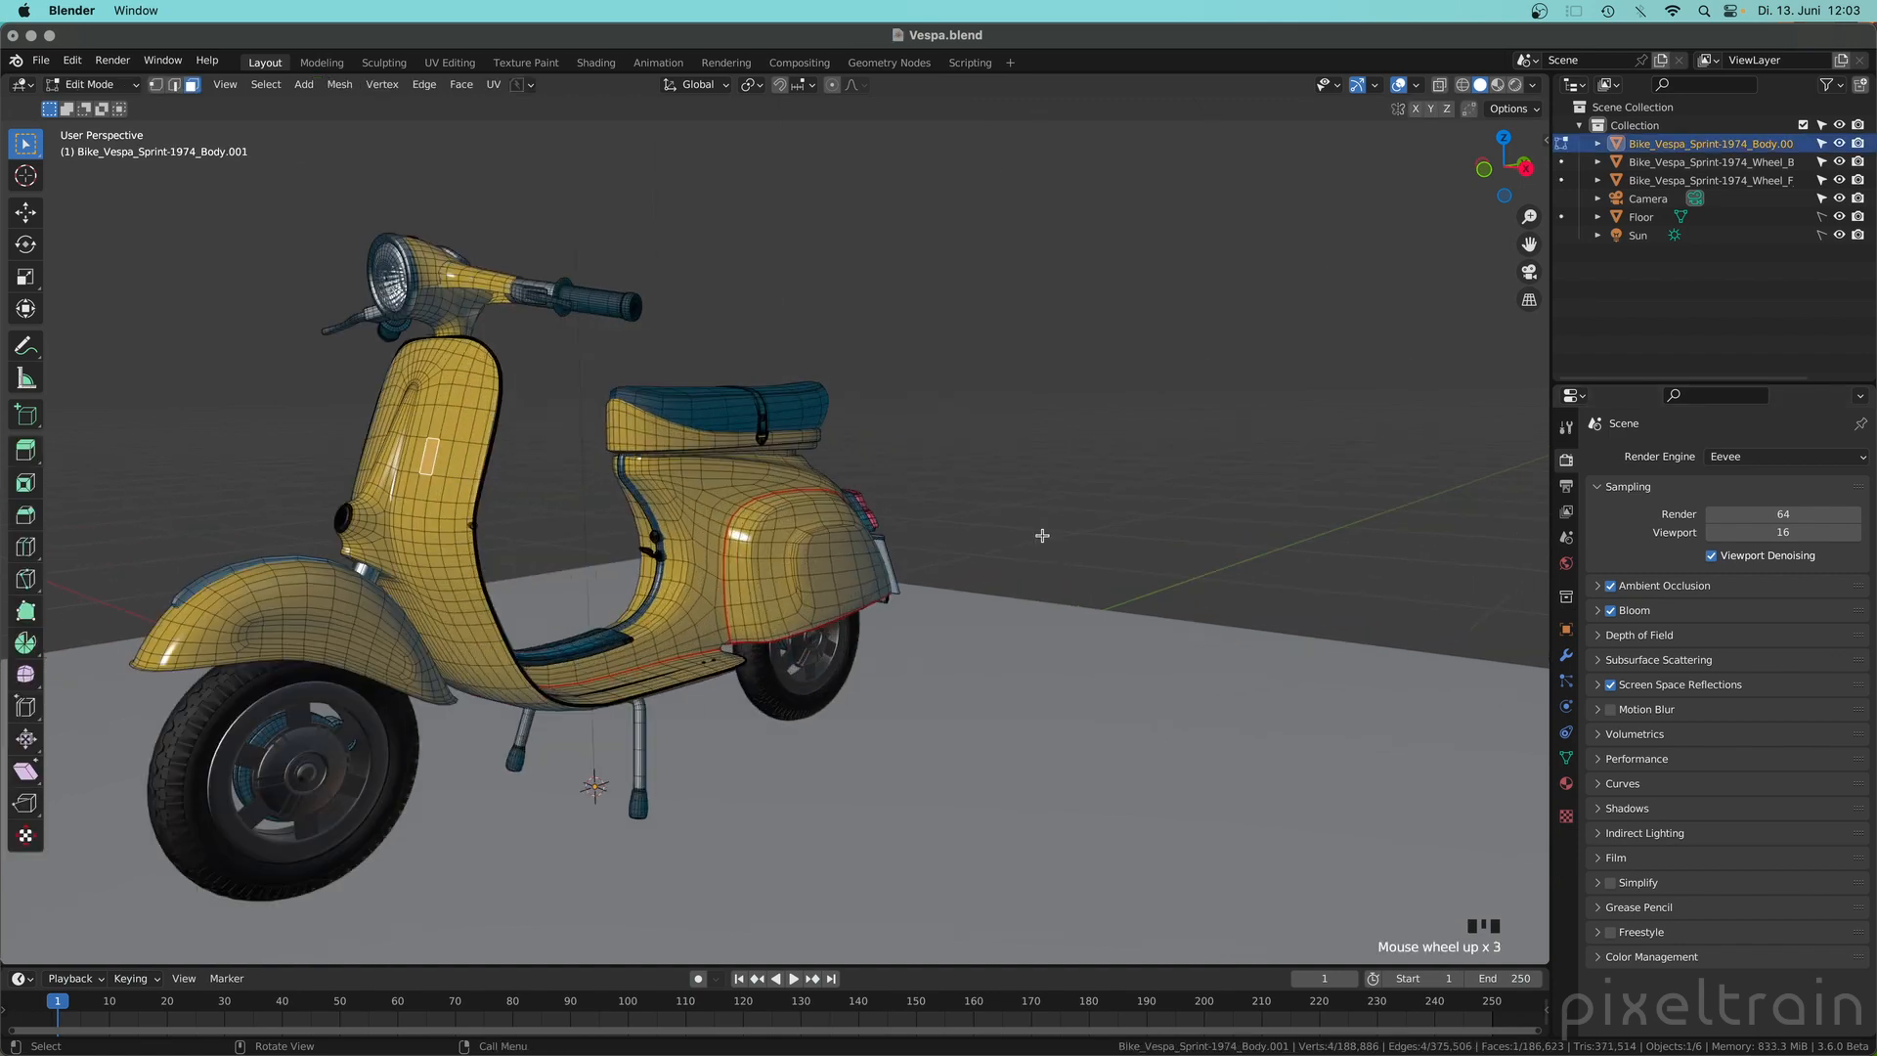
drag(1042, 536, 1171, 511)
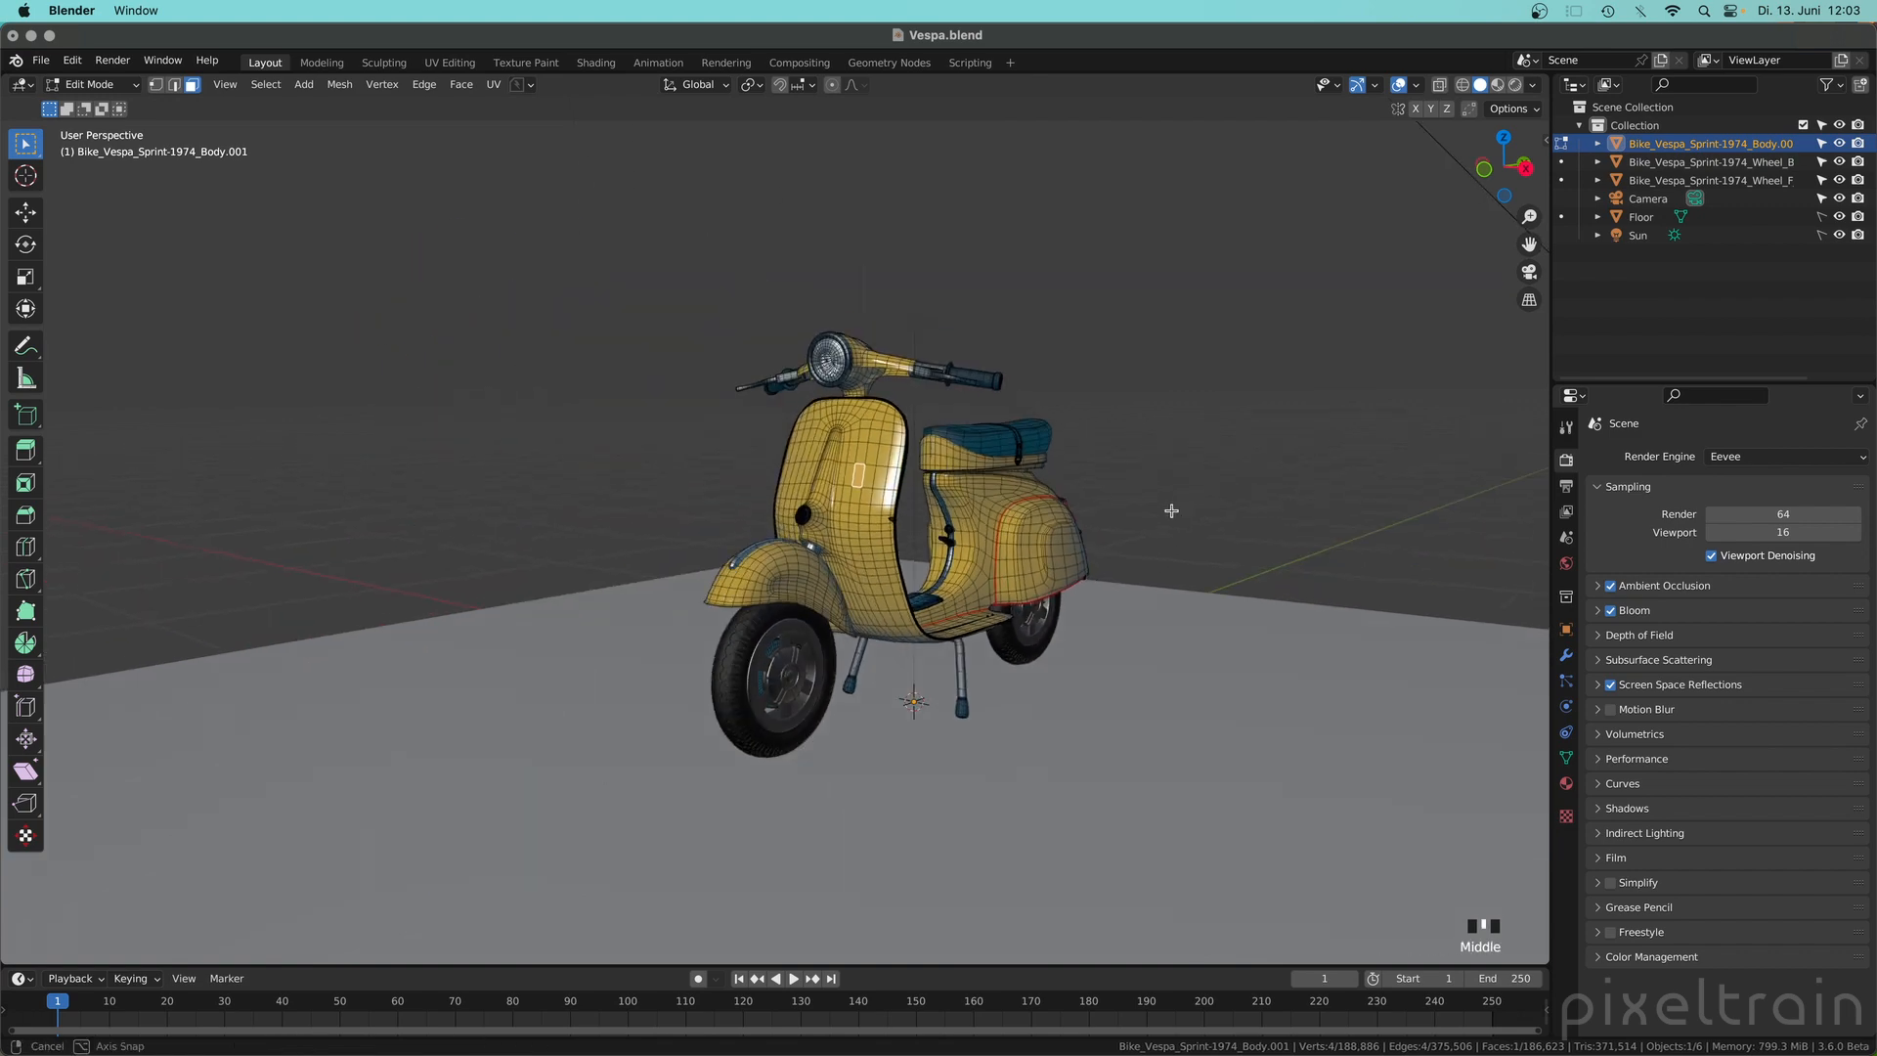
drag(1172, 510, 1011, 586)
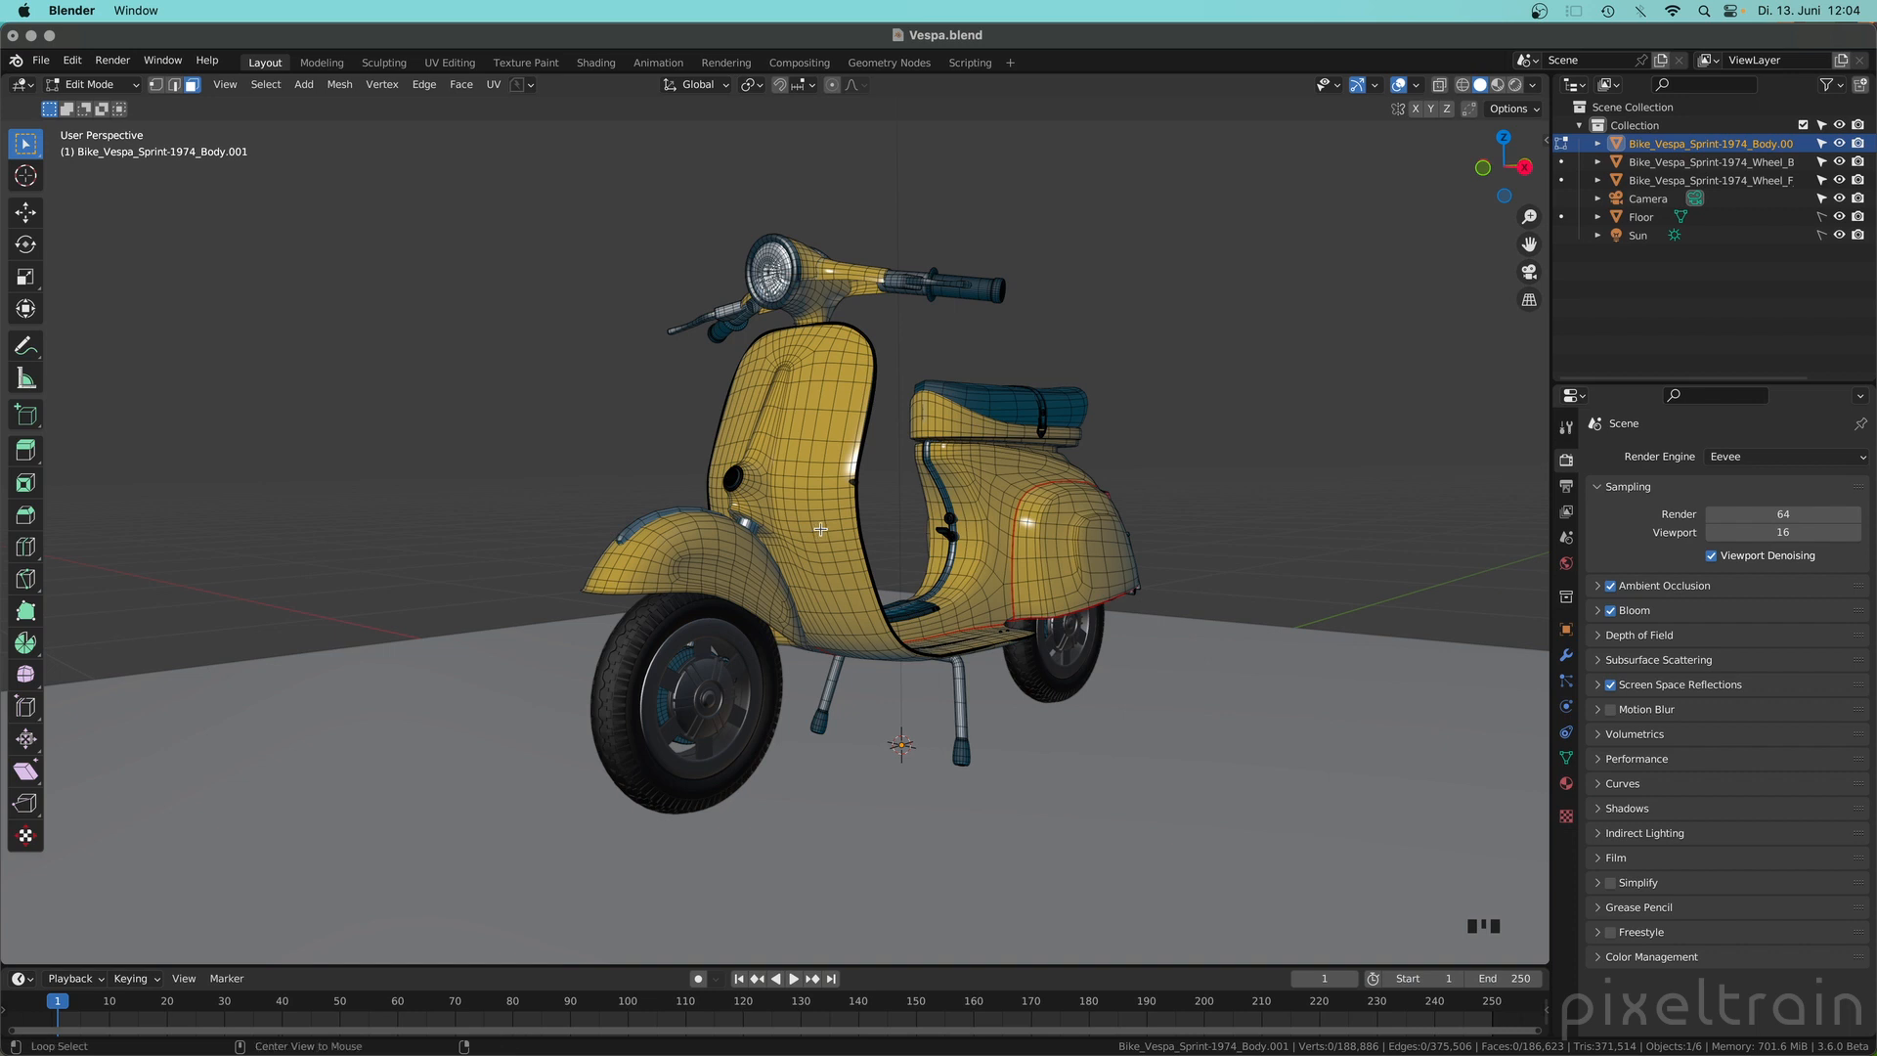
mouse_move(827, 633)
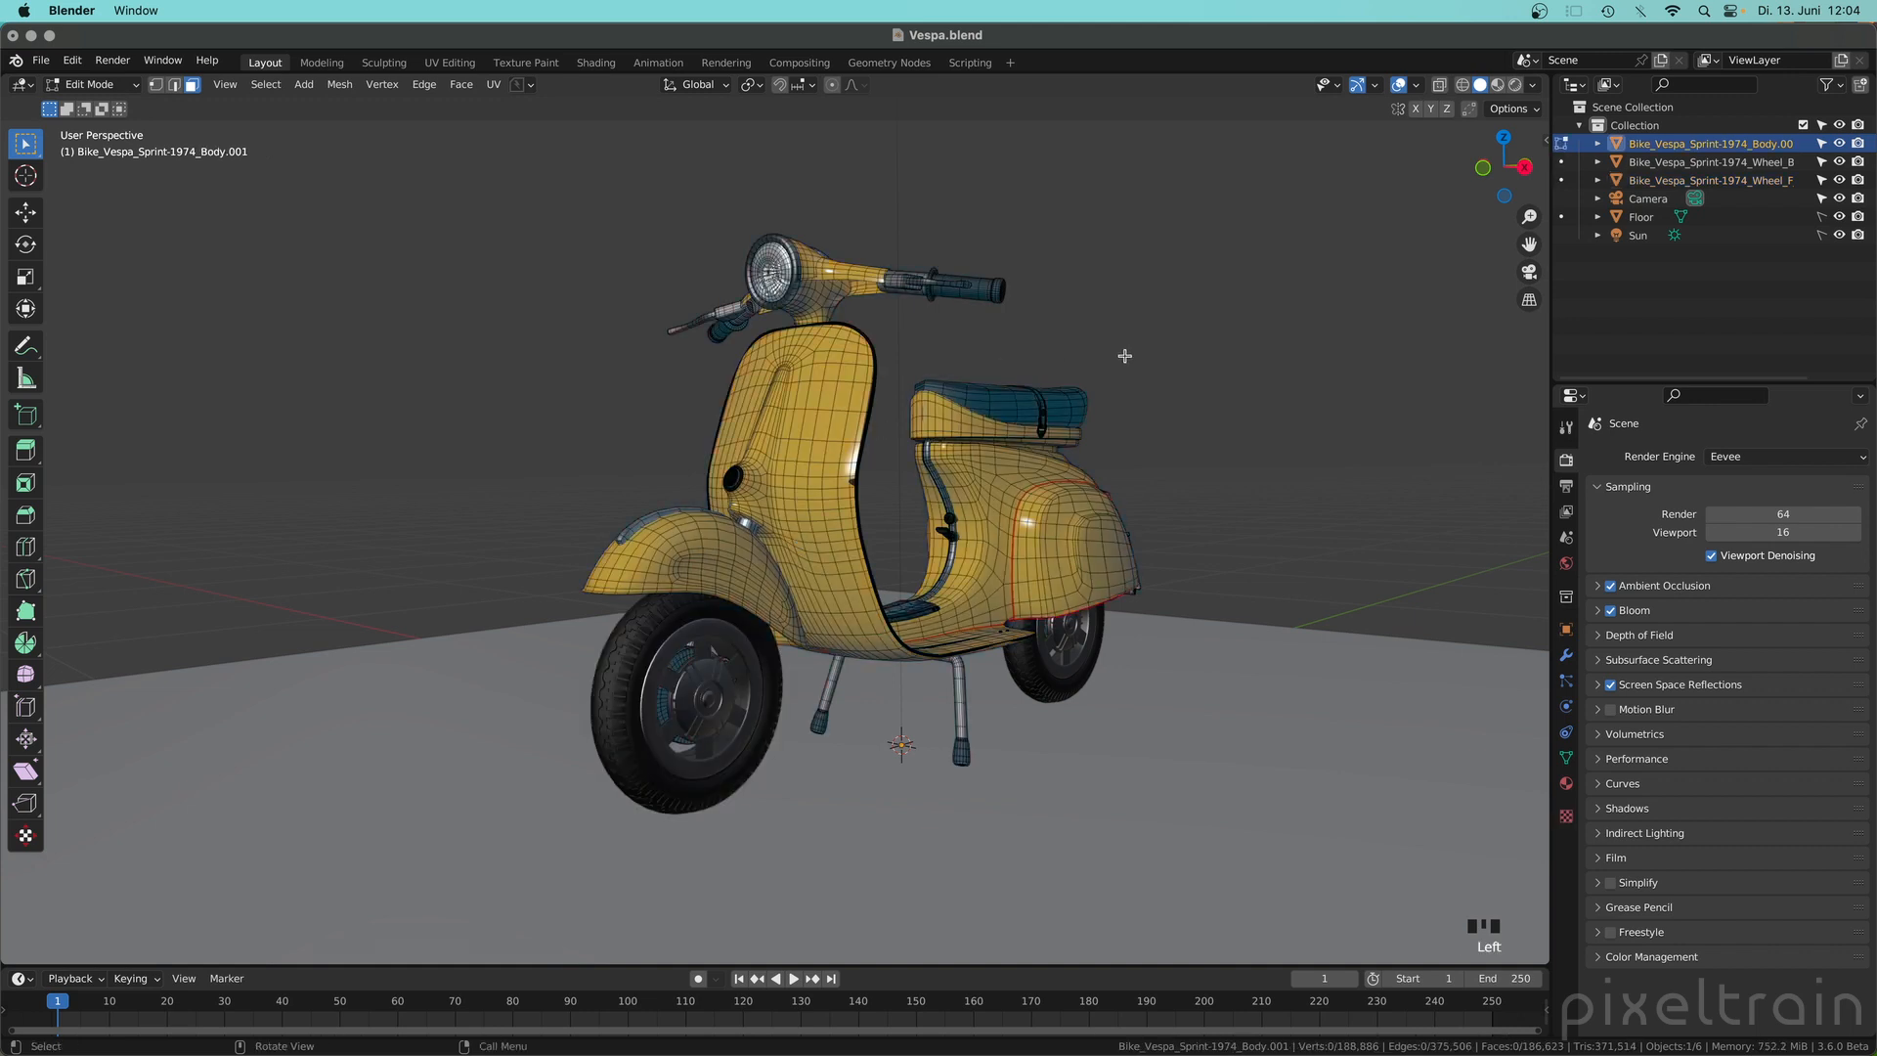
mouse_move(909, 565)
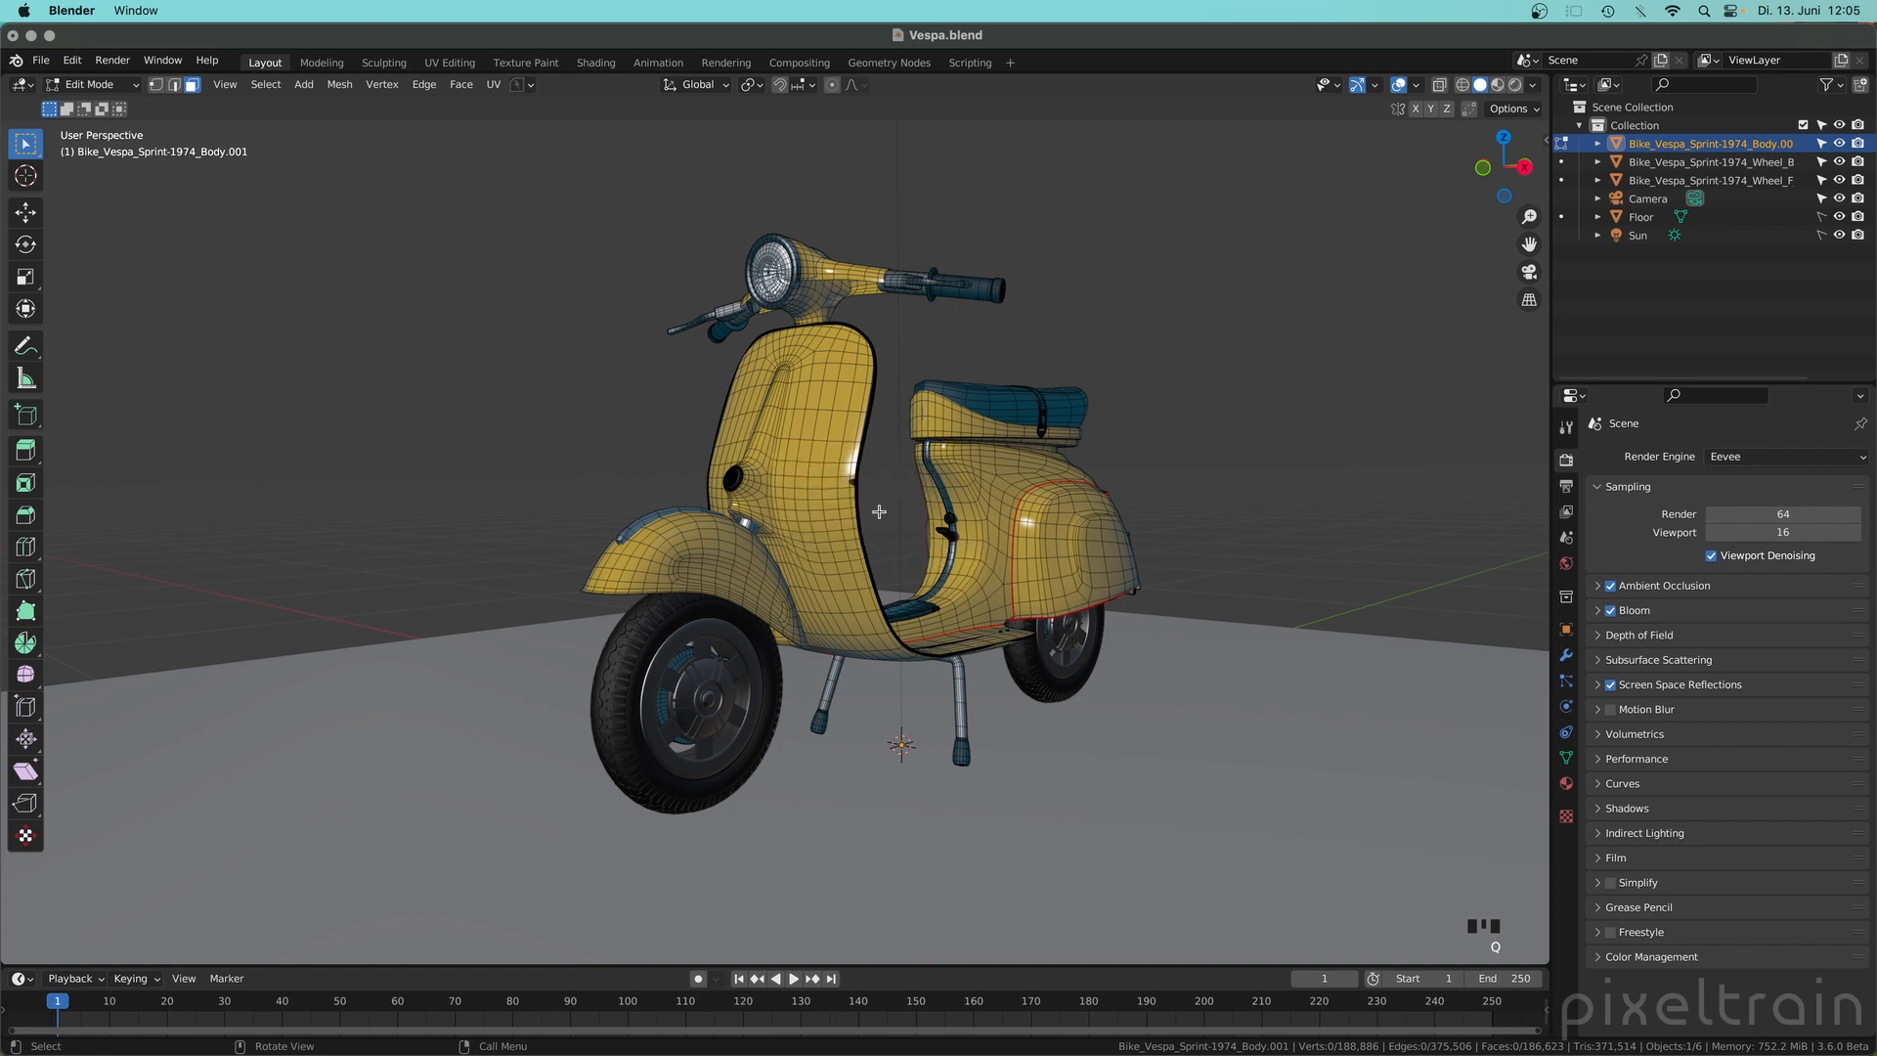
Step: Return to Object Mode, include the front wheel, and re-enter Edit Mode
key(Tab)
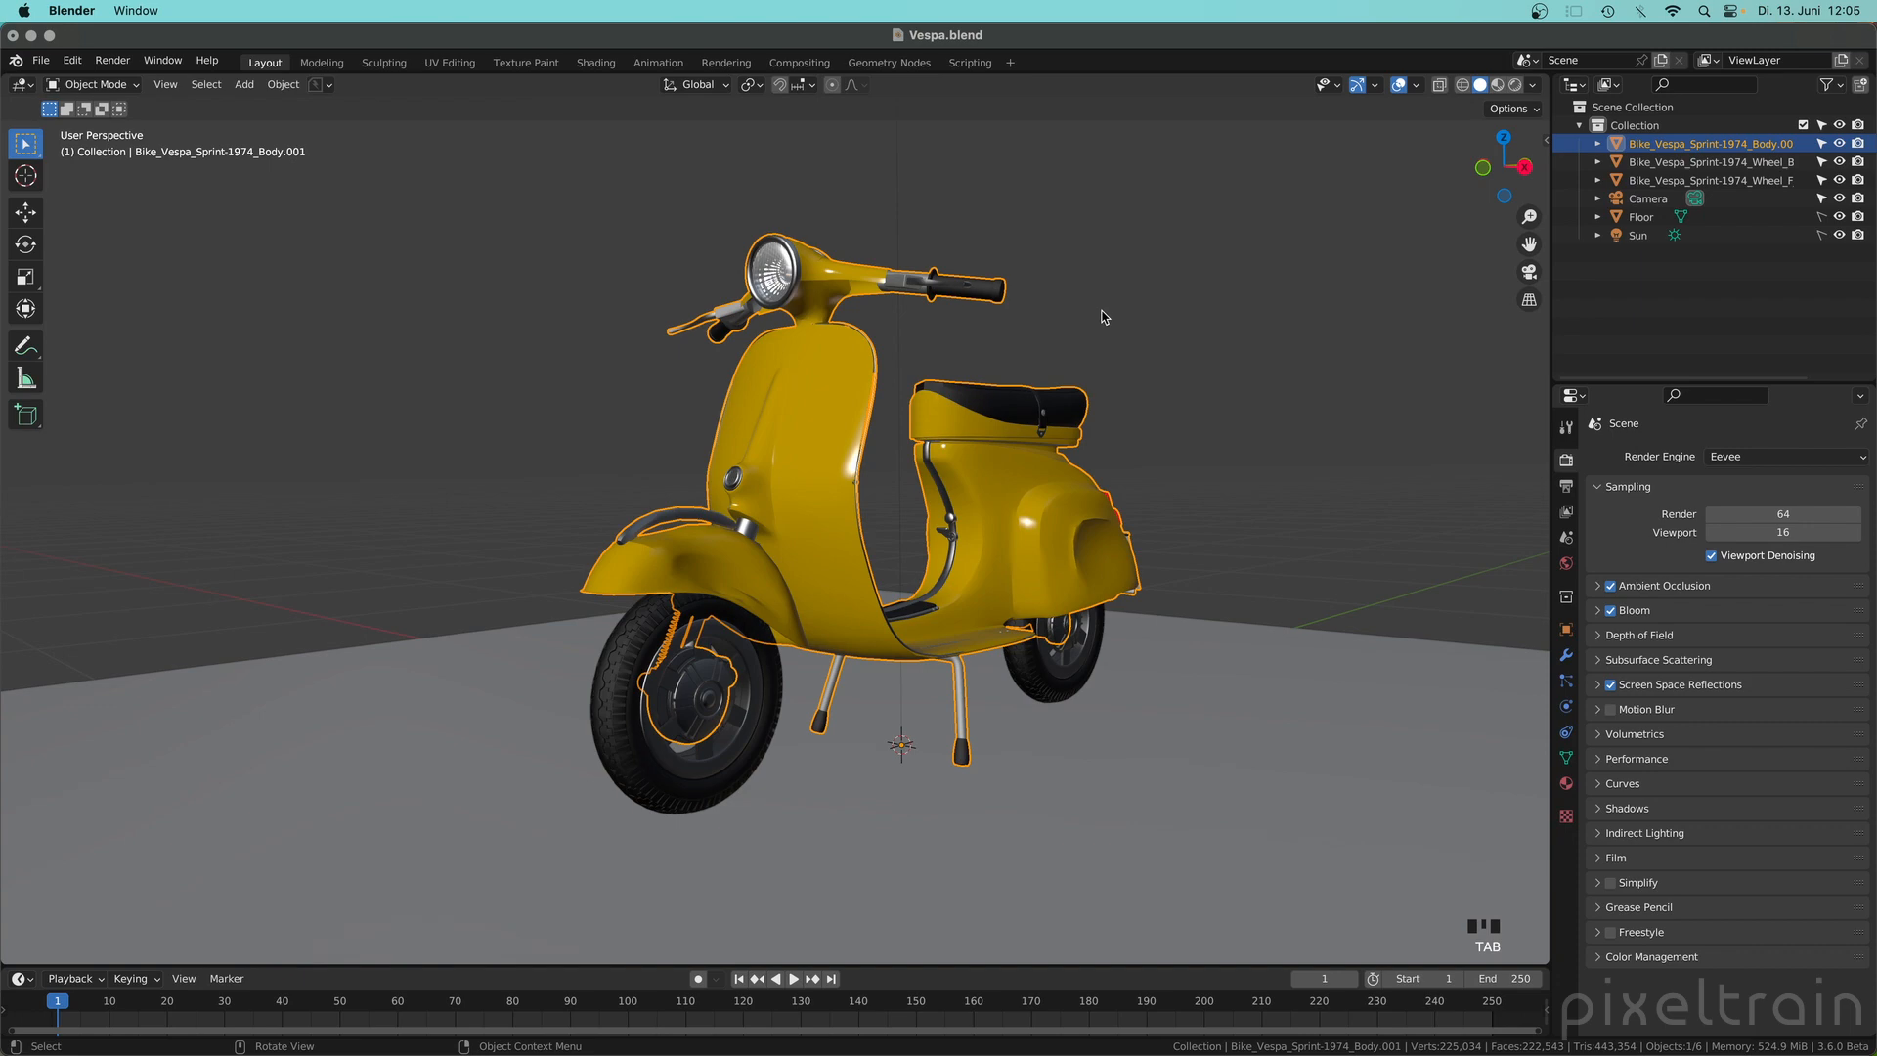
drag(1100, 317, 819, 567)
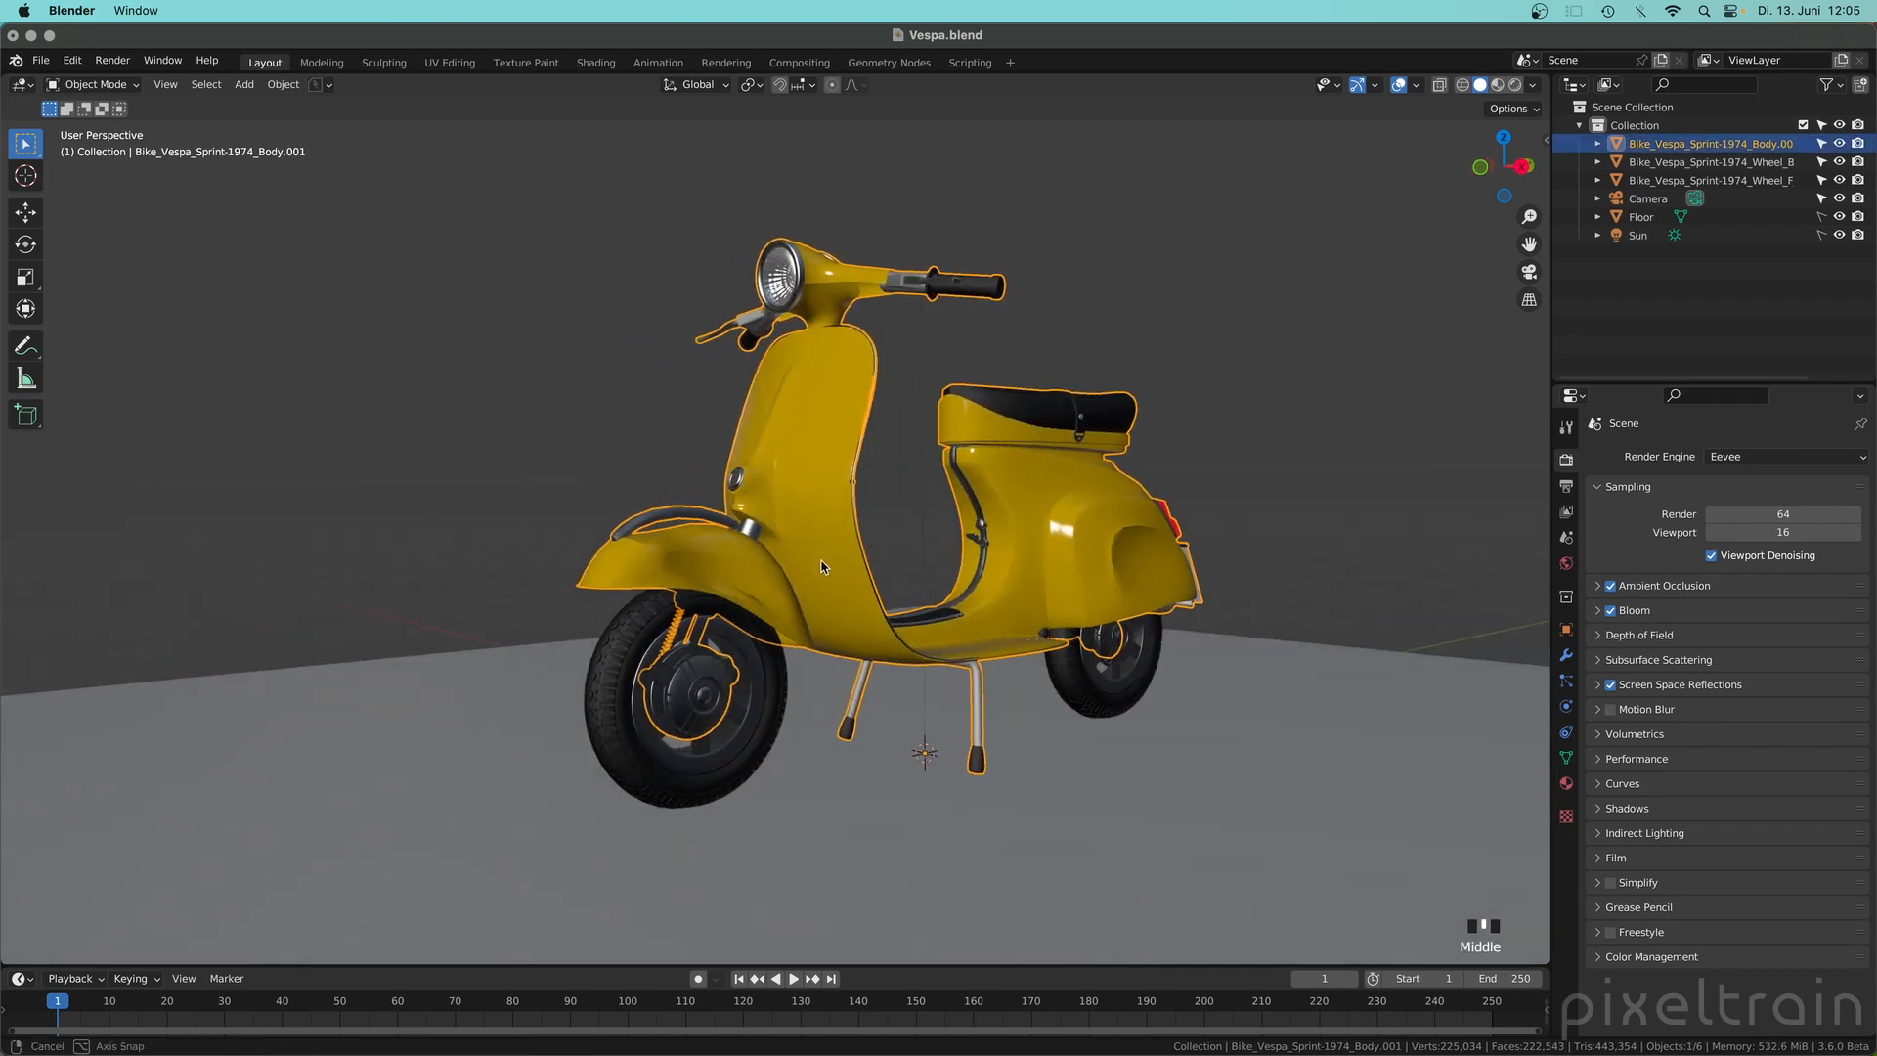
drag(821, 567, 810, 573)
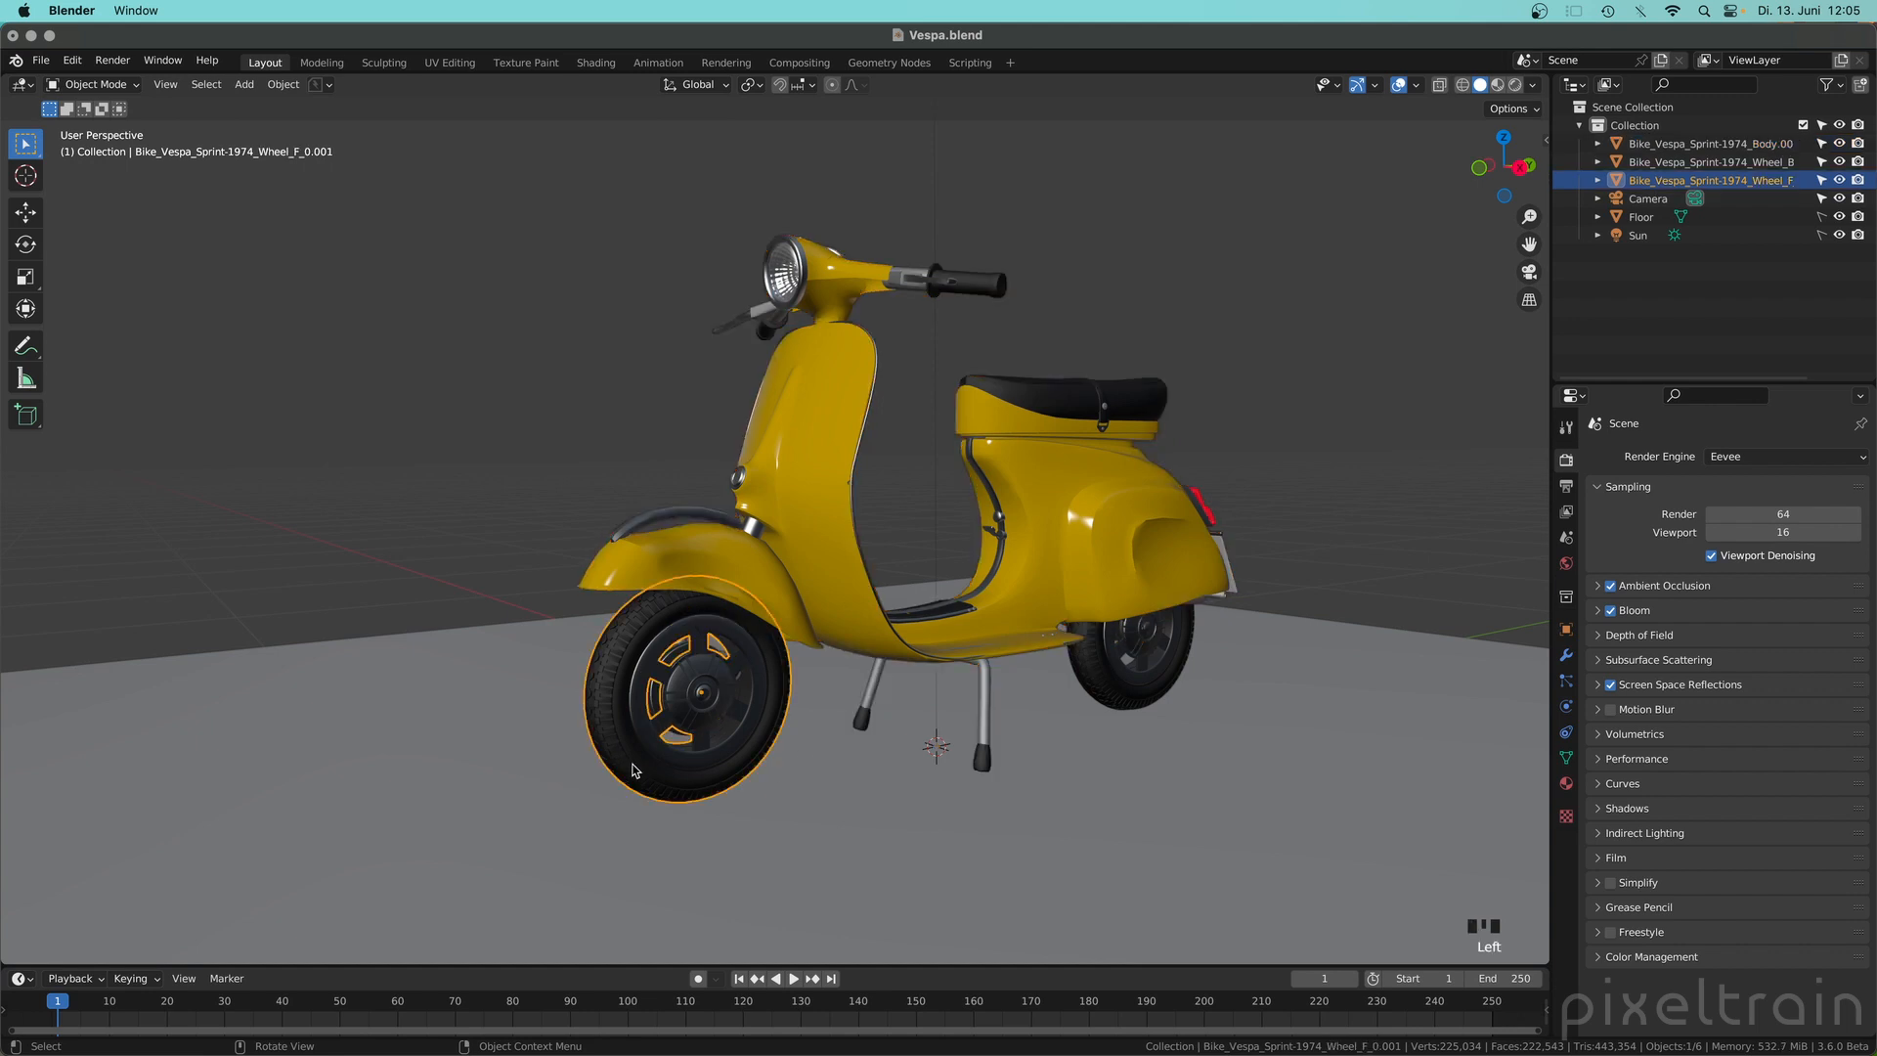
key(Tab)
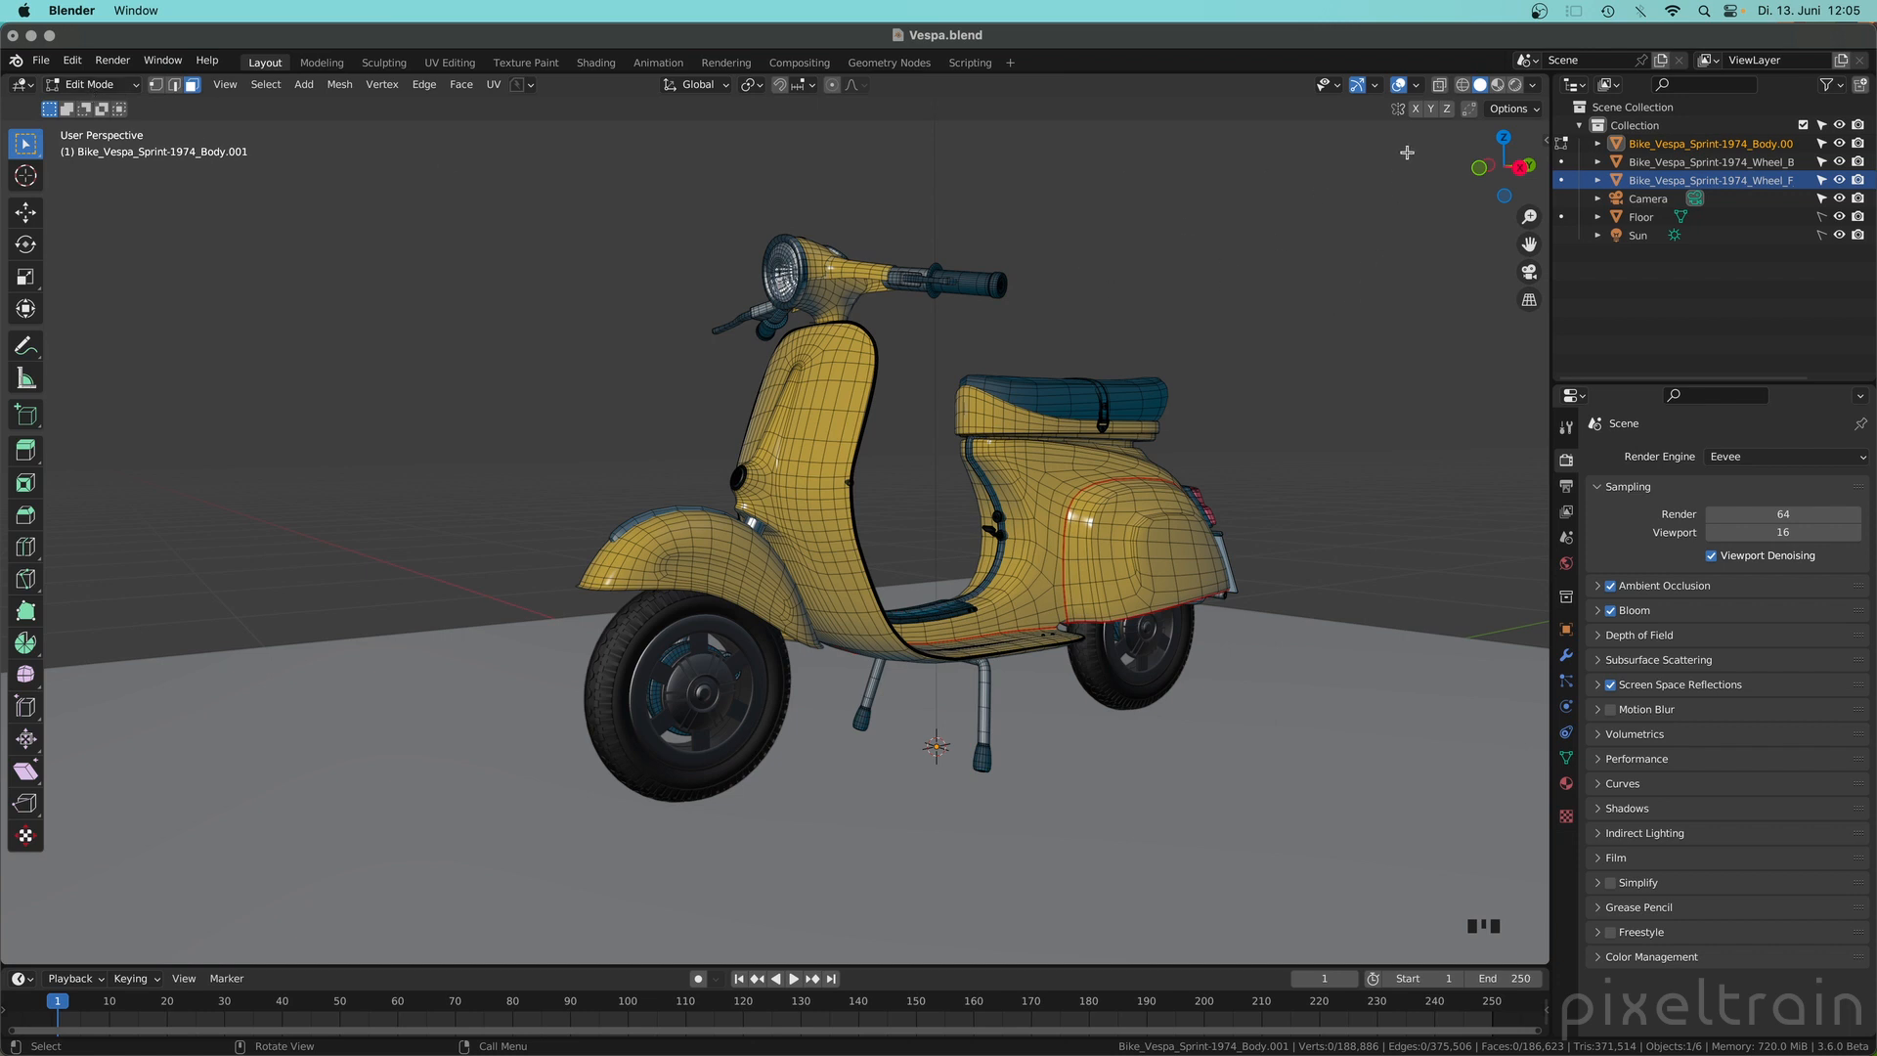
mouse_move(1415, 84)
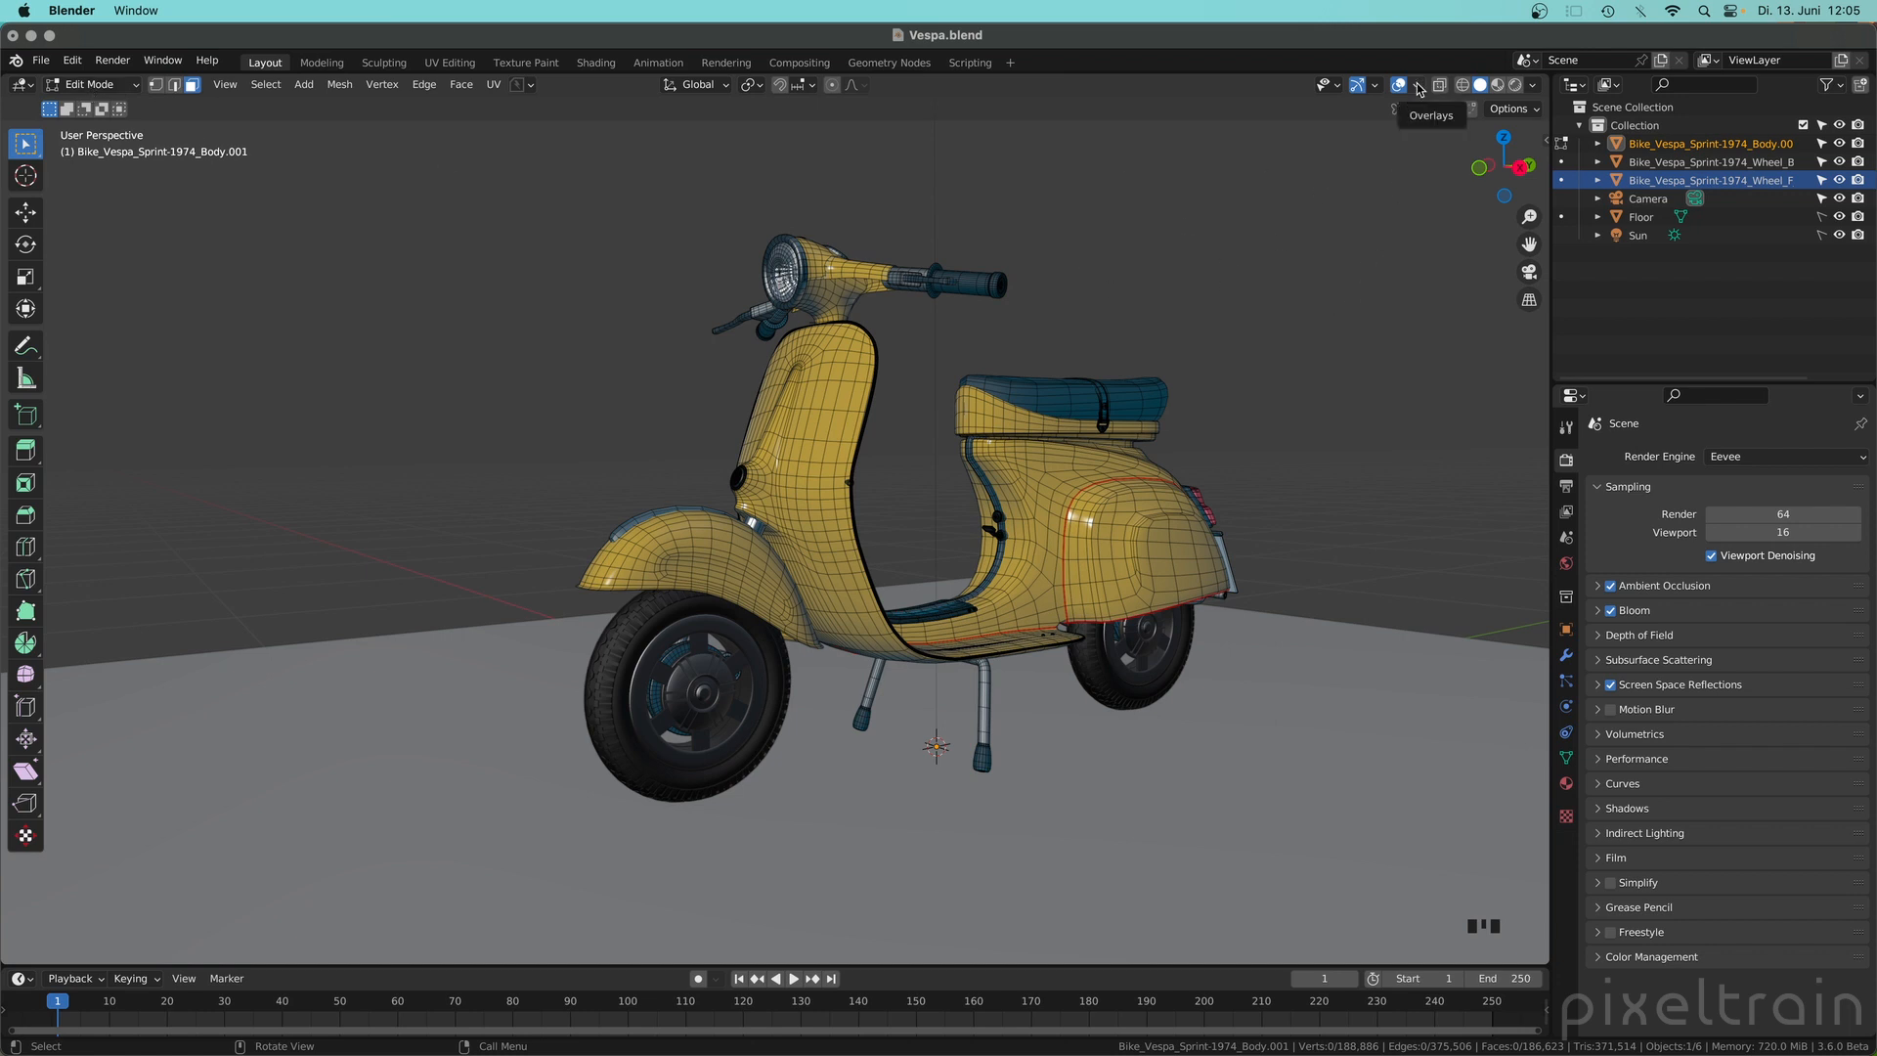
Step: Enable Fade Inactive Geometry in Overlays at strength 0.800, then bring up Face Orientation options
click(1415, 84)
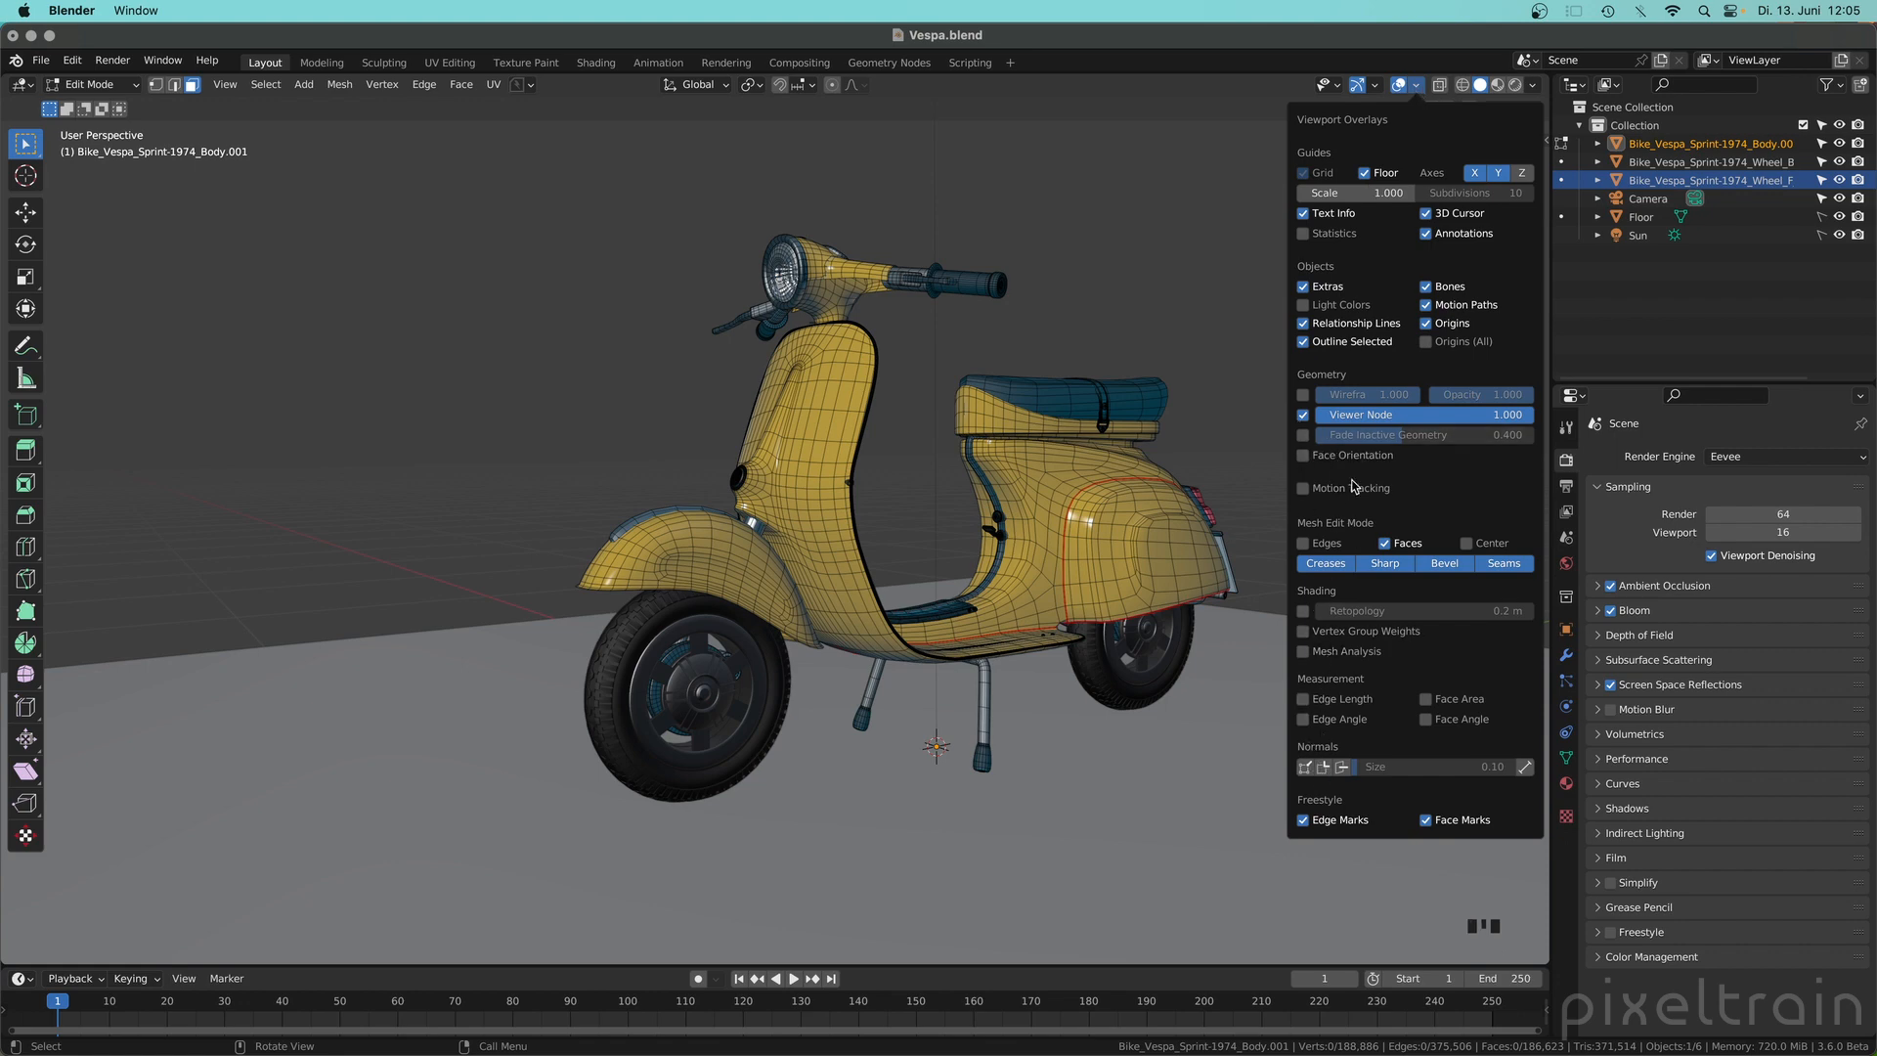
mouse_move(1438, 489)
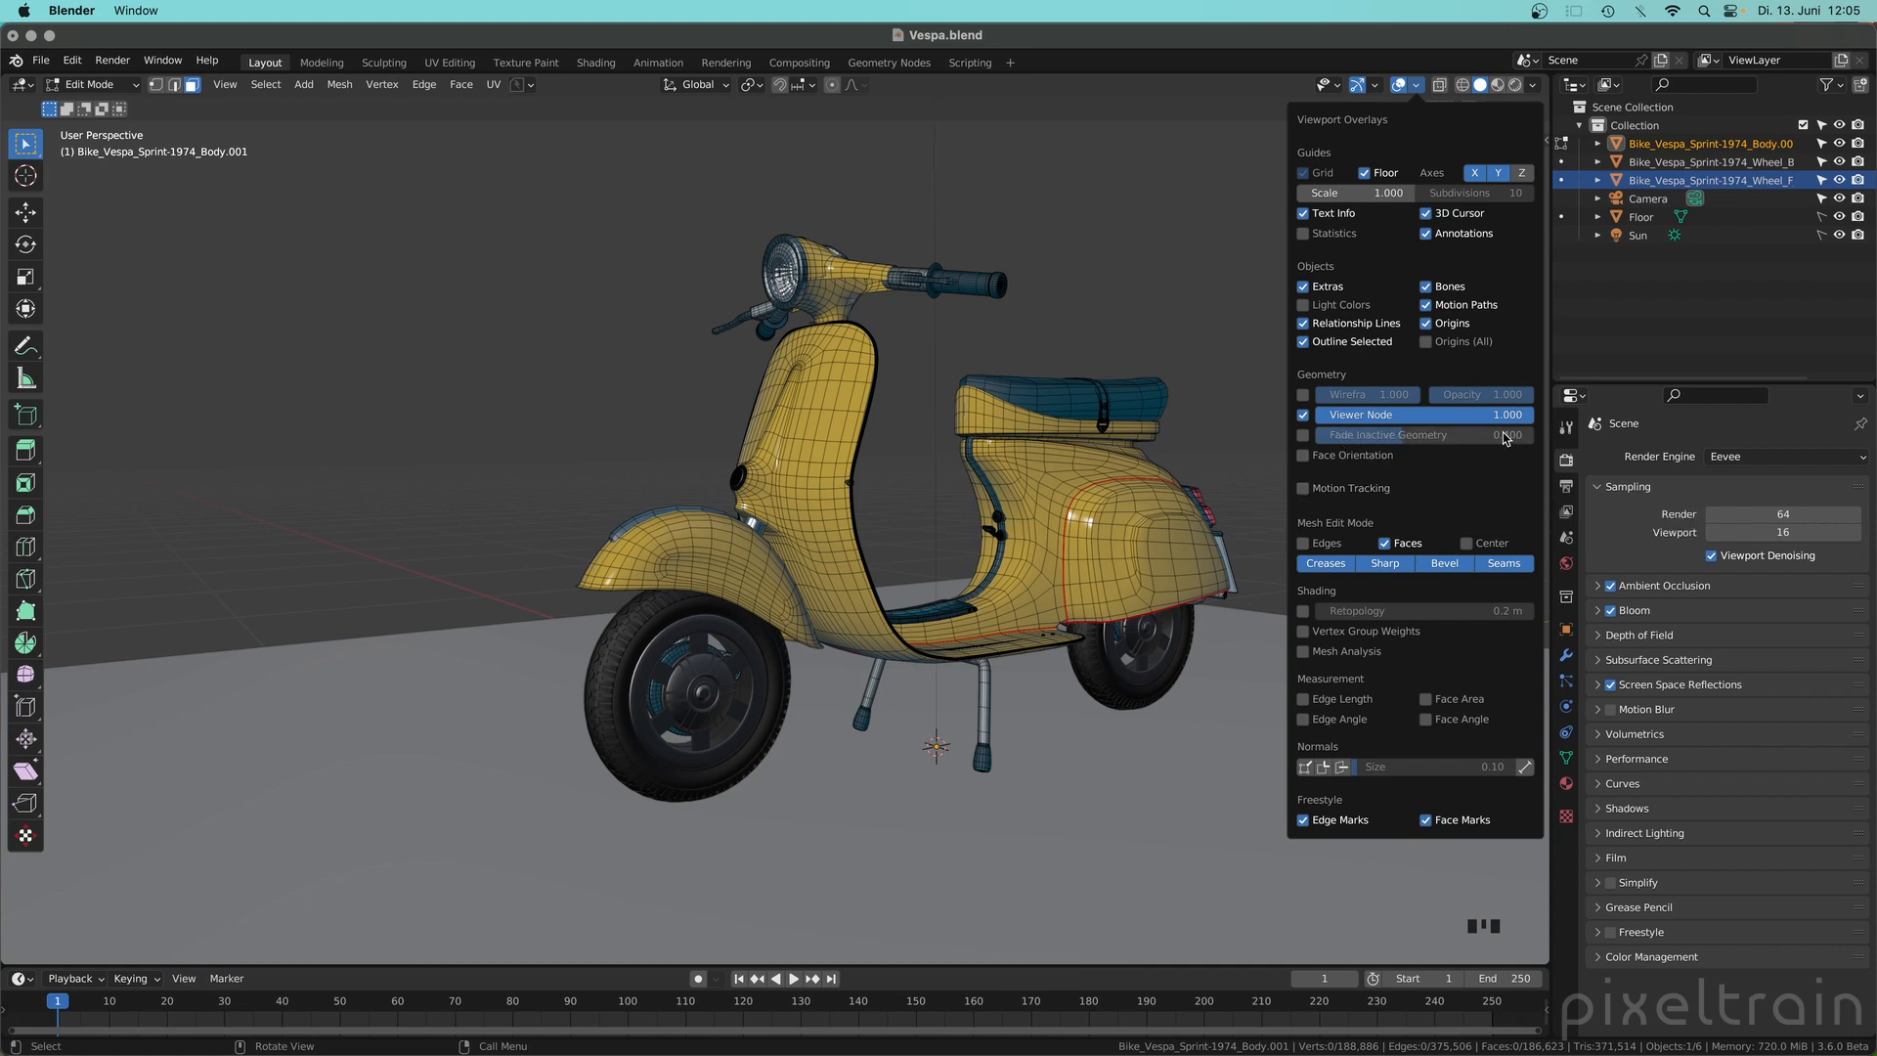
mouse_move(1304, 434)
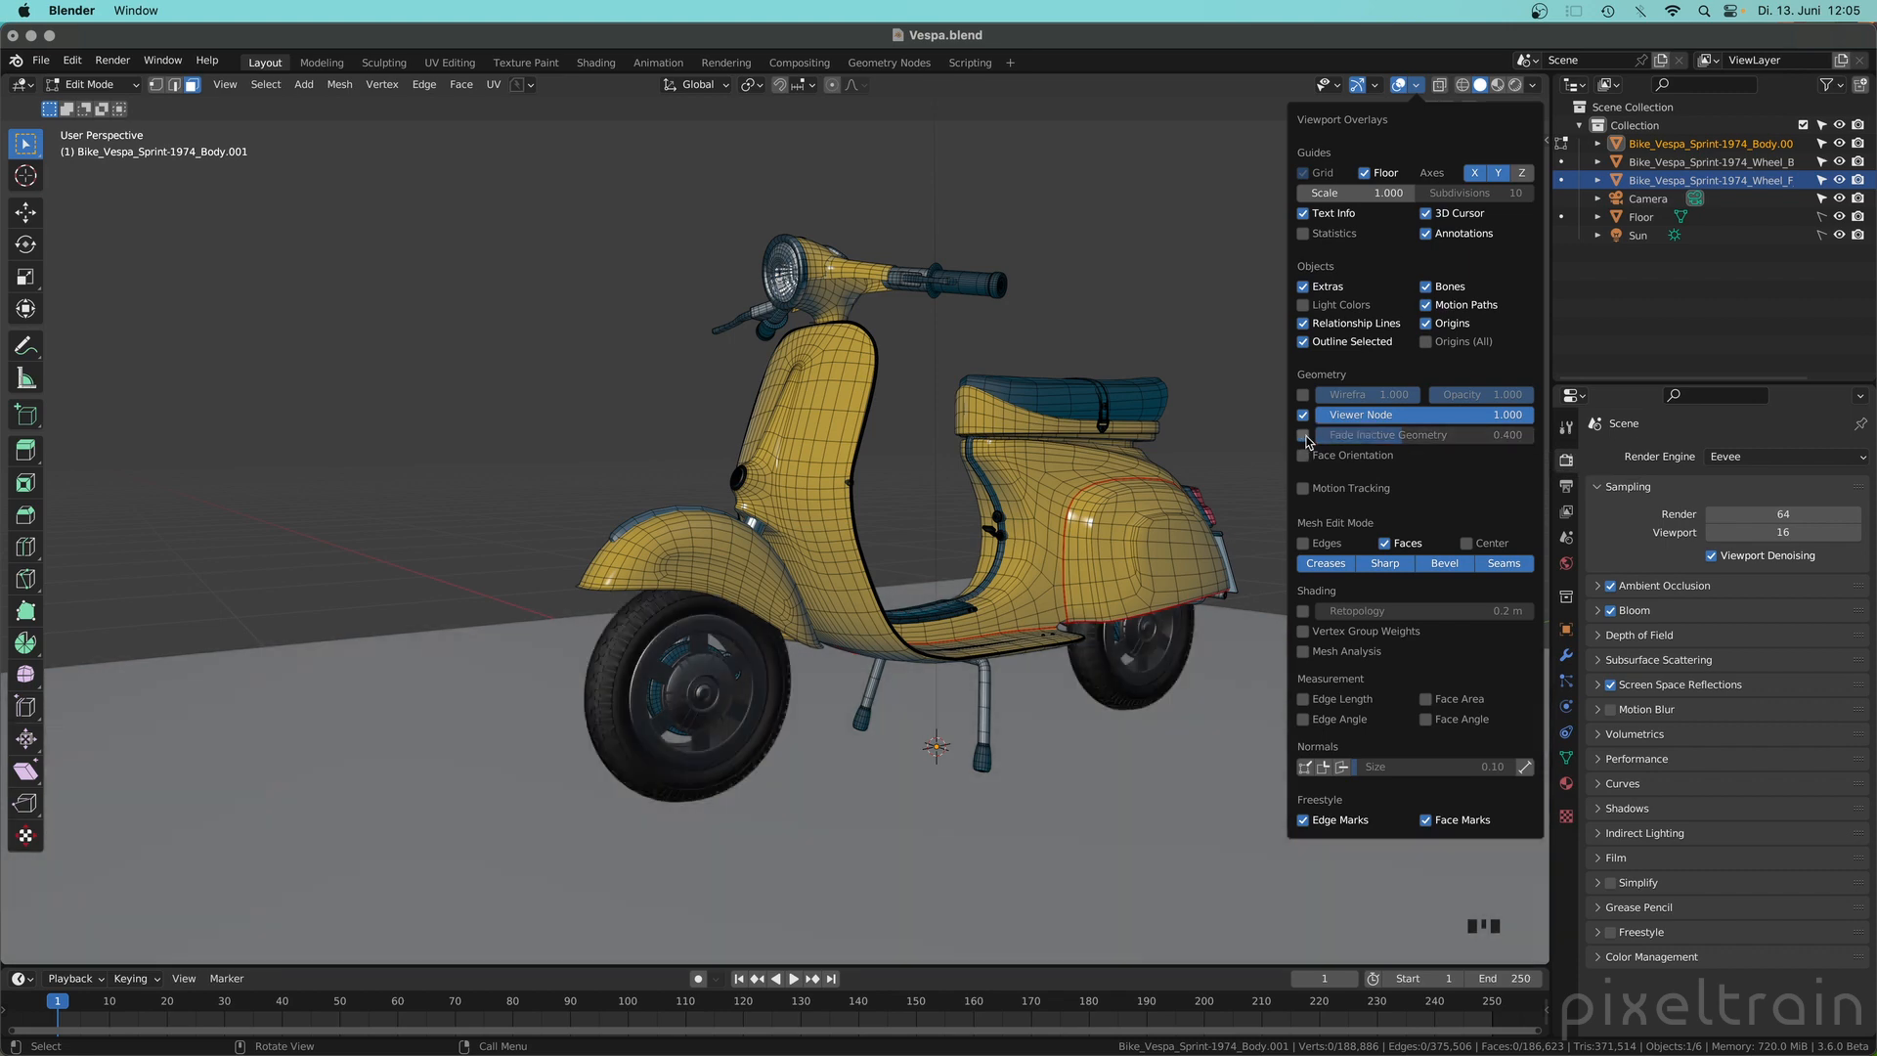
click(1304, 434)
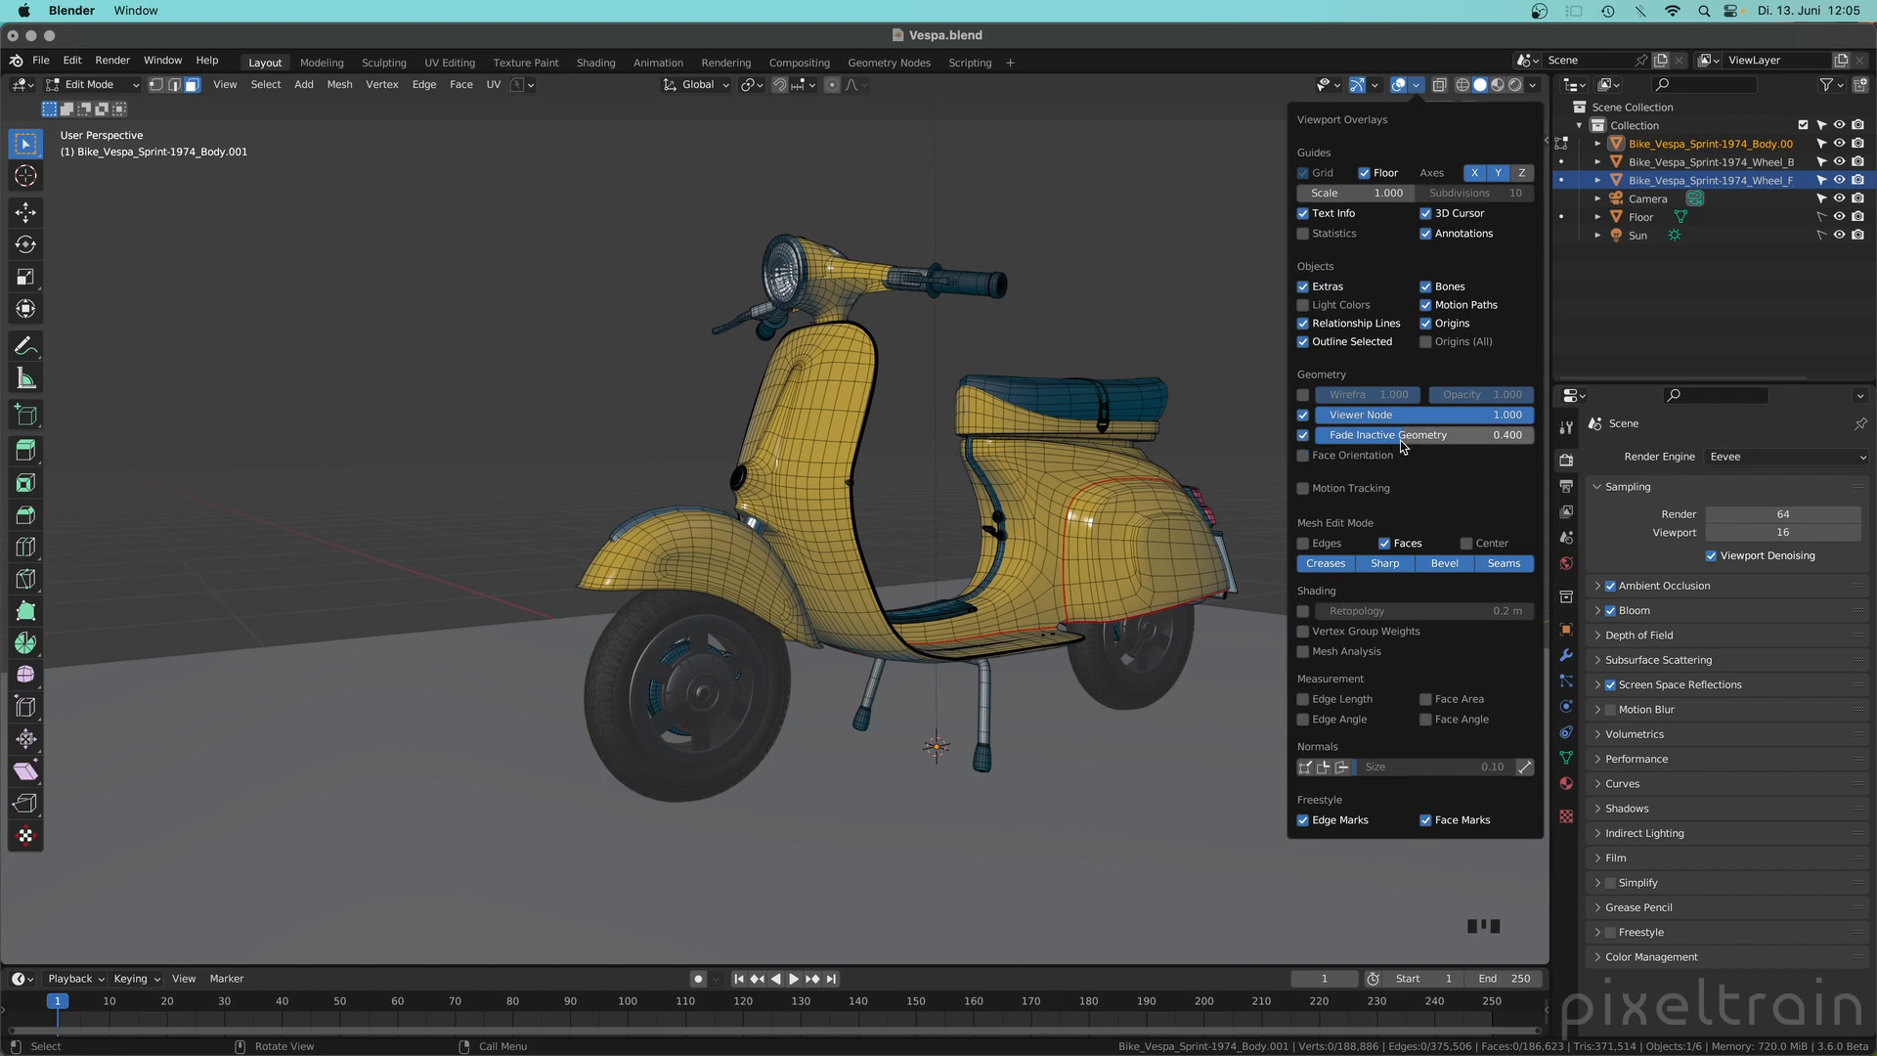
drag(1388, 434, 1404, 433)
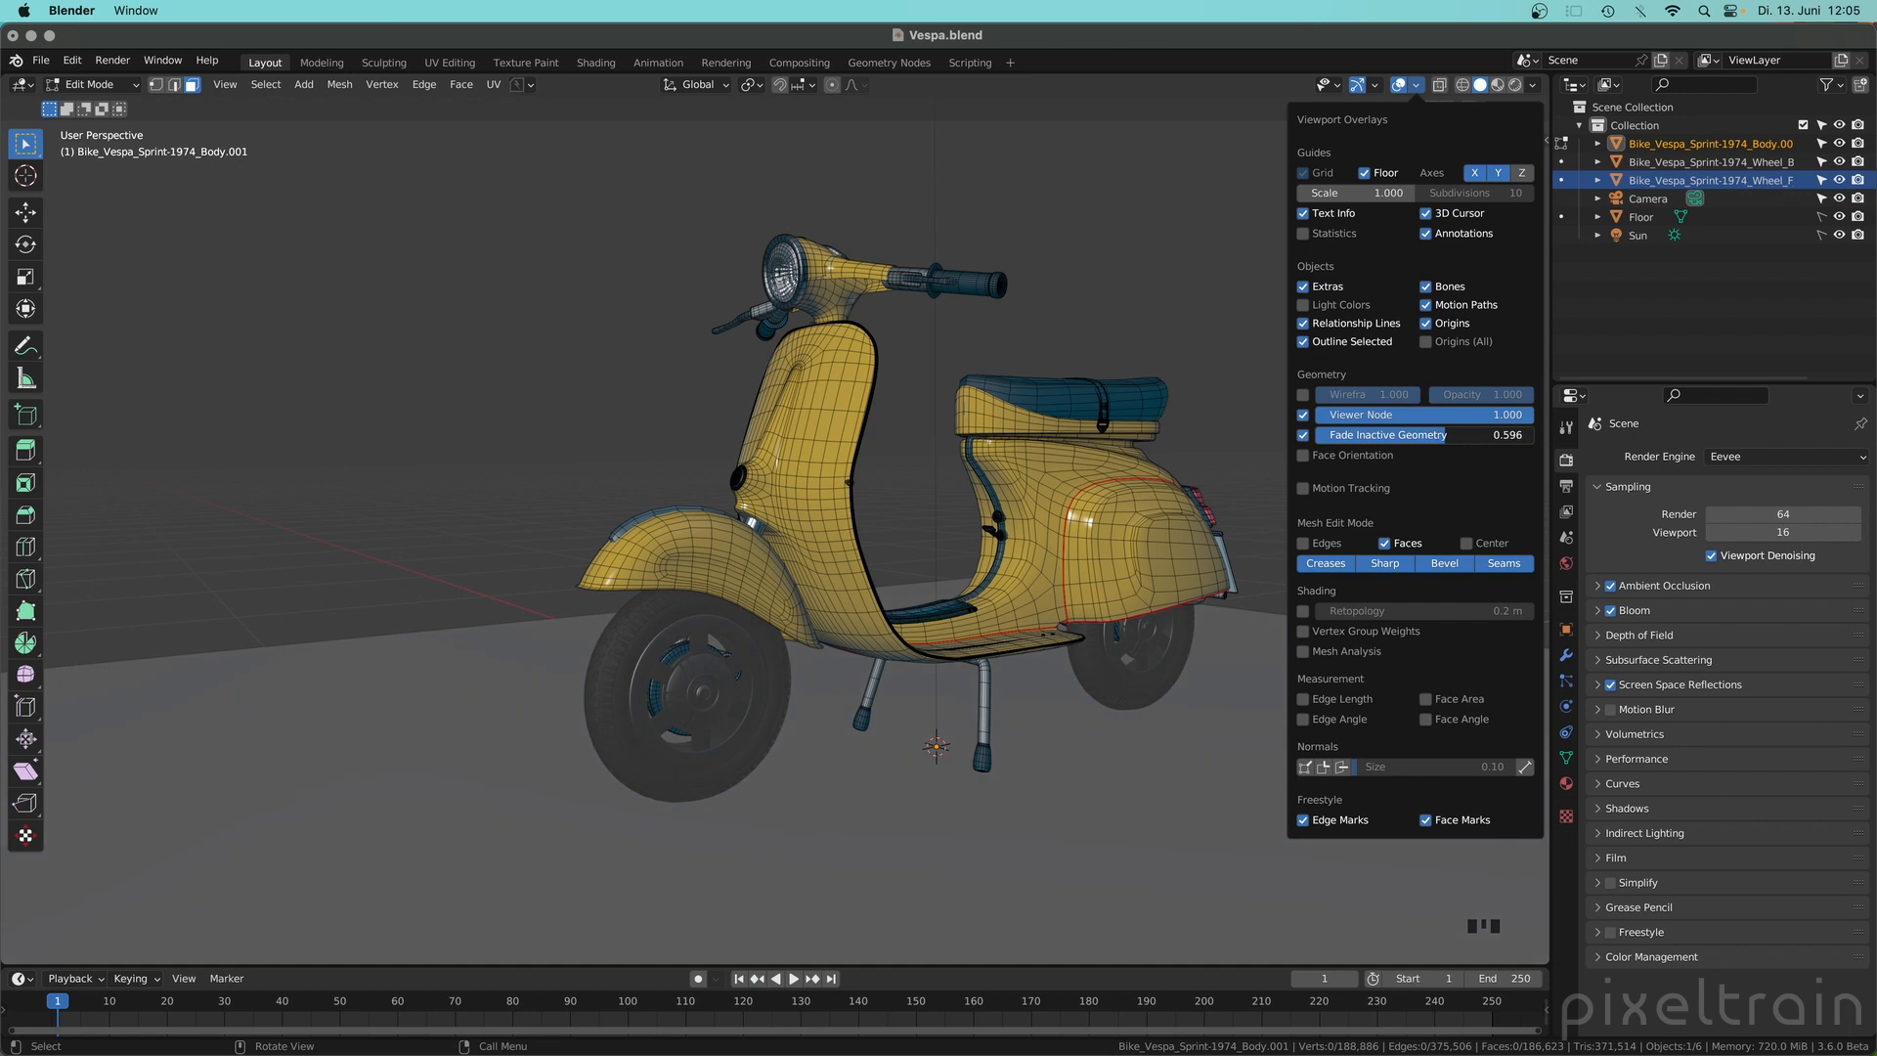
double_click(1382, 434)
text(0.800)
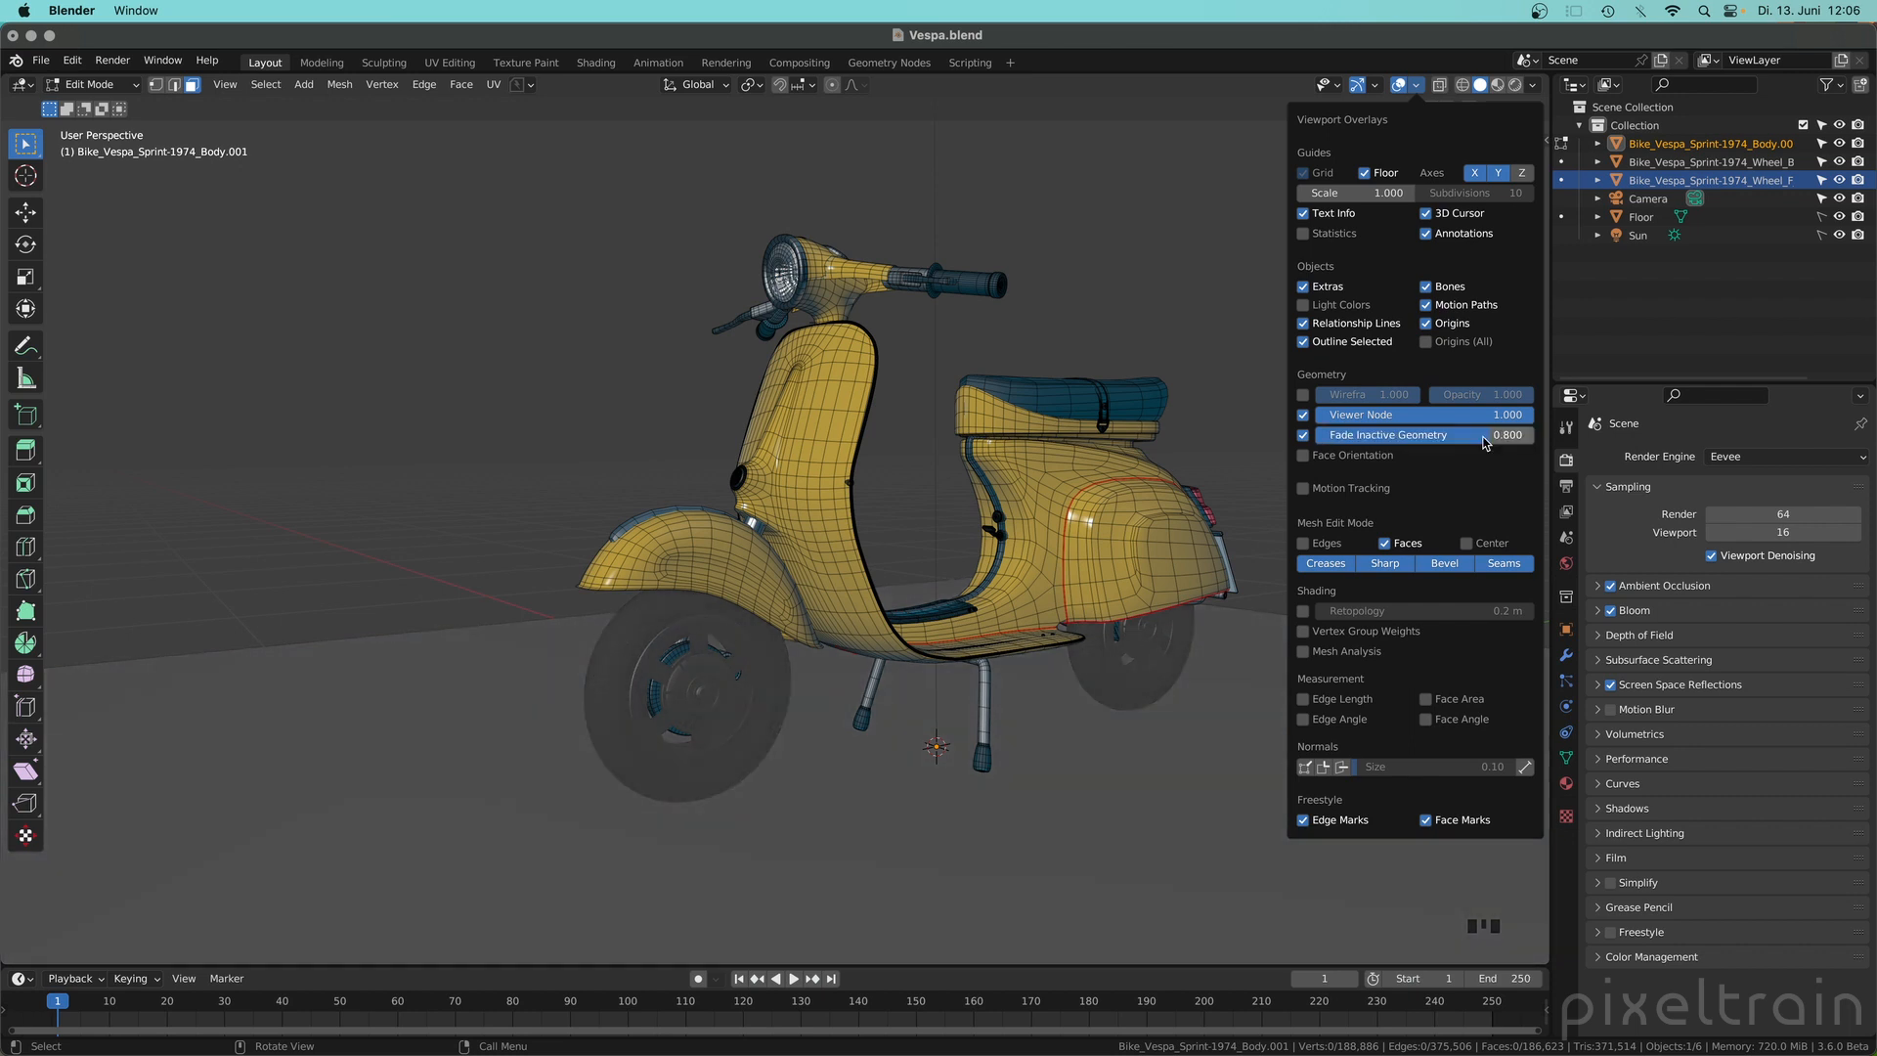
right_click(1388, 434)
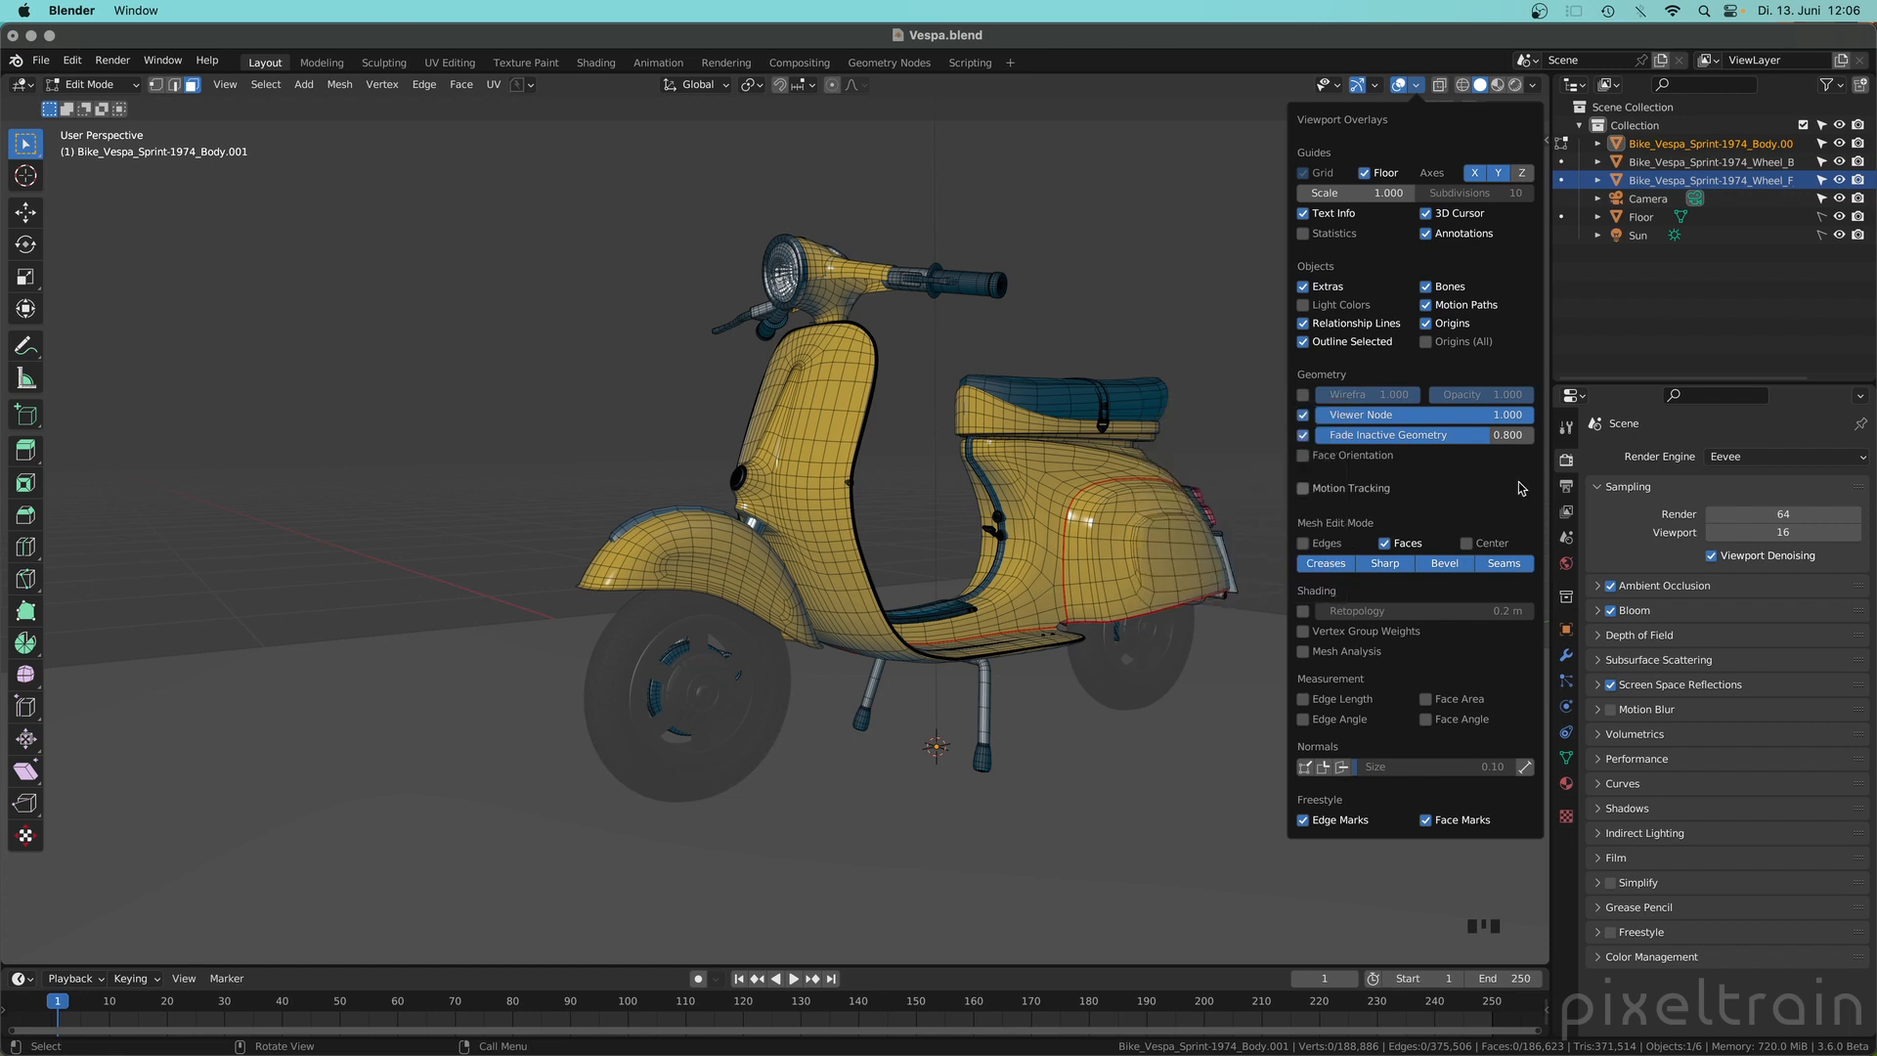
right_click(1350, 456)
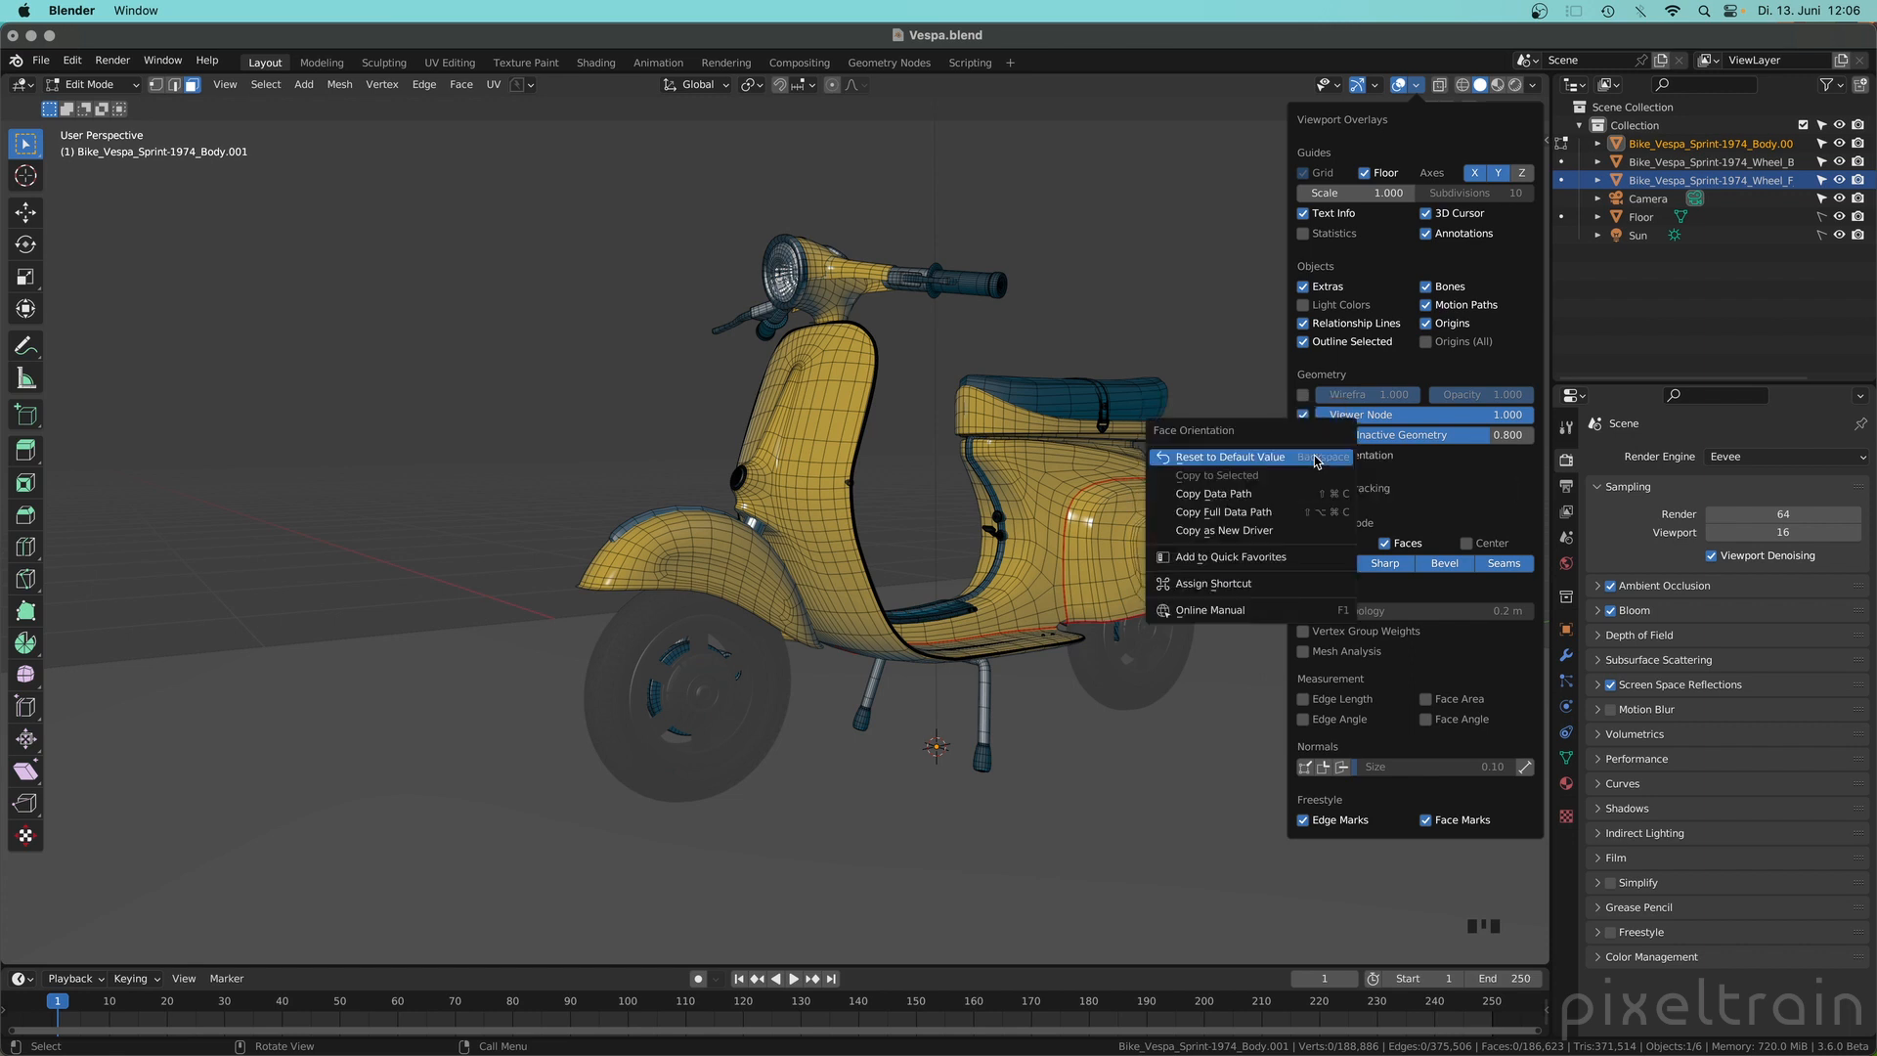
Step: Add Face Orientation to Quick Favorites and return to Object Mode with the front wheel
click(1228, 555)
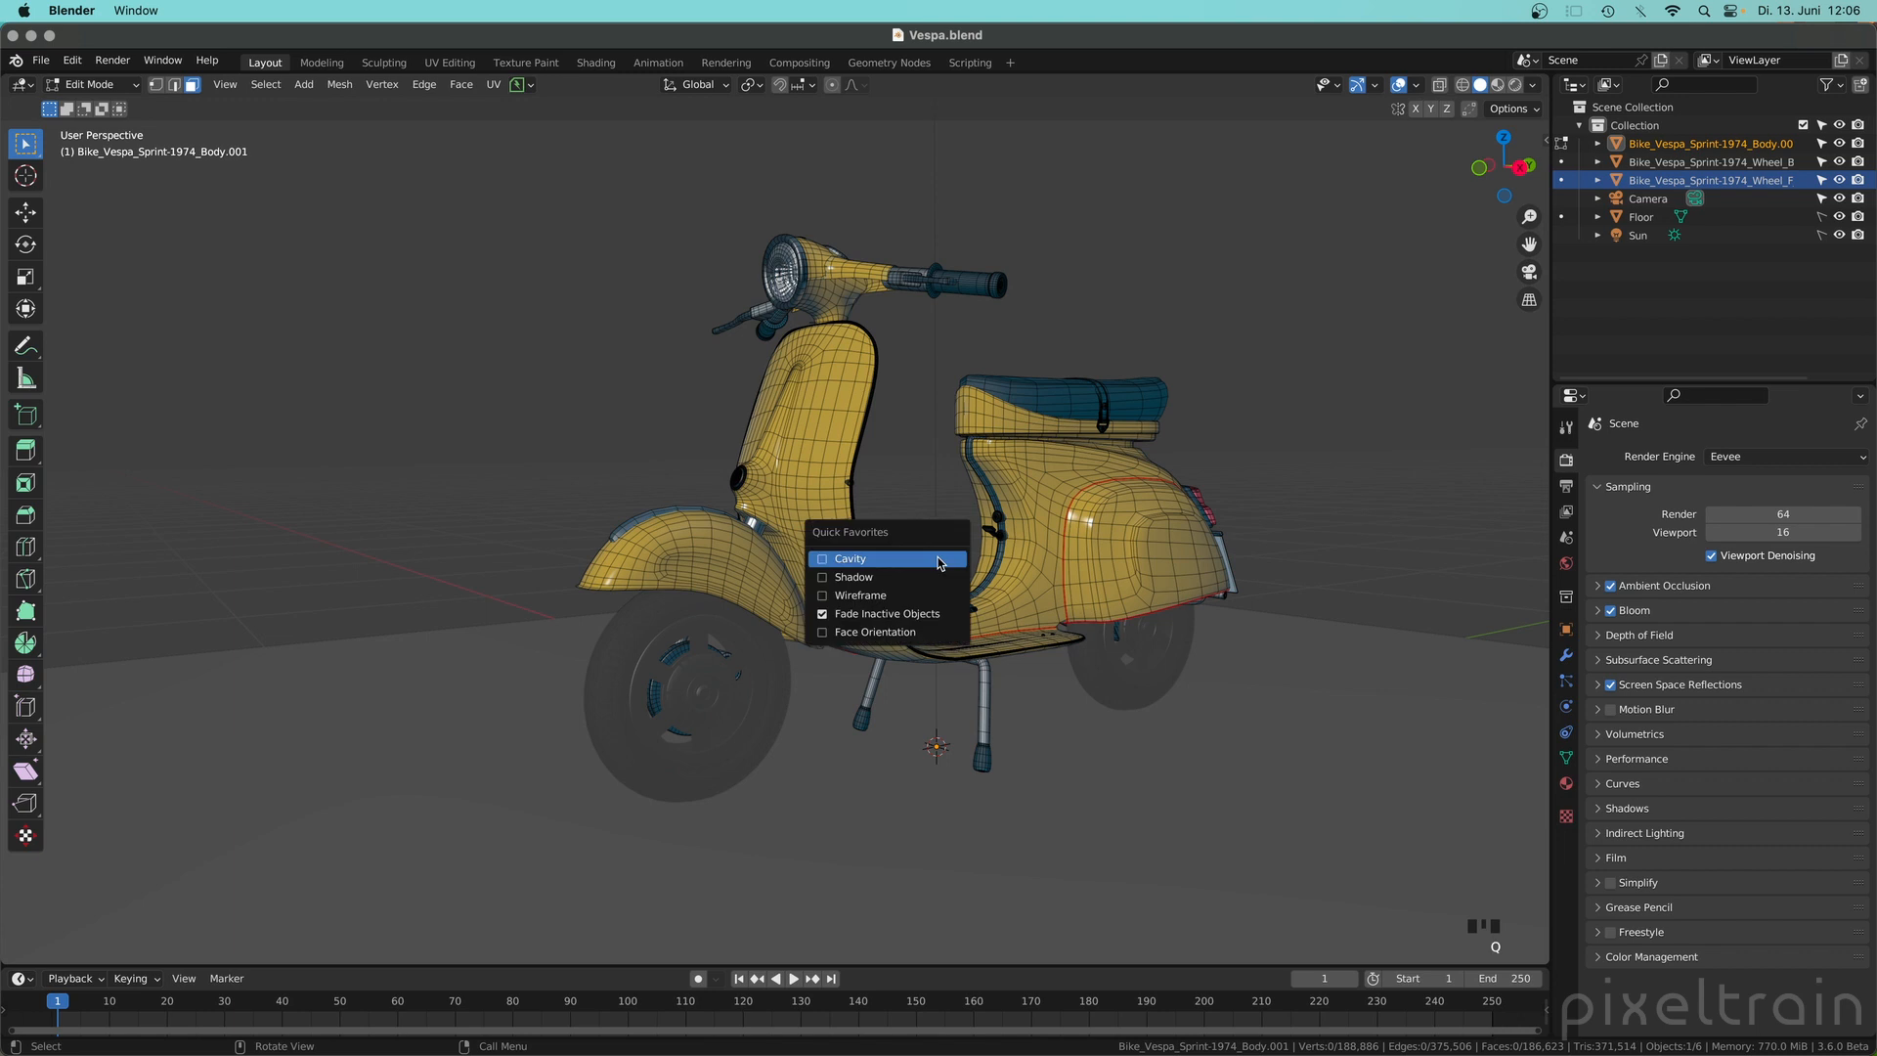
mouse_move(892, 619)
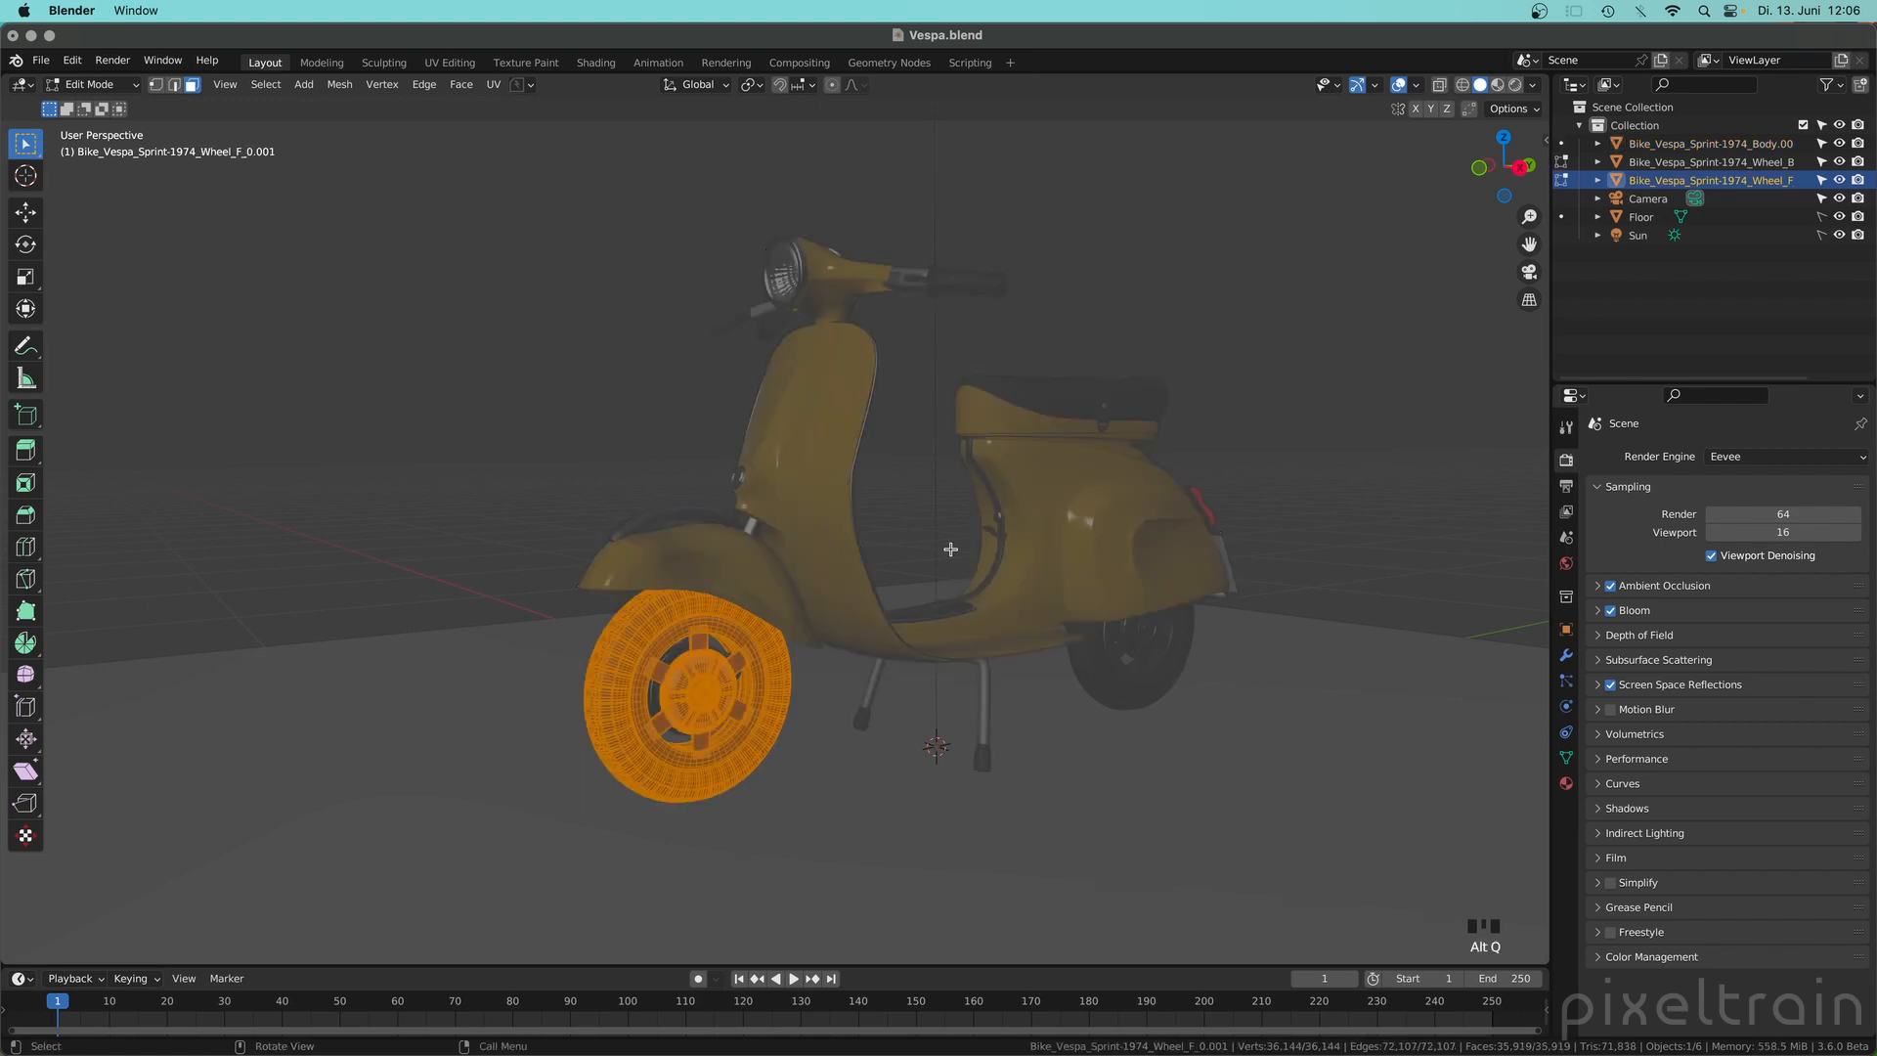
scroll(up, 3)
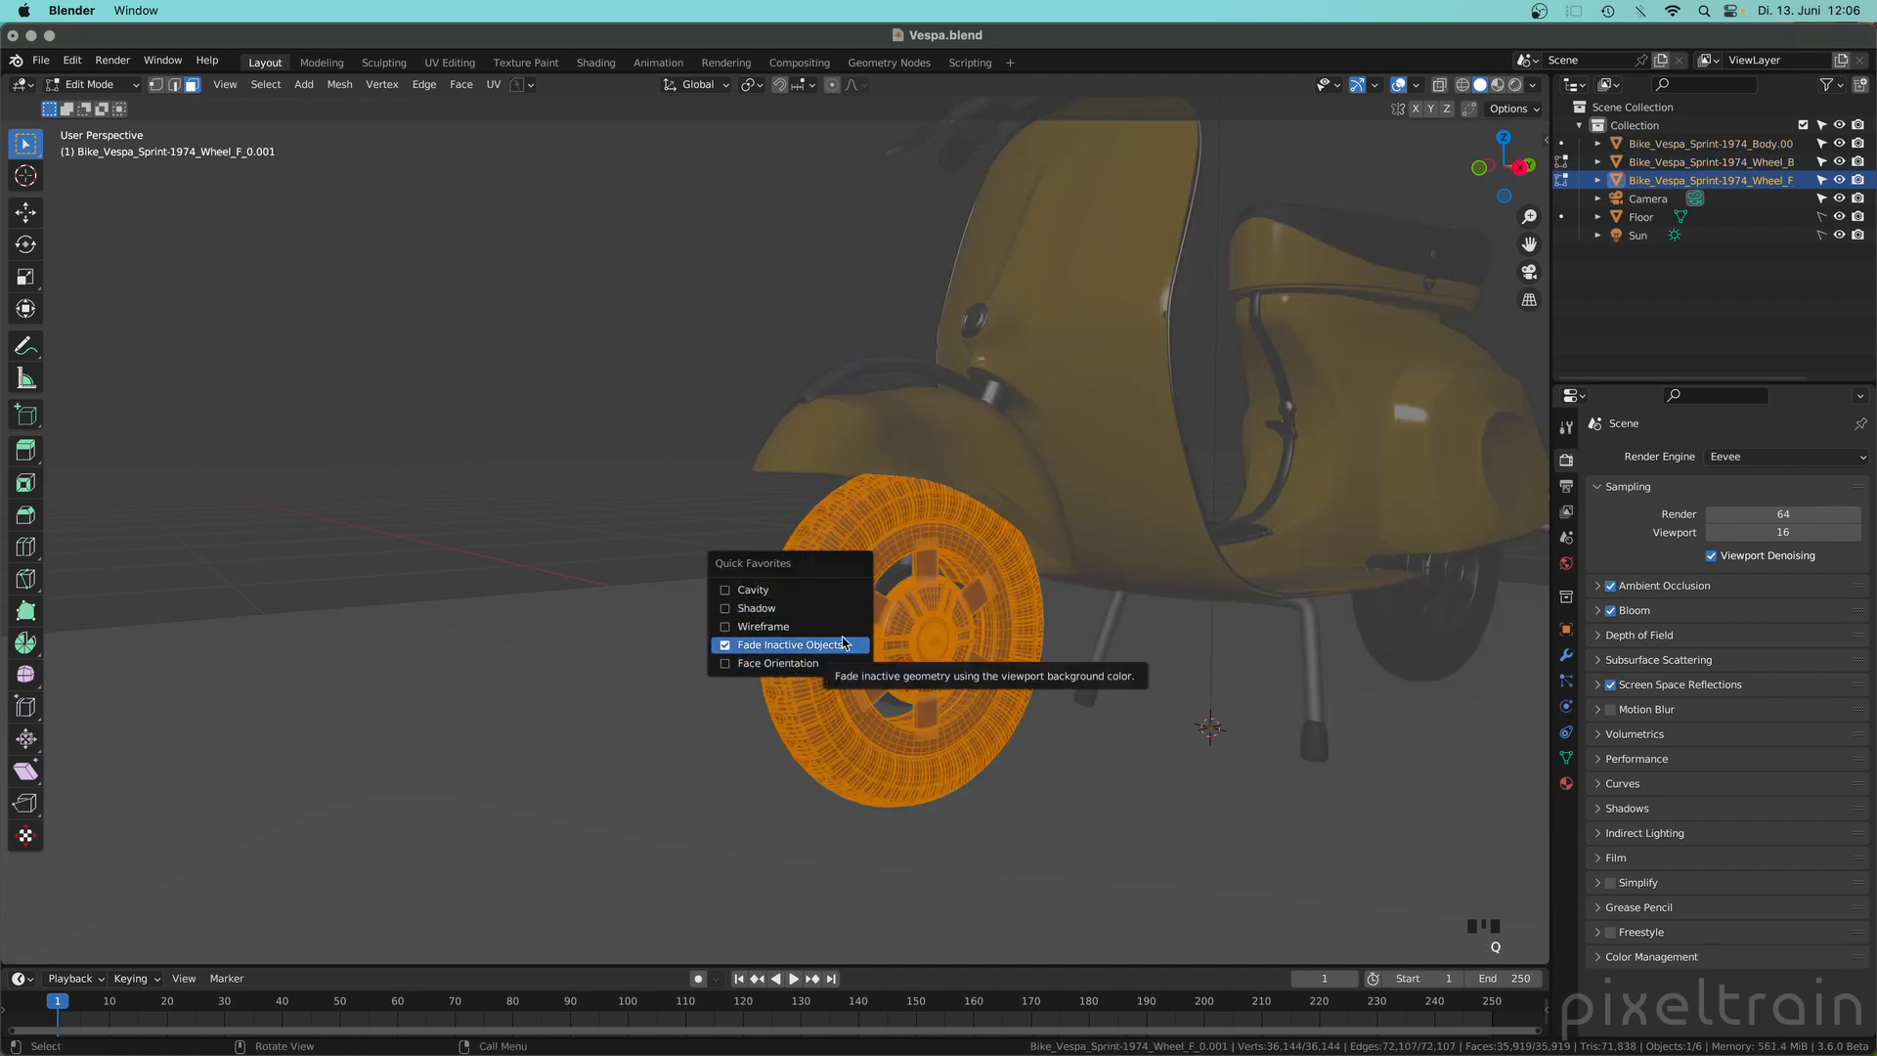
key(Tab)
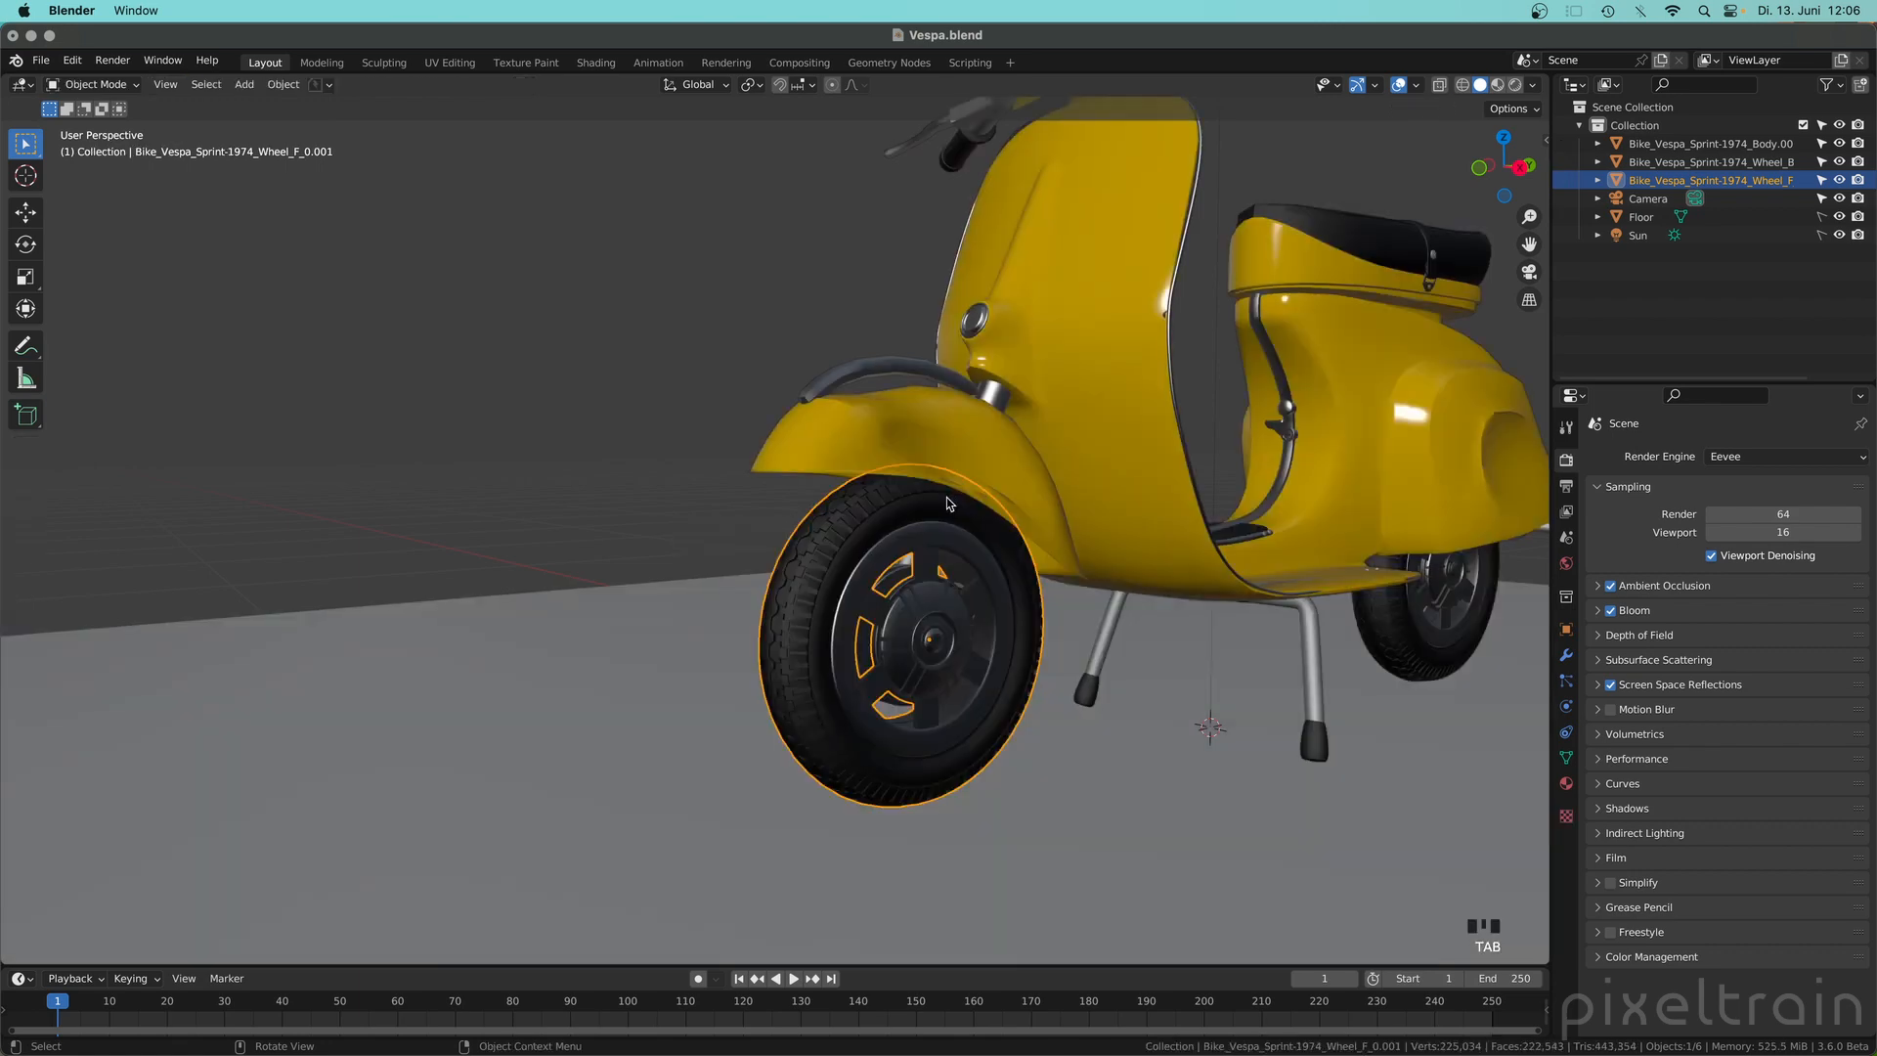